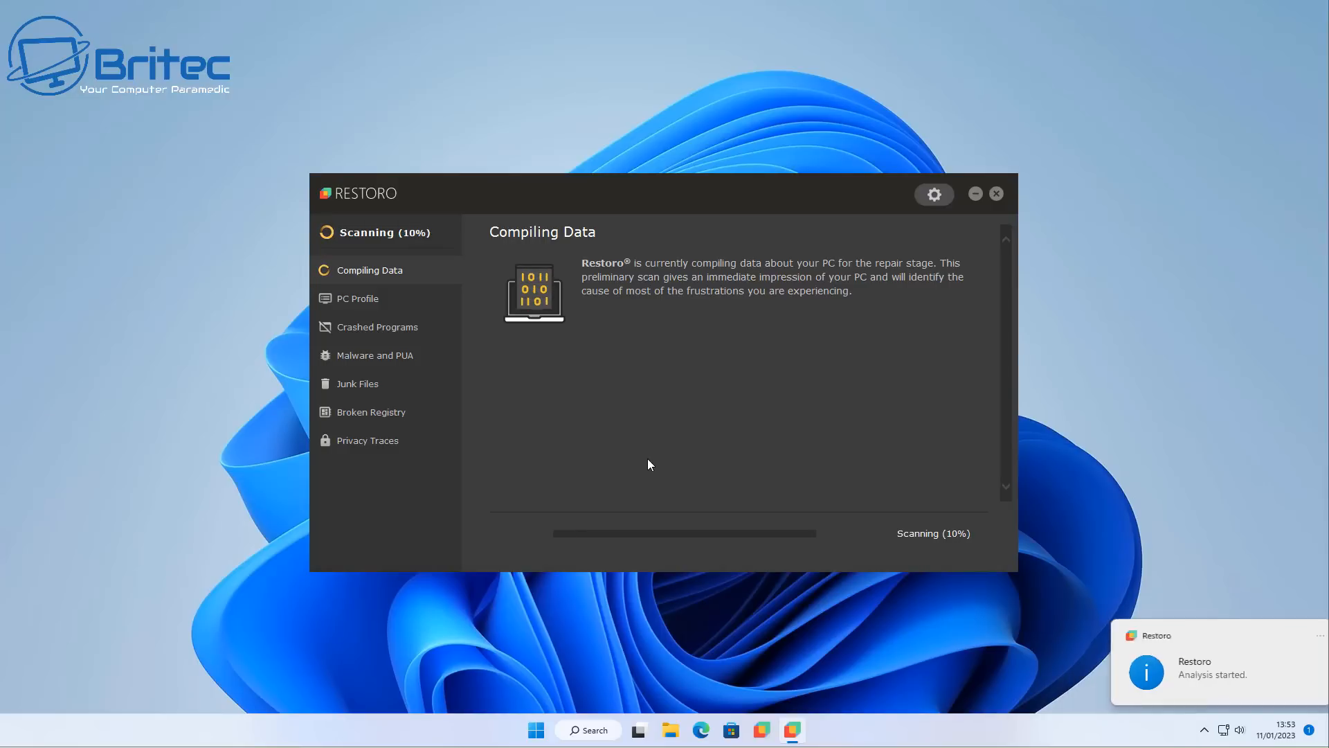
mouse_move(644, 473)
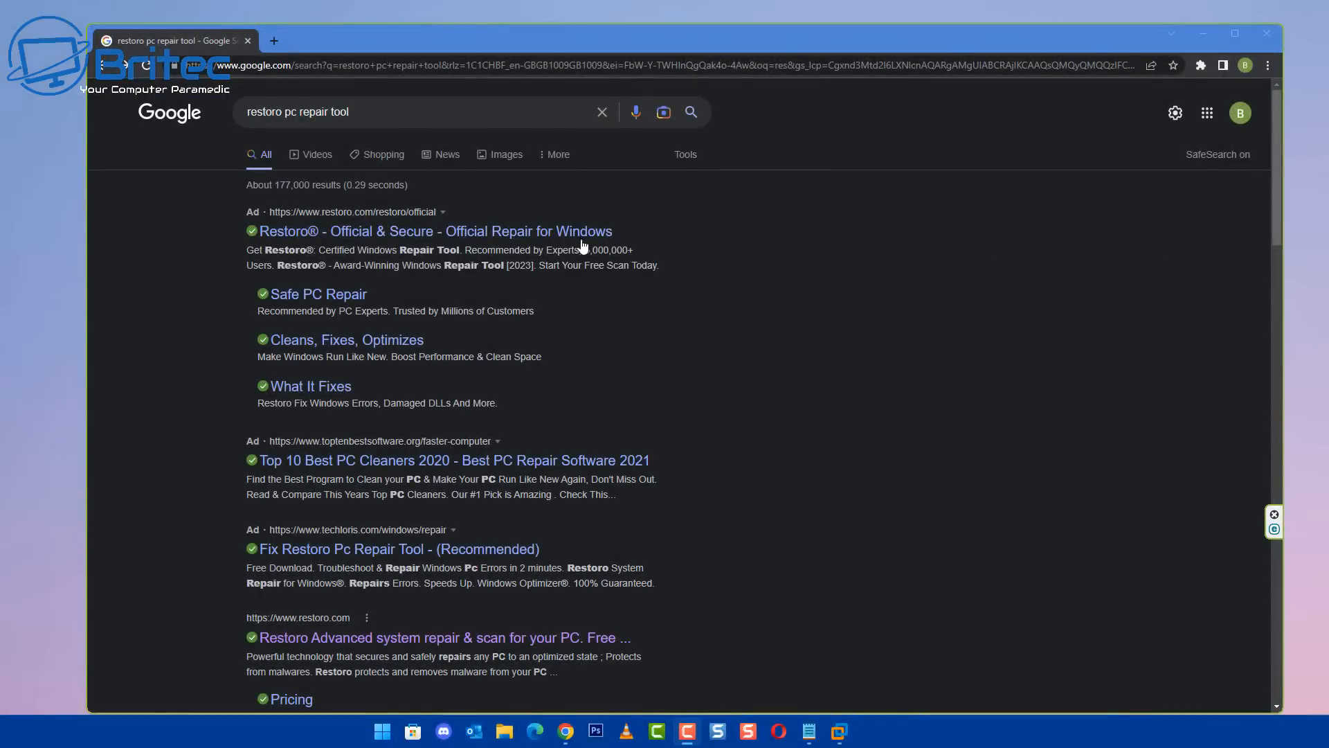
left_click(434, 231)
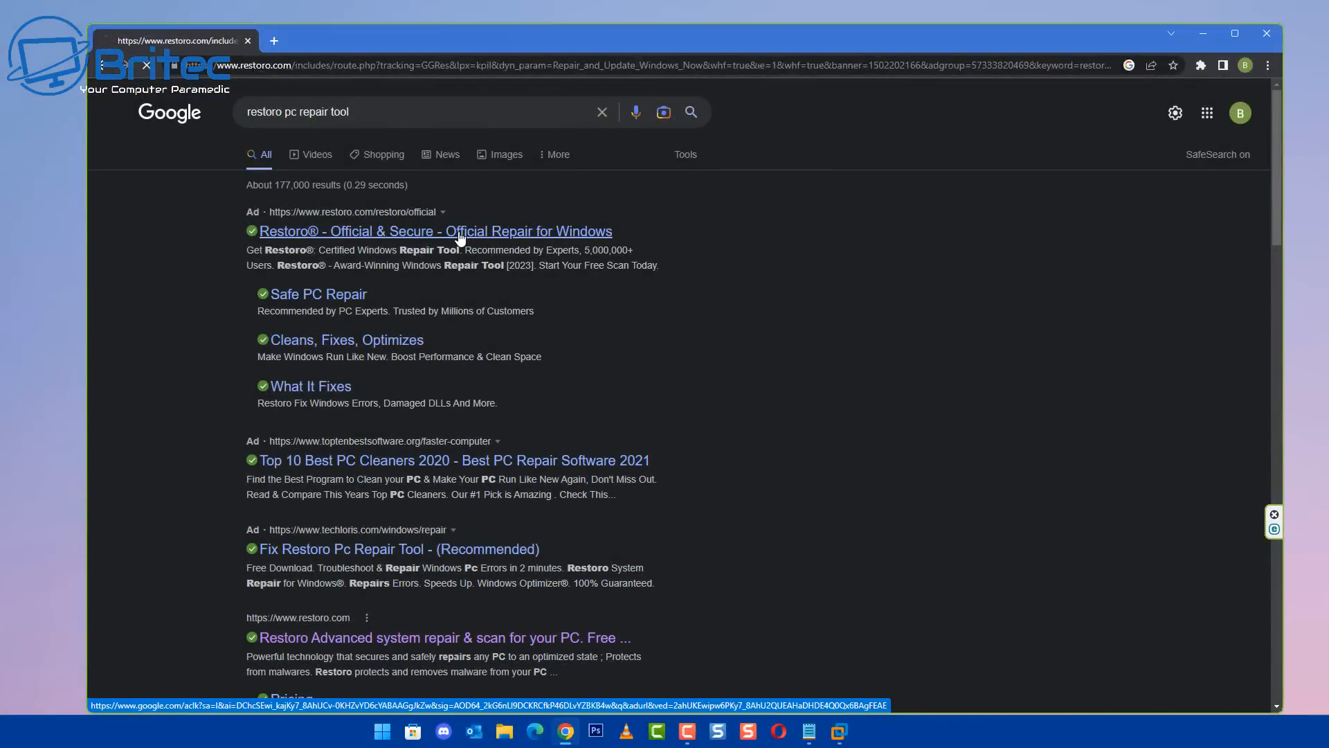
left_click(435, 231)
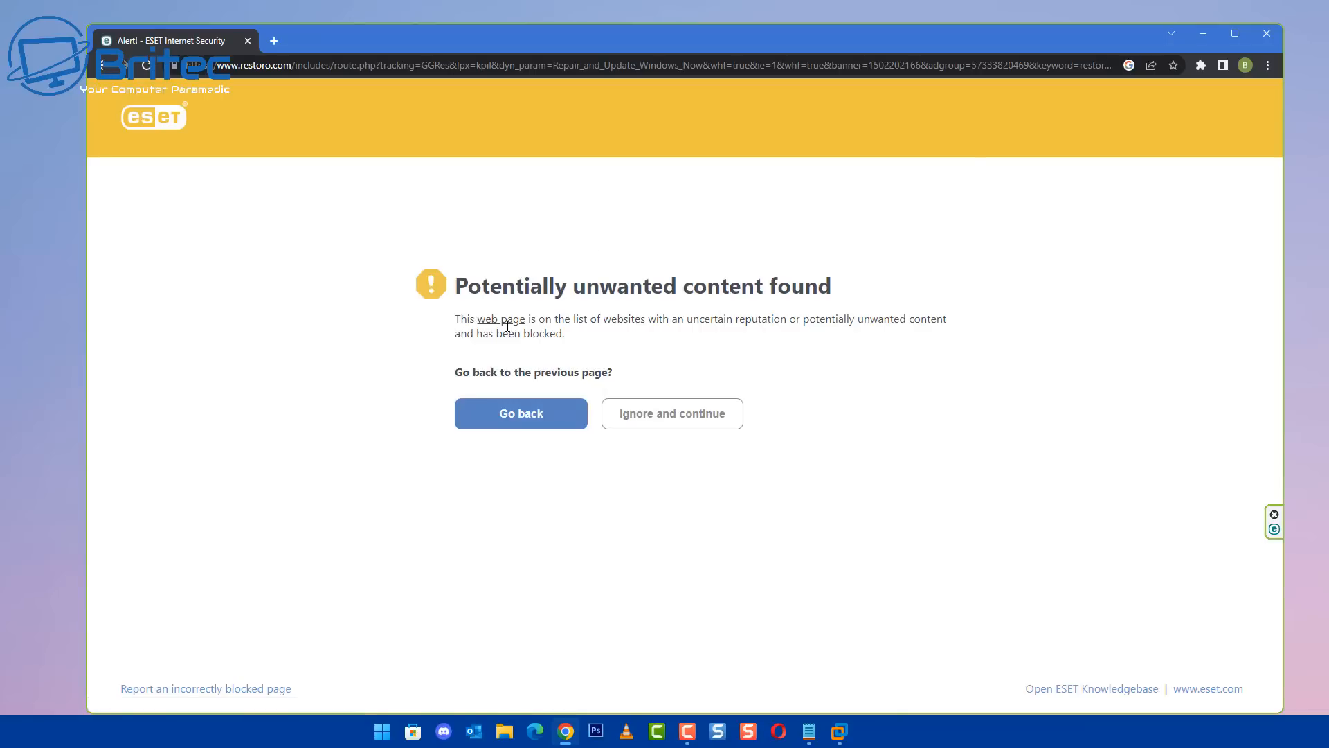
mouse_move(997, 360)
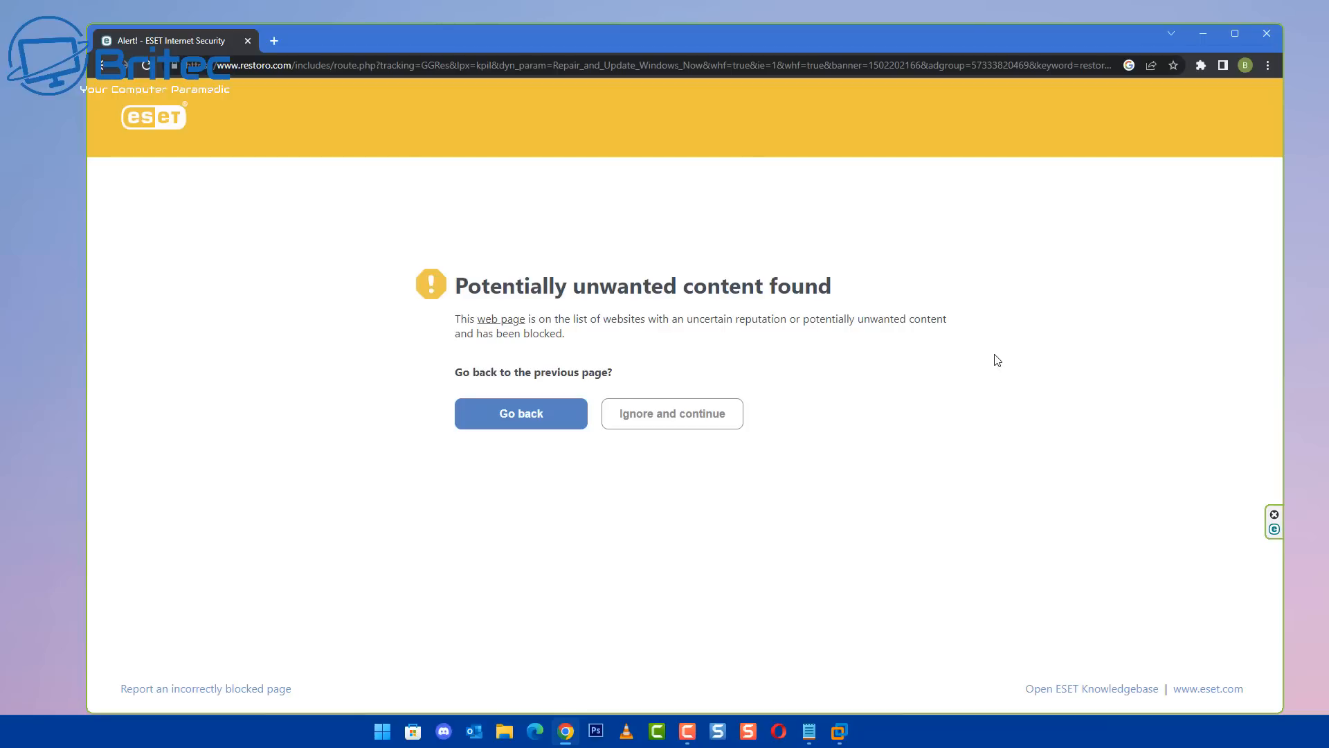
mouse_move(989, 362)
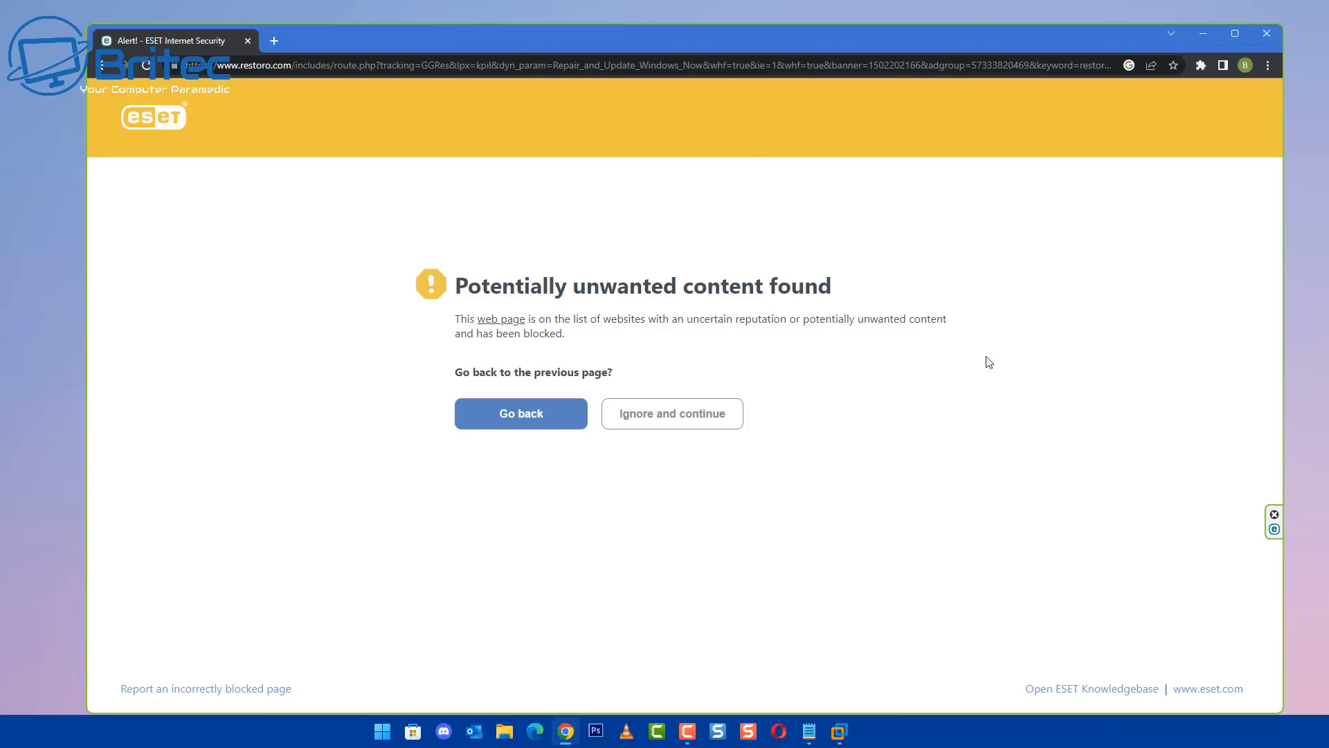
mouse_move(105, 69)
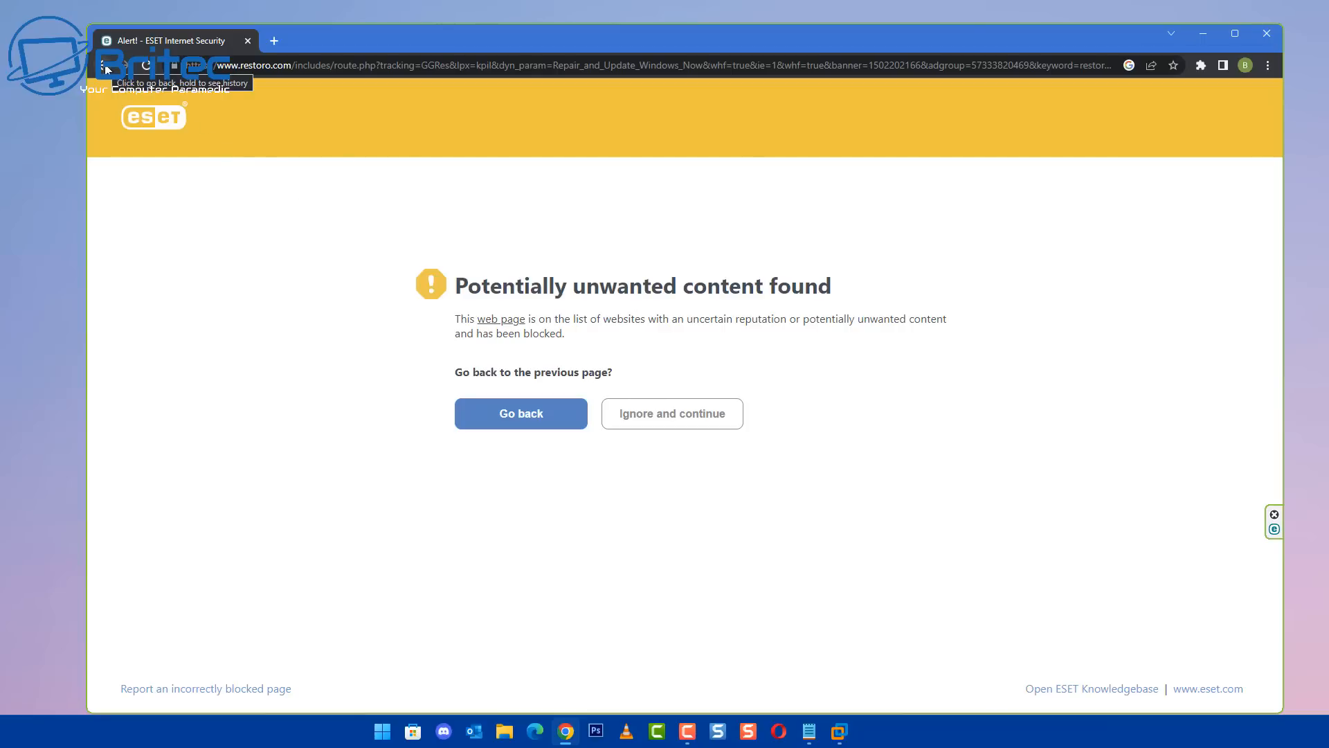
left_click(521, 414)
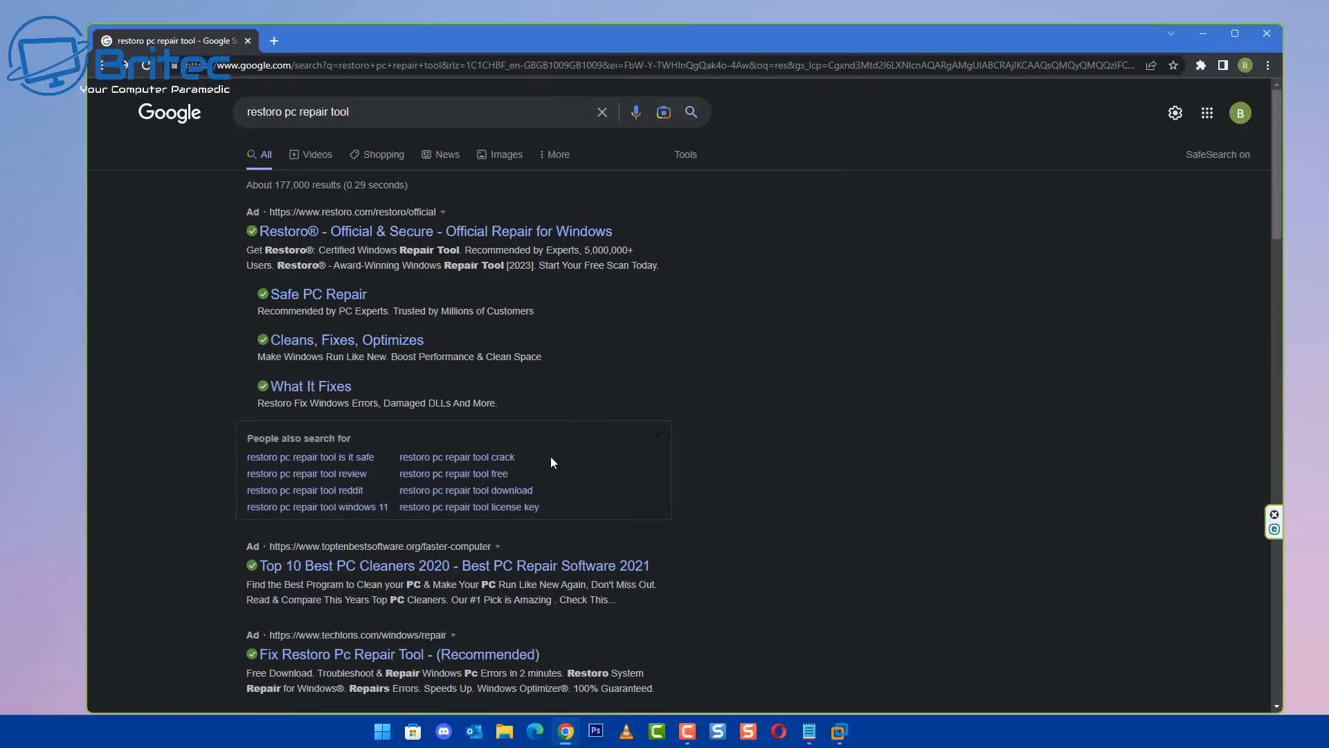
mouse_move(315, 507)
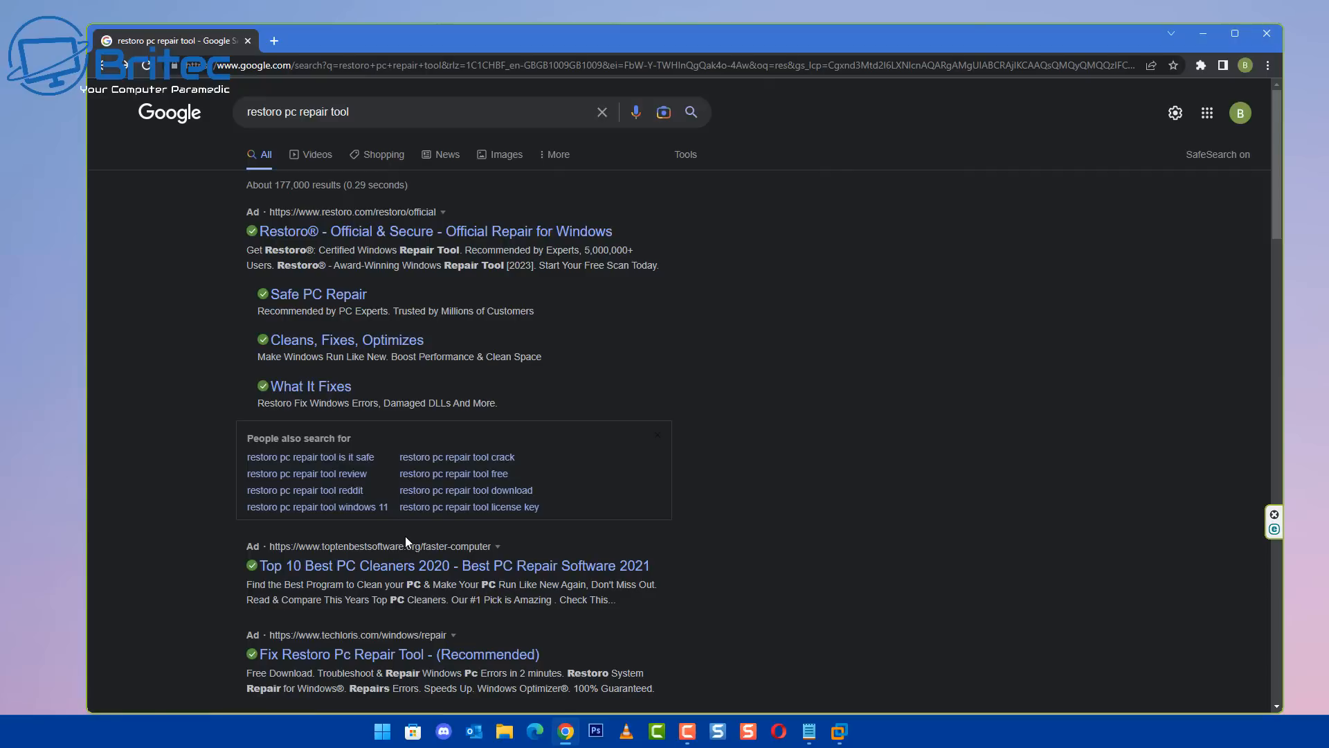
Open the 'Top 10 Best PC Cleaners 2020' sponsored result from the Google results.
scroll("down", 3)
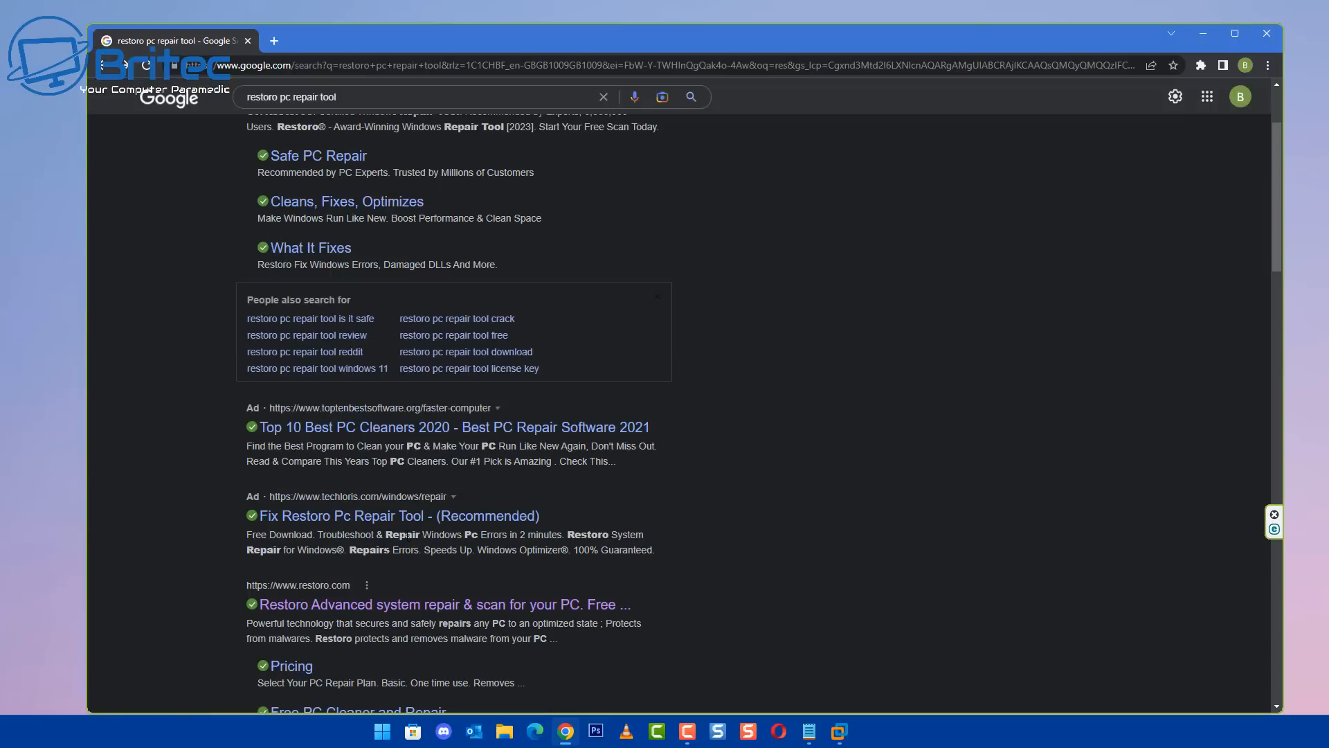
mouse_move(423, 414)
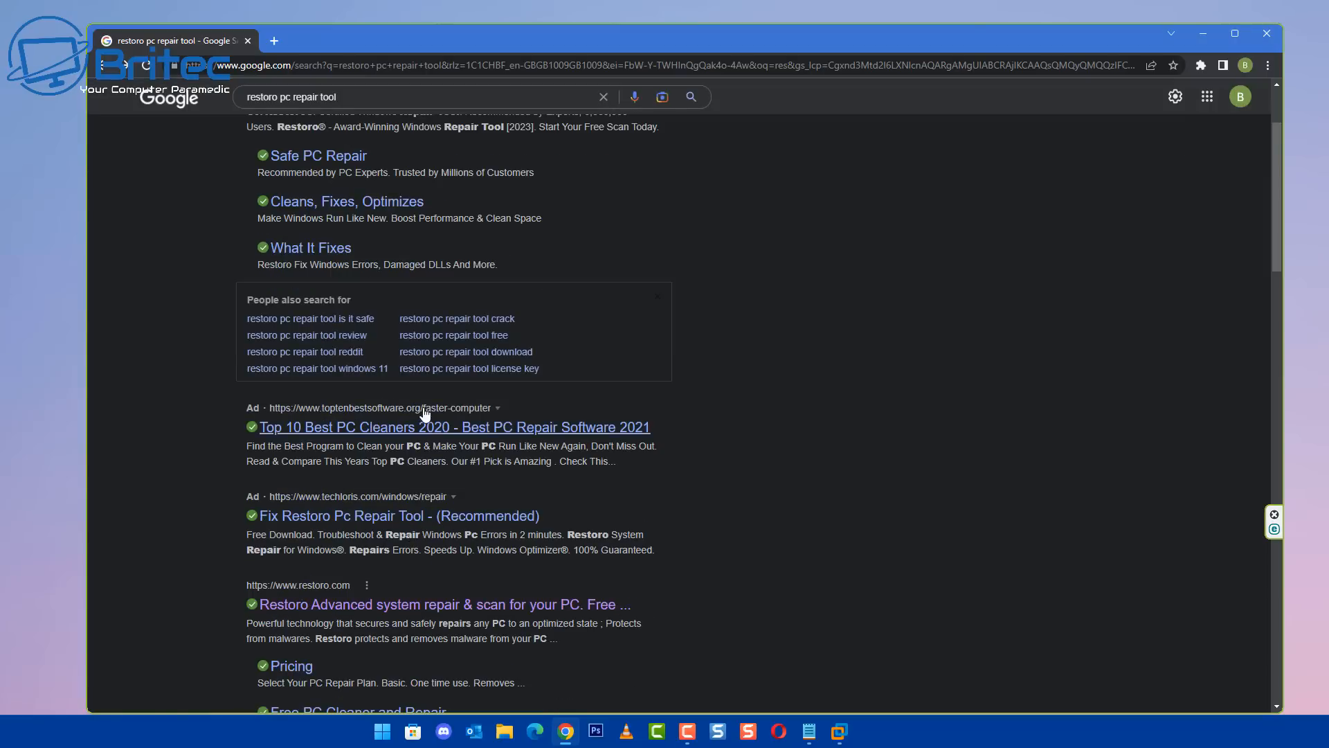
left_click(452, 428)
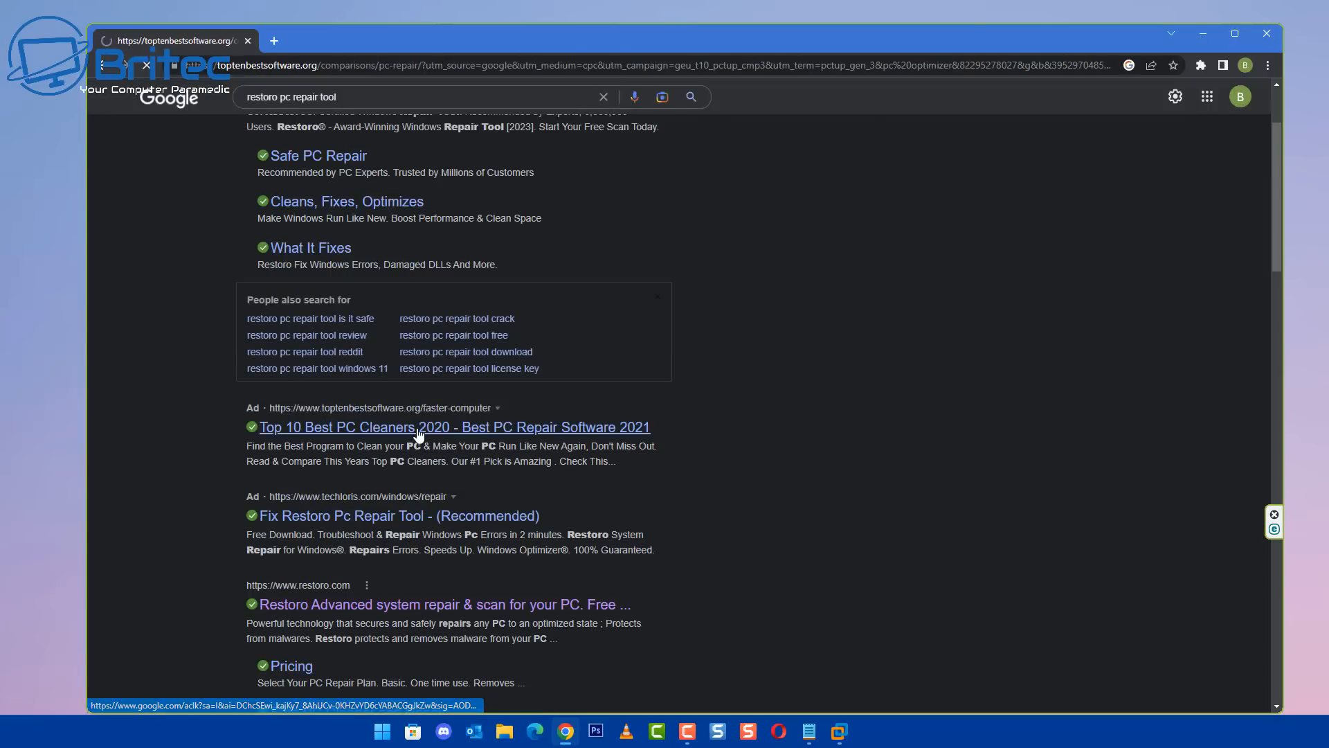
Read down the Top 10 Best PC Repair Software ranking to Restoro at number 8, priced $29.95.
left_click(450, 426)
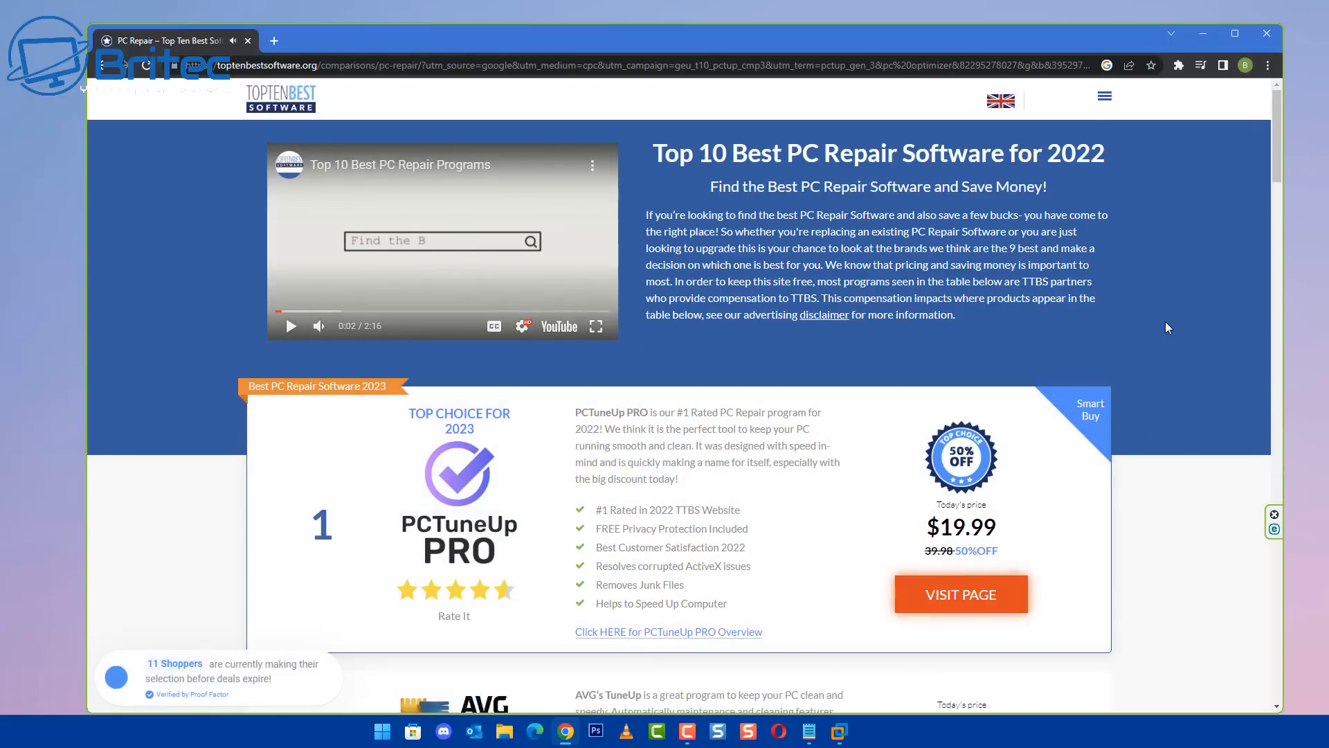
scroll("down", 3)
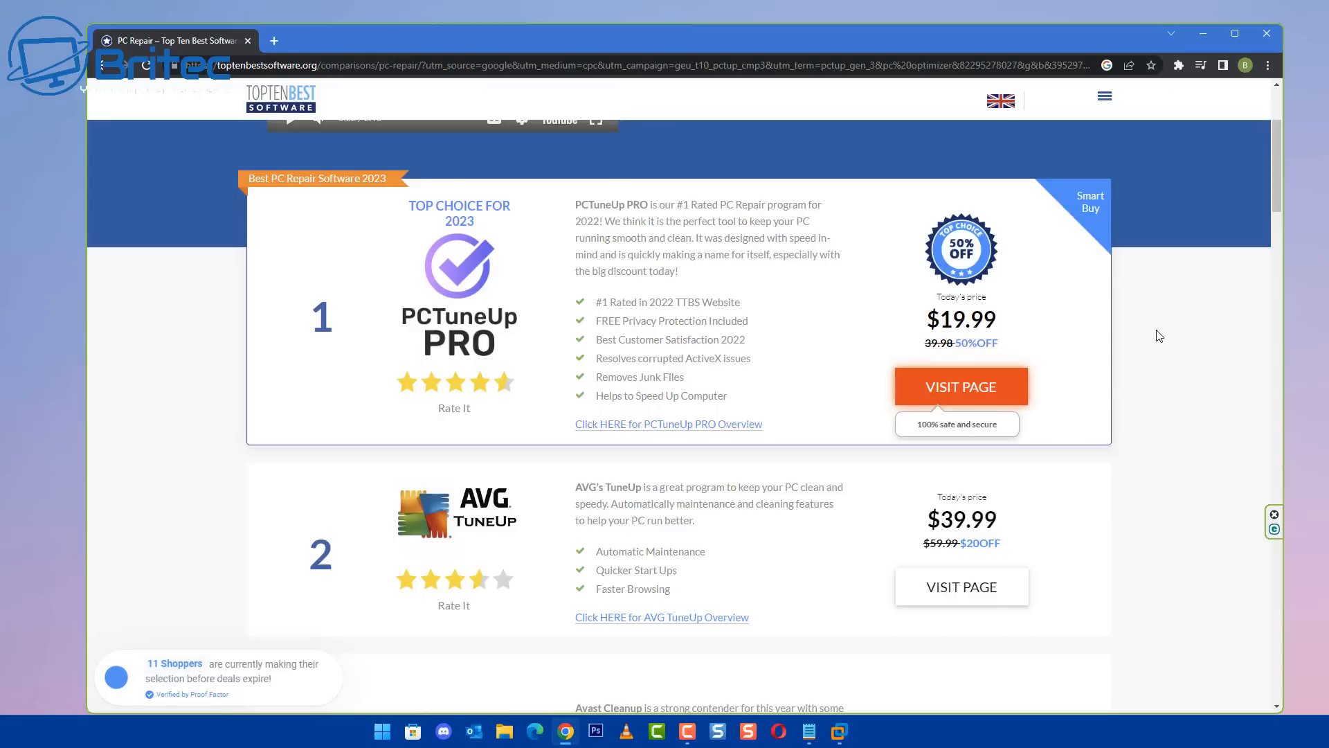
scroll("down", 3)
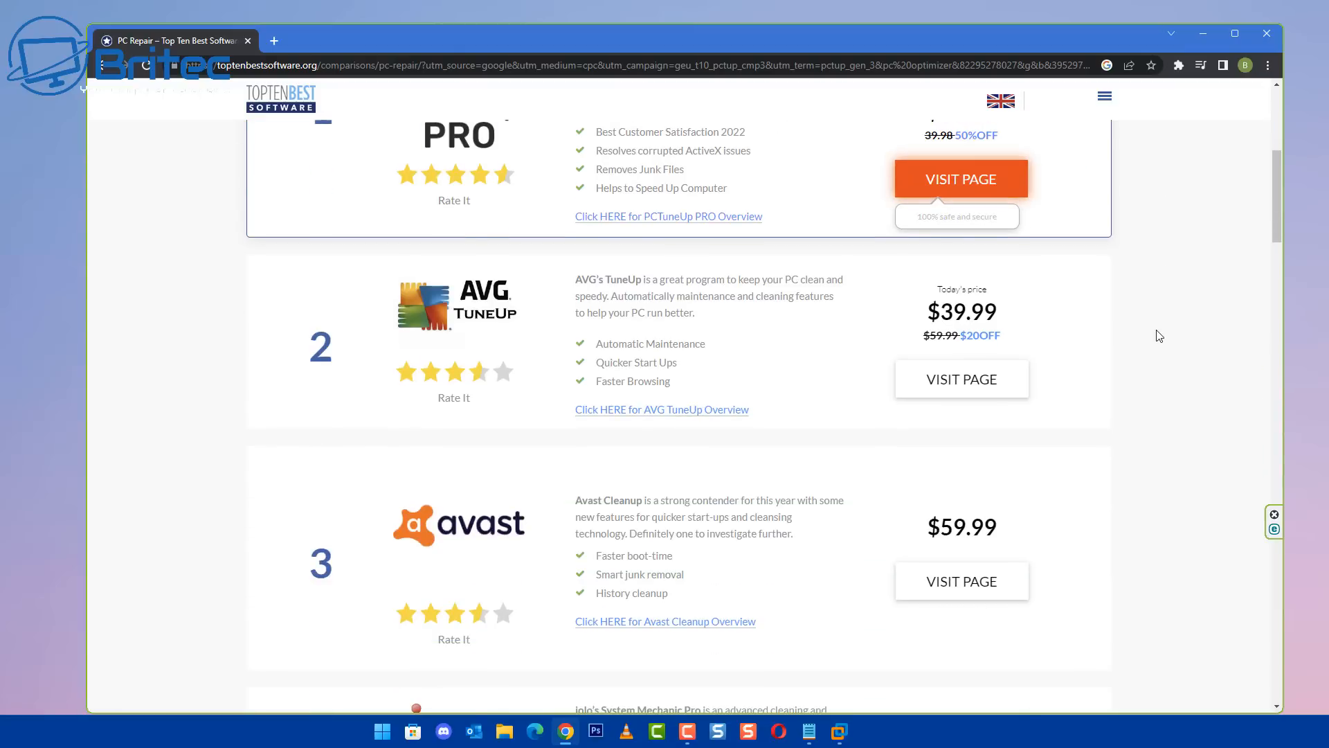
scroll("down", 3)
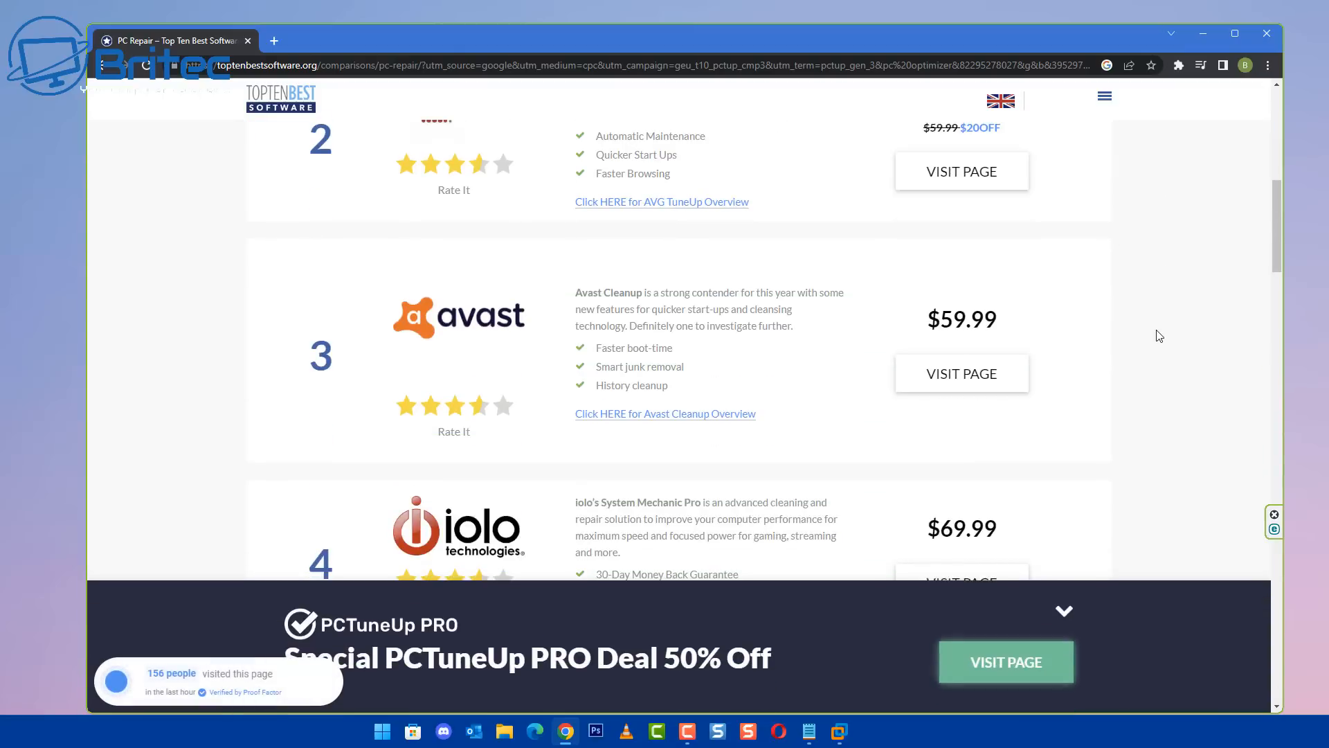
scroll("down", 3)
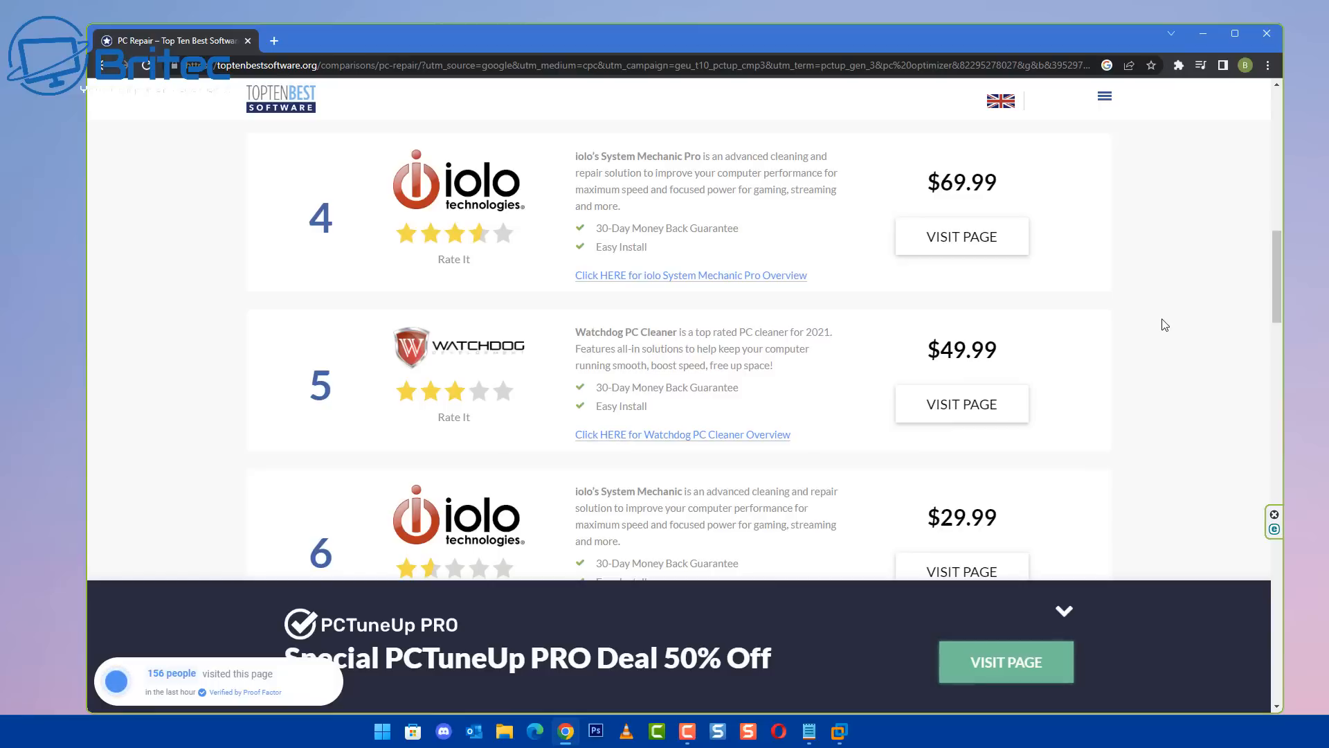
scroll("down", 3)
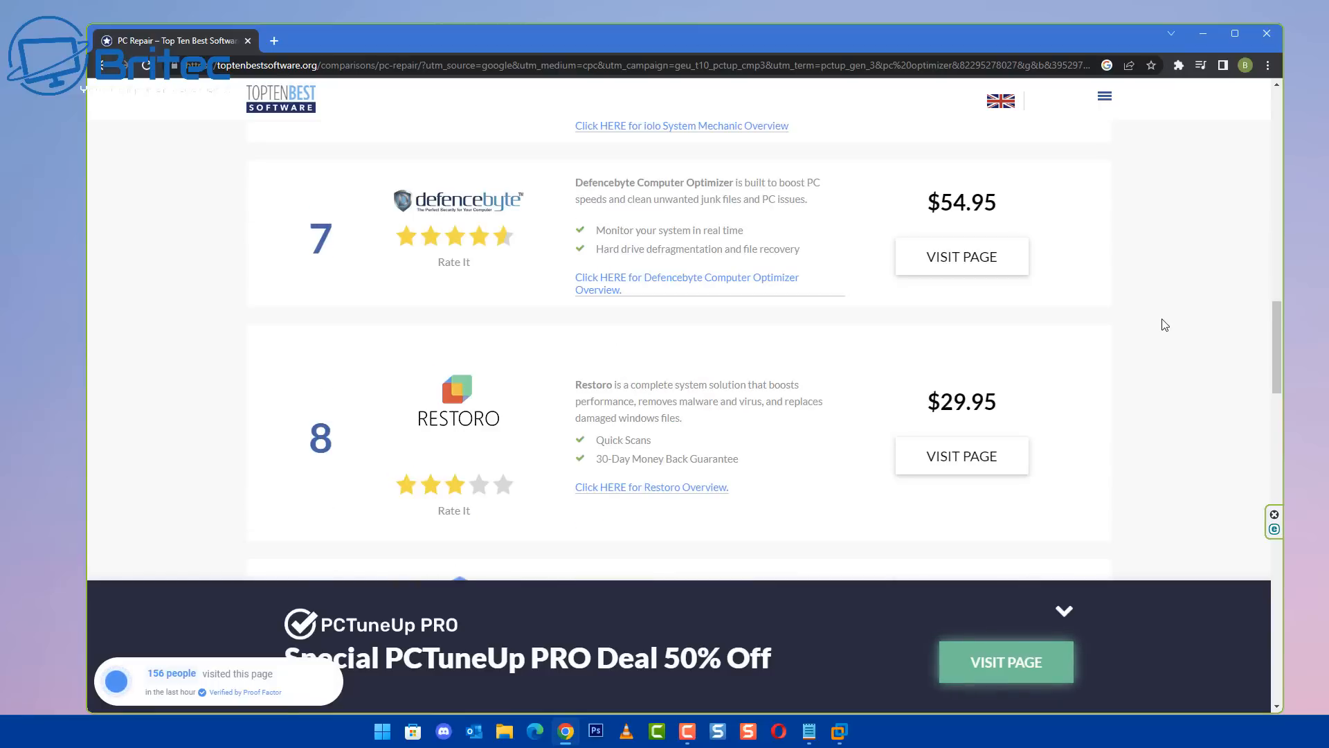
scroll("down", 3)
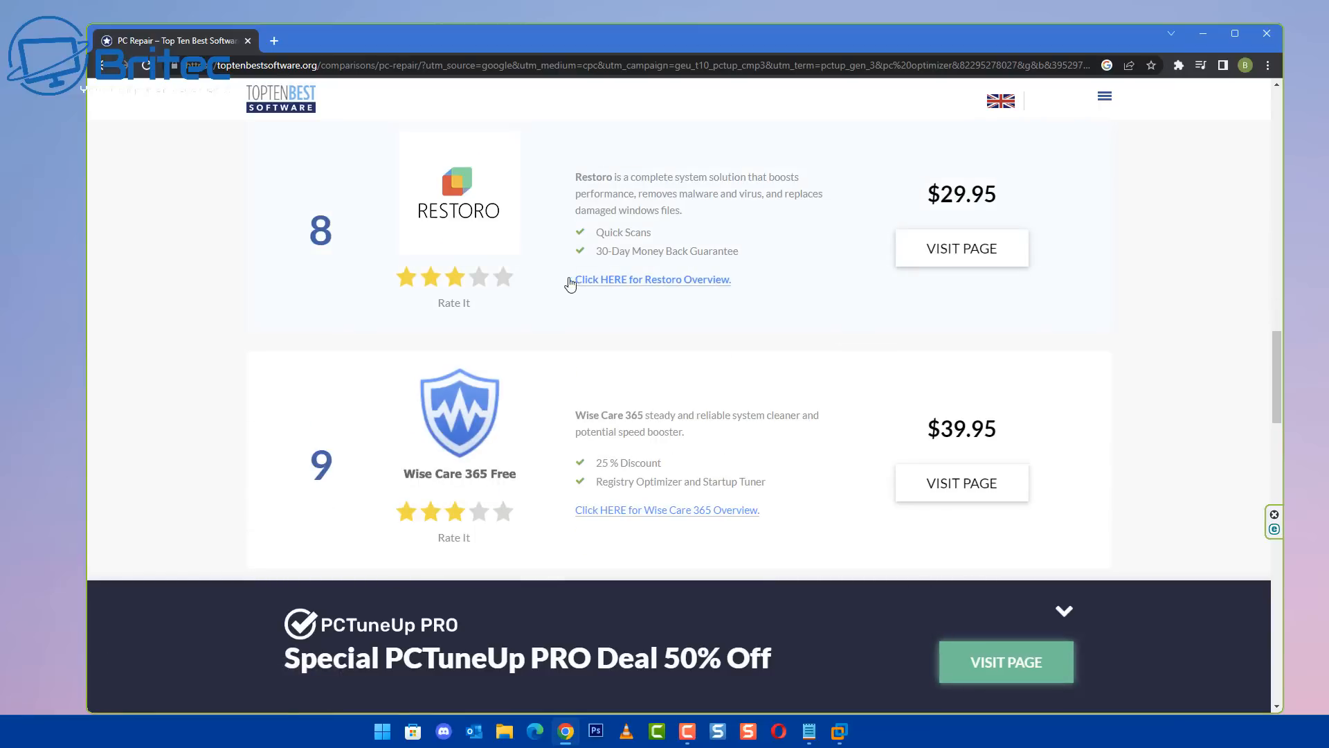
mouse_move(1168, 314)
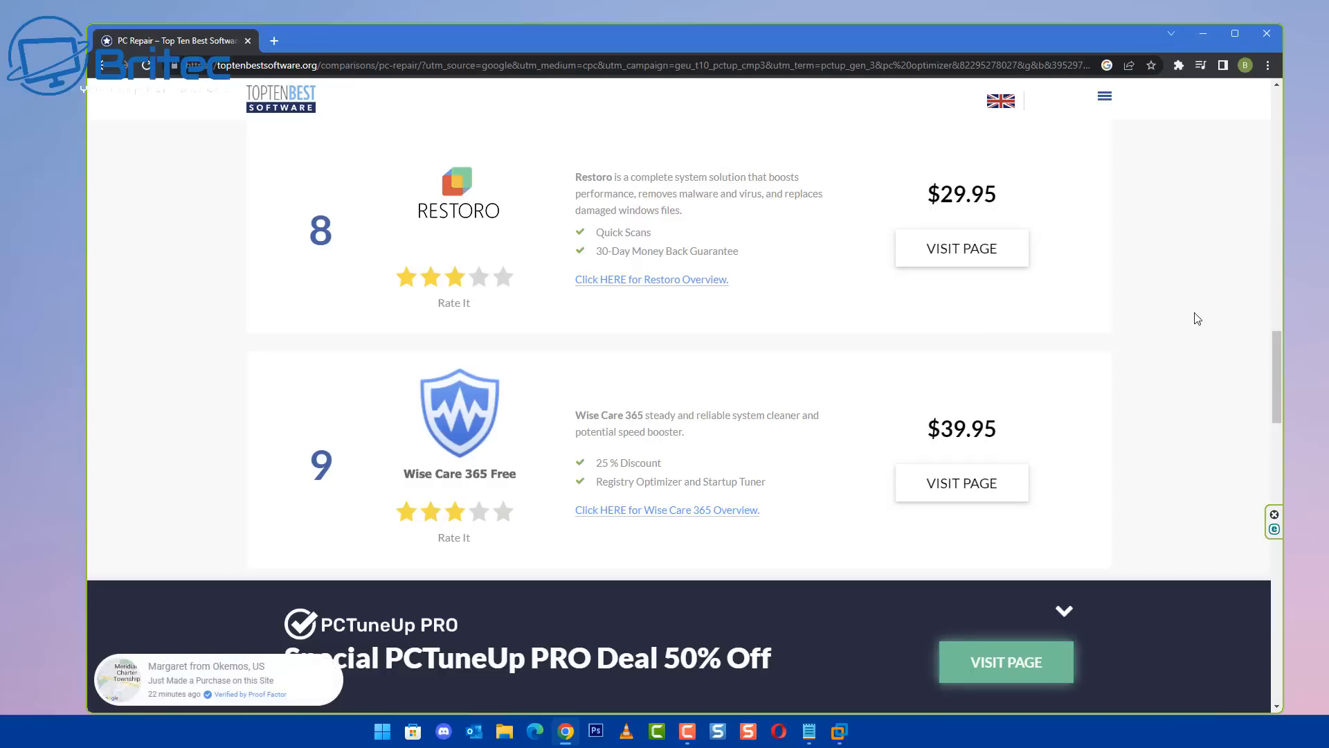
scroll("down", 3)
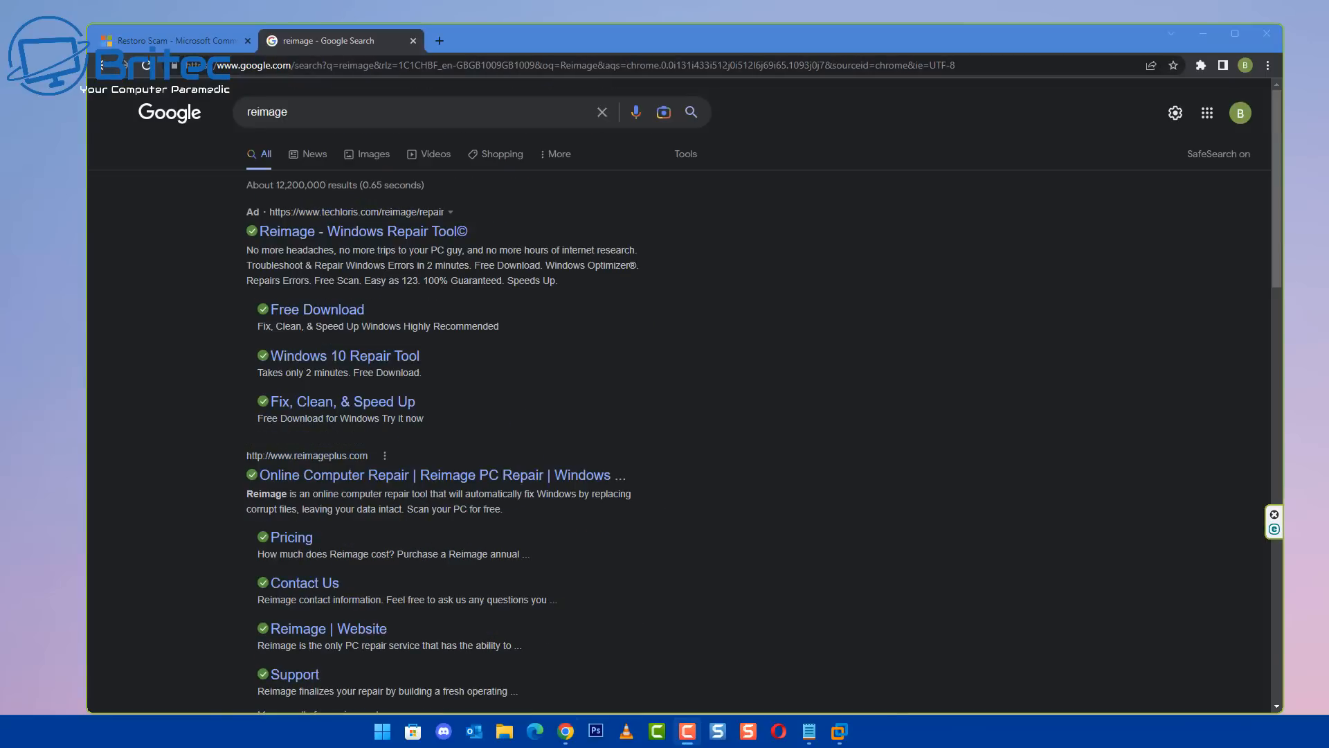
mouse_move(393, 484)
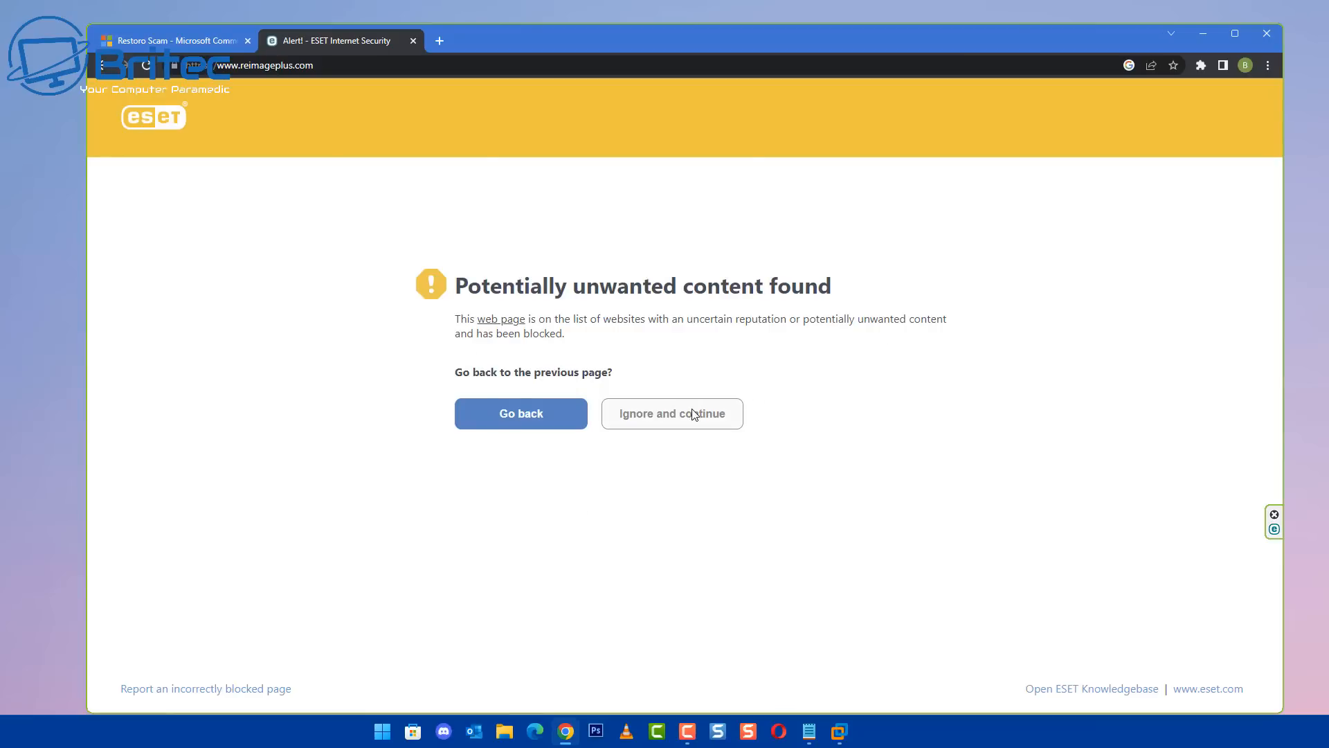
mouse_move(447, 355)
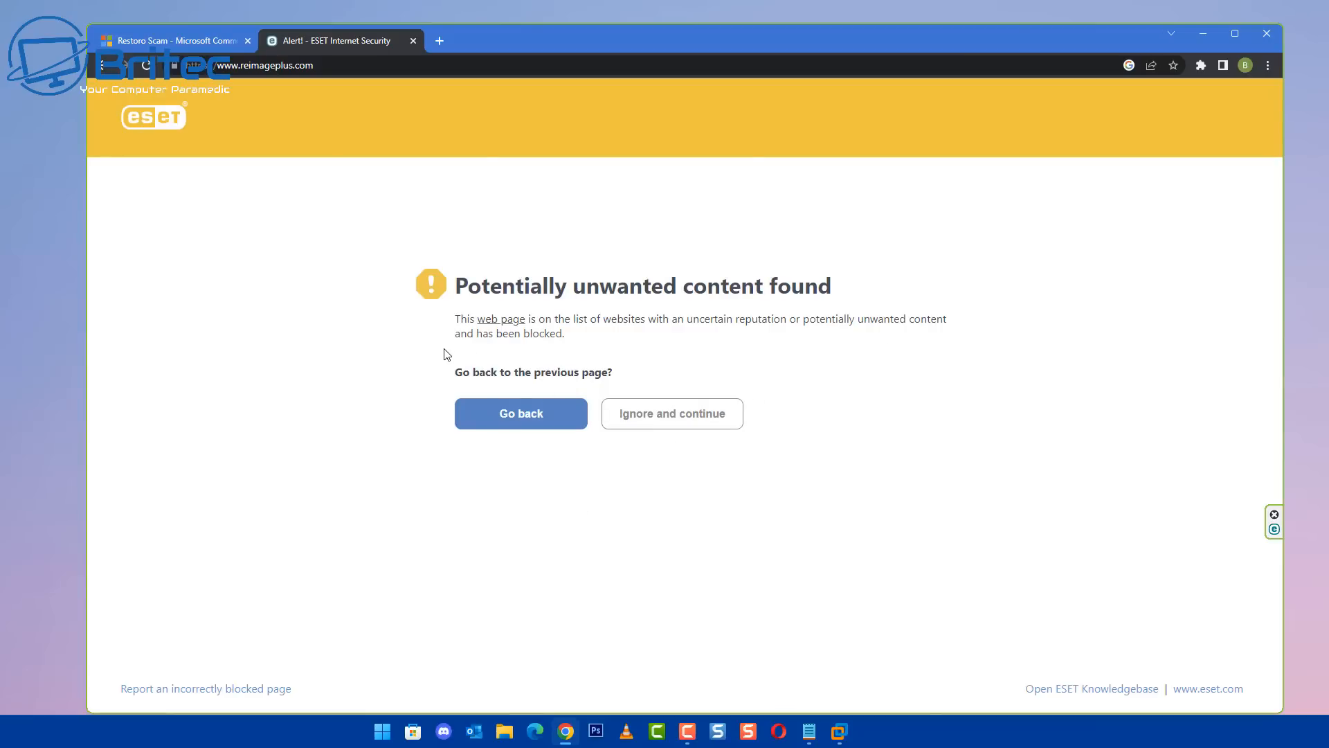
Return from the ESET block to the 'reimage' Google results and browse further down them.
left_click(521, 413)
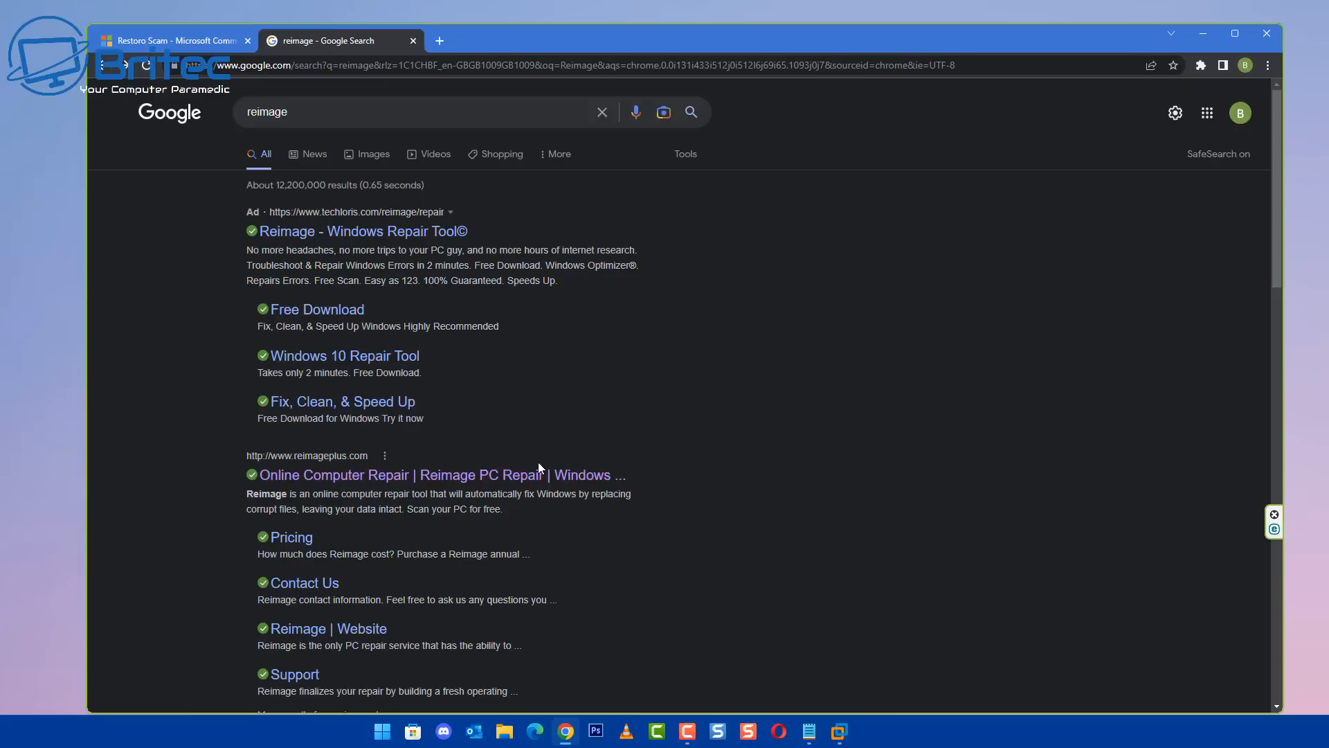
scroll("down", 3)
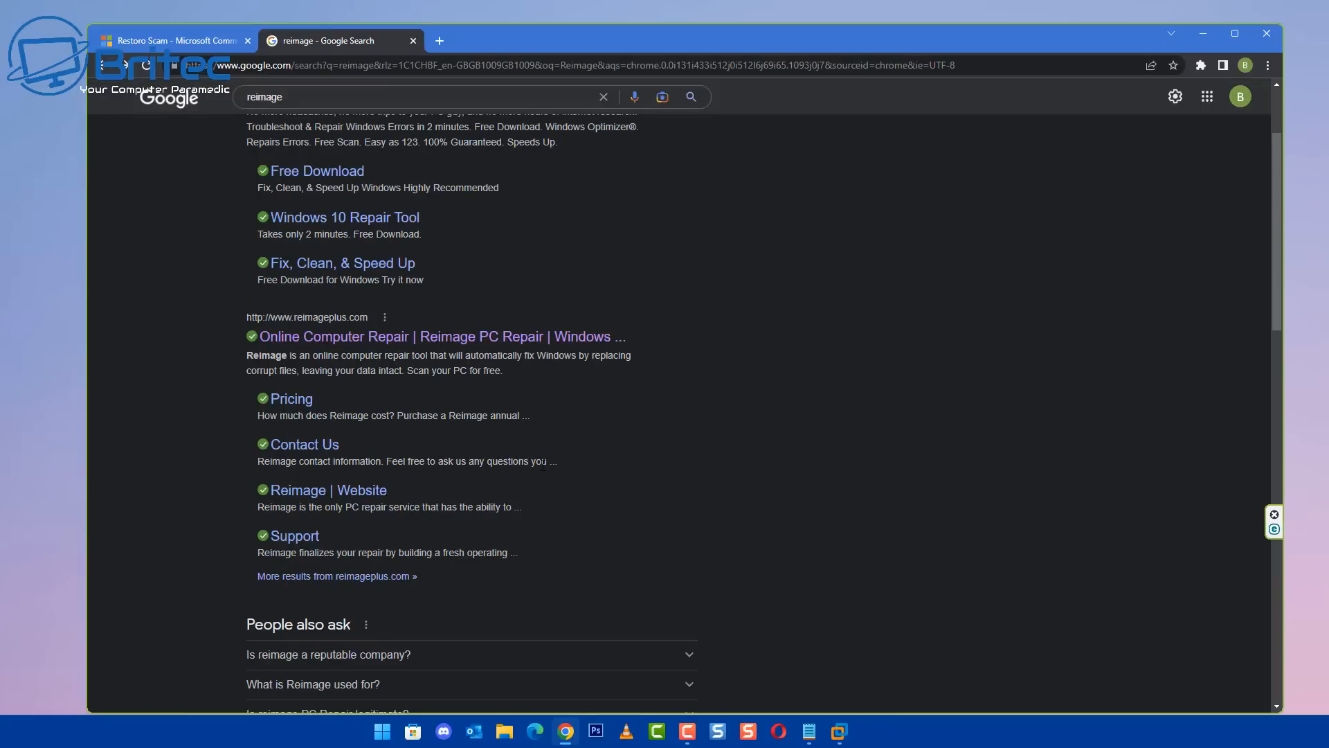
scroll("down", 3)
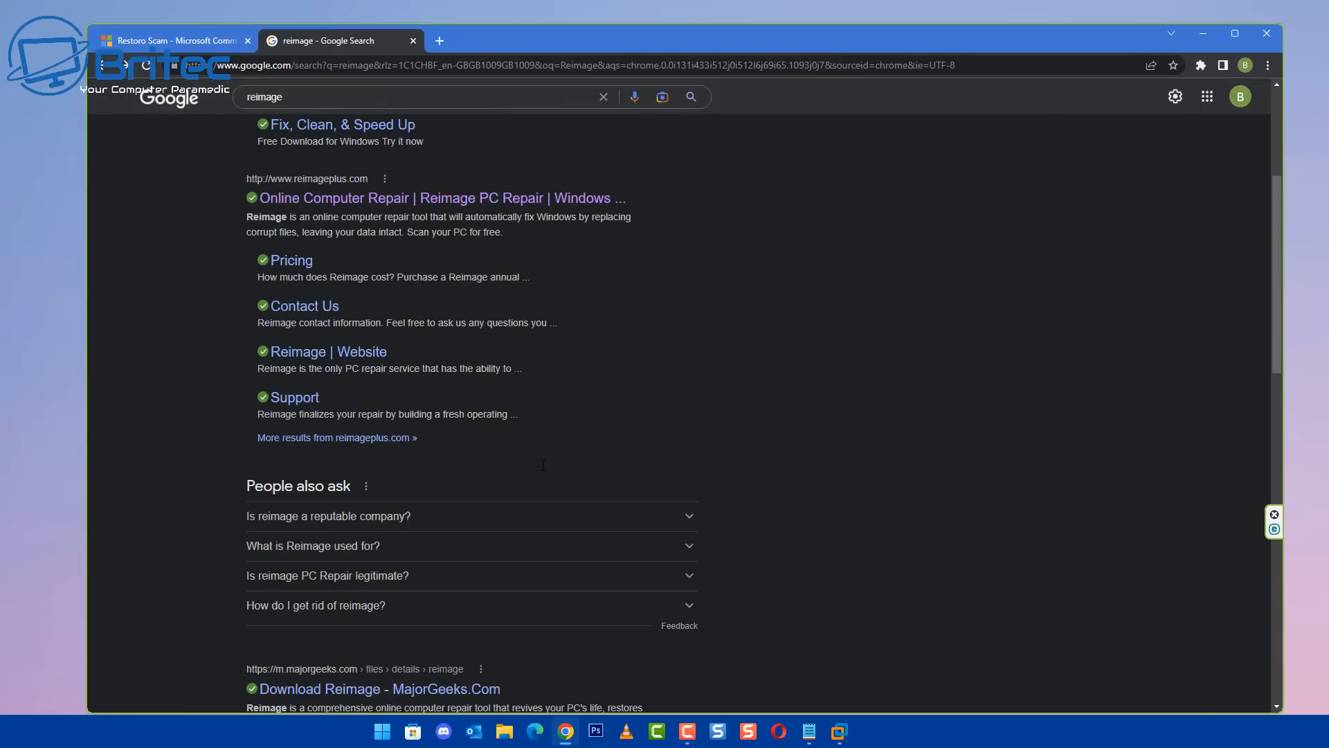
scroll("down", 3)
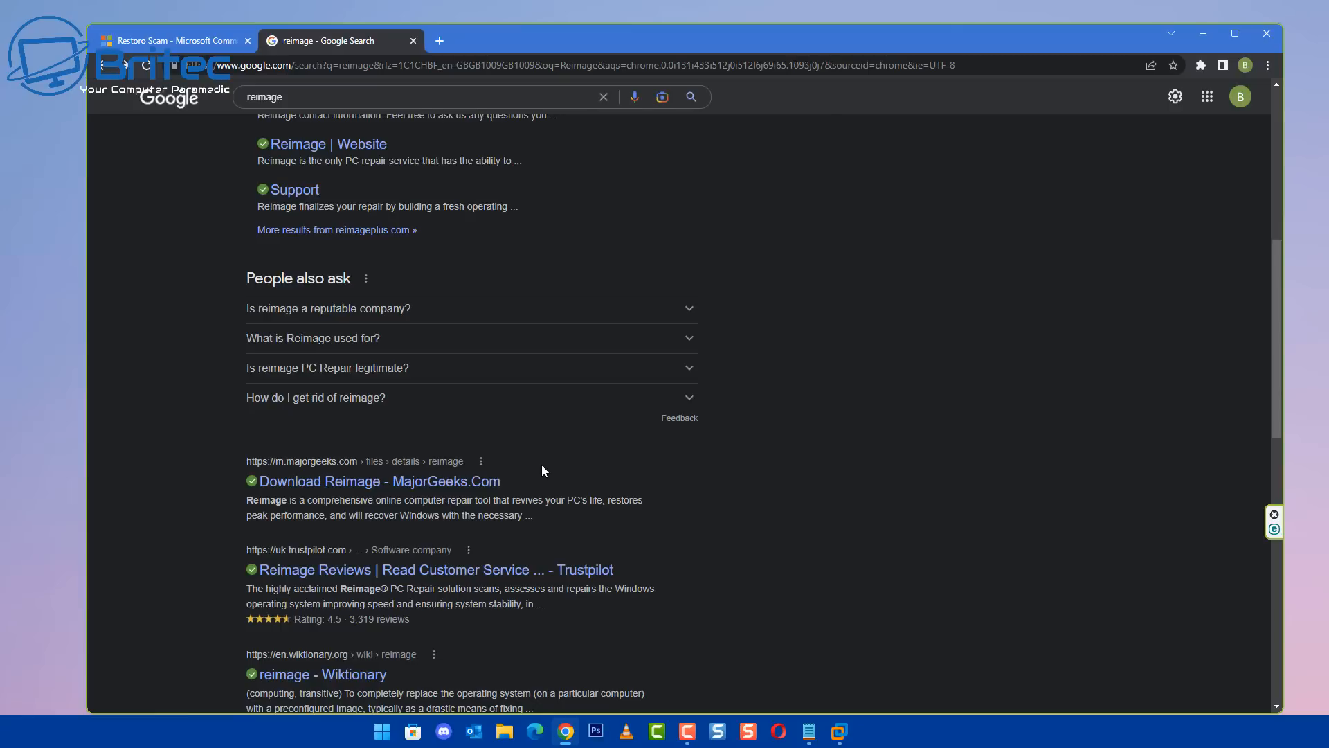
scroll("down", 3)
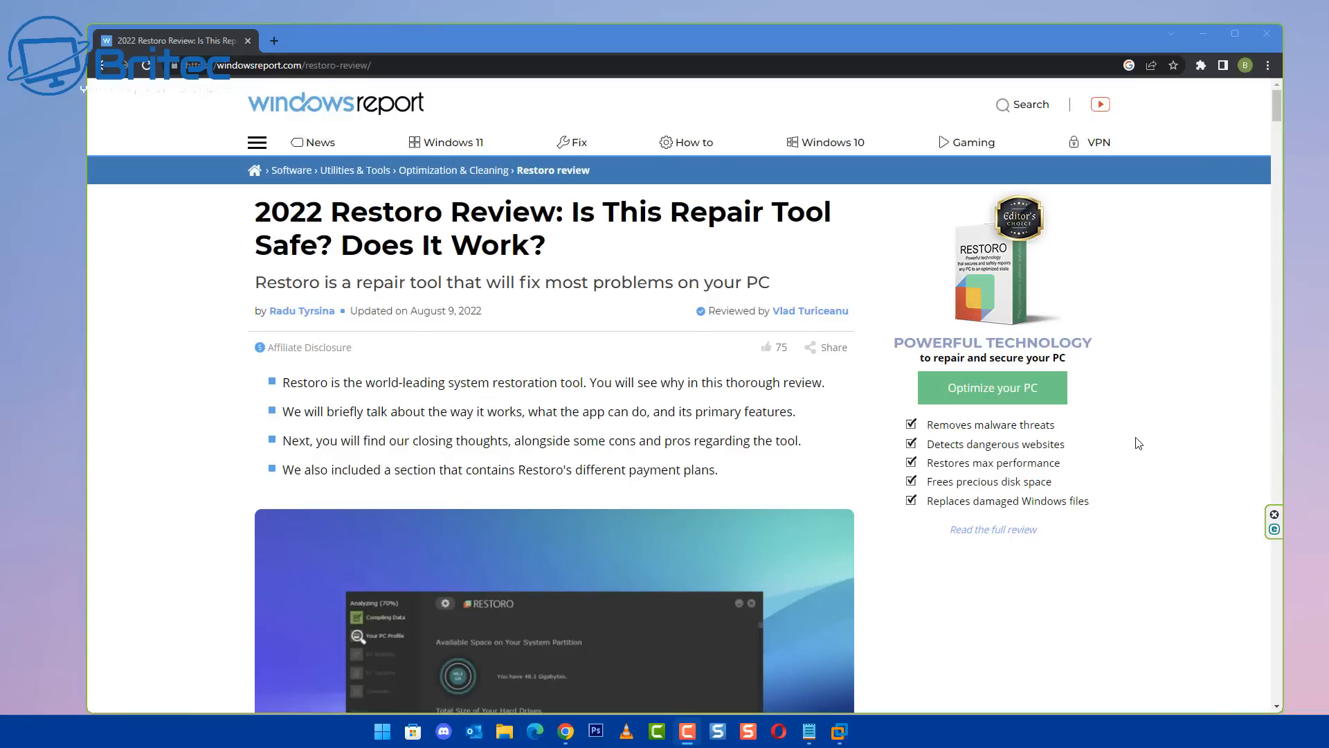
mouse_move(1138, 465)
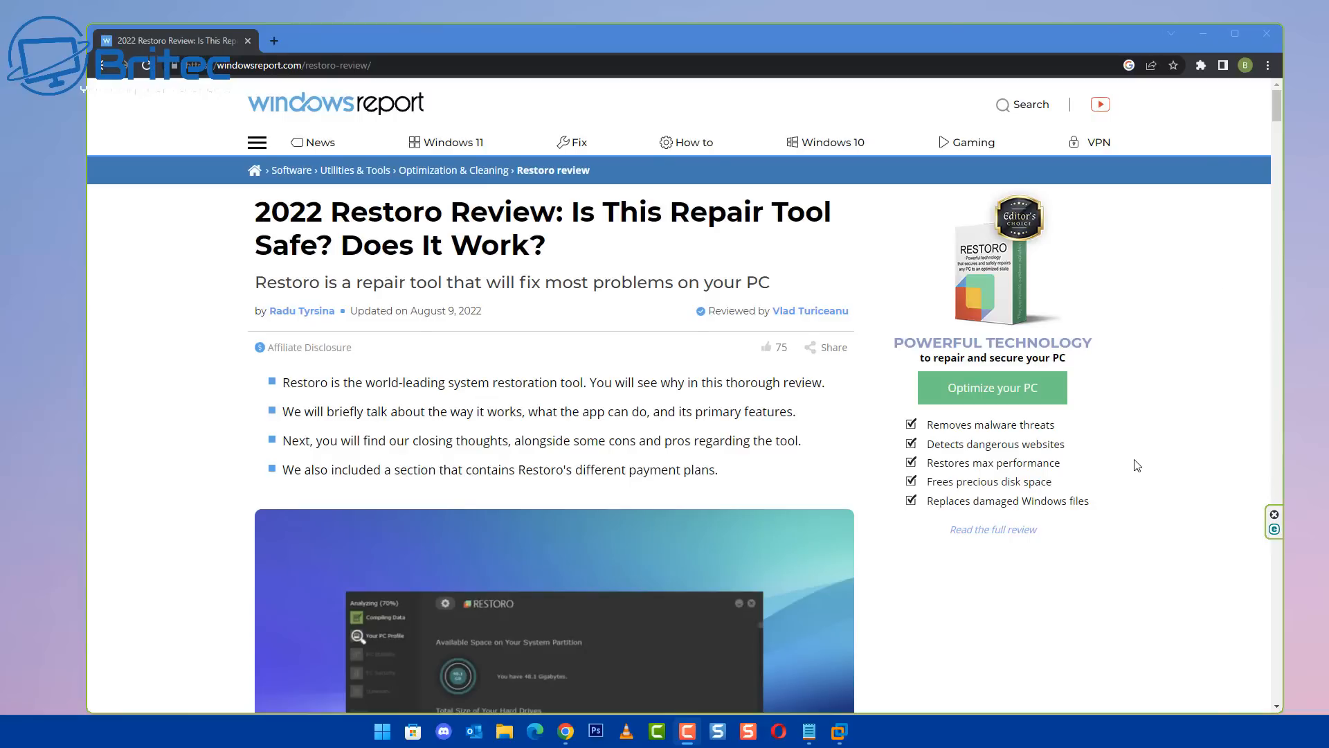
Read the Windows Report Restoro review past the verdict down to 'Is Restoro safe?'.
scroll("down", 3)
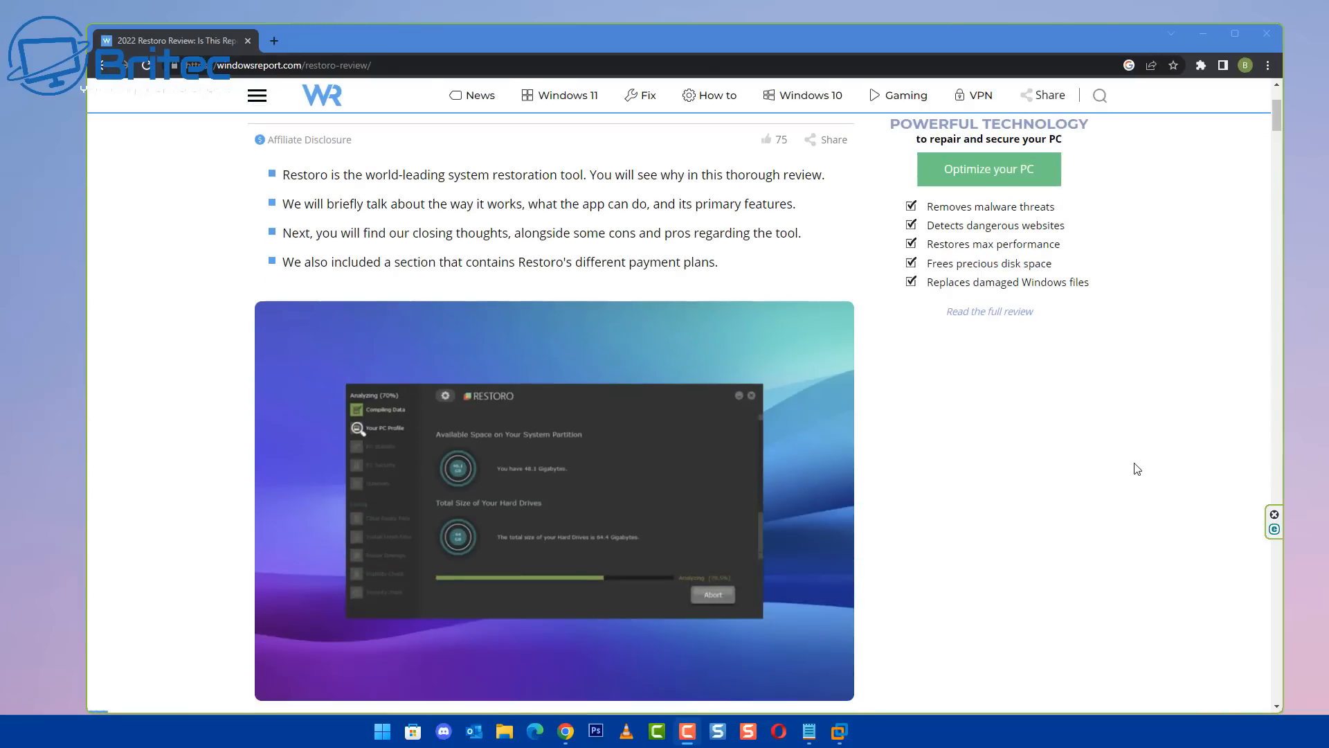
scroll("down", 3)
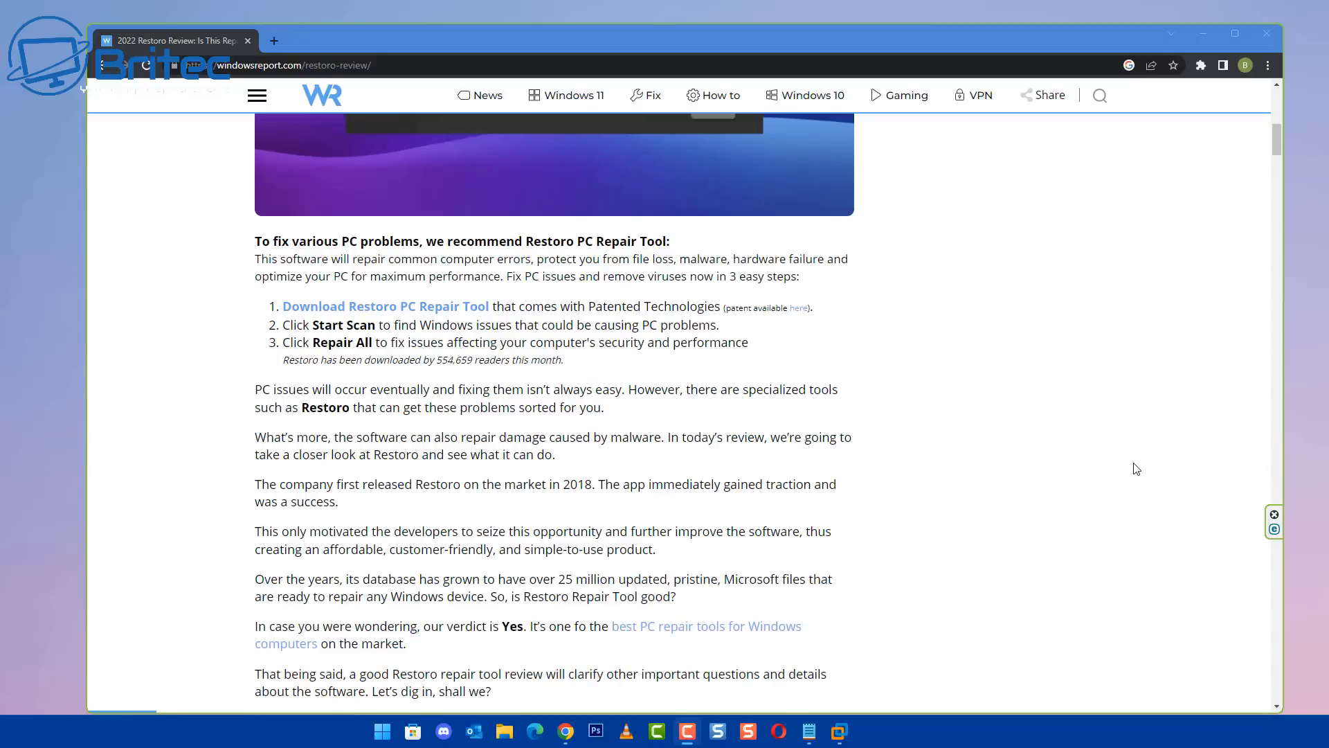
scroll("down", 3)
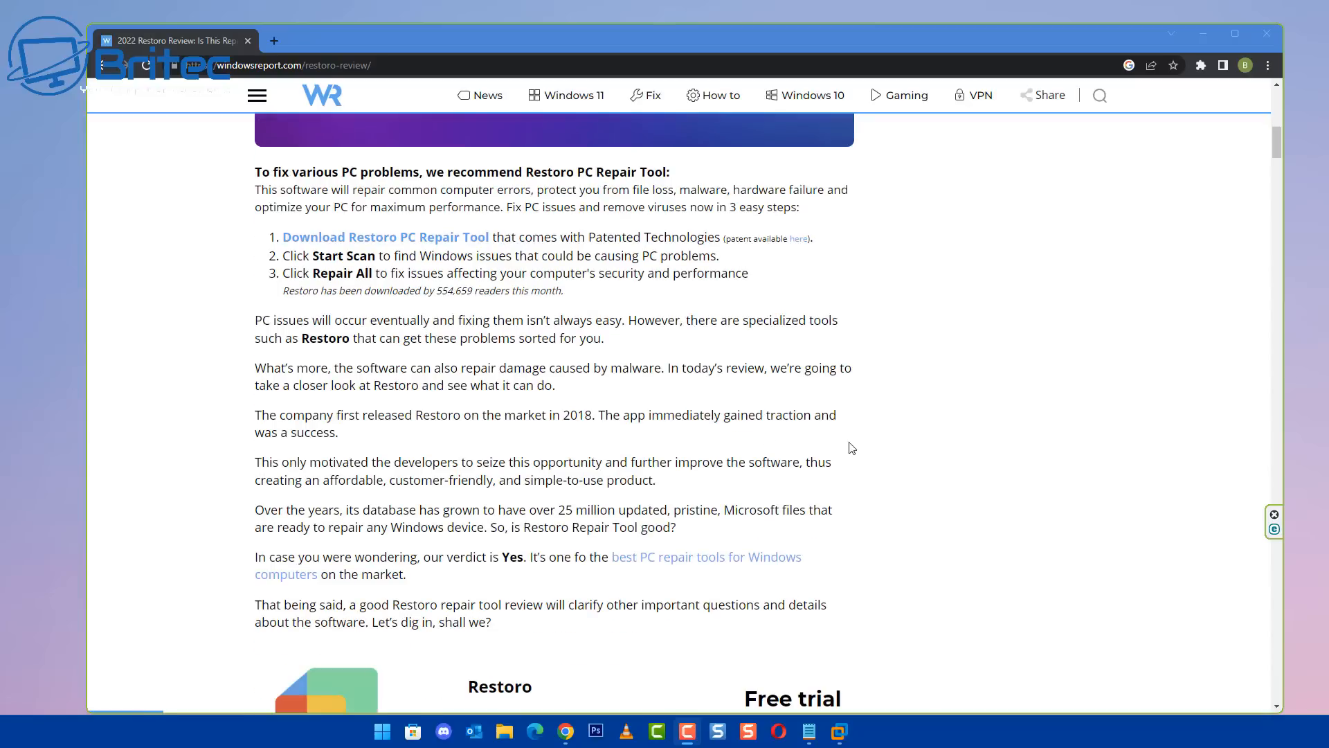
mouse_move(670, 263)
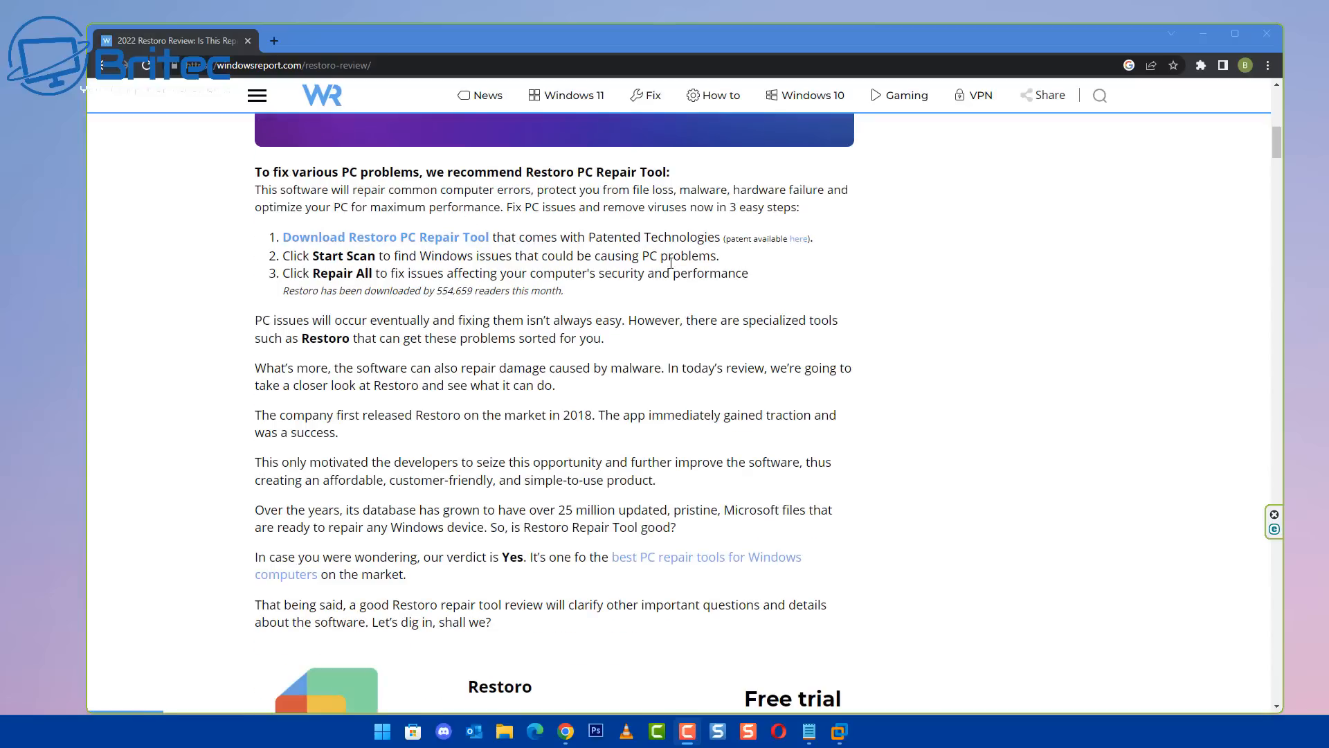
mouse_move(922, 492)
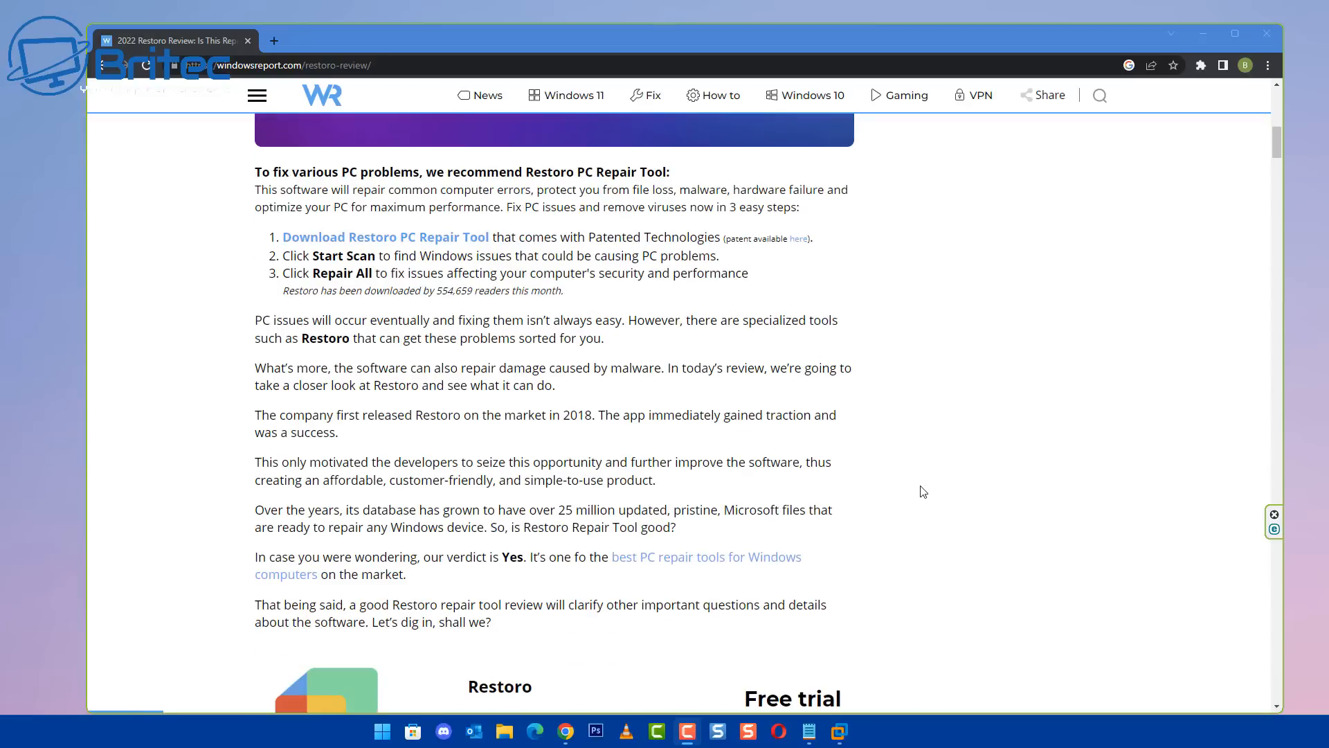
scroll("down", 3)
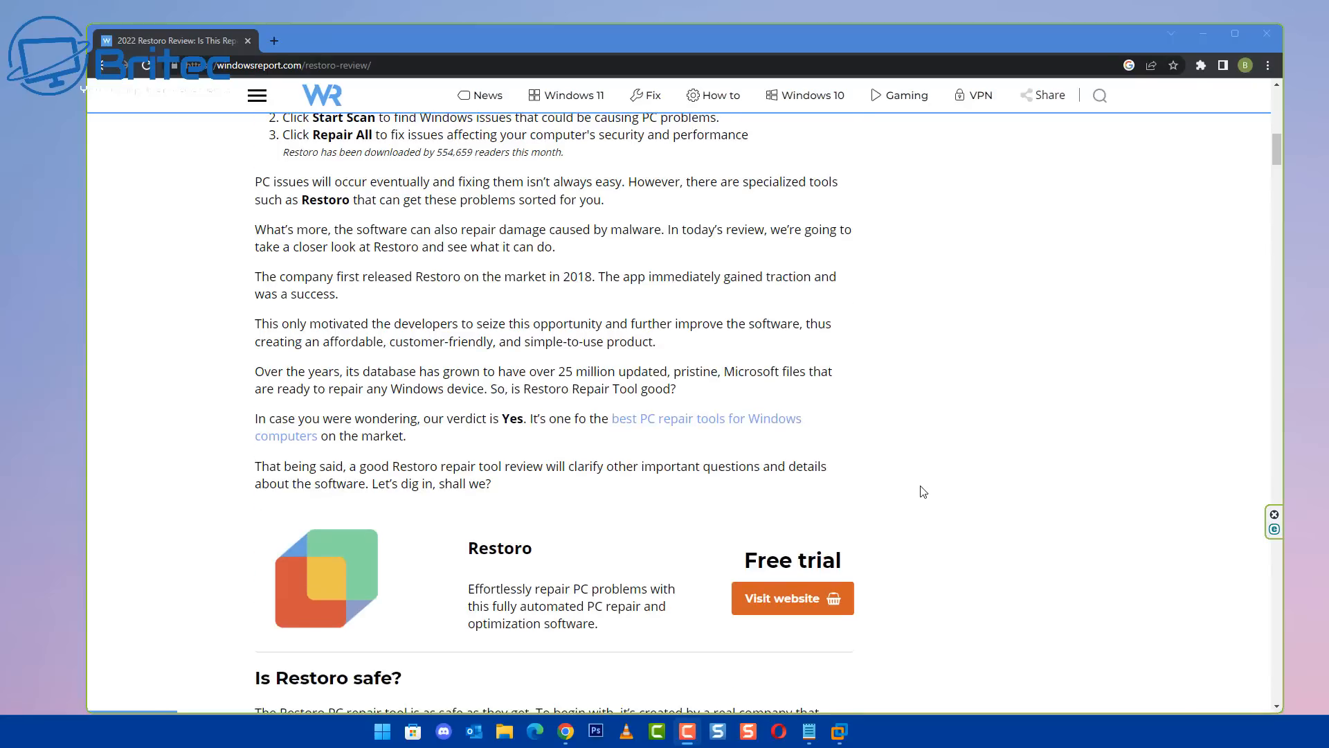
scroll("down", 3)
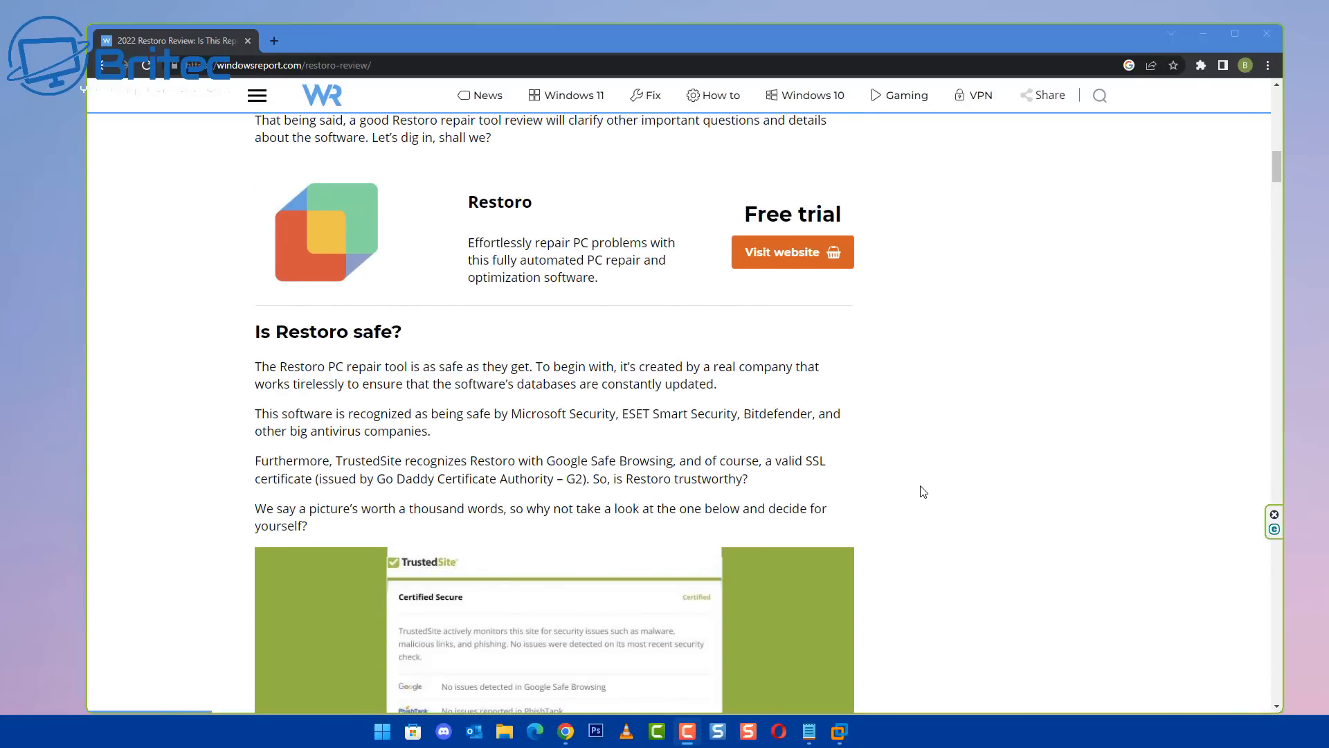
scroll("down", 3)
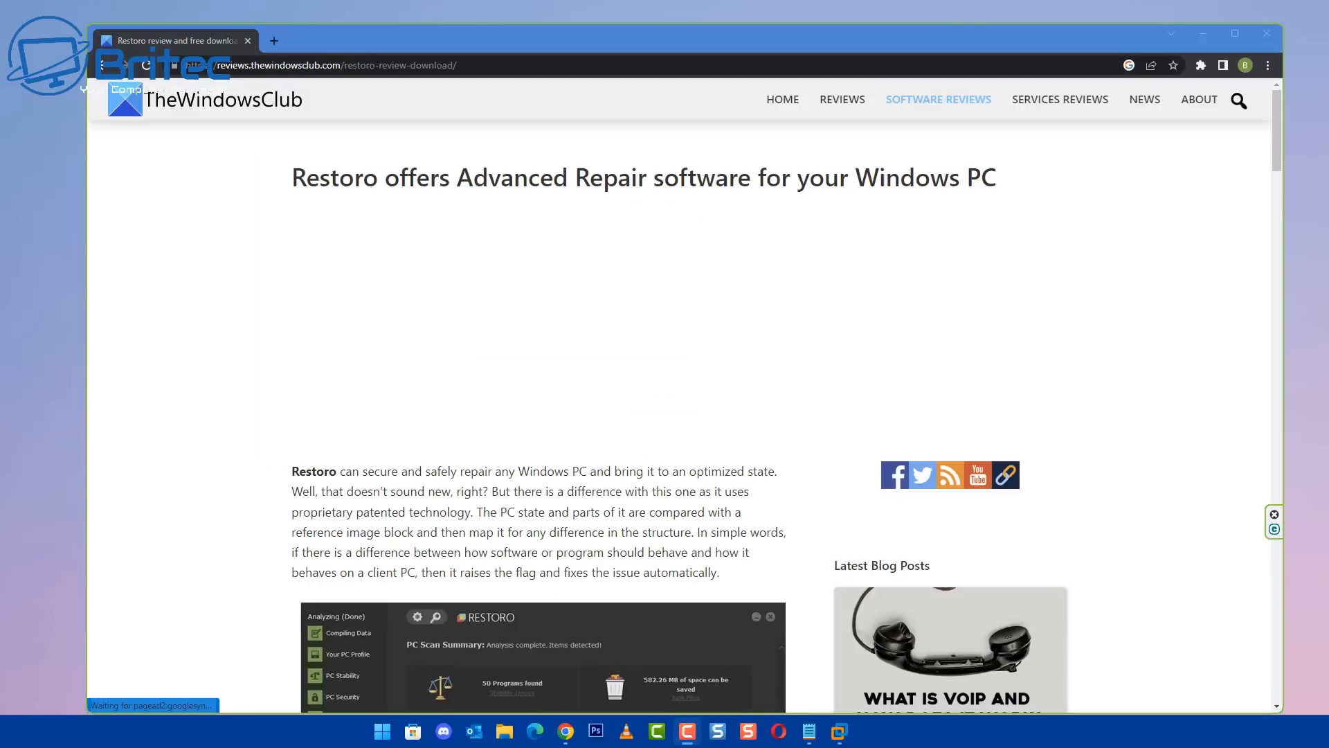
mouse_move(1199, 361)
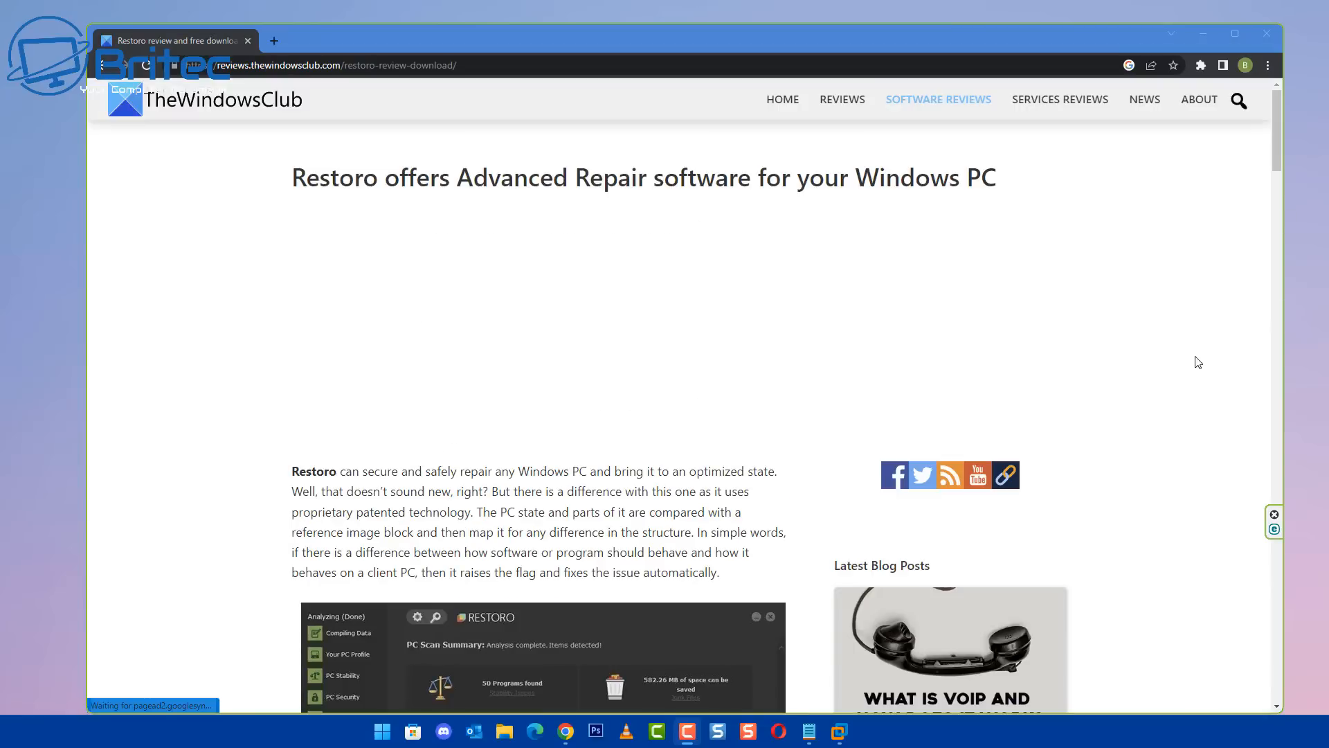
Read TheWindowsClub's Restoro review down to 'List of scans performed by Restoro'.
scroll("down", 3)
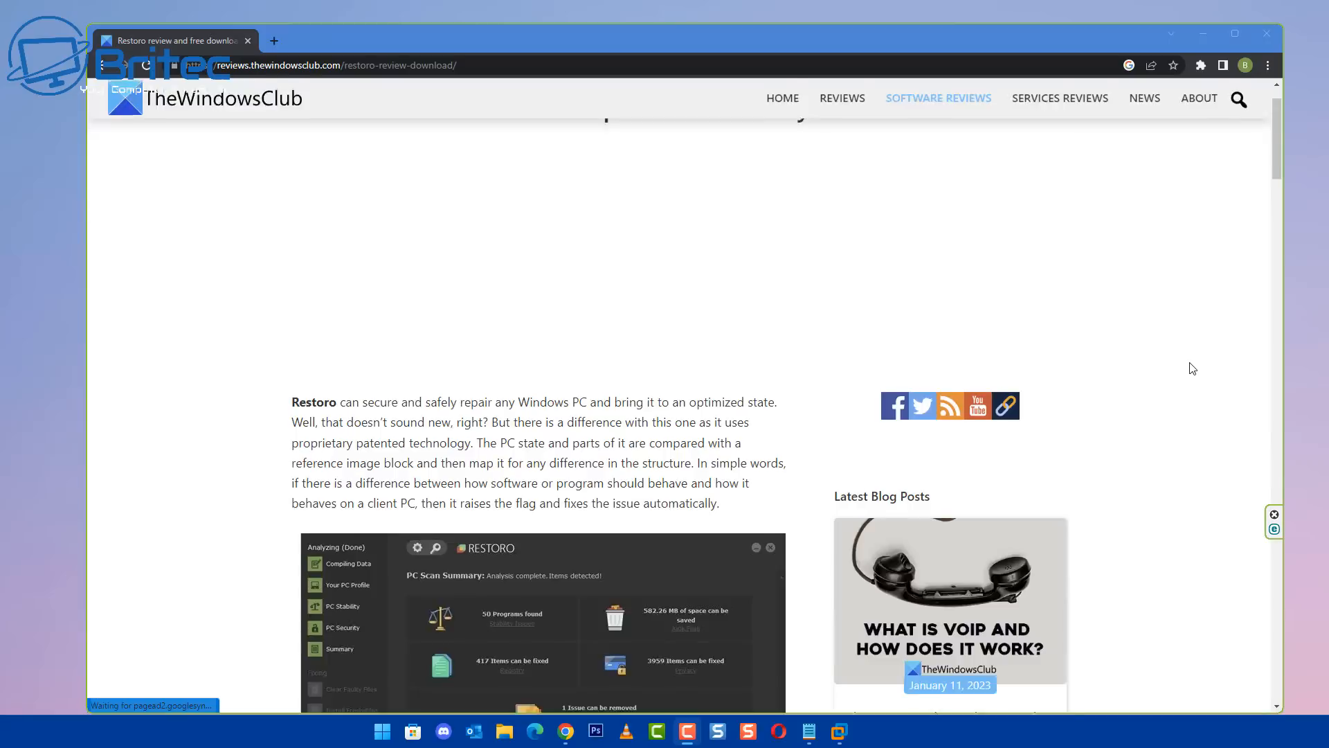
scroll("down", 3)
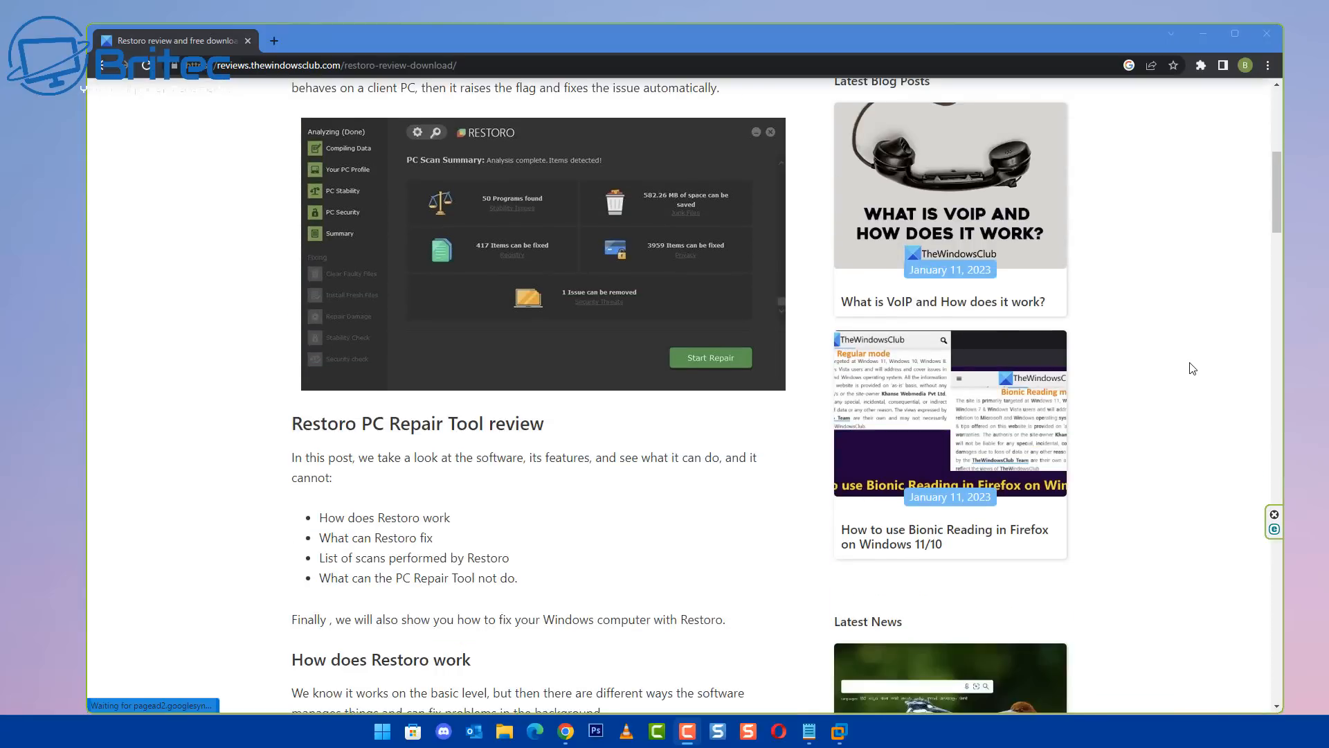
scroll("down", 3)
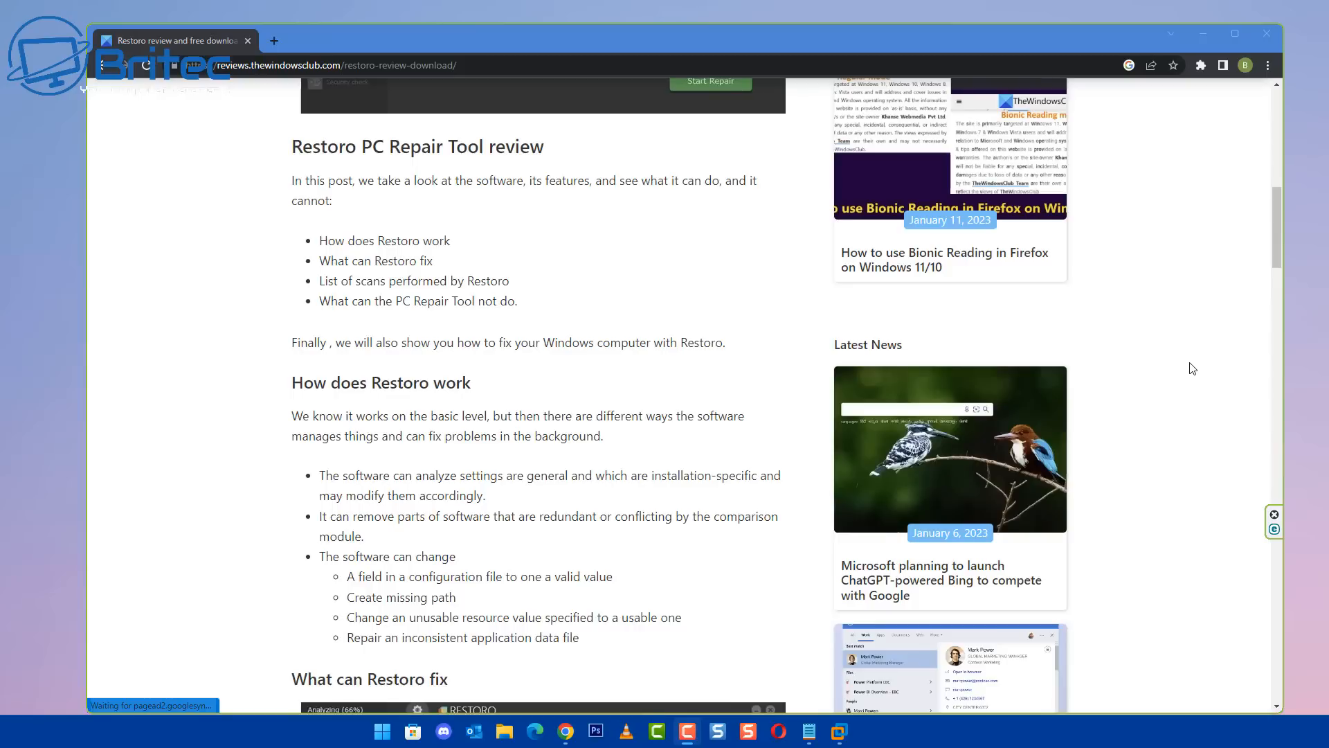
scroll("down", 3)
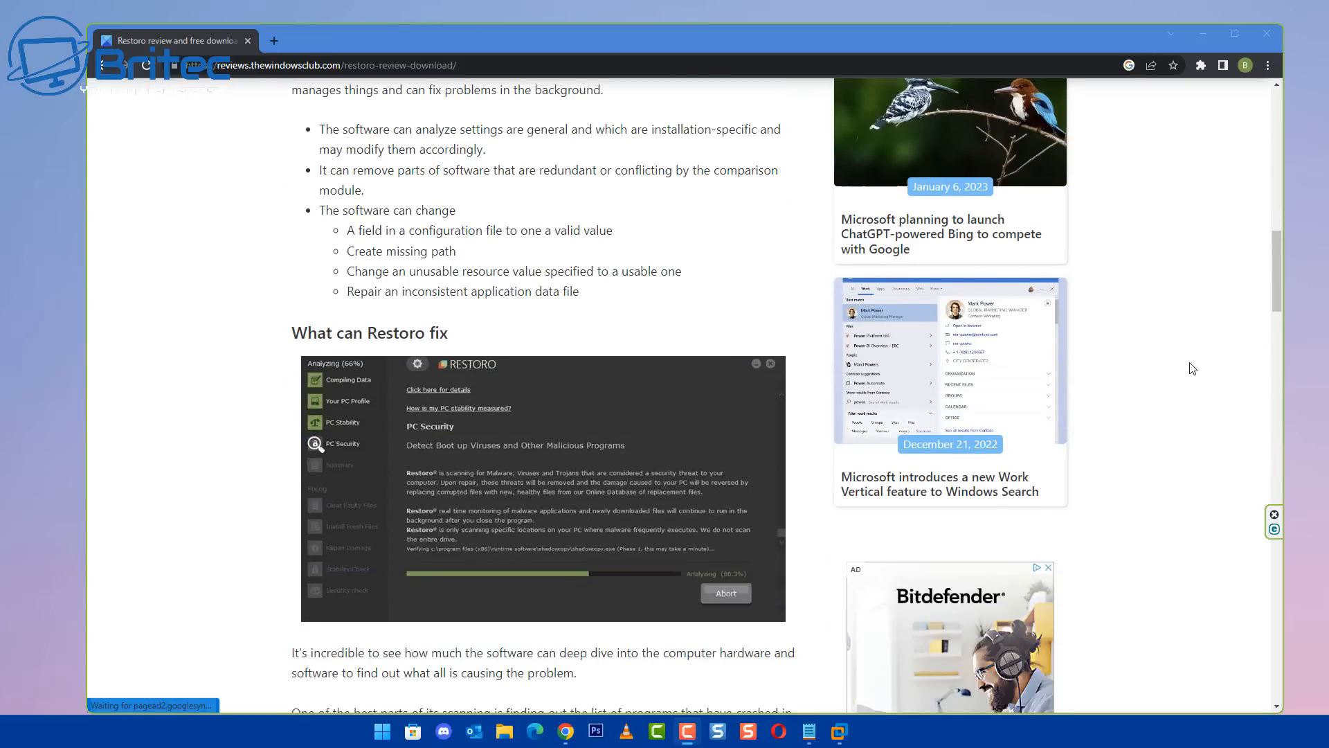
scroll("down", 3)
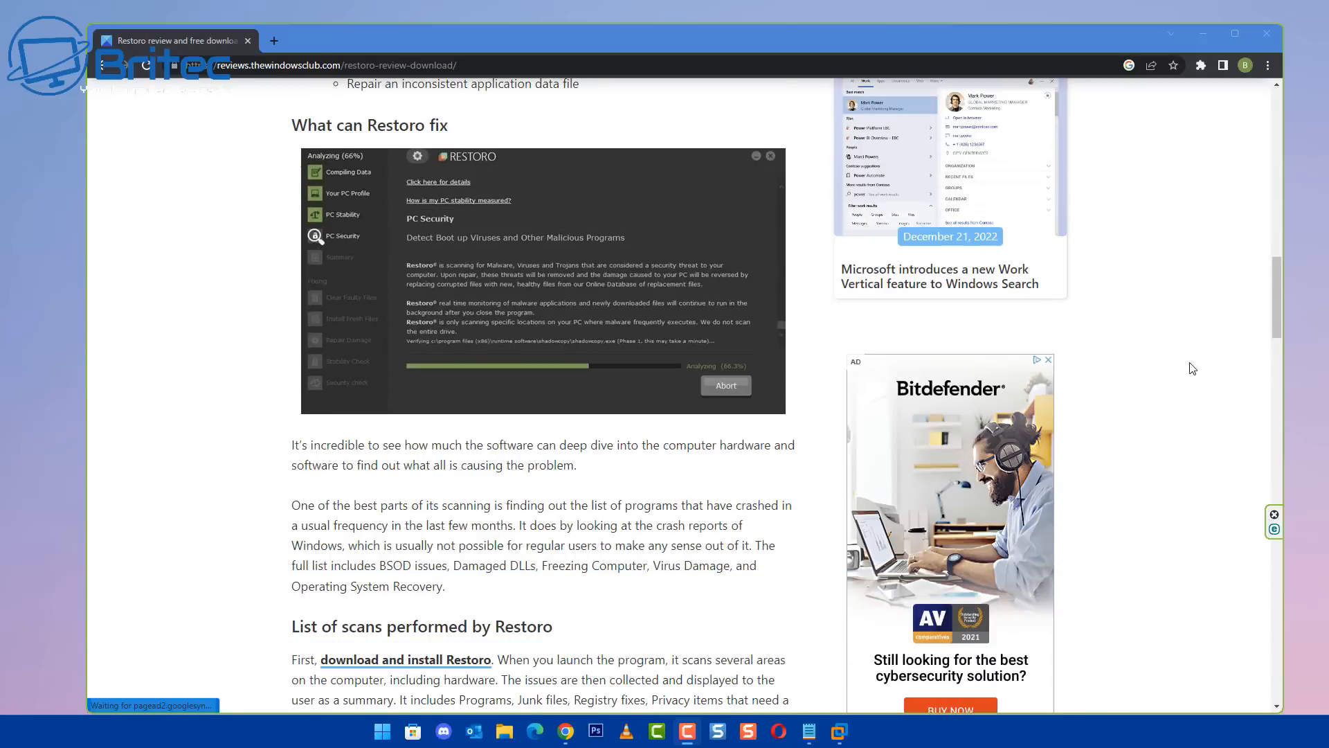
scroll("down", 3)
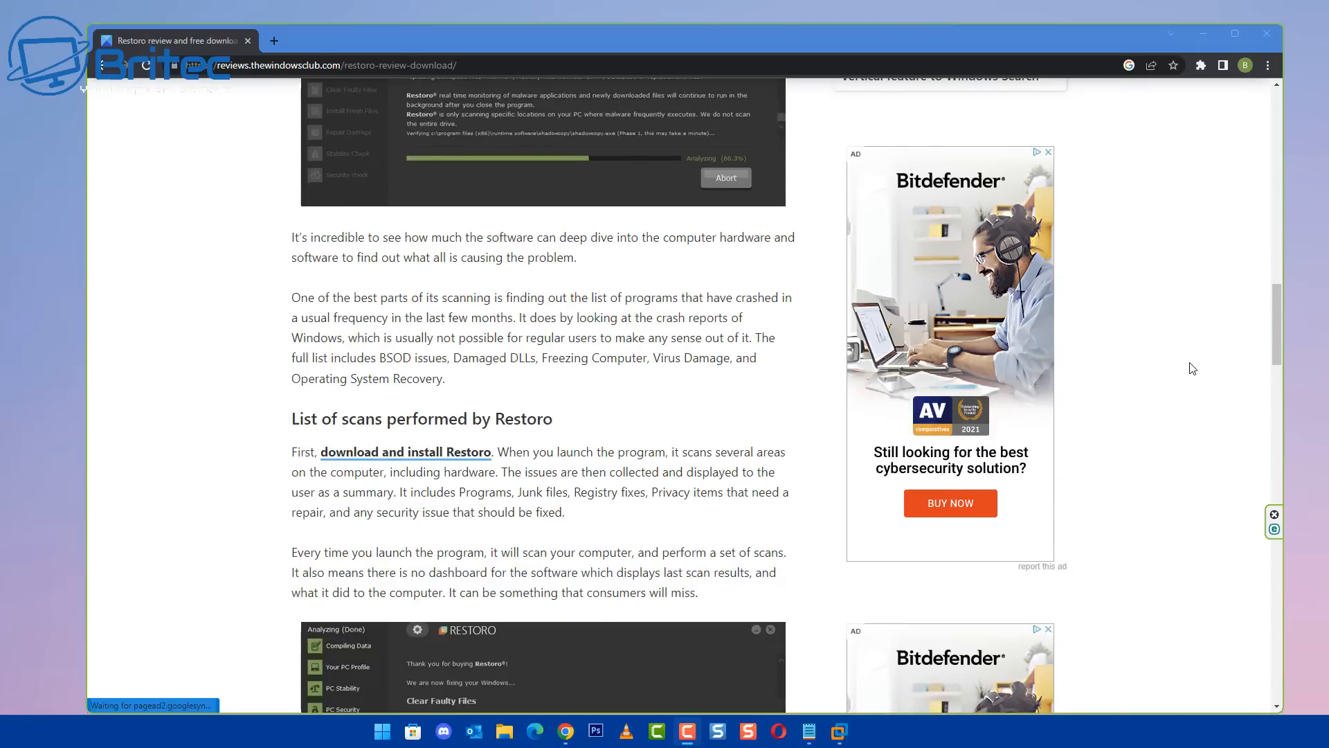
scroll("down", 3)
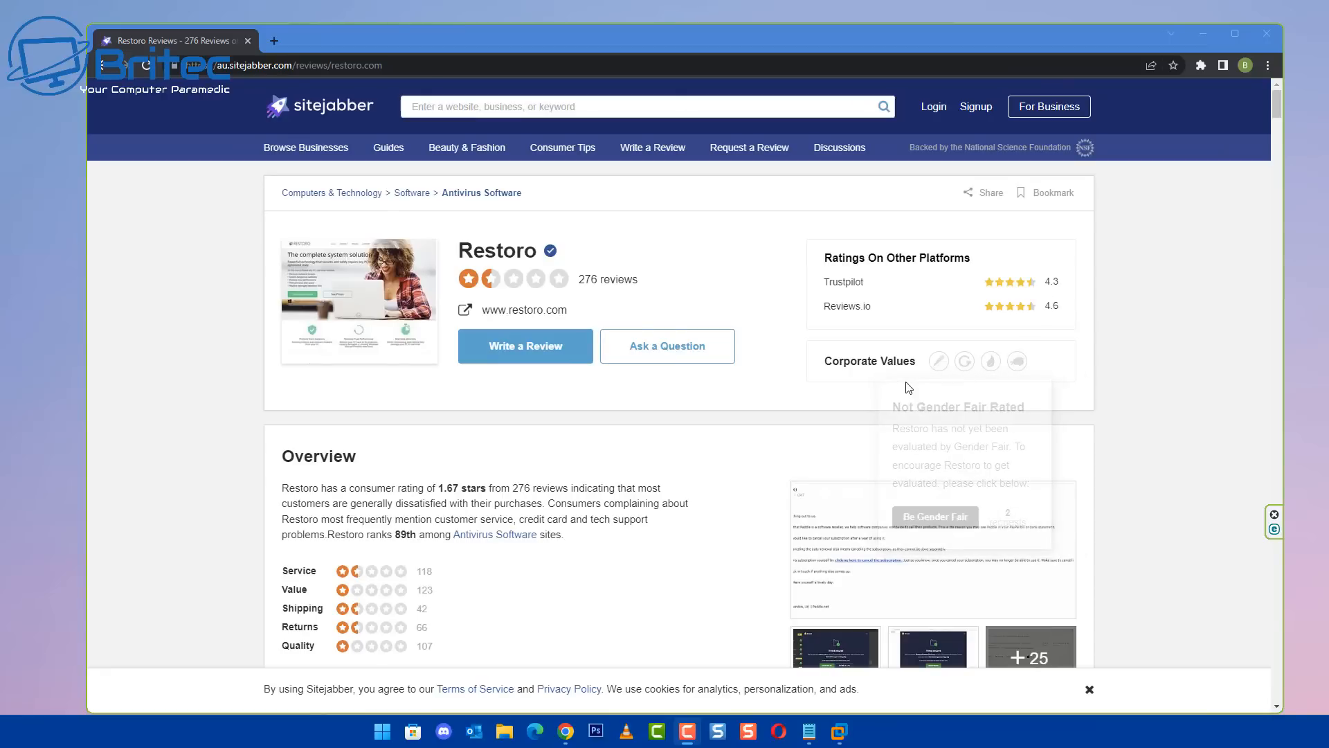
mouse_move(702, 425)
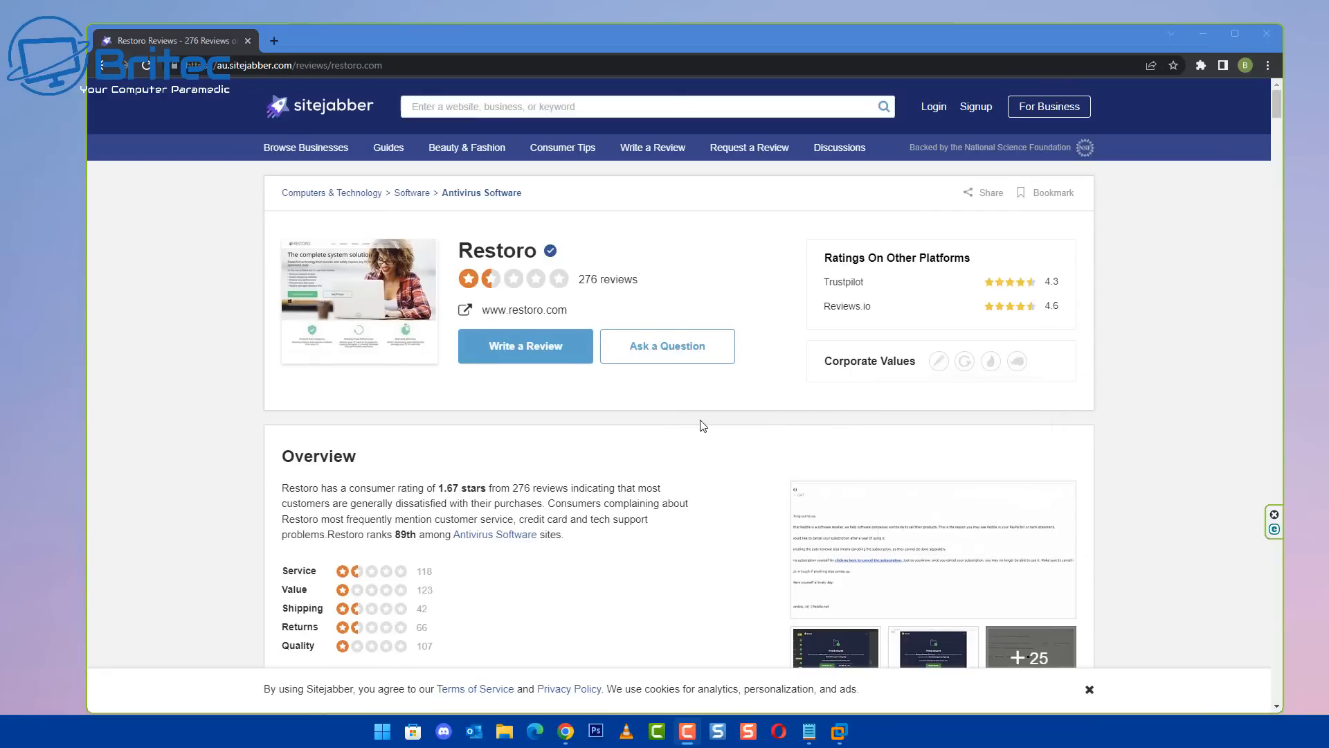
mouse_move(613, 422)
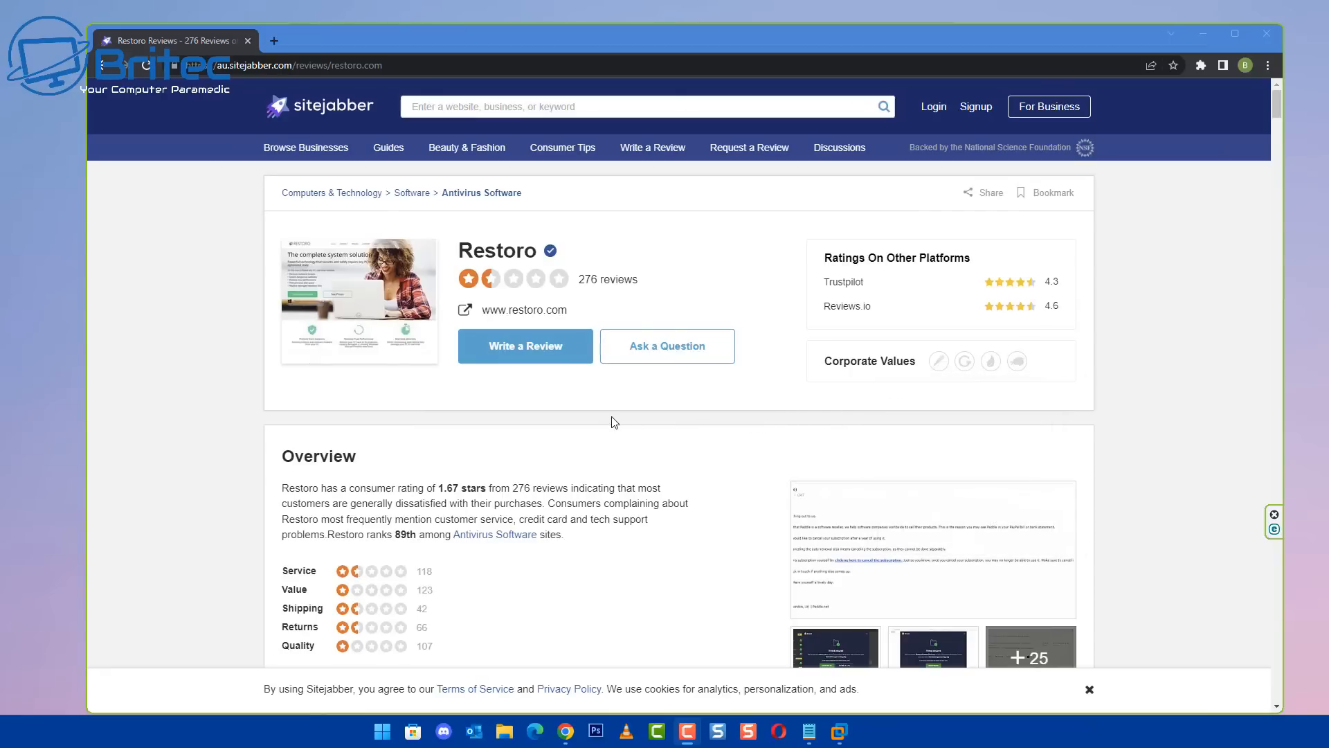
Review Sitejabber's 1.67-star Restoro overview, then open the top sponsored Bing 'restoro' result.
scroll("down", 3)
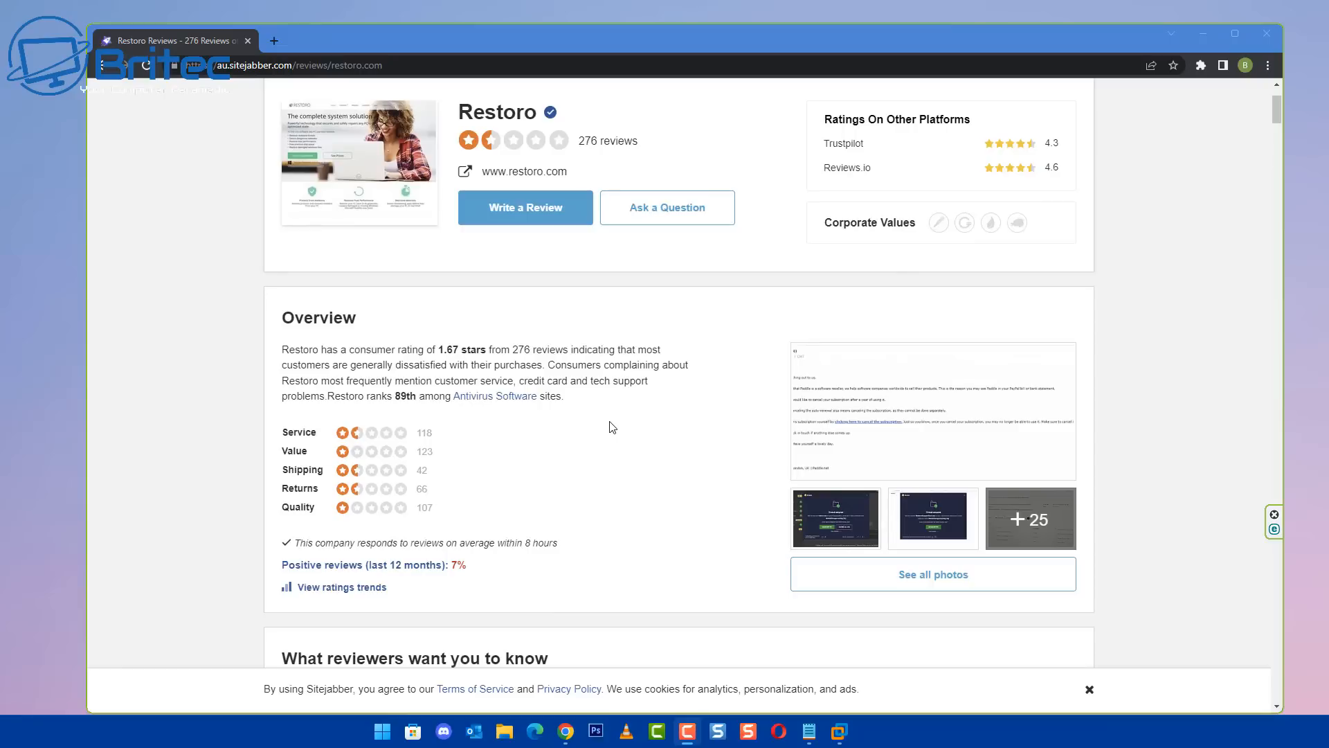
scroll("down", 3)
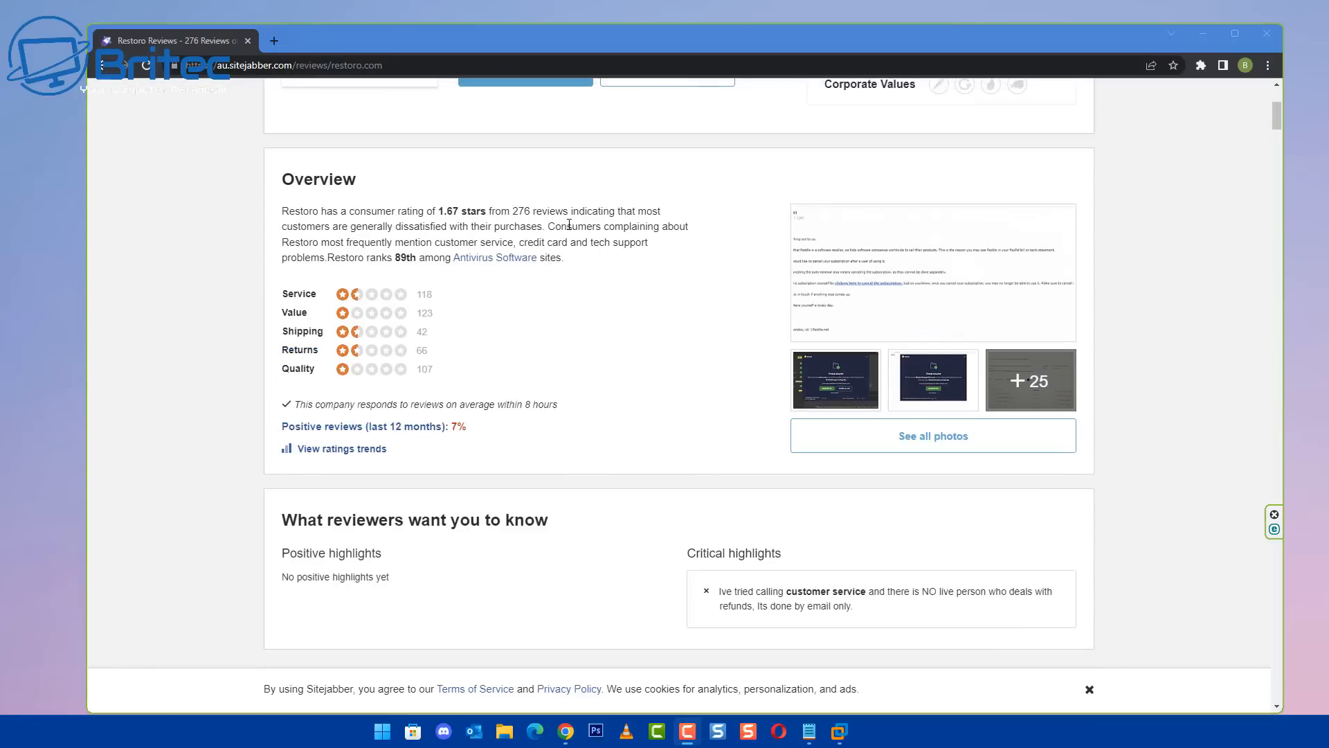
scroll("up", 3)
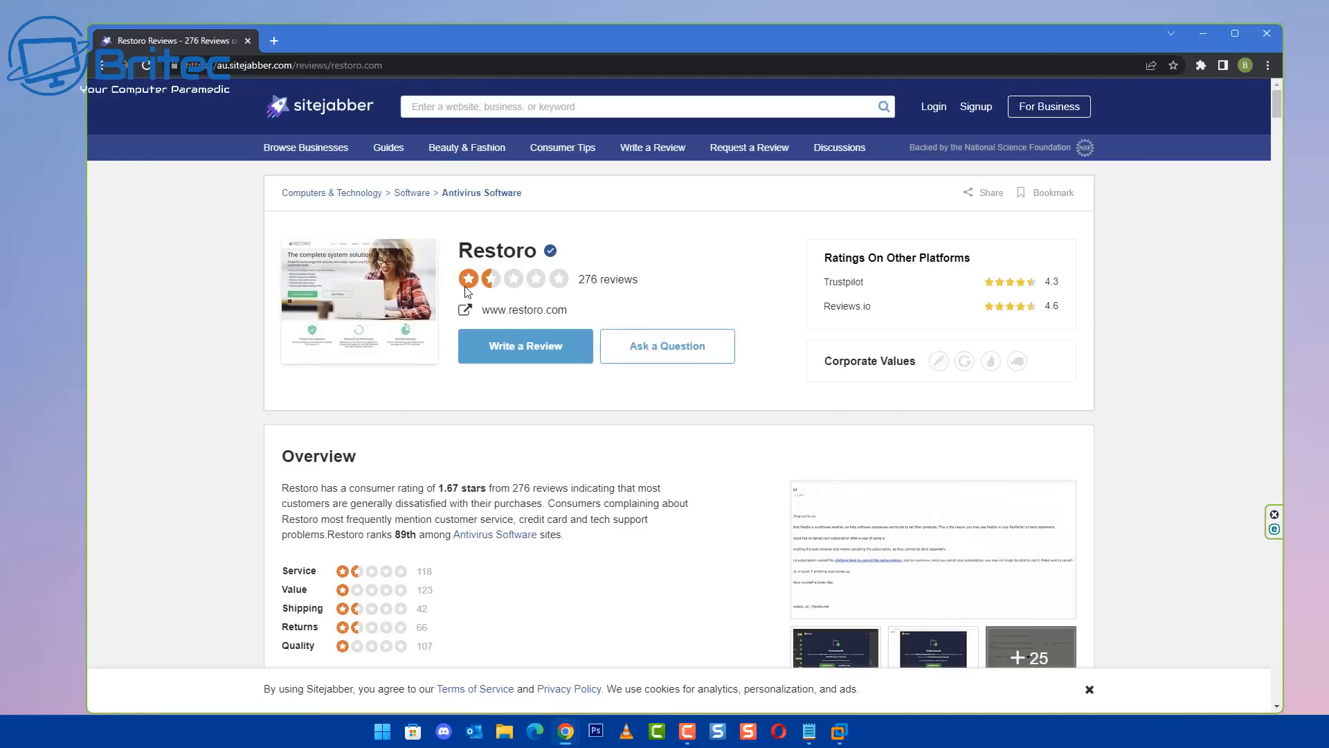
scroll("down", 3)
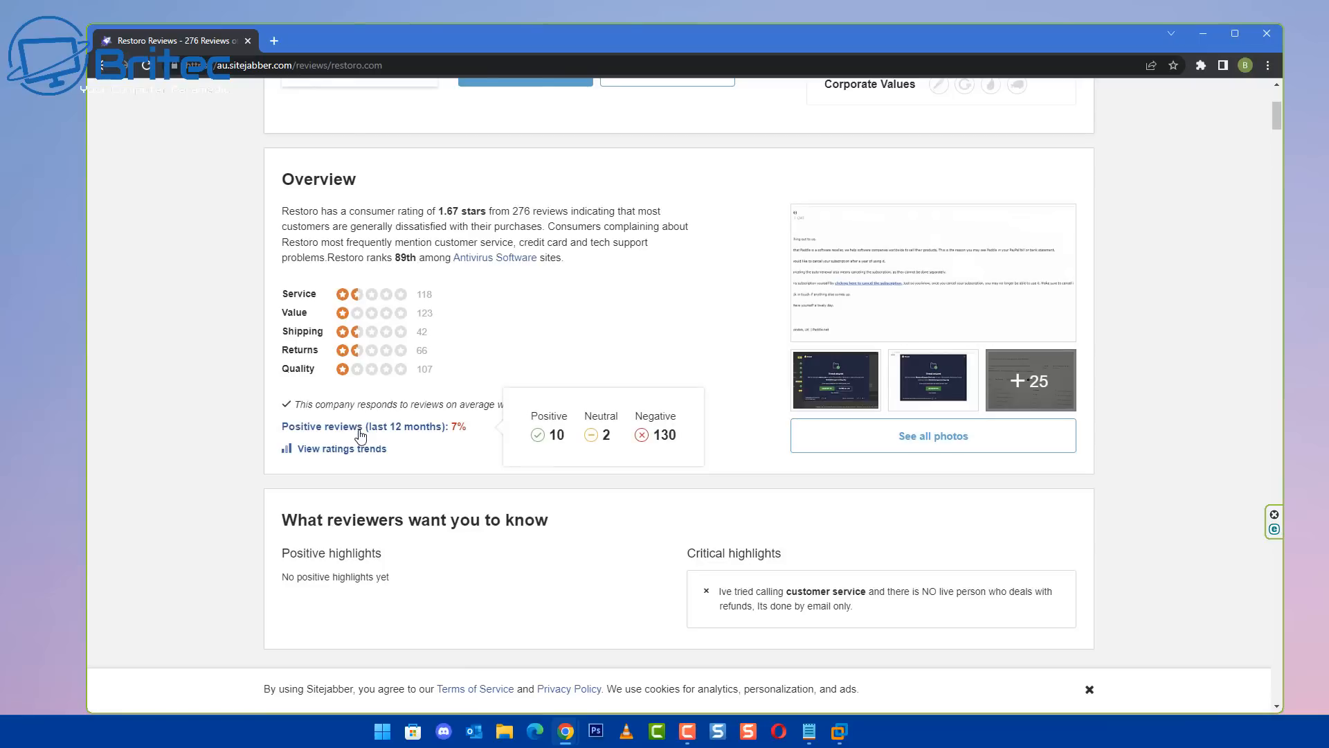
mouse_move(326, 434)
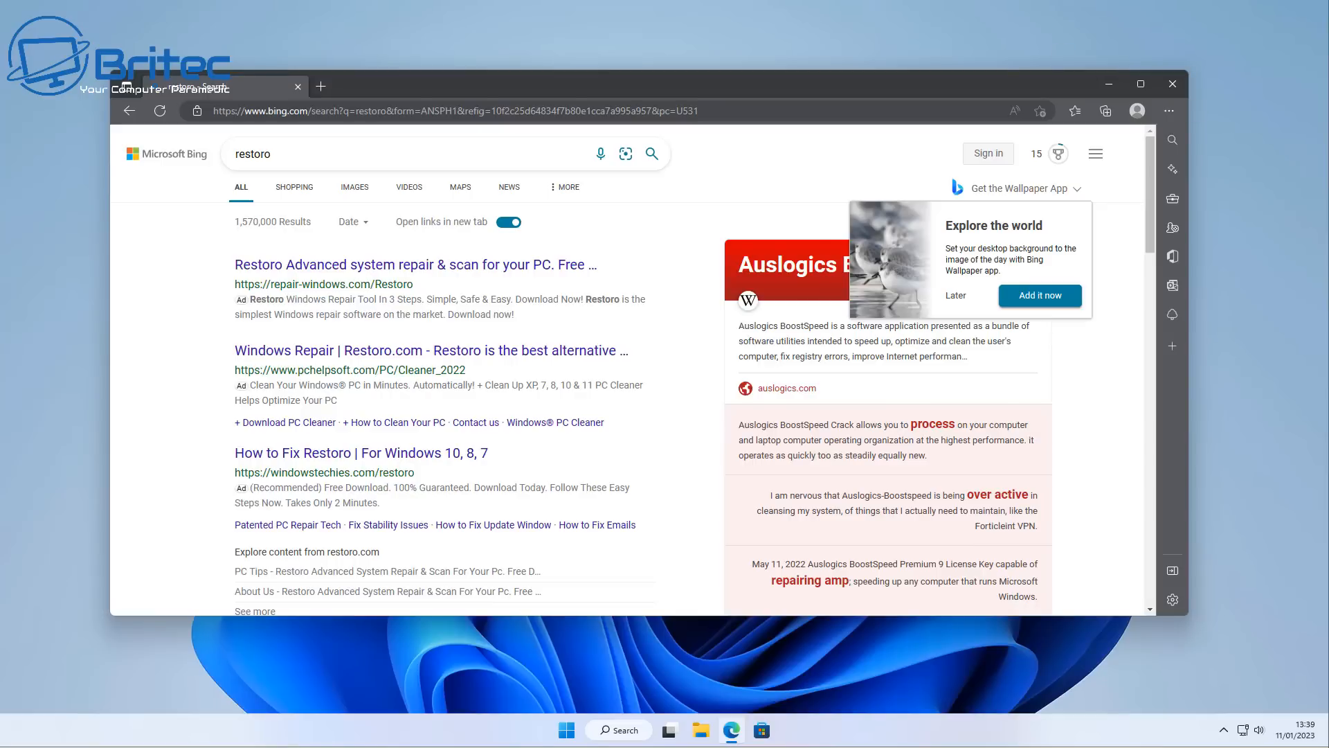
mouse_move(356, 231)
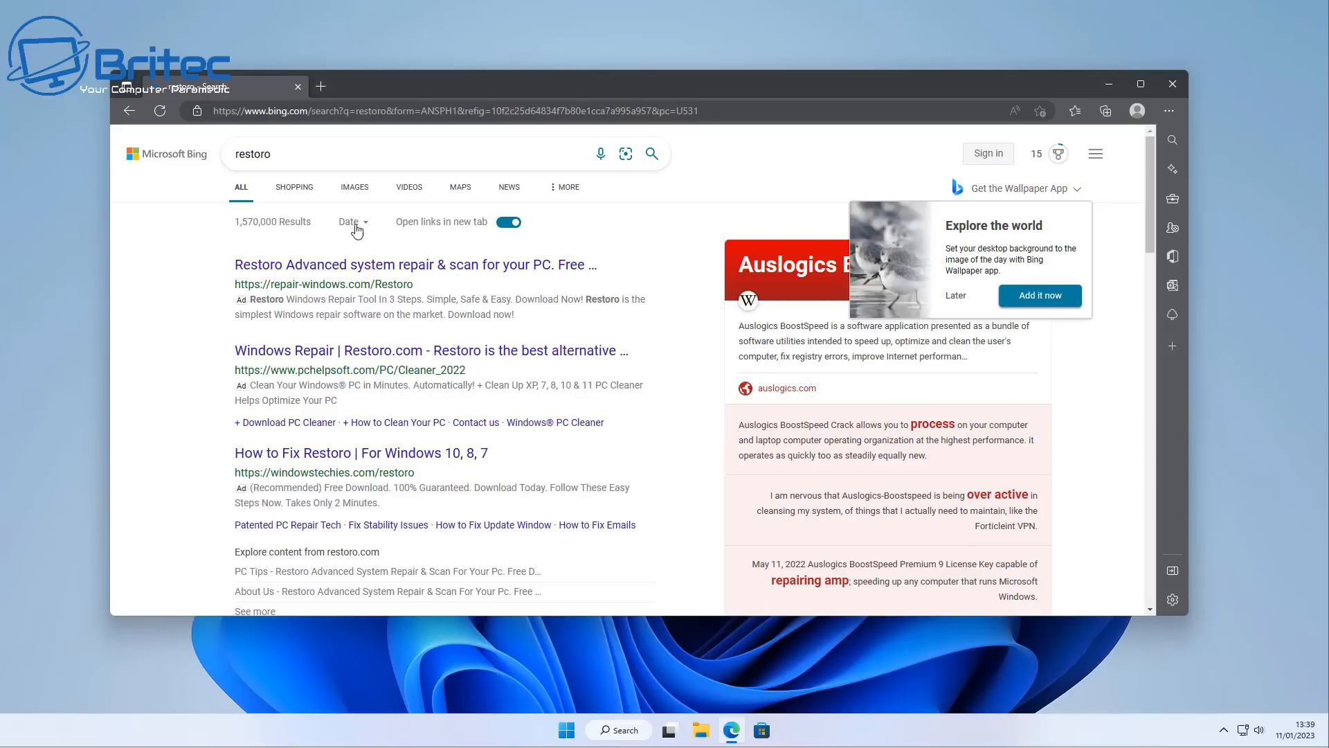
mouse_move(376, 270)
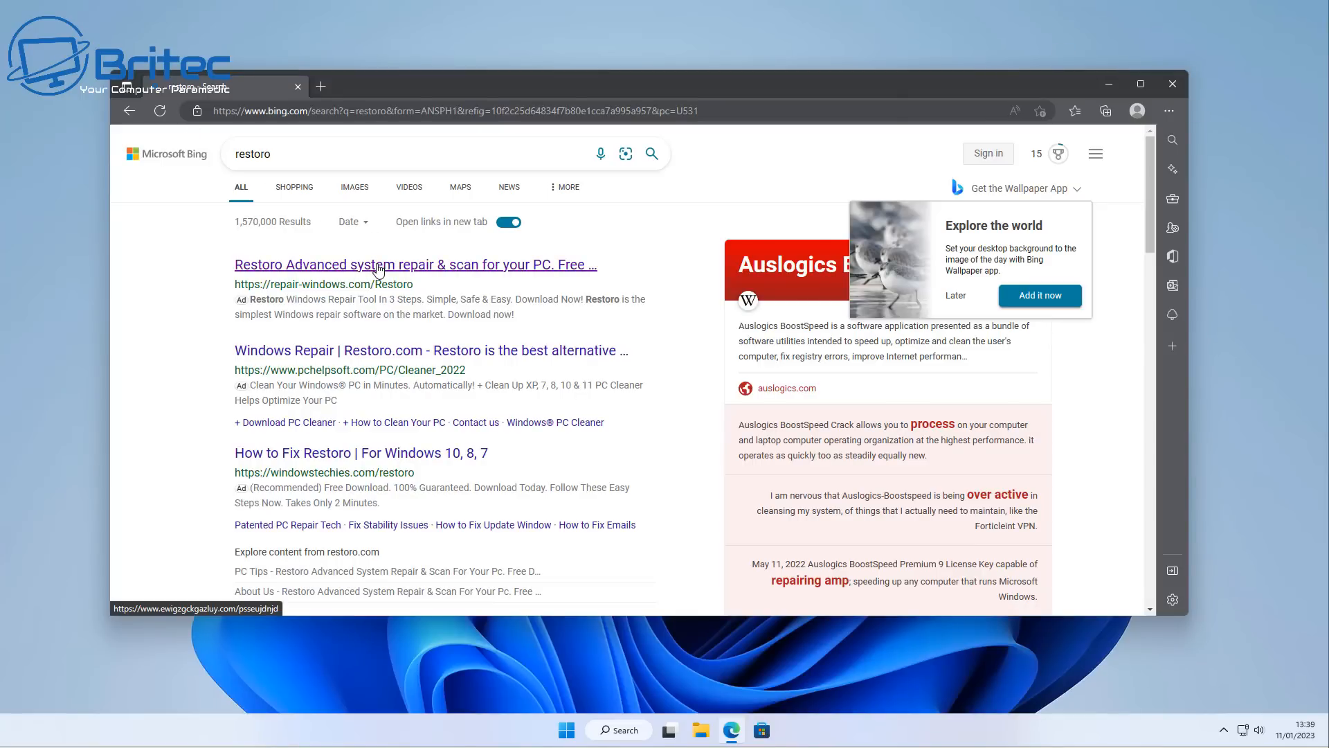
left_click(415, 263)
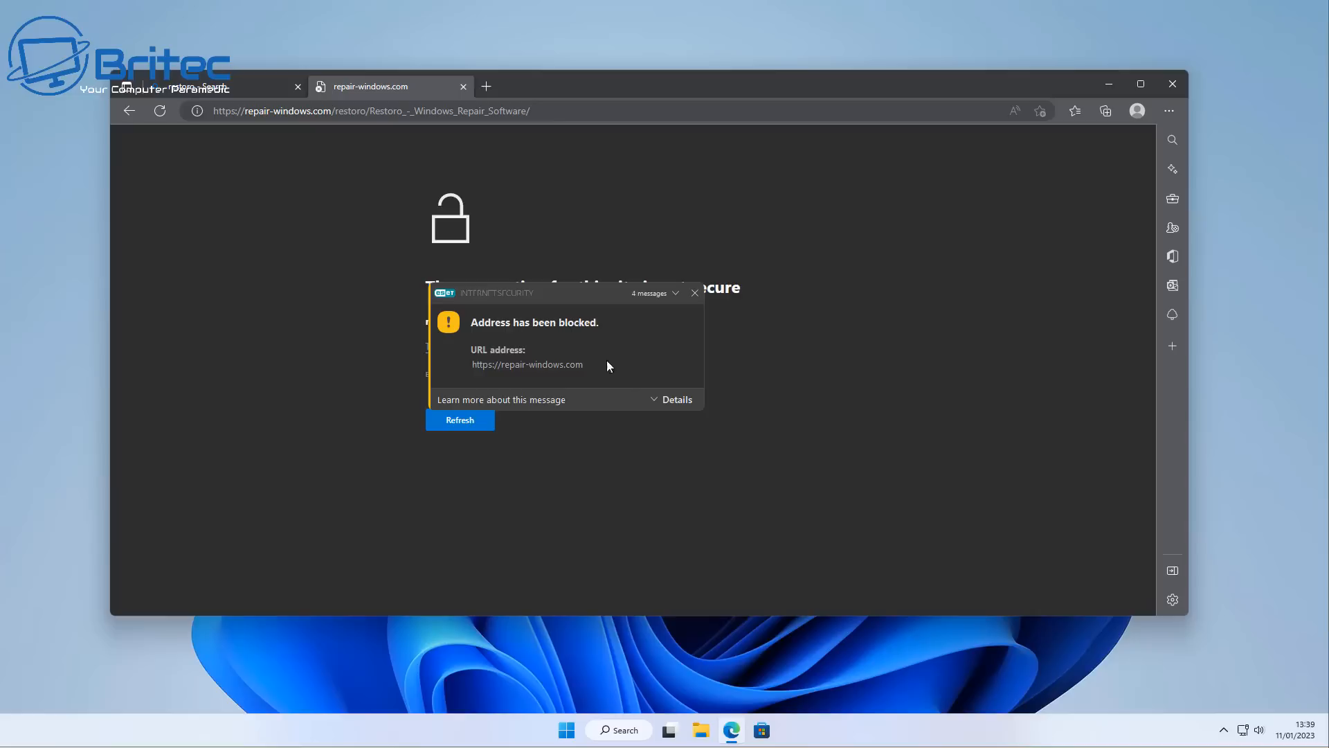
mouse_move(473, 349)
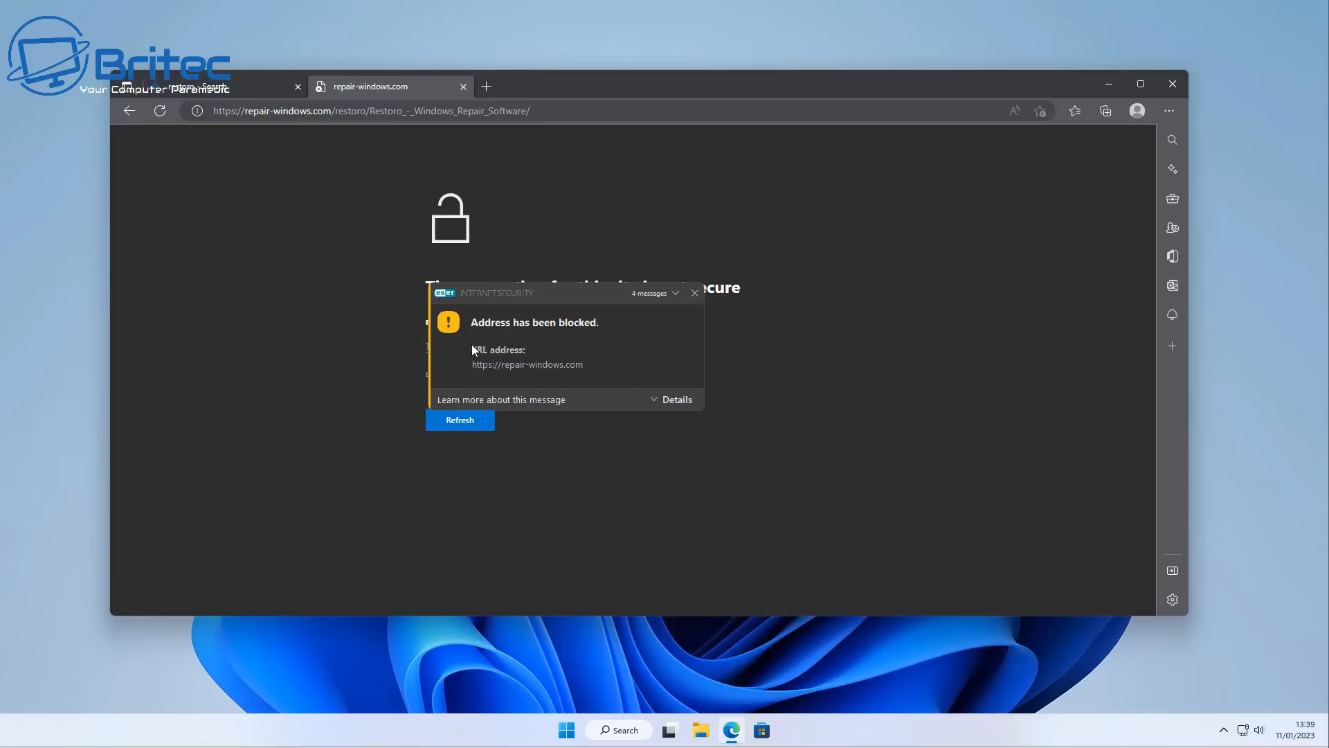
mouse_move(552, 378)
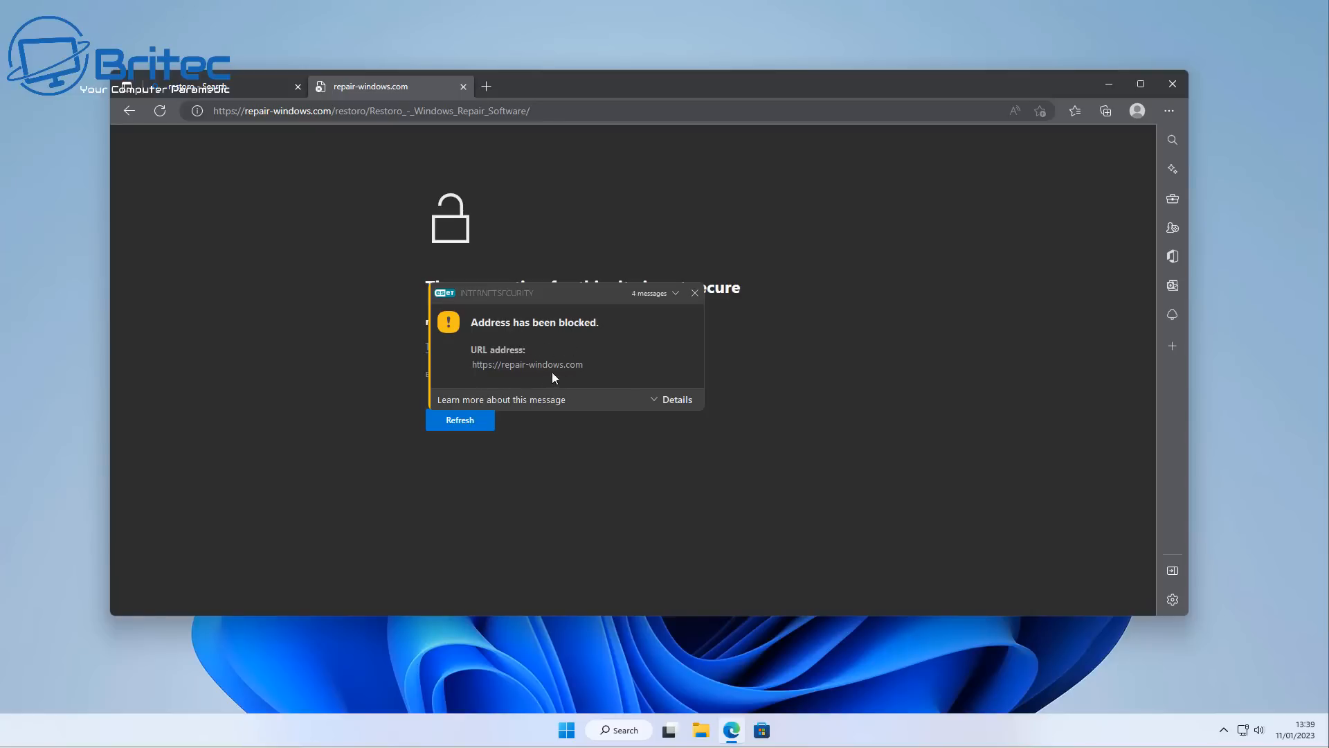
mouse_move(649, 408)
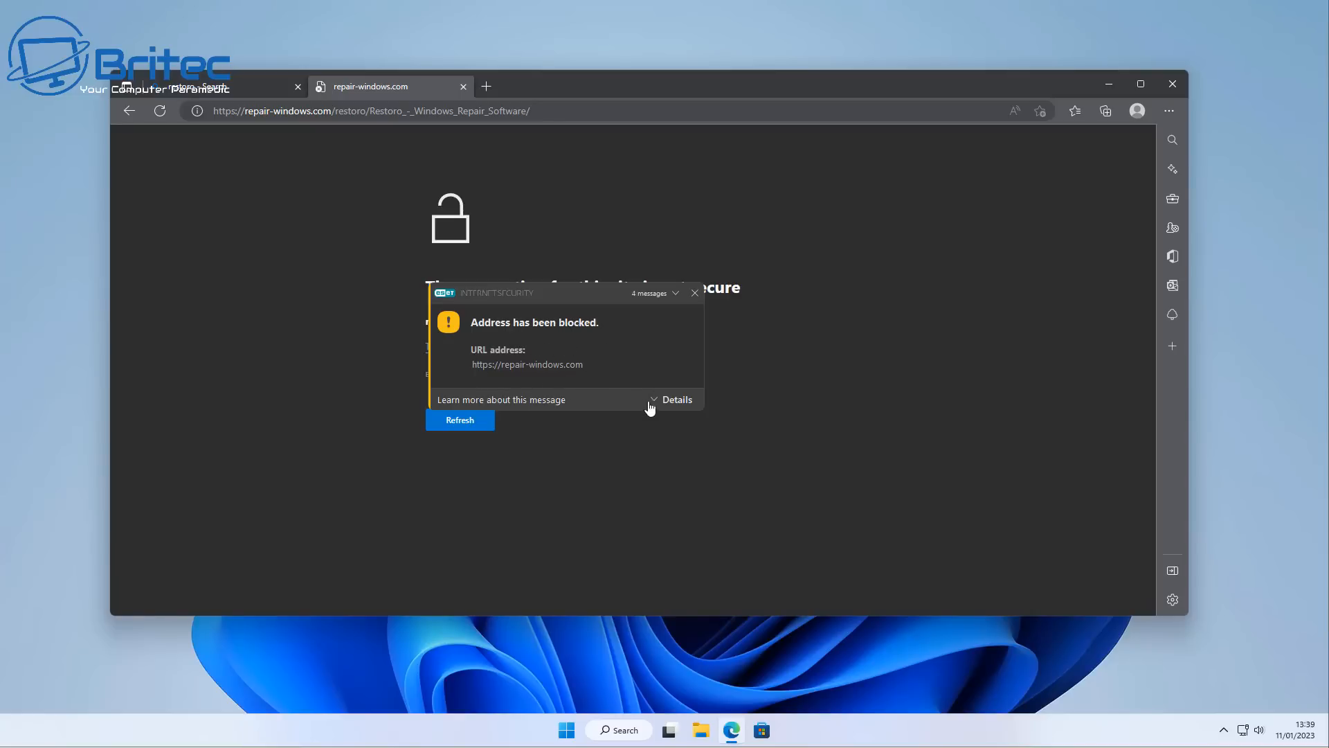
View Details on the ESET 'Address has been blocked' popup for repair-windows.com.
left_click(675, 399)
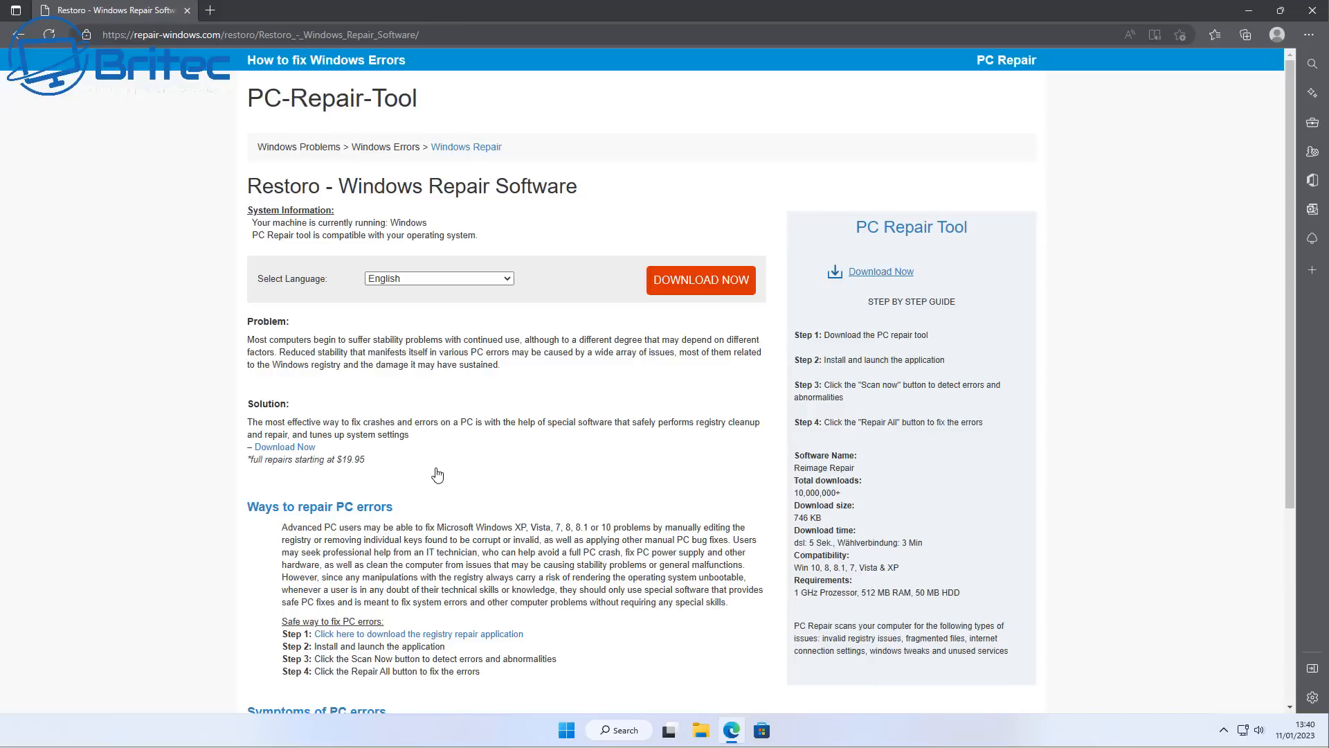
mouse_move(423, 392)
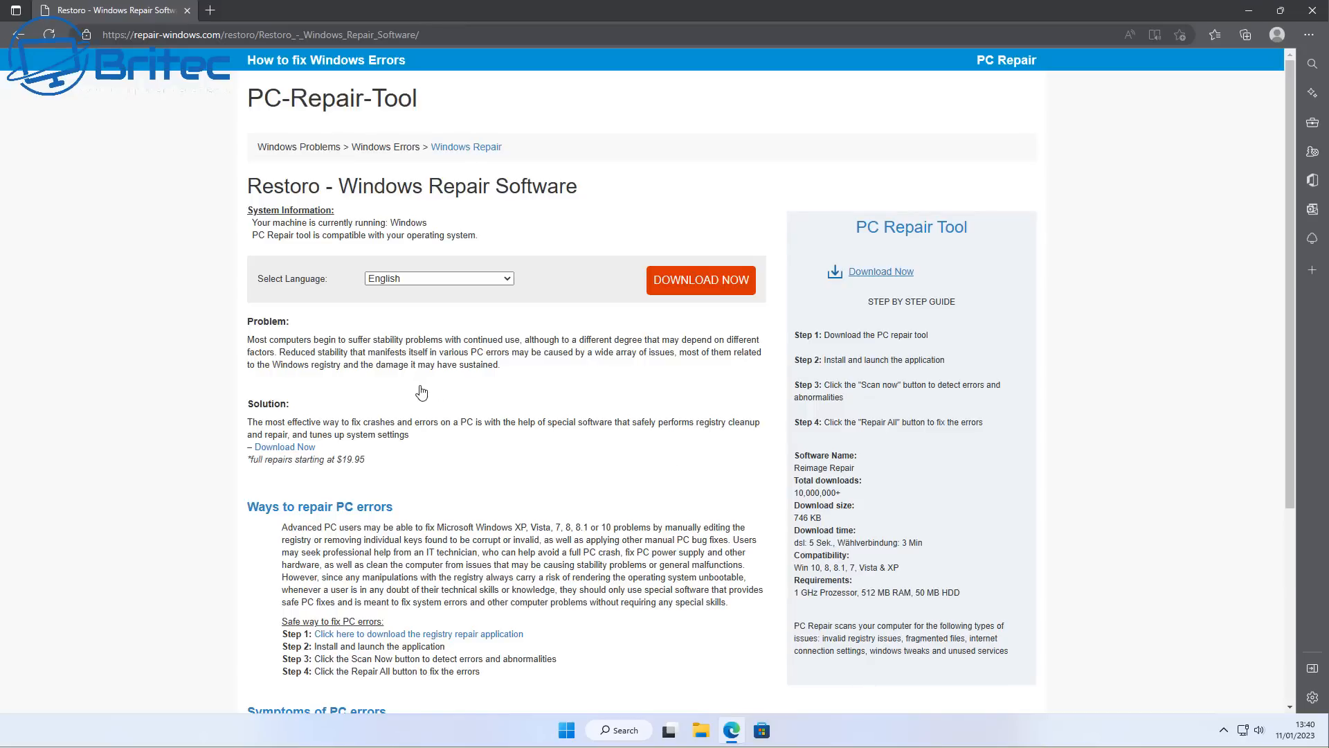
mouse_move(302, 259)
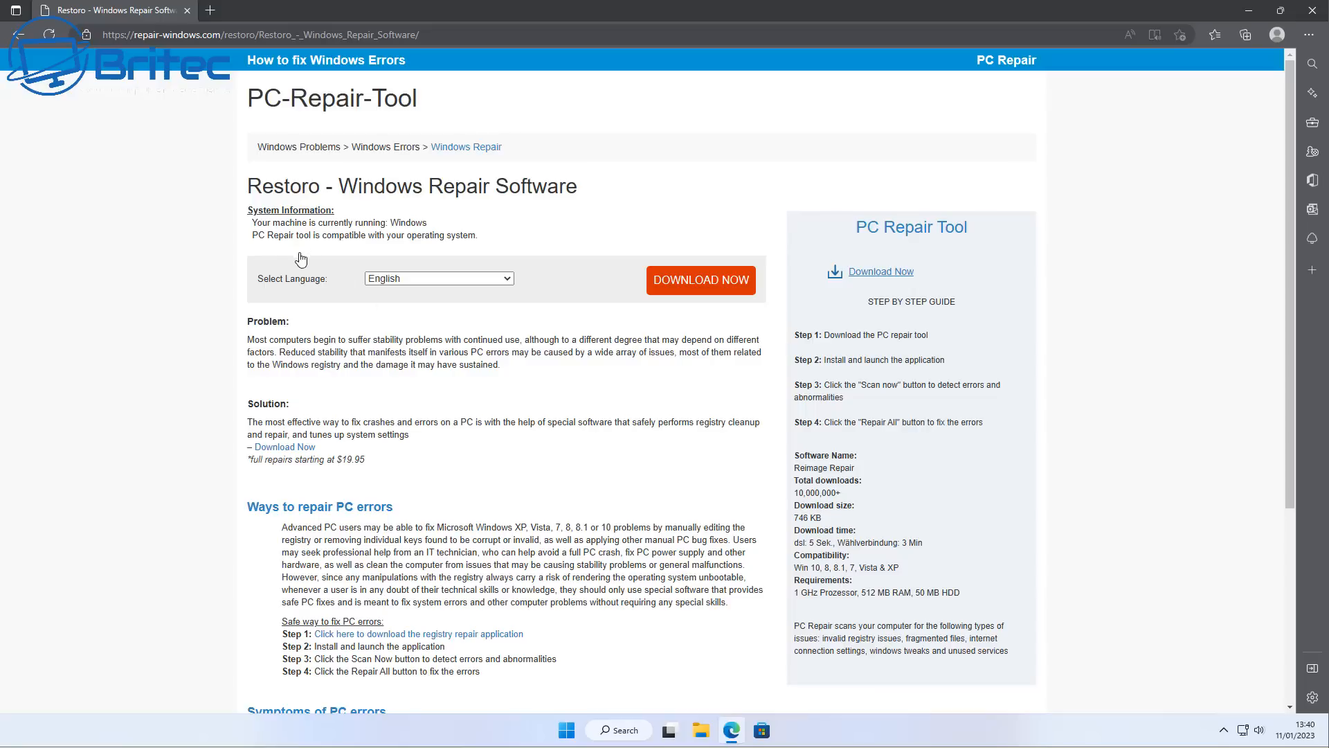
mouse_move(303, 311)
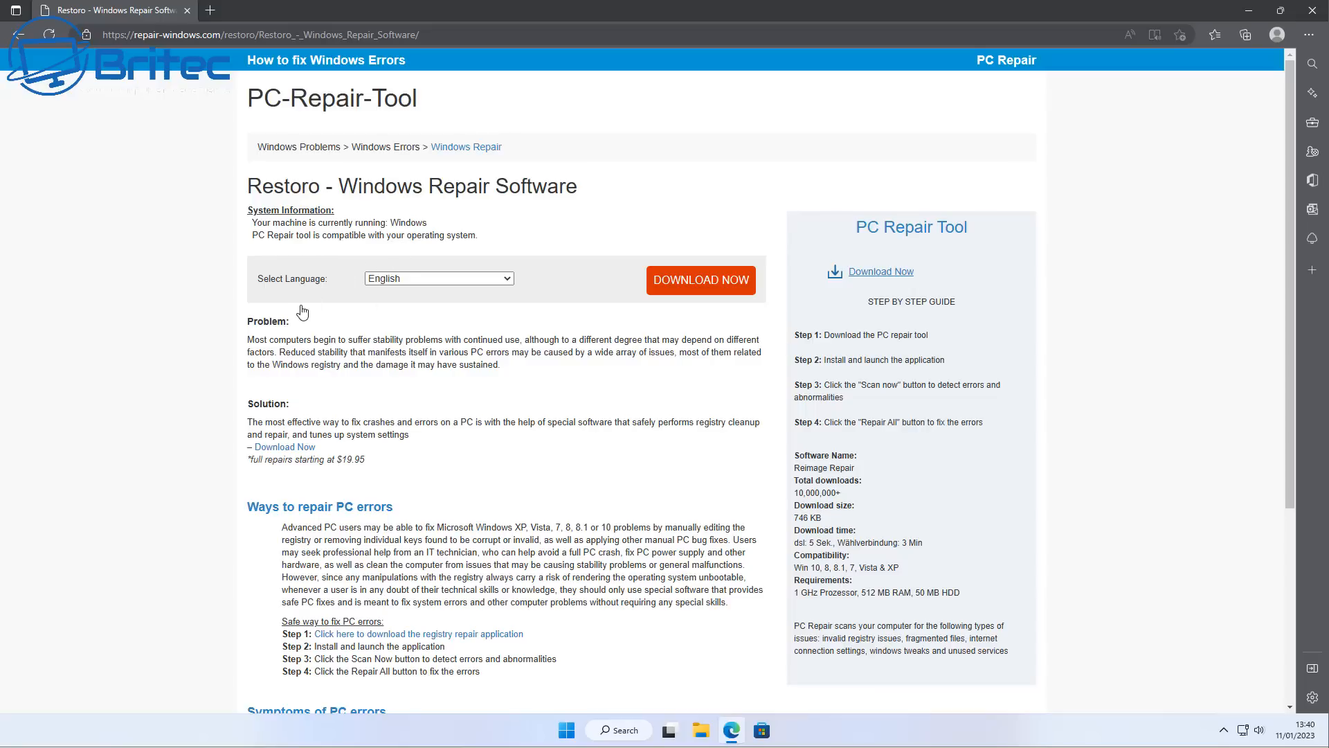
mouse_move(388, 351)
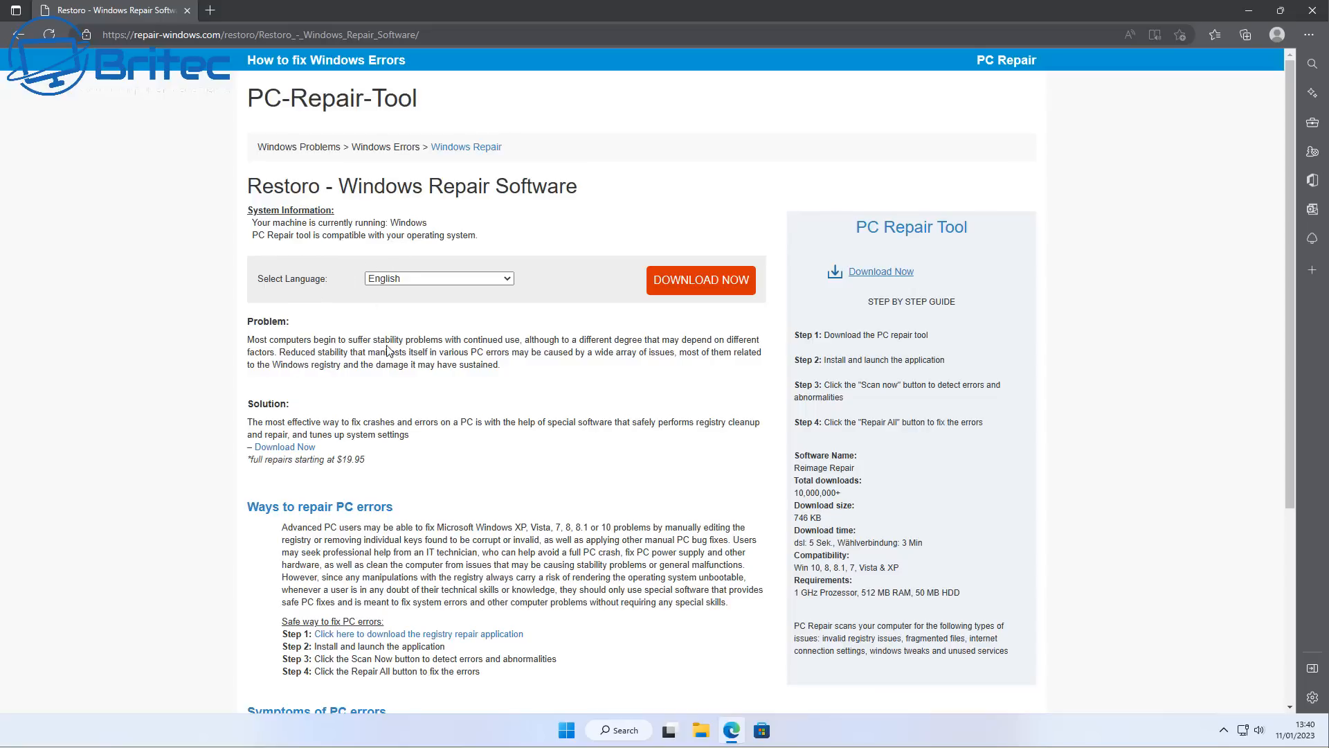
mouse_move(371, 394)
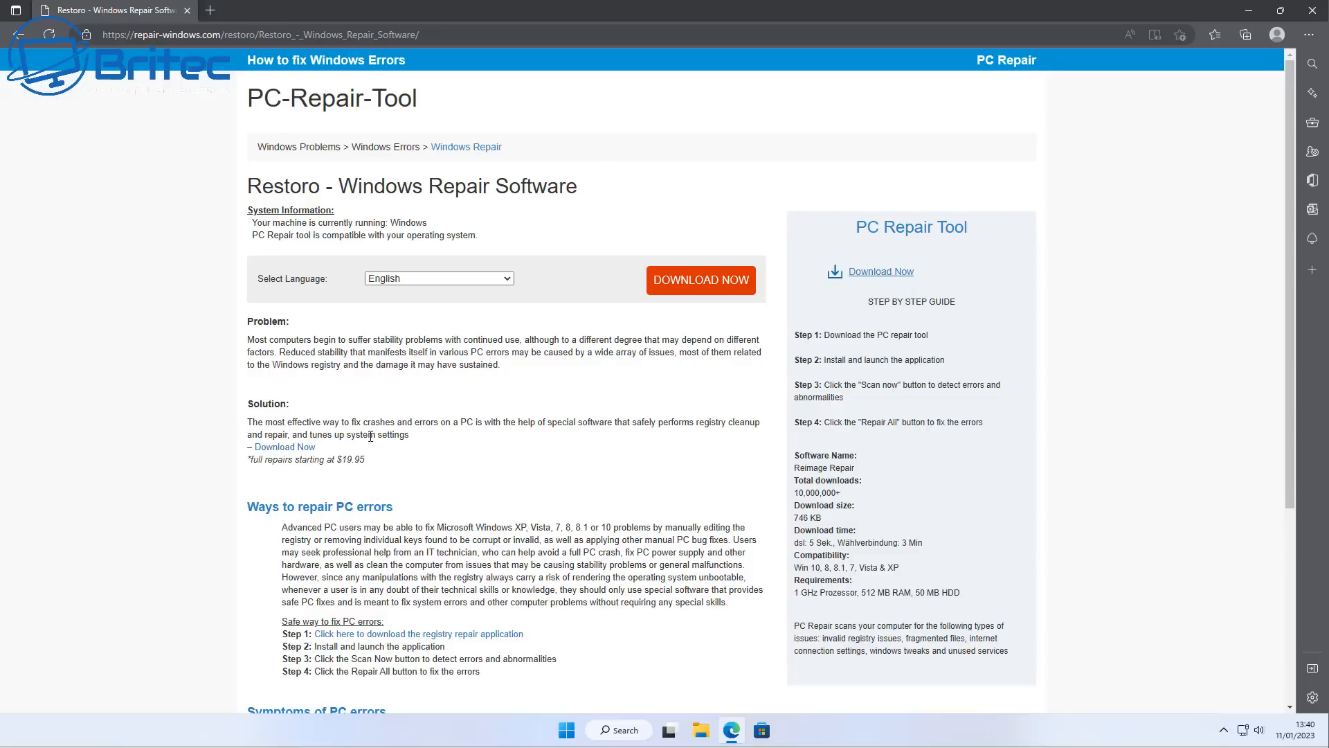
mouse_move(729, 439)
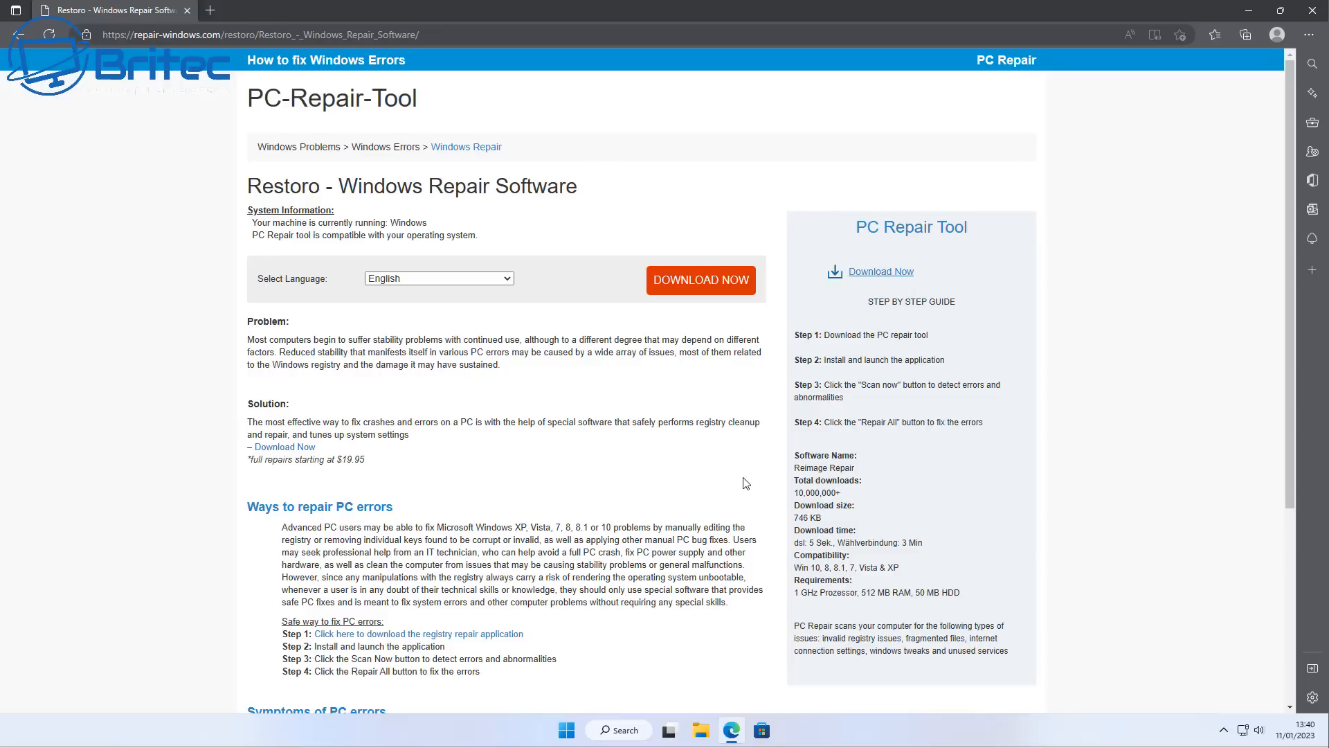
scroll("down", 3)
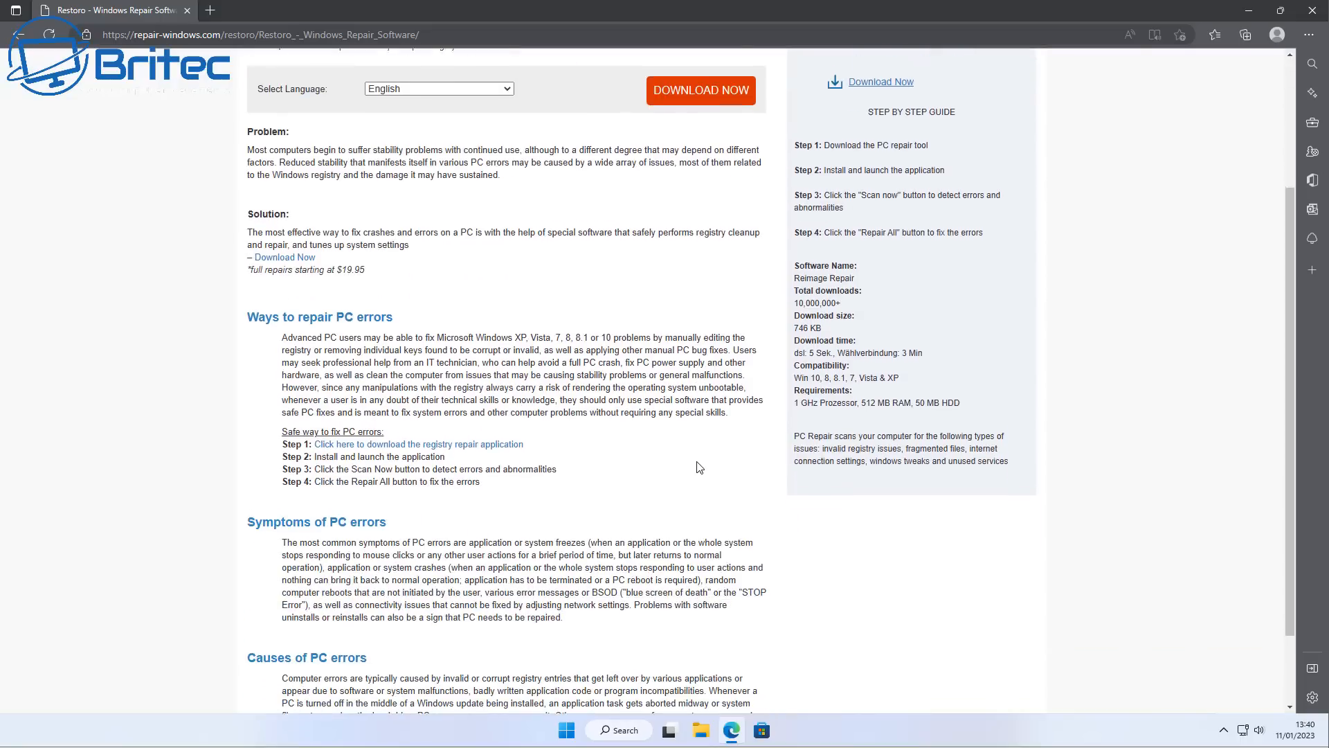
scroll("down", 3)
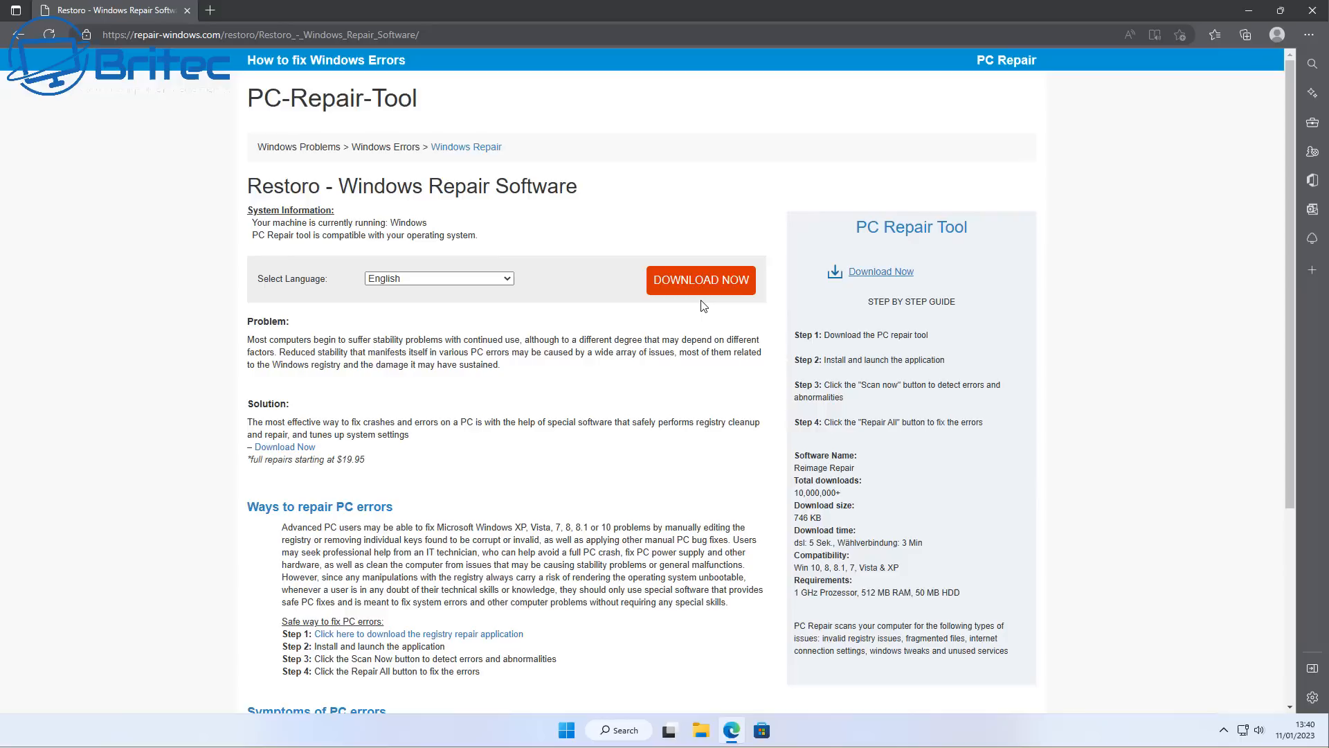
Download Restoro.exe via DOWNLOAD NOW and run it from Edge's Downloads flyout.
left_click(699, 280)
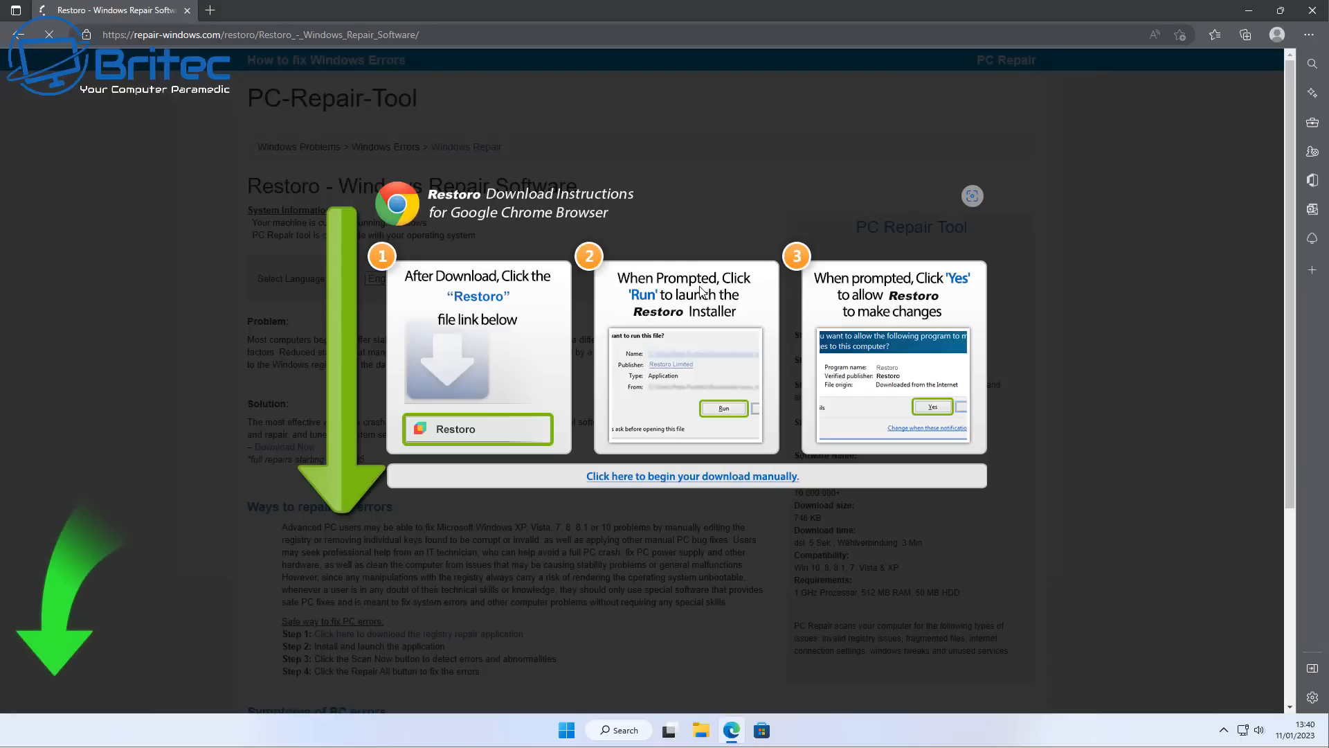
left_click(1244, 34)
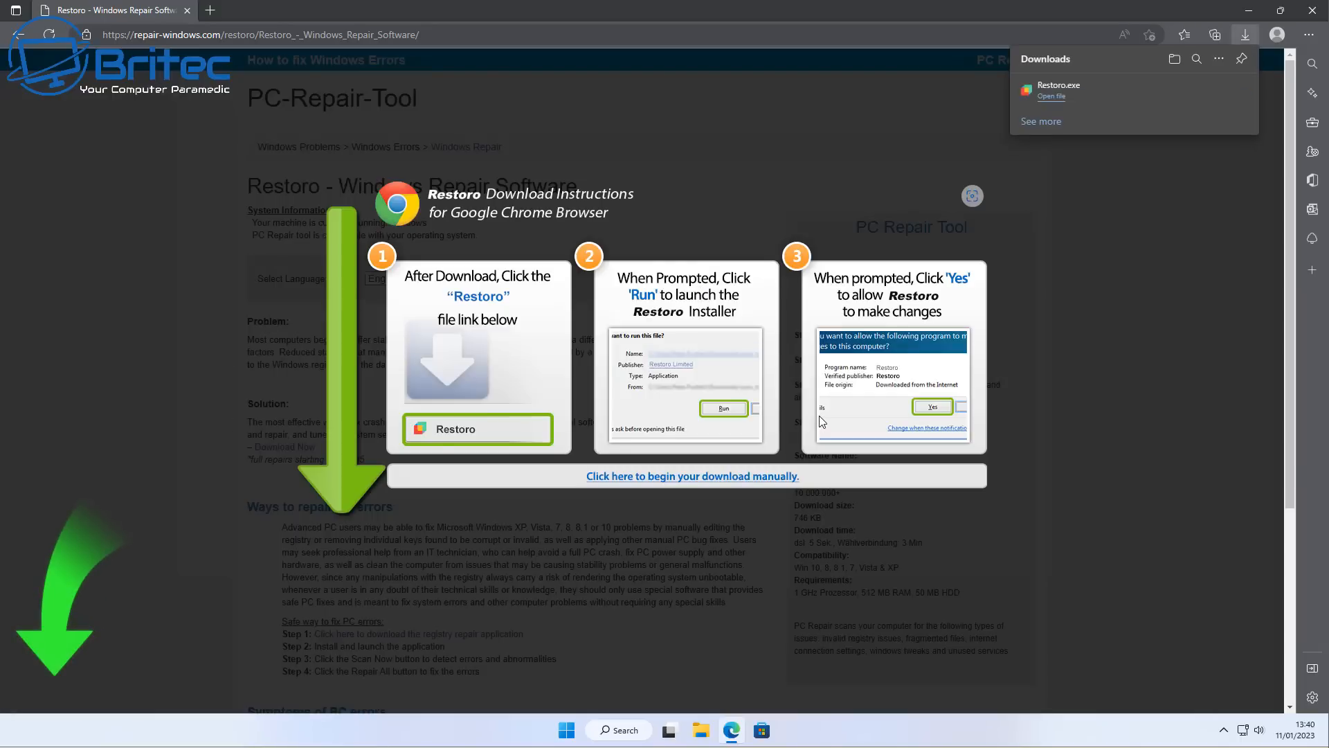
mouse_move(1048, 91)
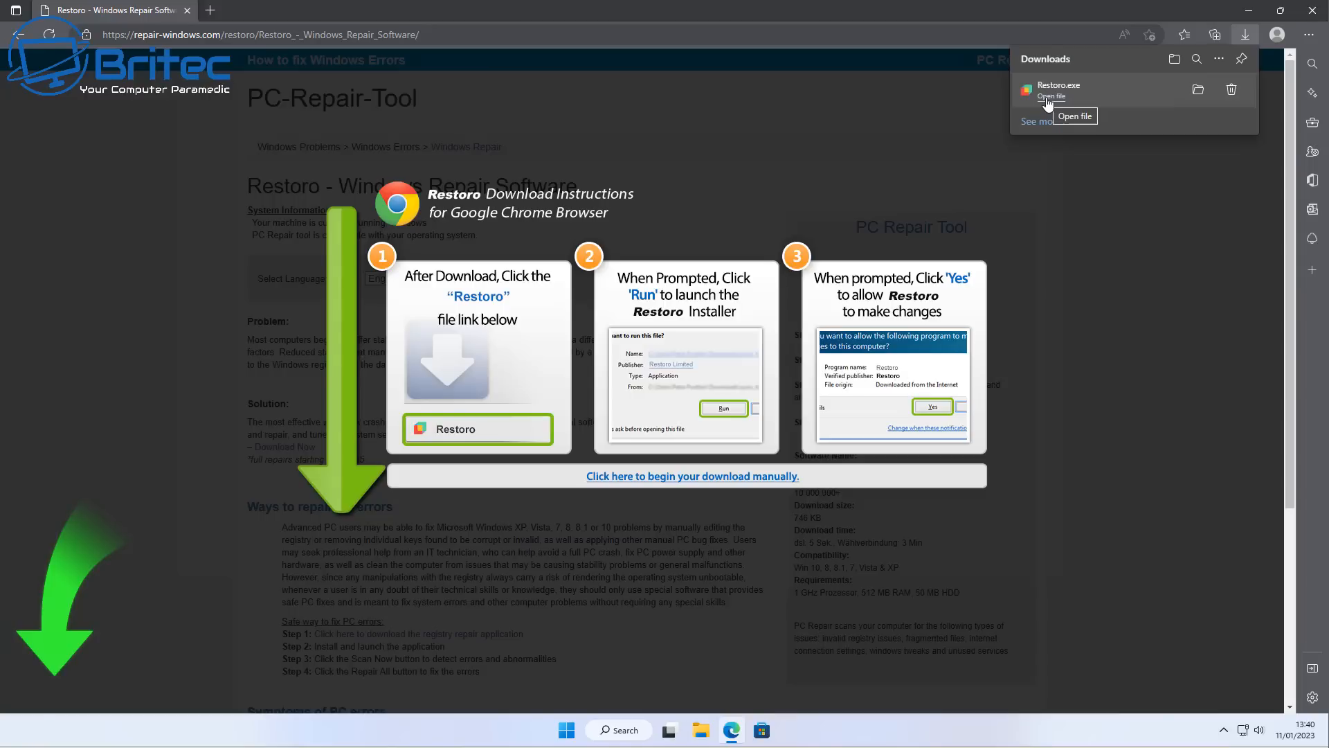
left_click(1050, 96)
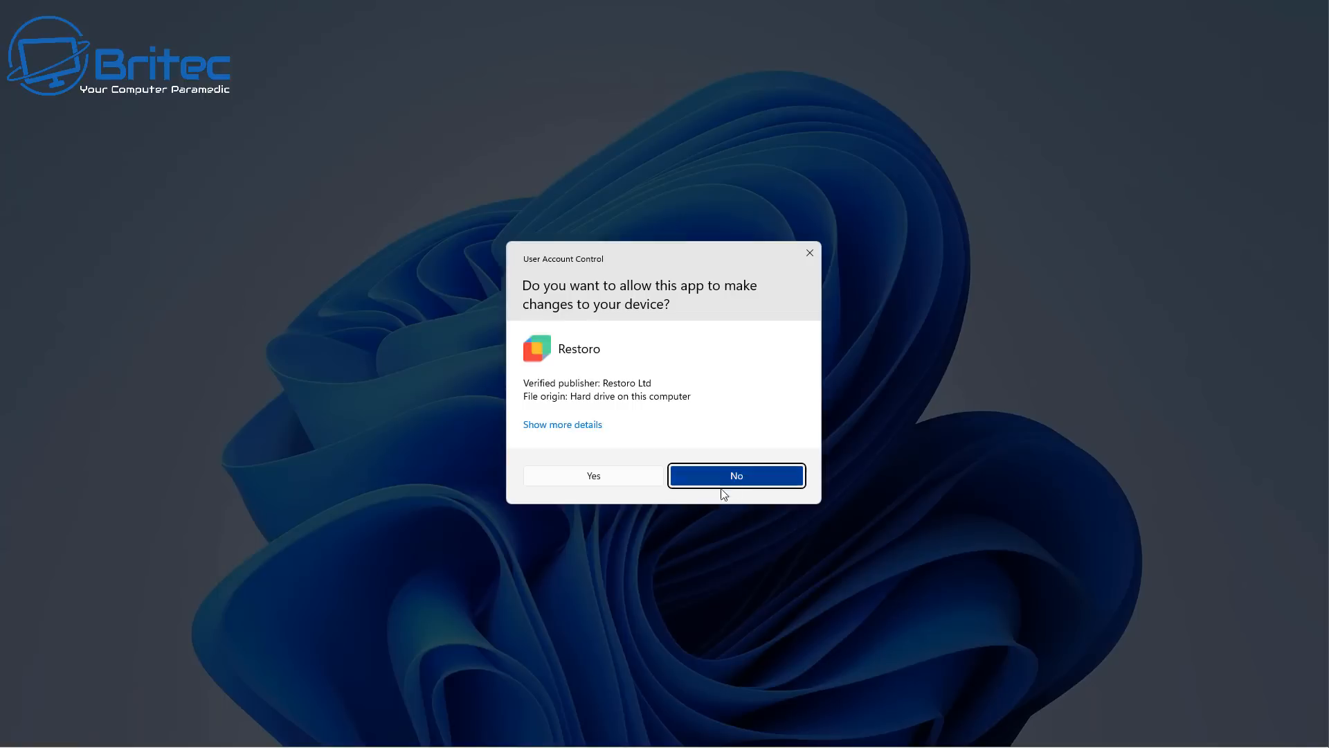
mouse_move(594, 475)
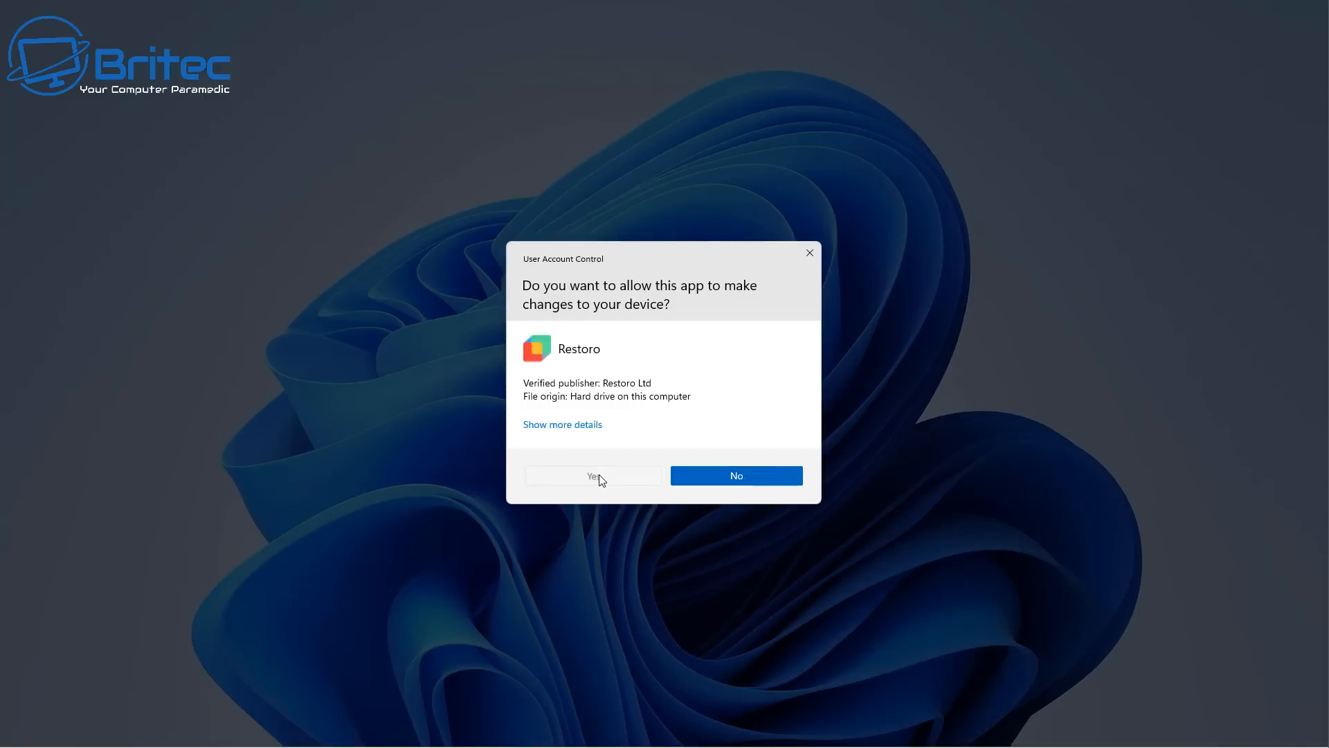
Approve the User Account Control prompt so Restoro can make changes.
left_click(593, 475)
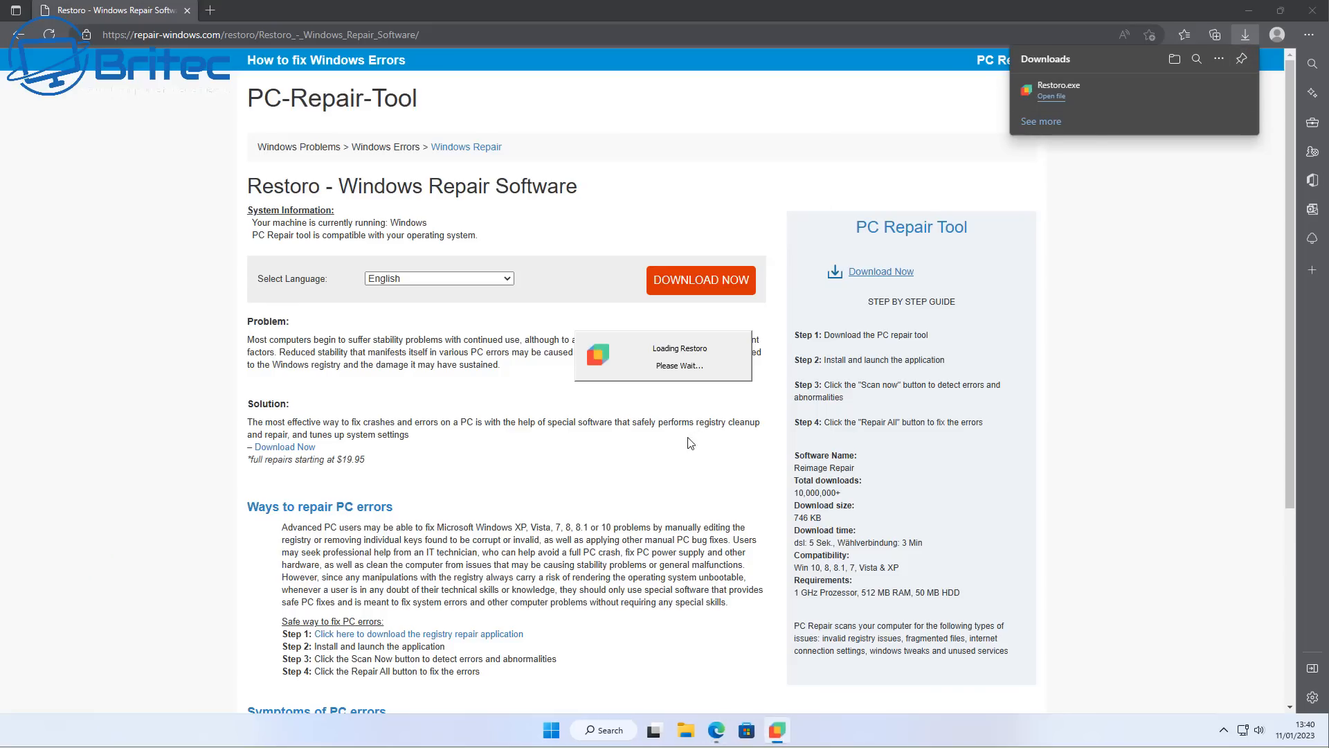
mouse_move(927, 376)
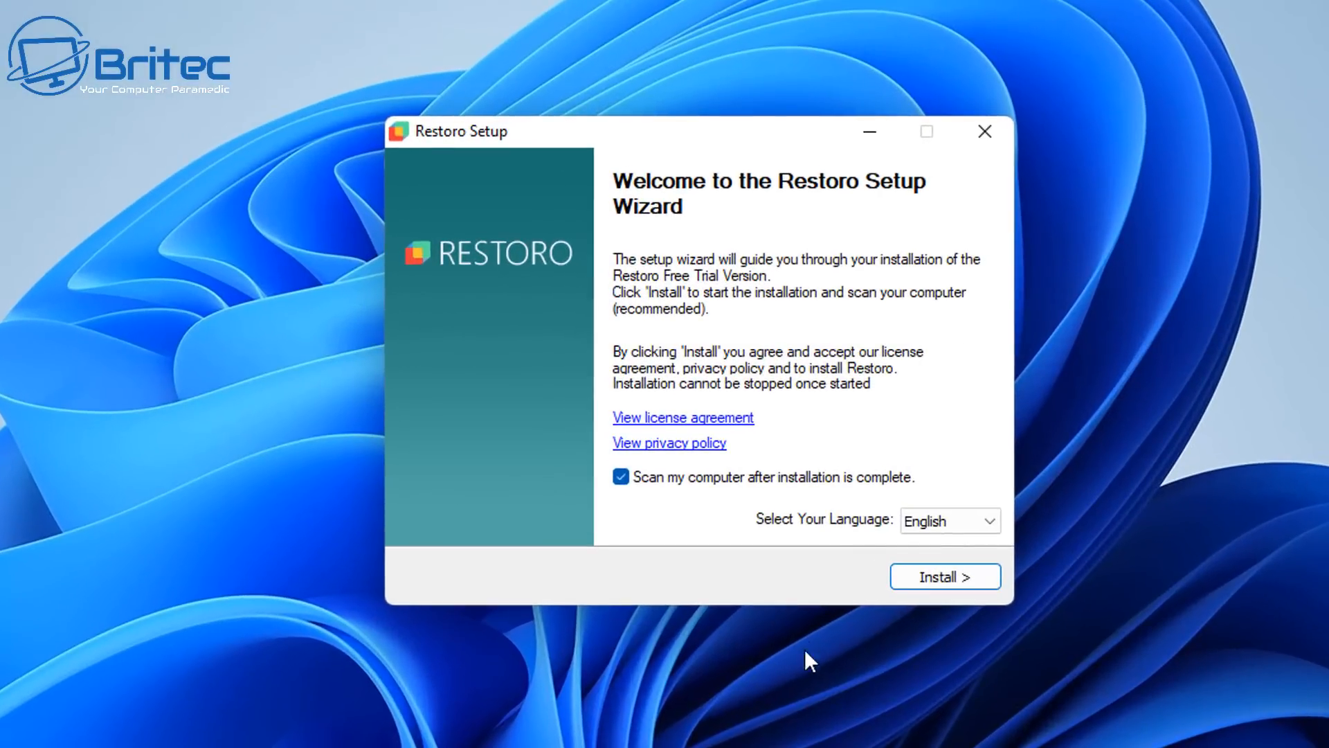
mouse_move(873, 550)
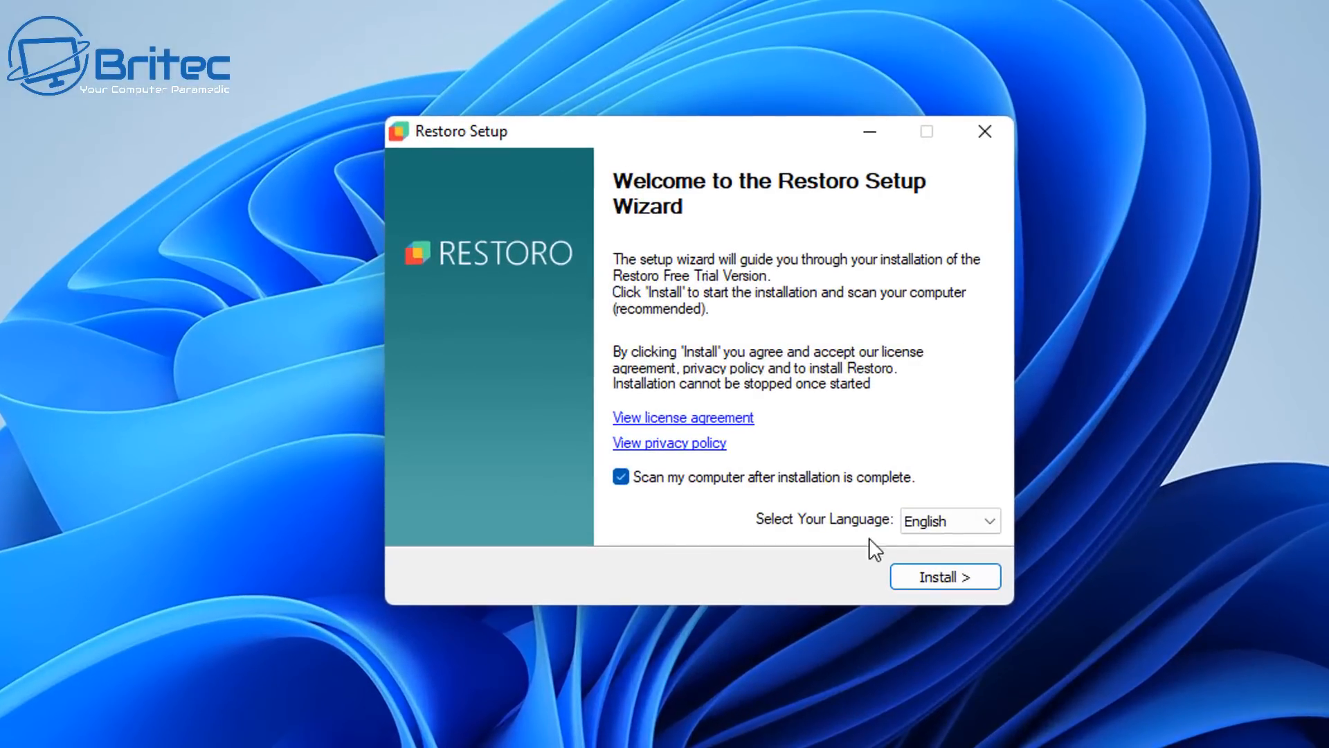
Start the Restoro Free Trial install with 'Scan my computer' left checked.
left_click(944, 576)
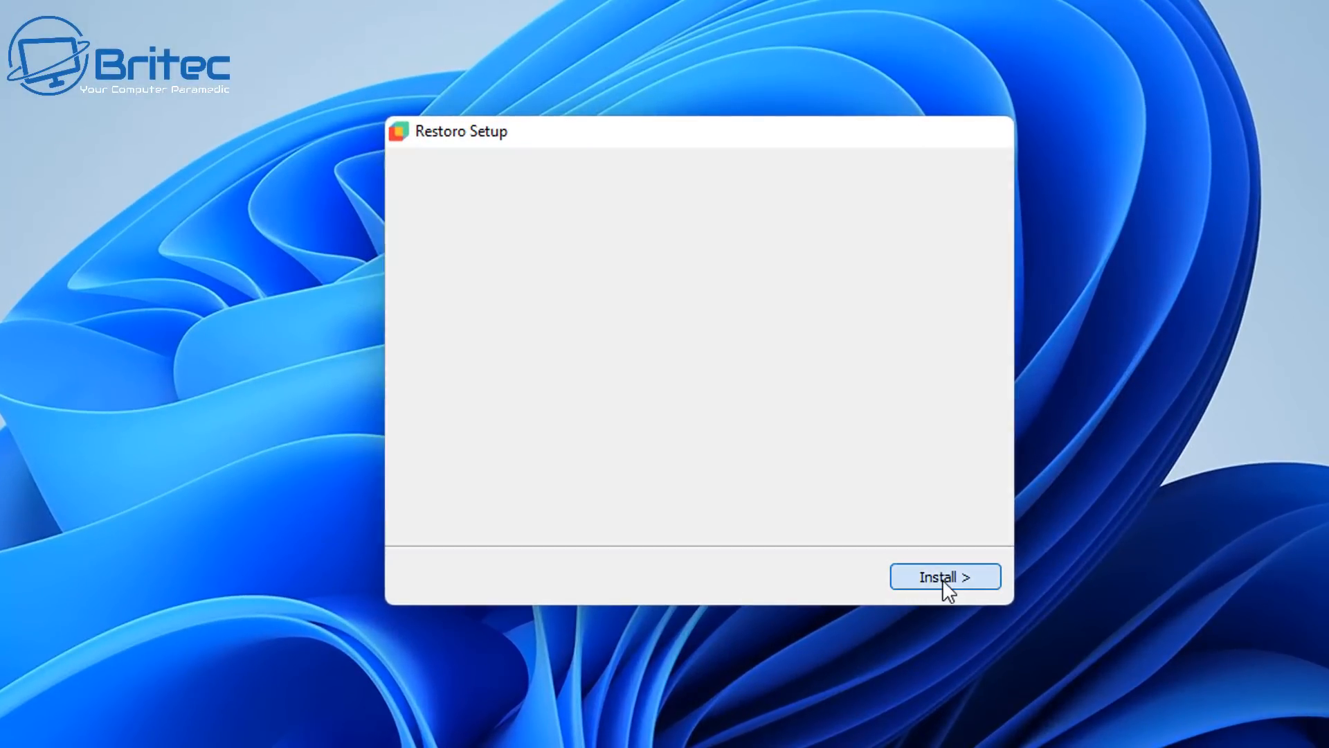
left_click(944, 576)
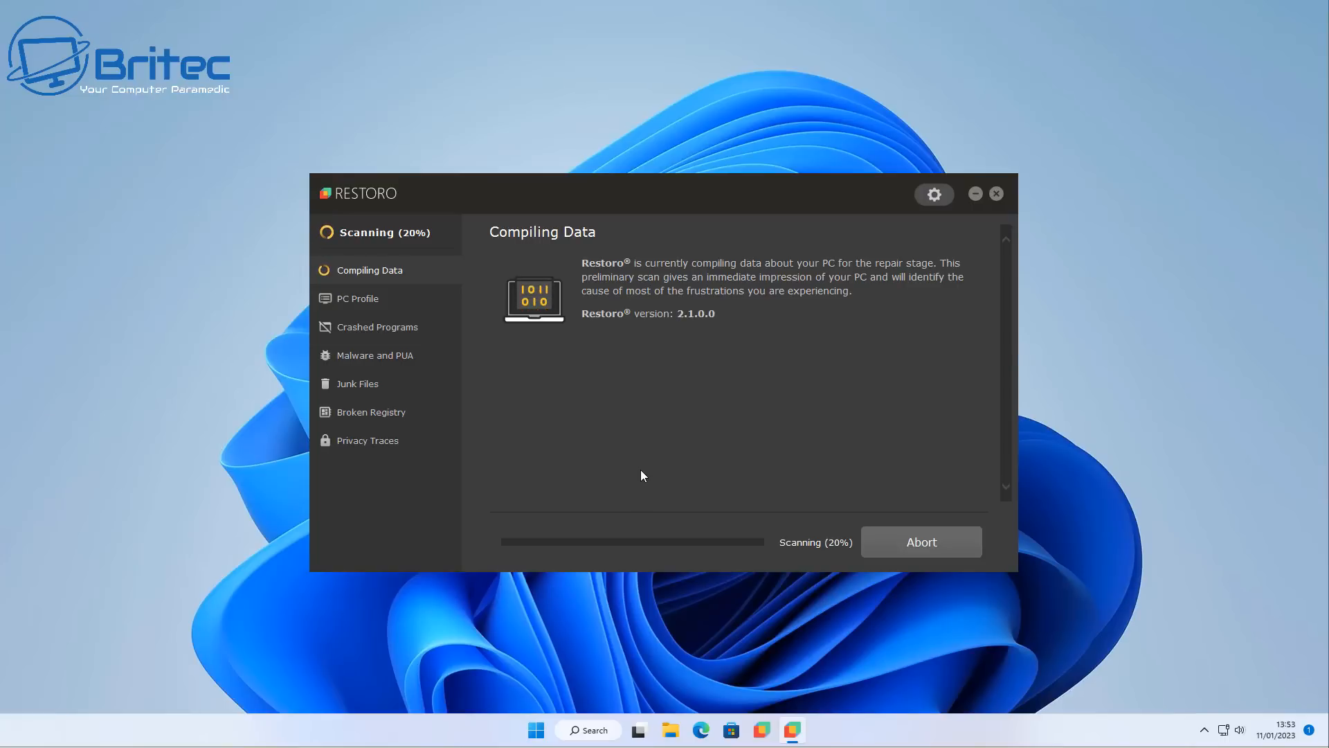
mouse_move(637, 487)
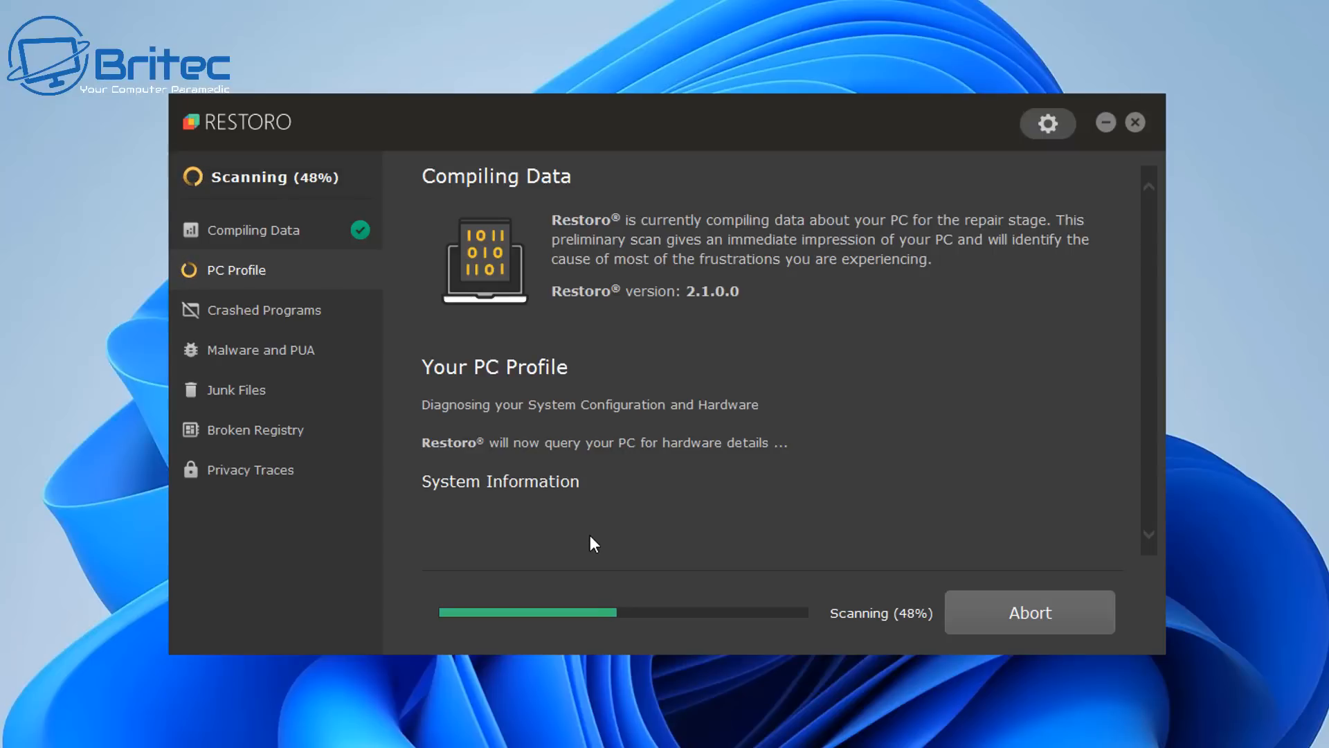
Scroll the Restoro scan window while the PC Profile diagnosis runs.
scroll("down", 3)
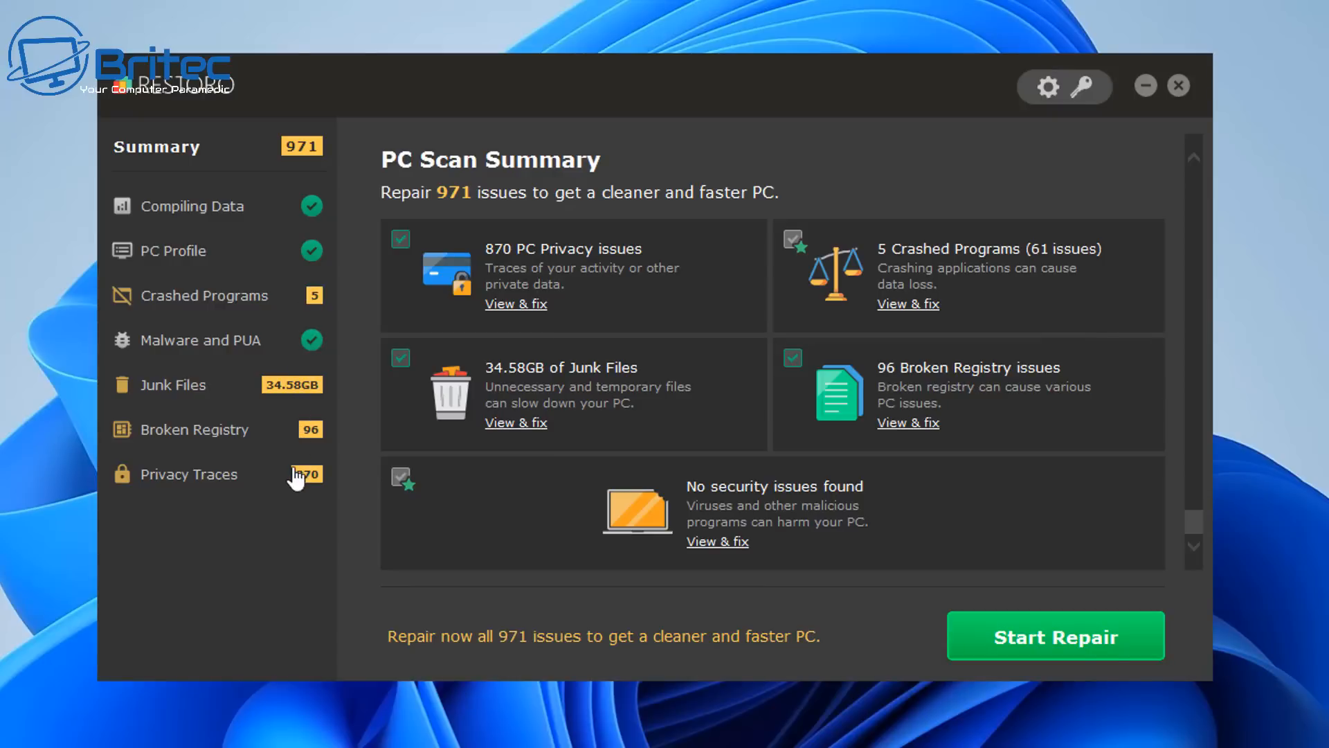
mouse_move(284, 394)
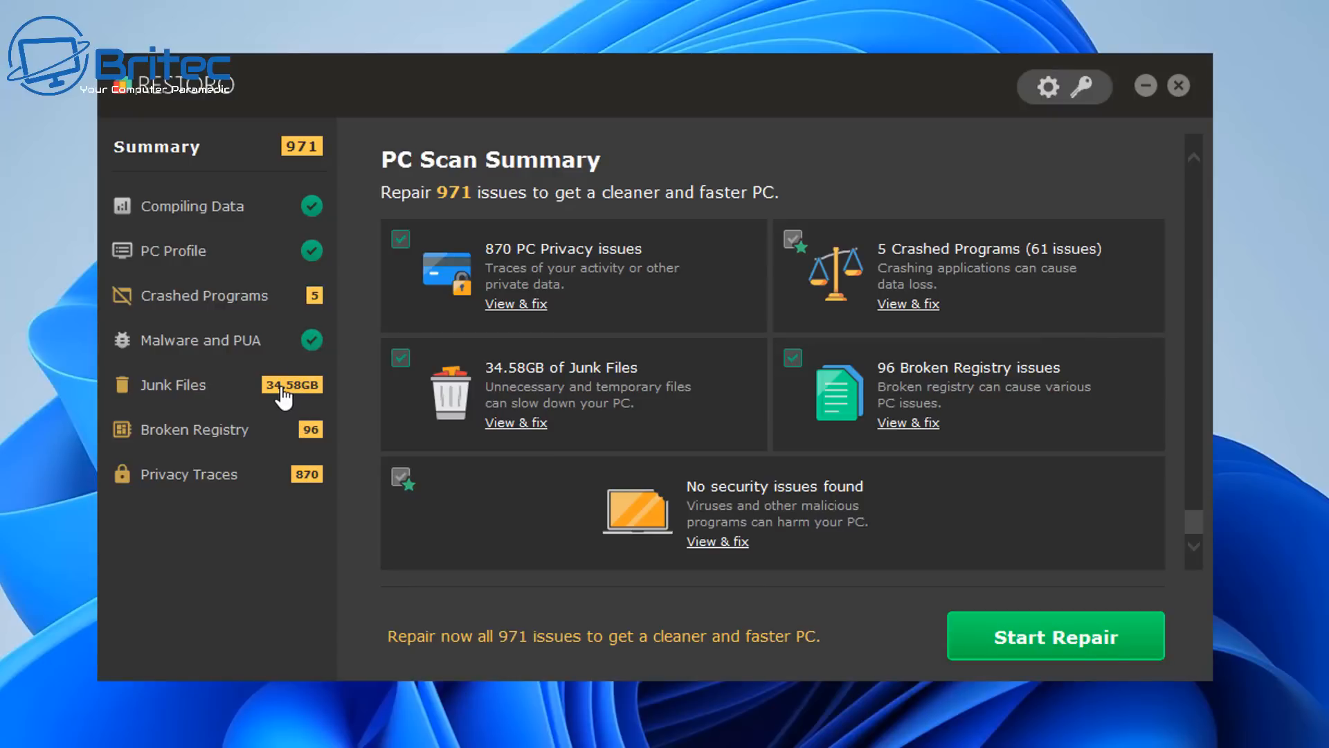
mouse_move(288, 400)
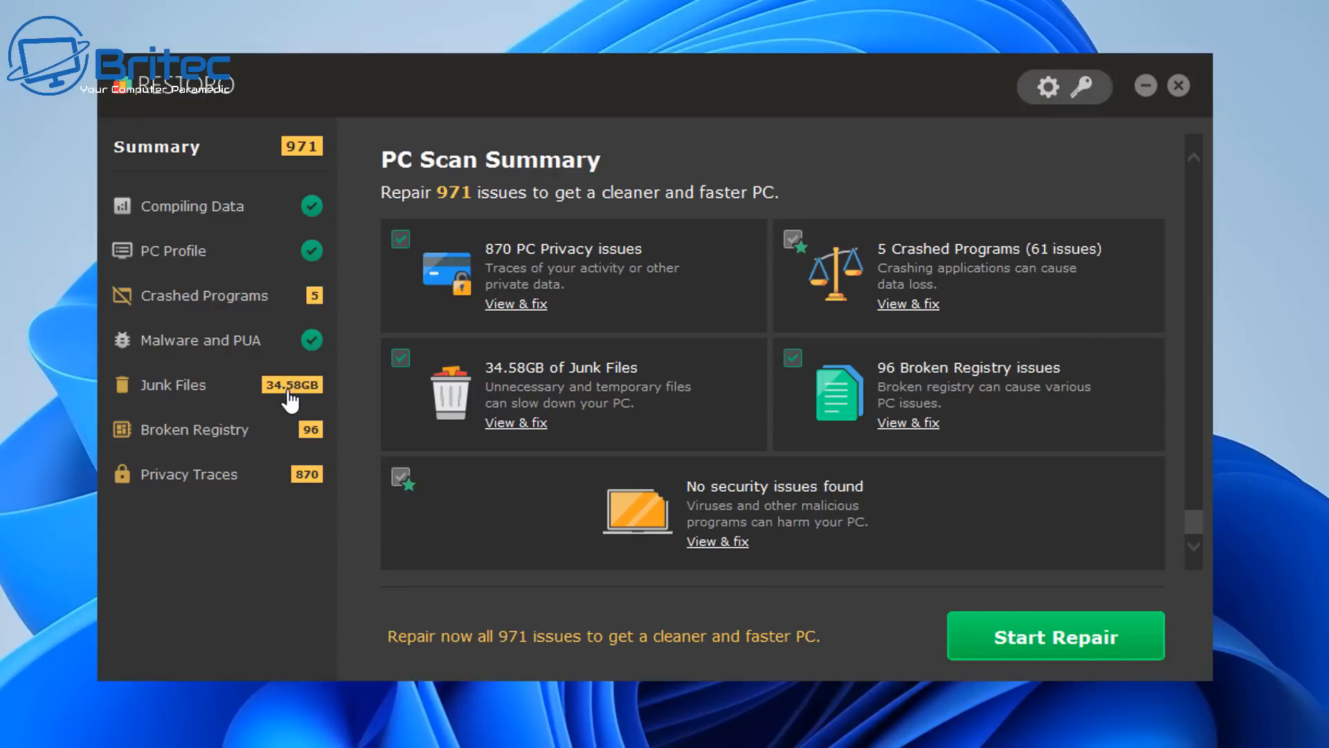
mouse_move(303, 446)
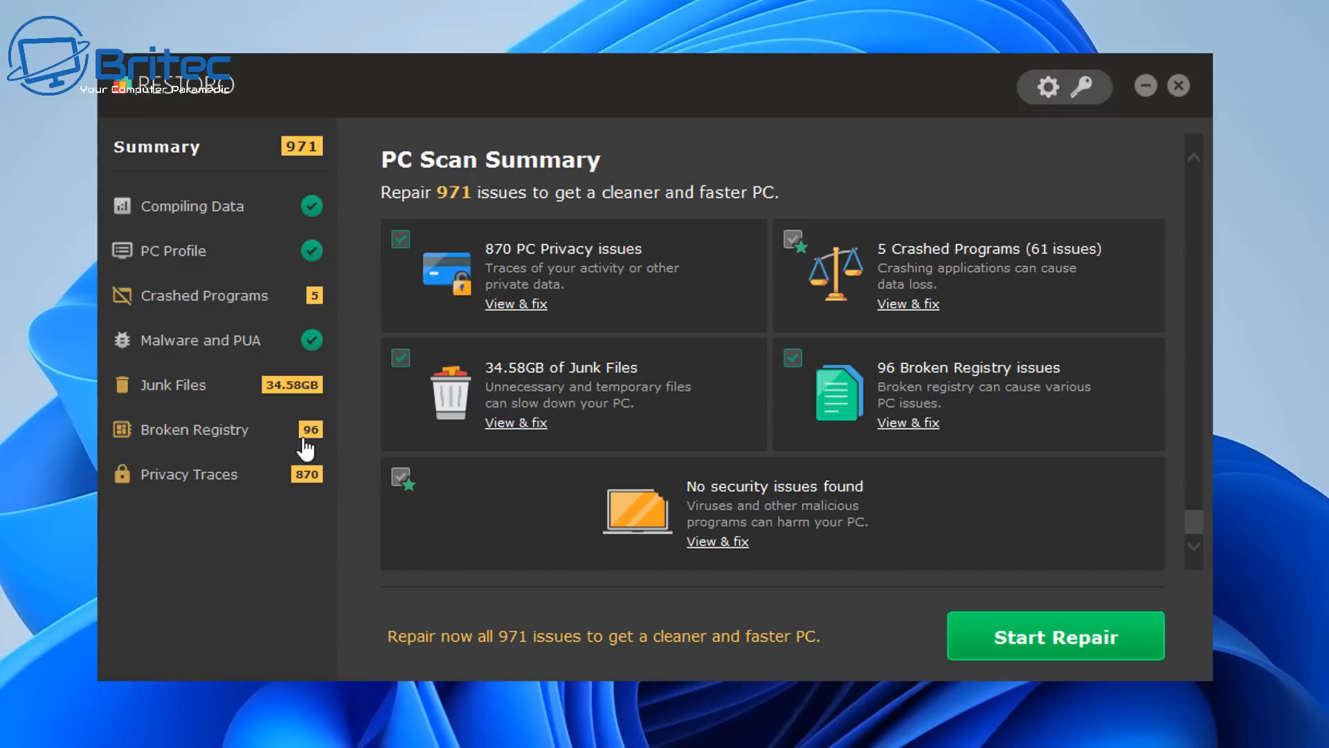
mouse_move(292, 496)
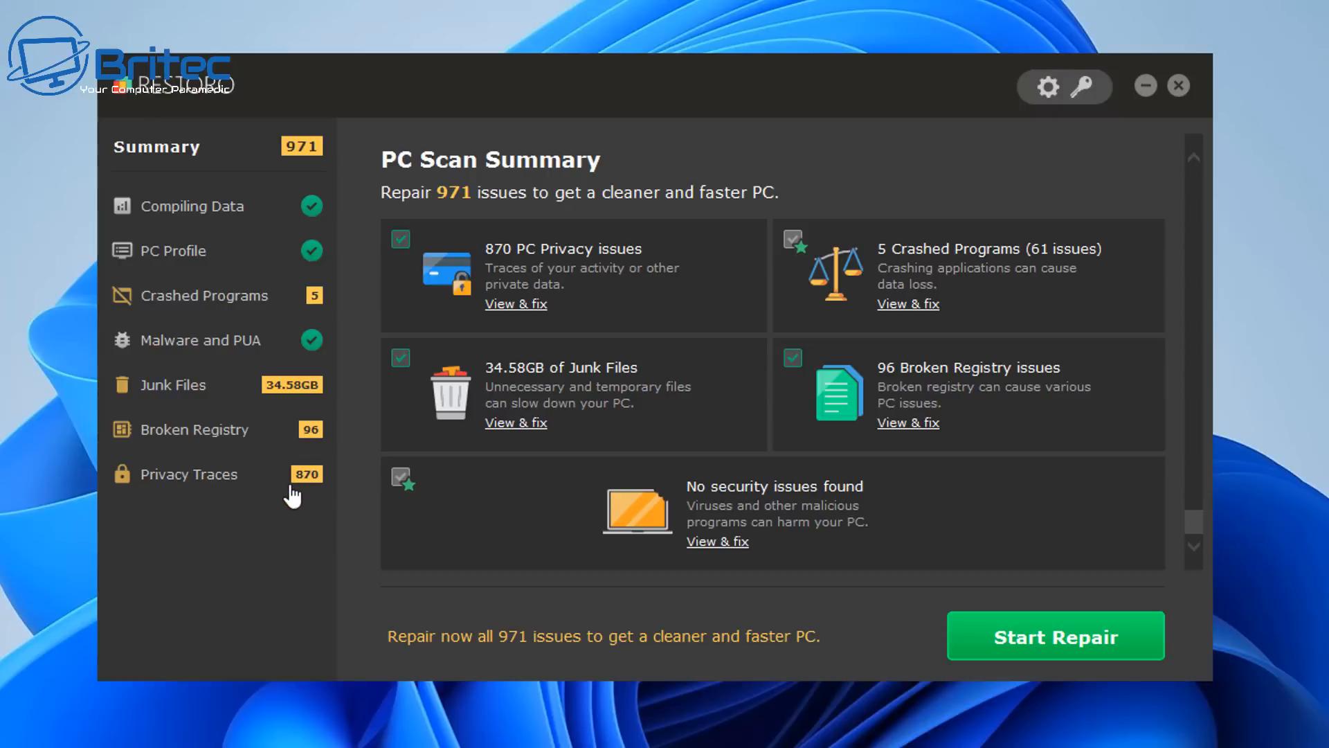
mouse_move(826, 500)
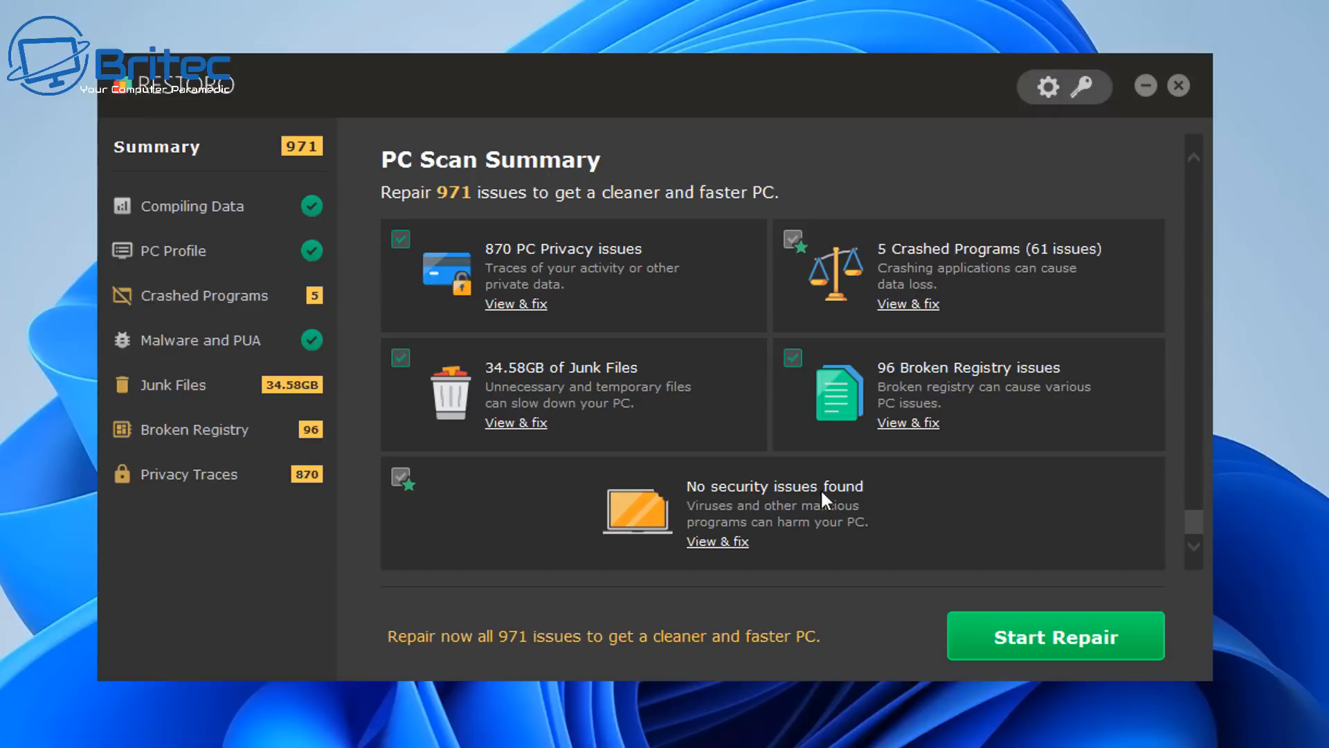
mouse_move(868, 500)
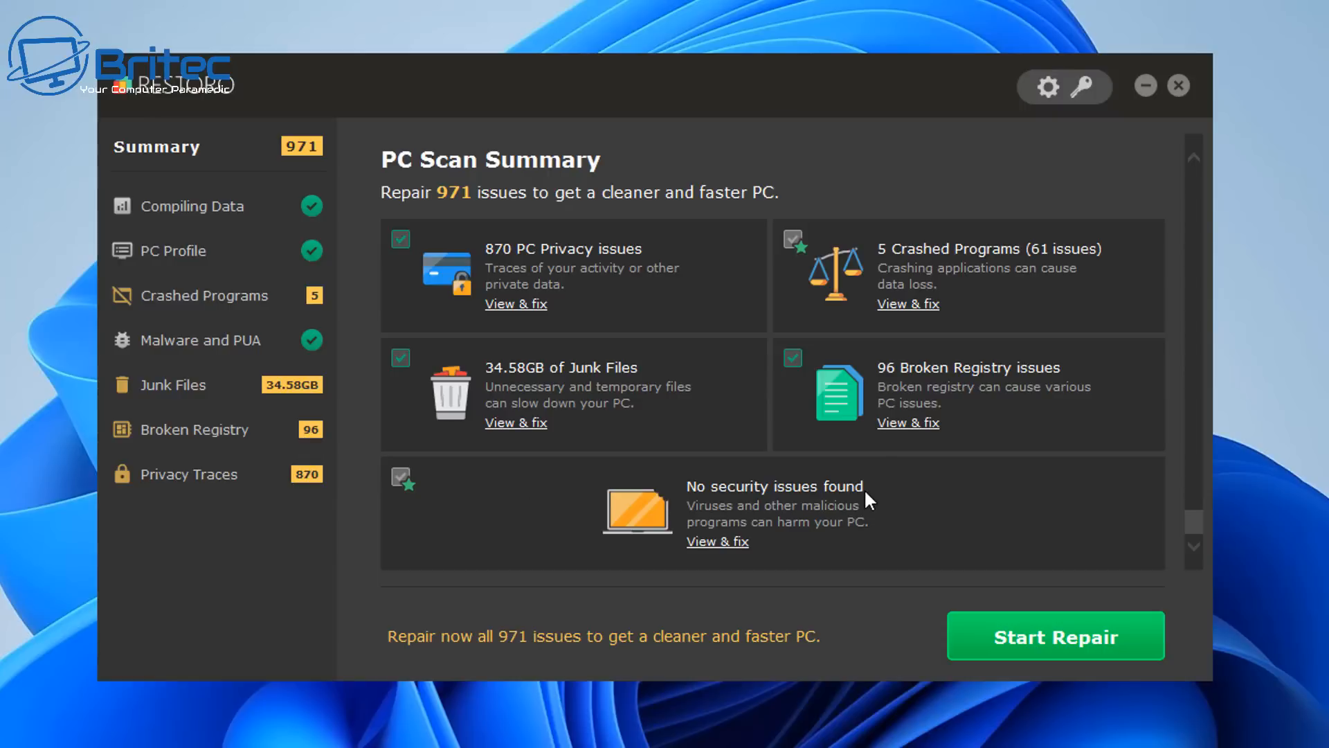
mouse_move(908, 432)
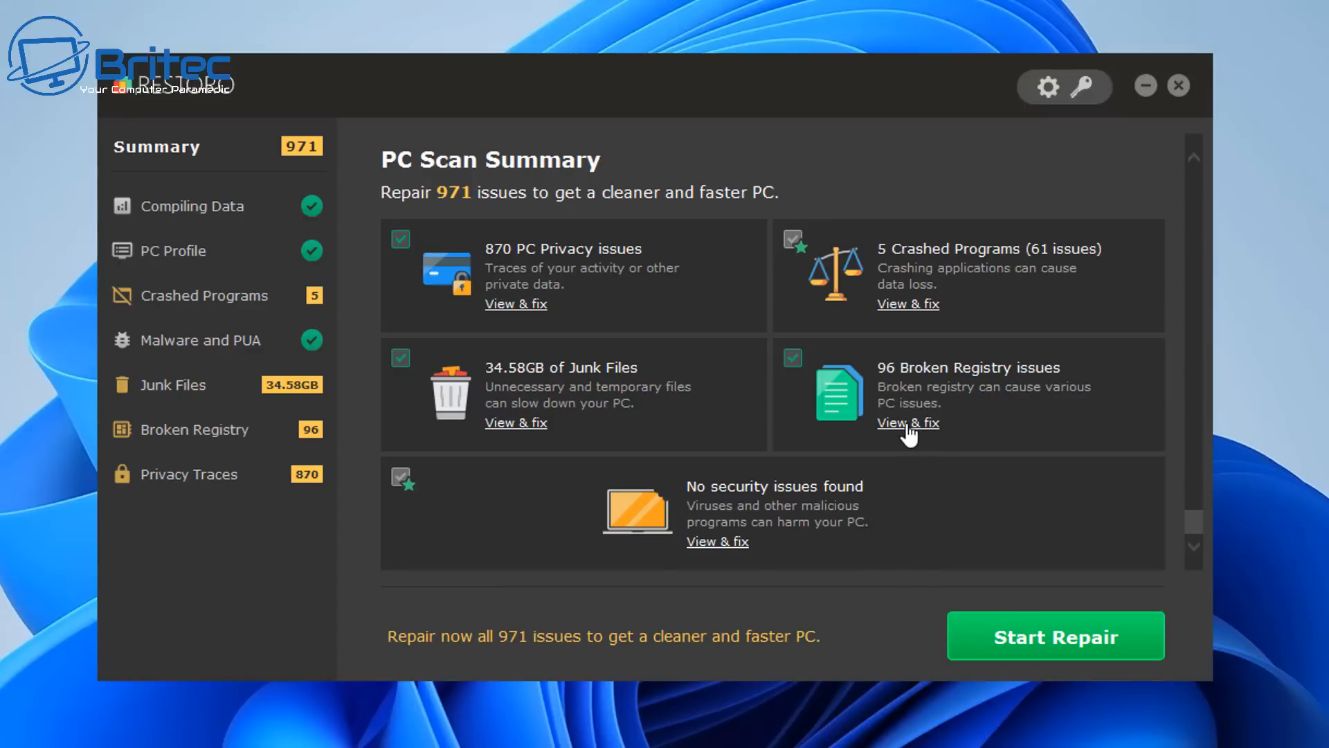
mouse_move(1054, 265)
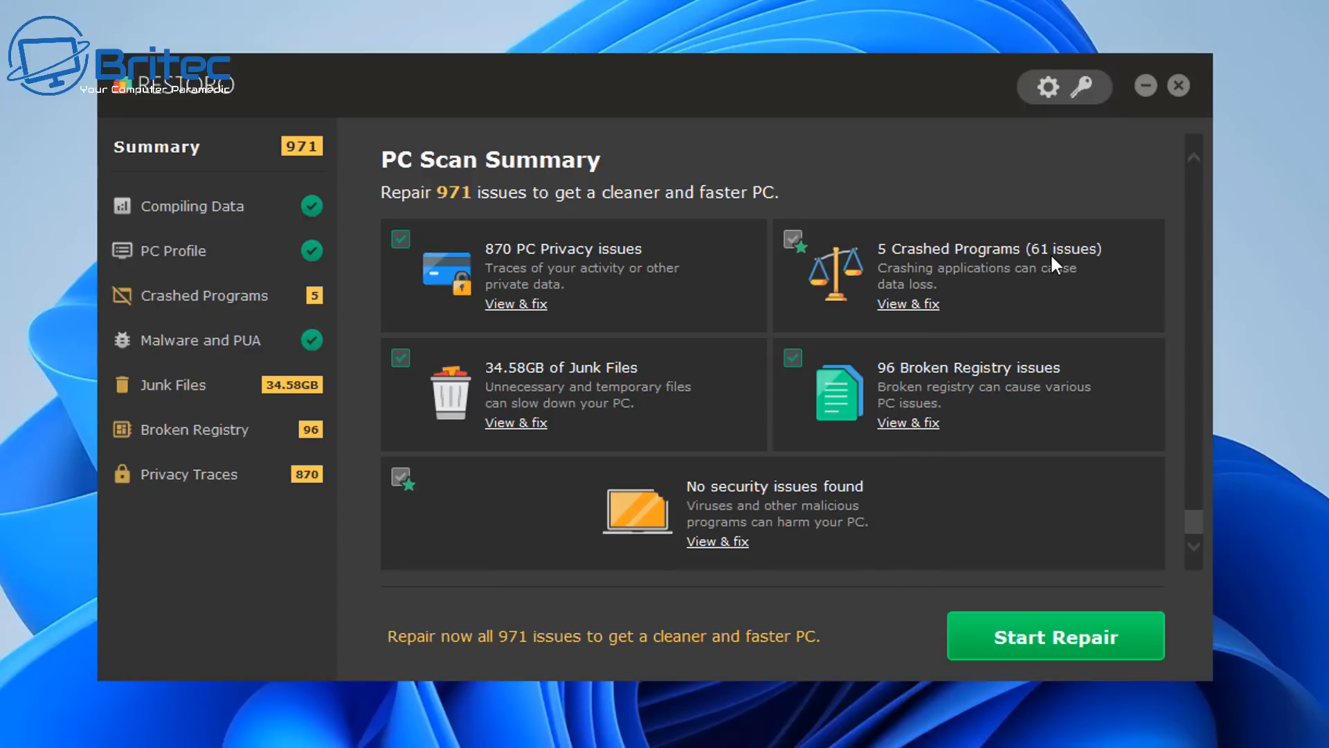
mouse_move(1064, 263)
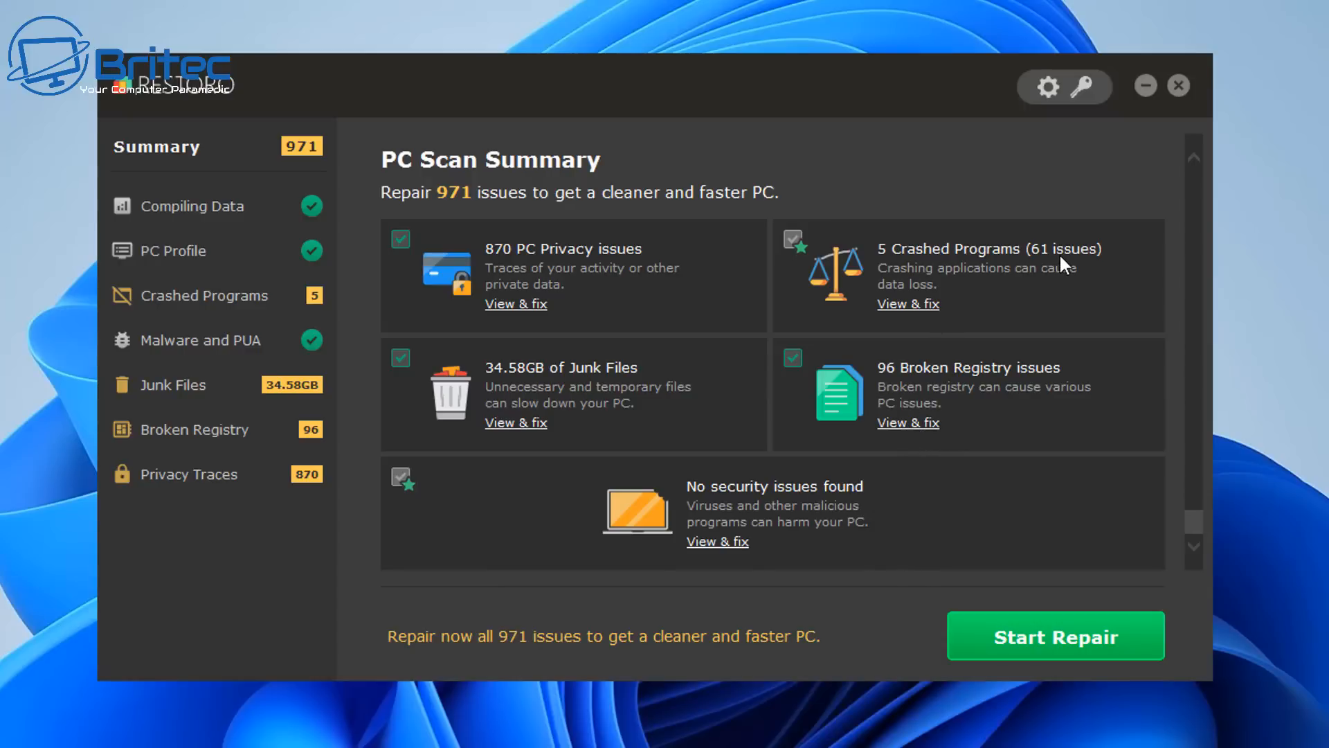
mouse_move(896, 352)
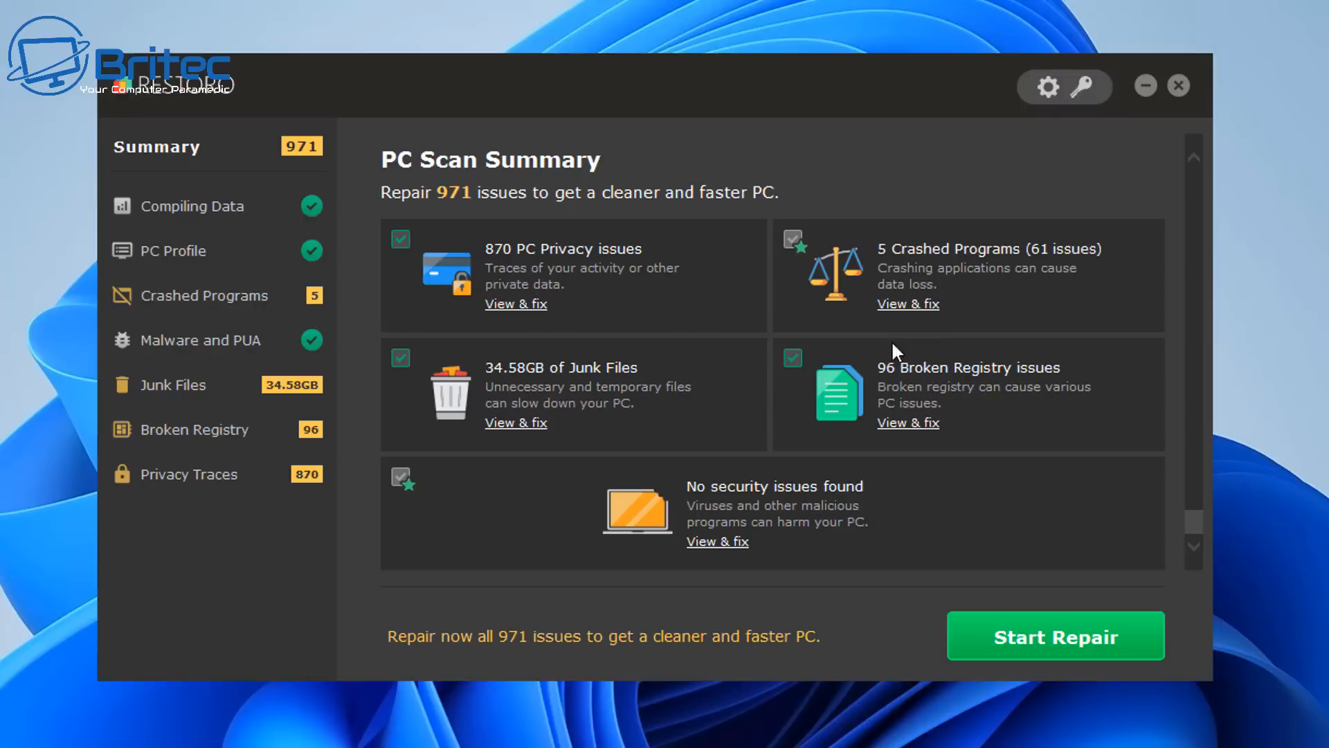
mouse_move(640, 268)
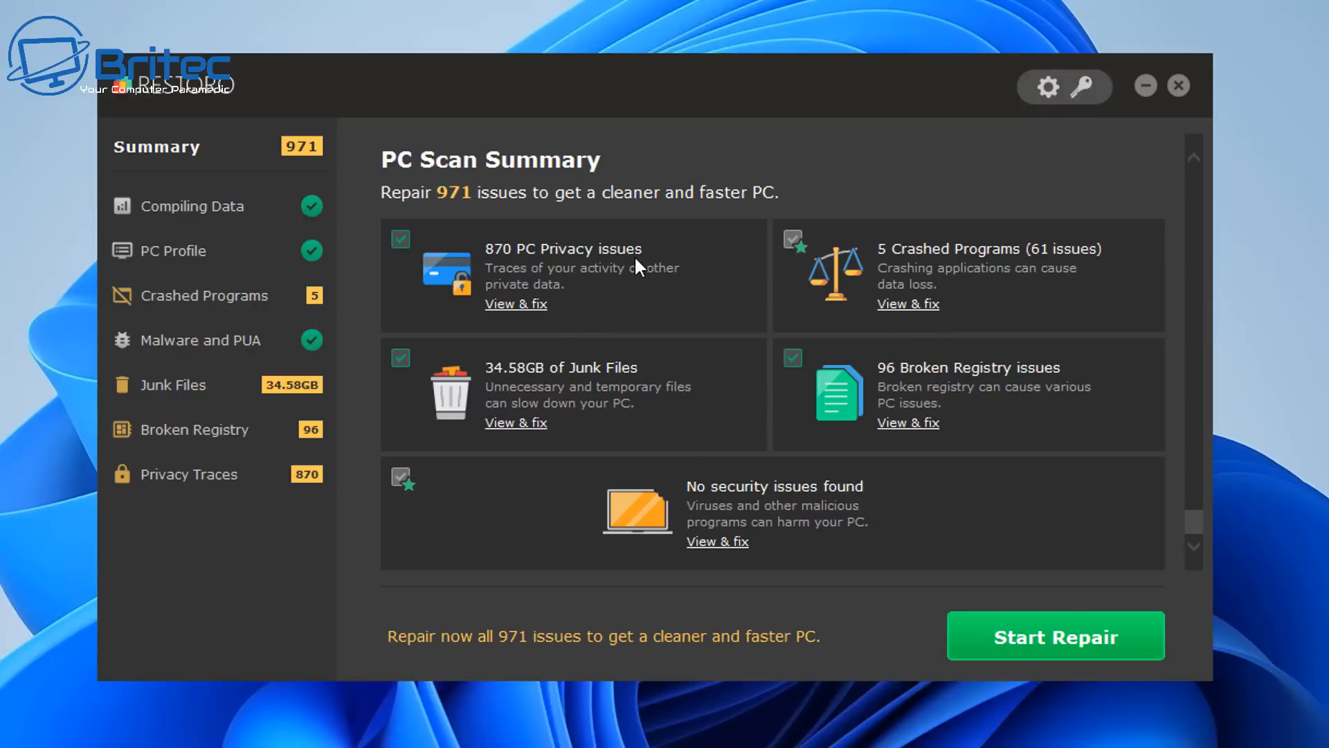
mouse_move(641, 423)
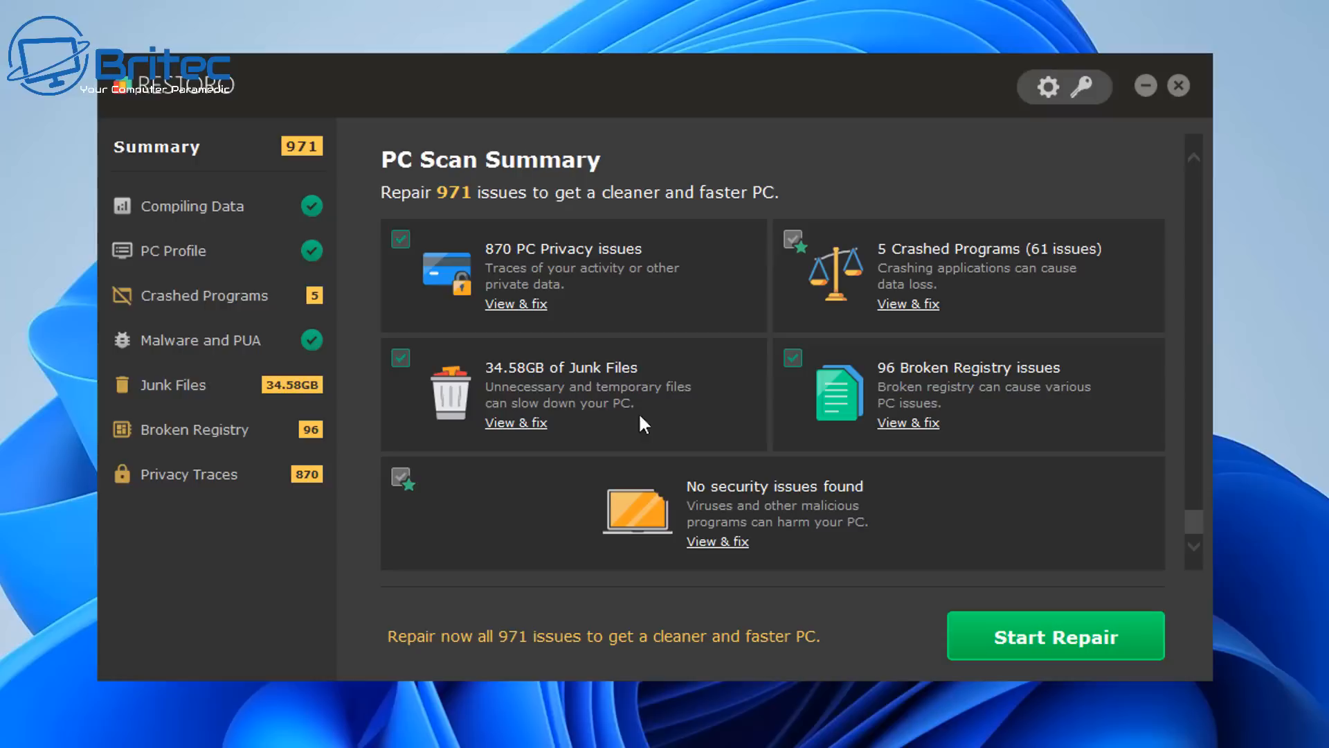
mouse_move(602, 440)
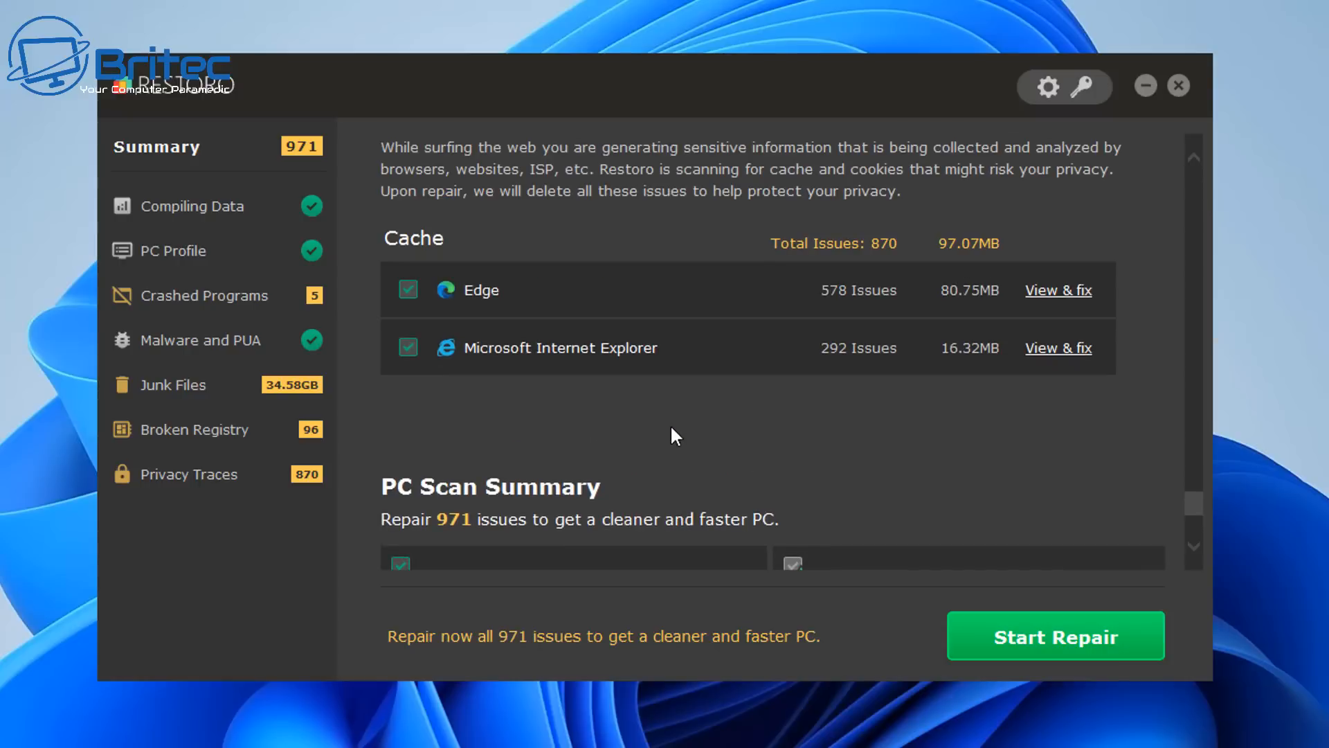
mouse_move(671, 337)
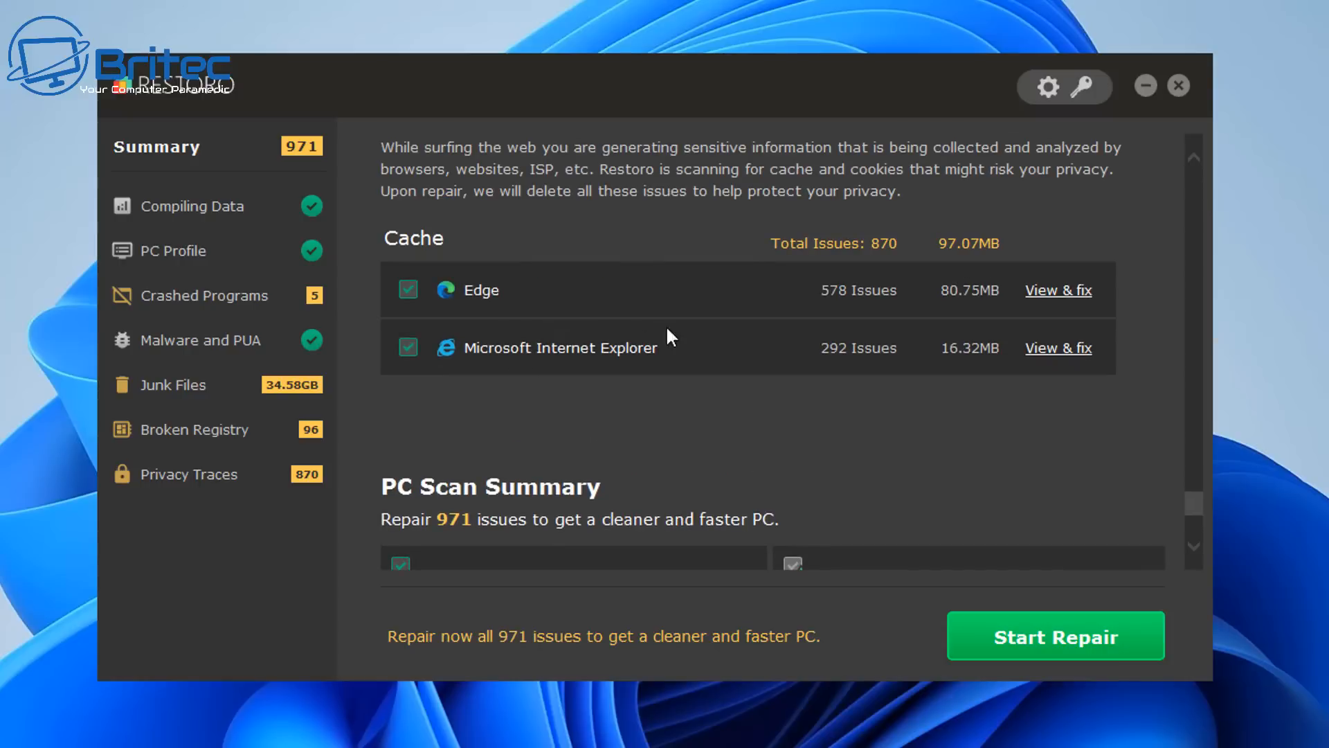
mouse_move(887, 309)
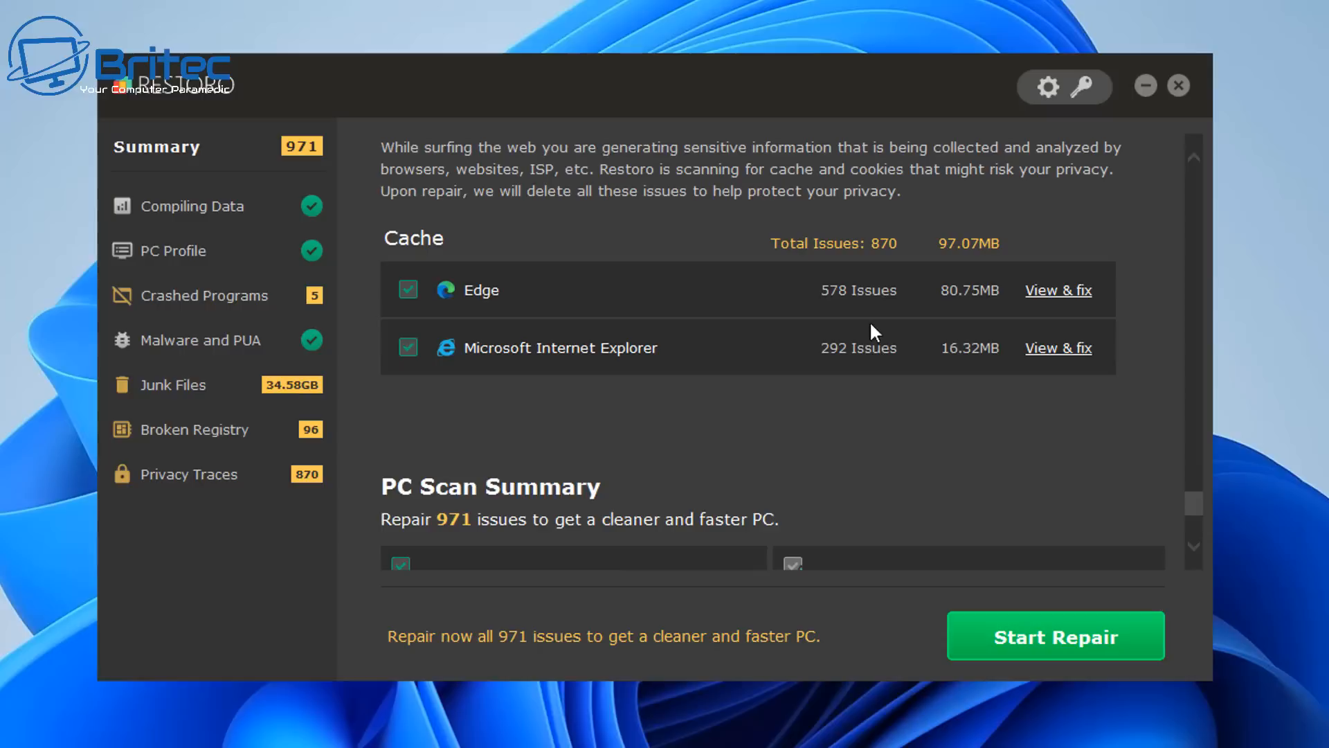
mouse_move(407, 263)
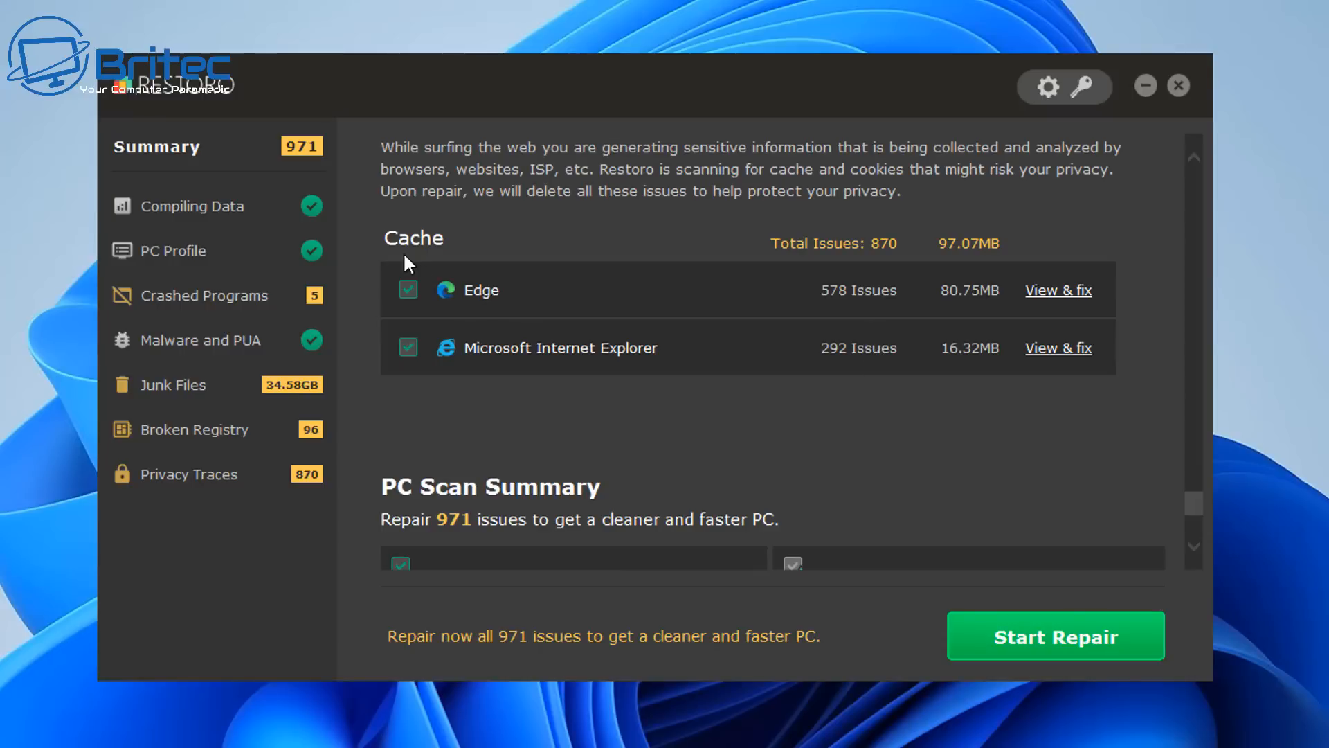
mouse_move(867, 281)
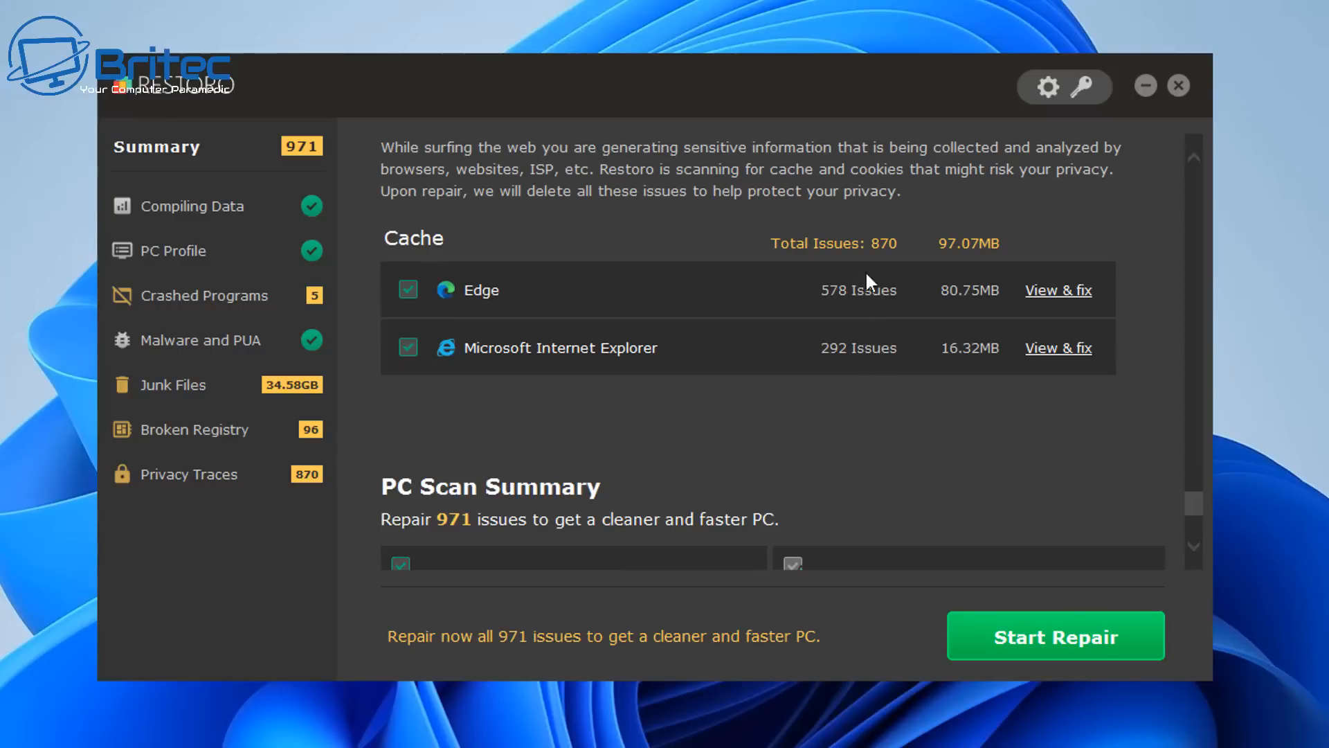
left_click(1057, 289)
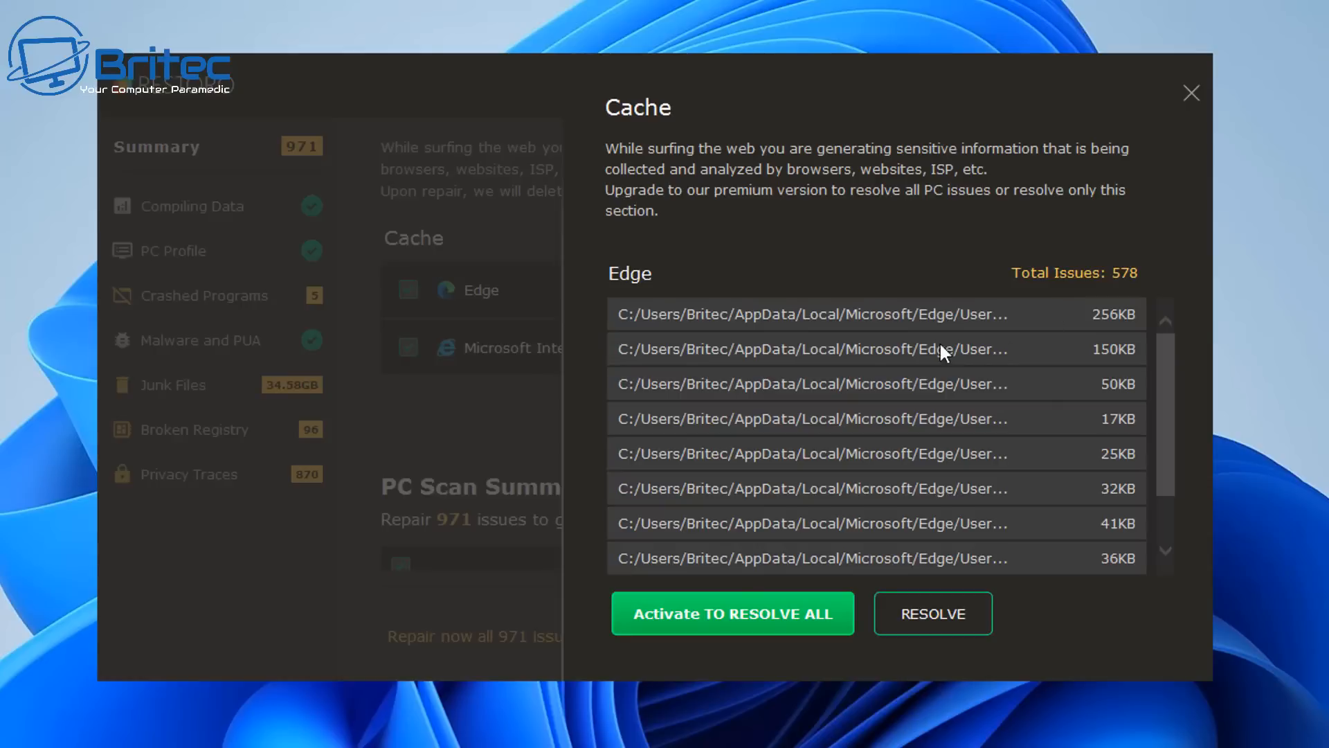
scroll("down", 3)
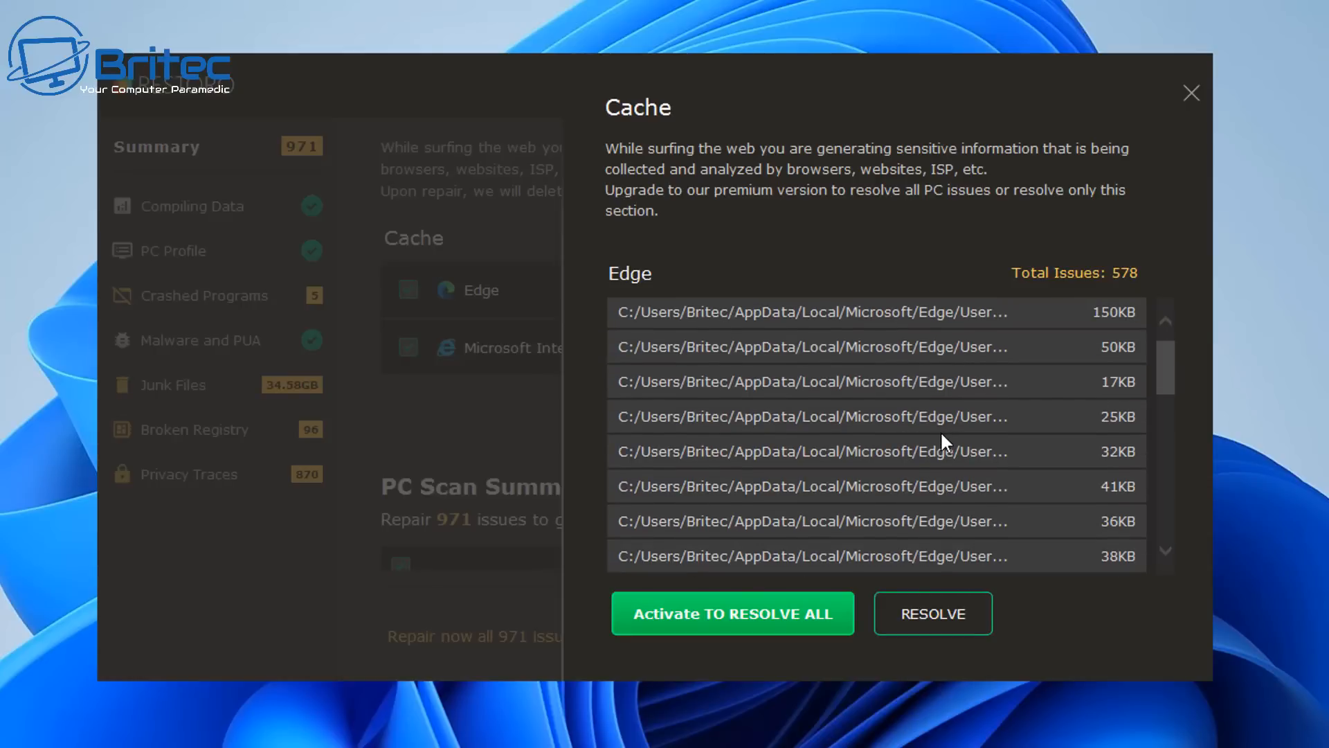
scroll("down", 3)
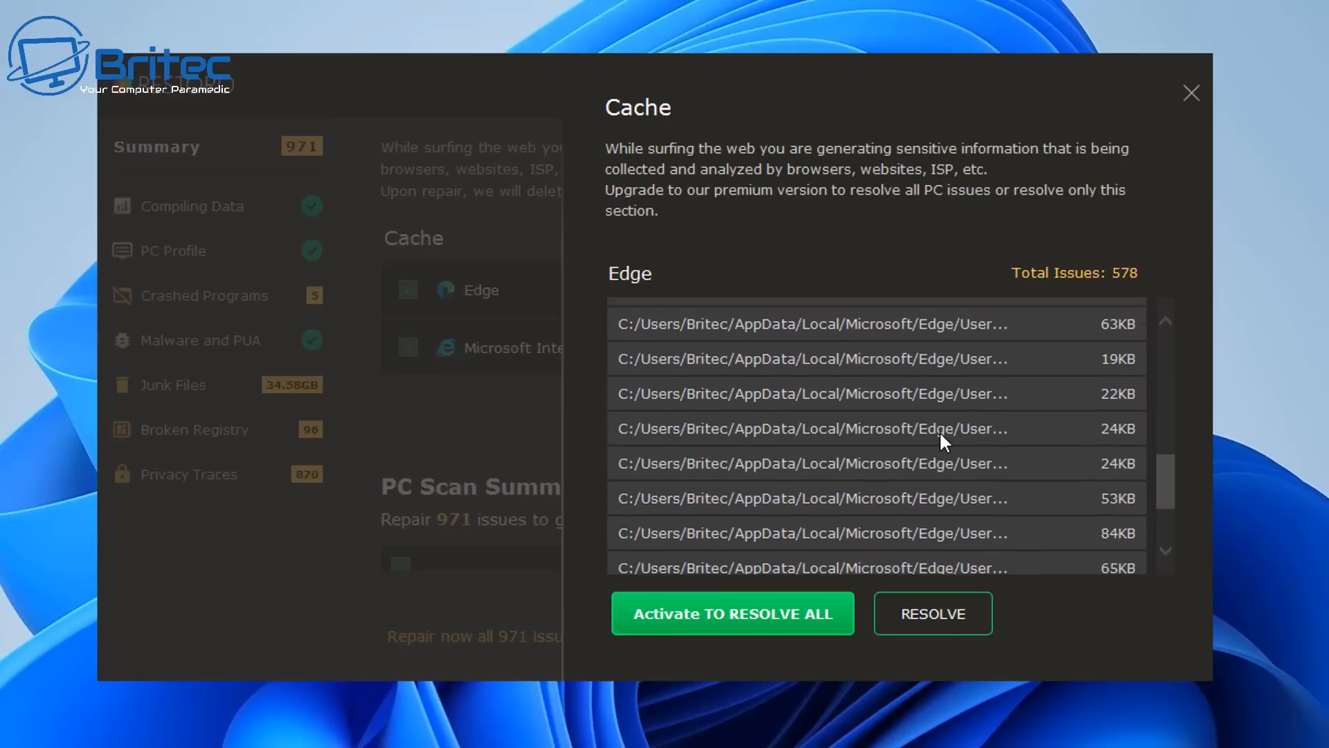
scroll("down", 3)
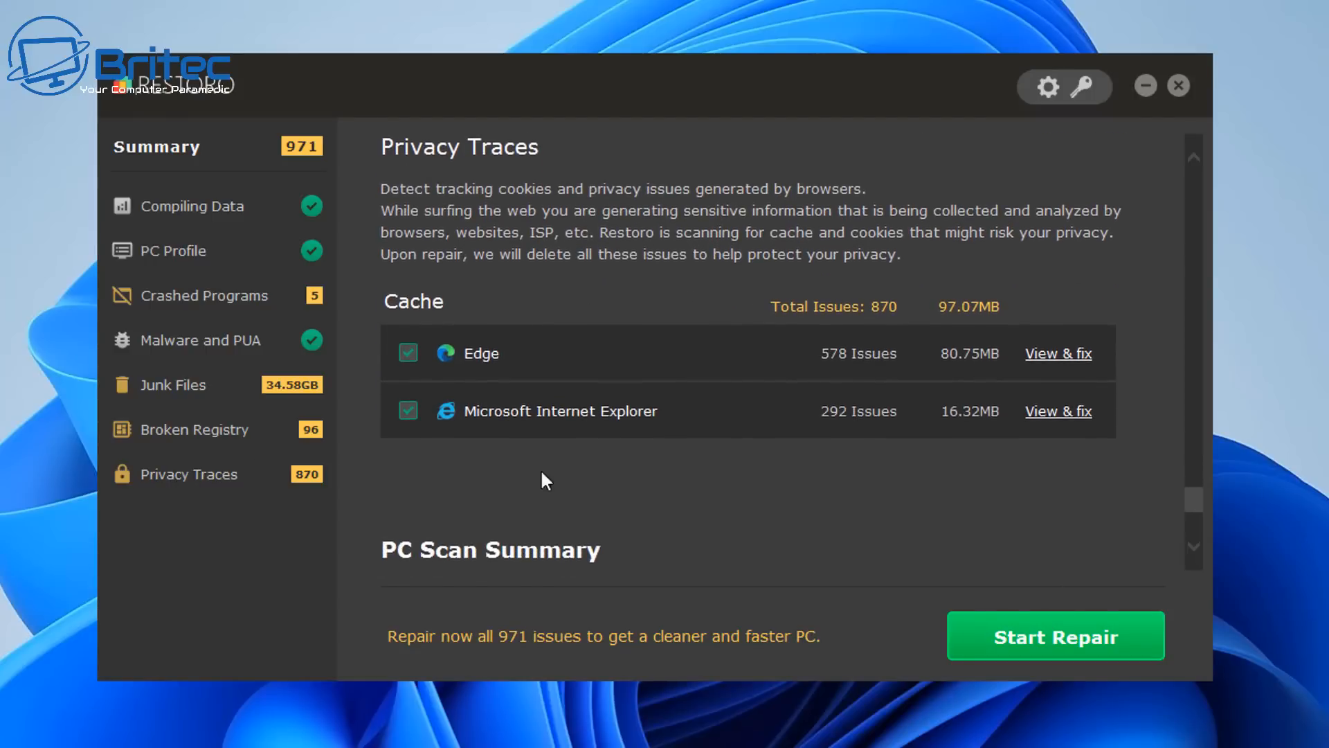
Review the Junk Files and Malware and PUA results in the scan report.
left_click(173, 383)
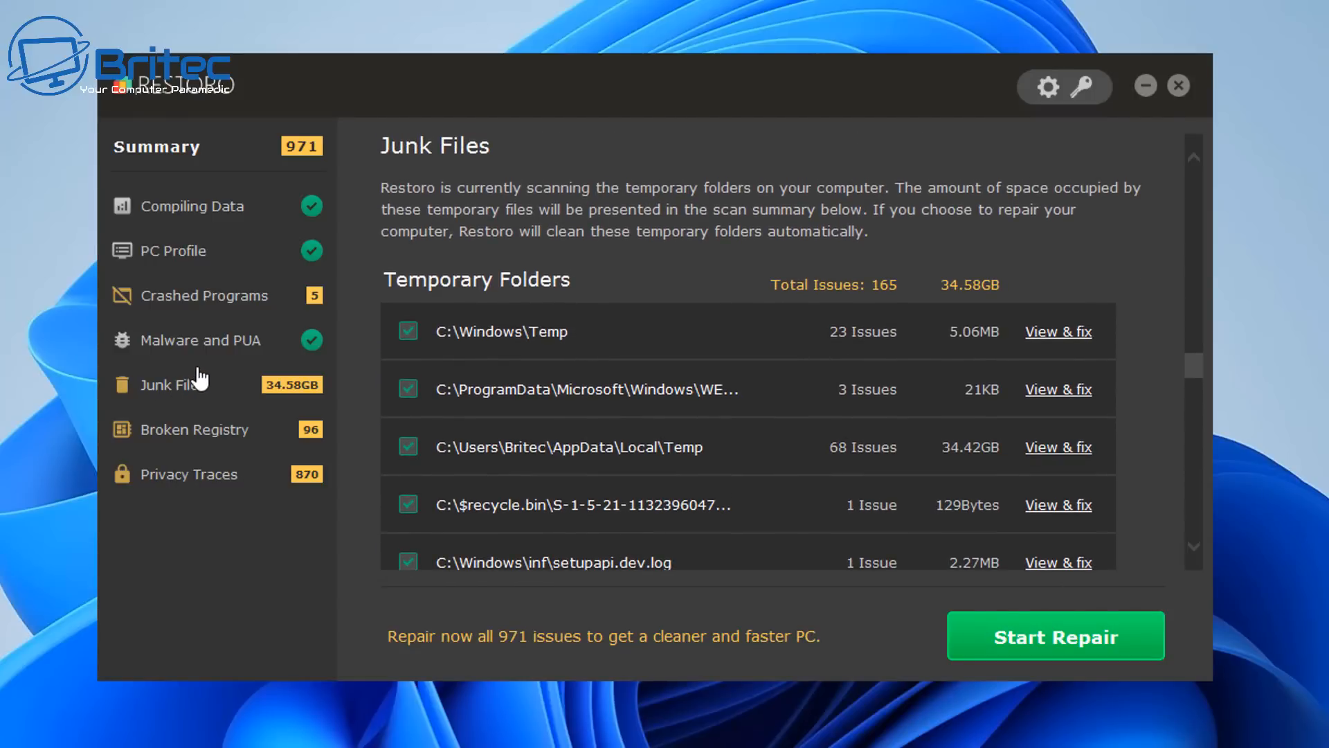
left_click(202, 340)
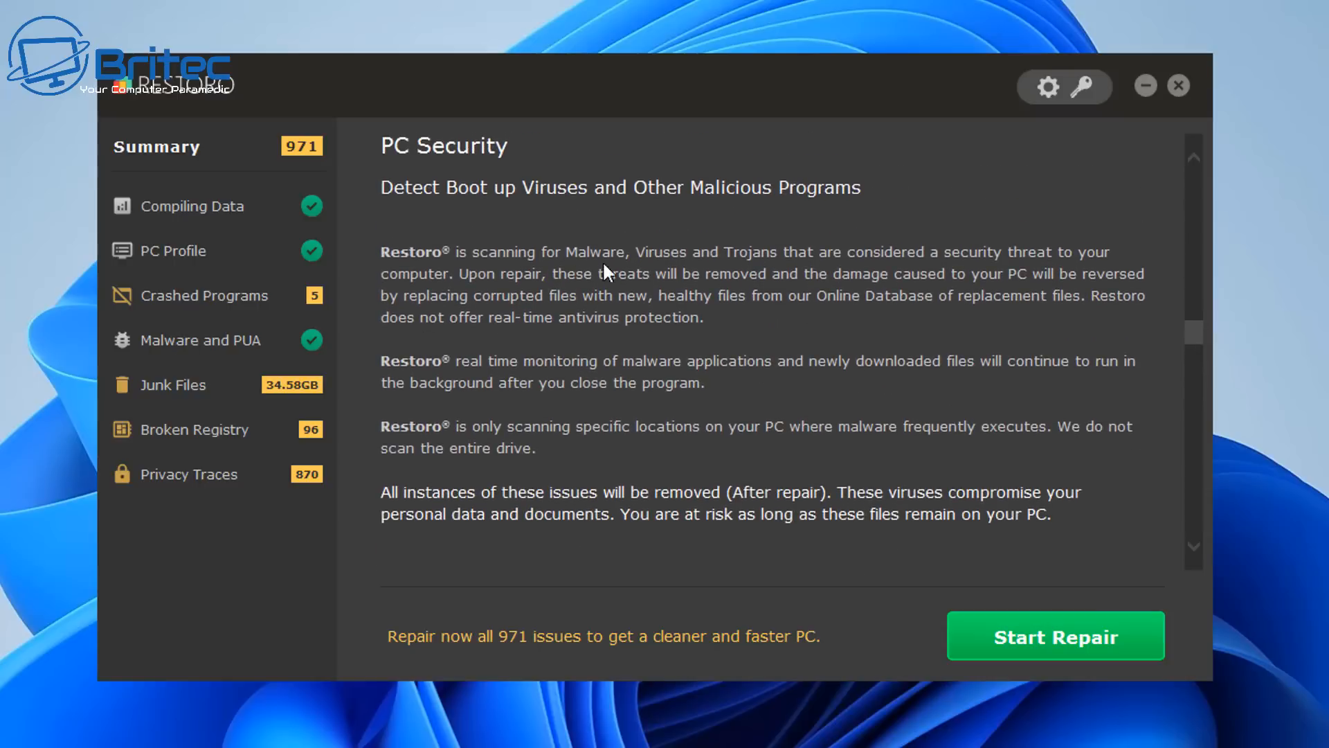
mouse_move(1111, 327)
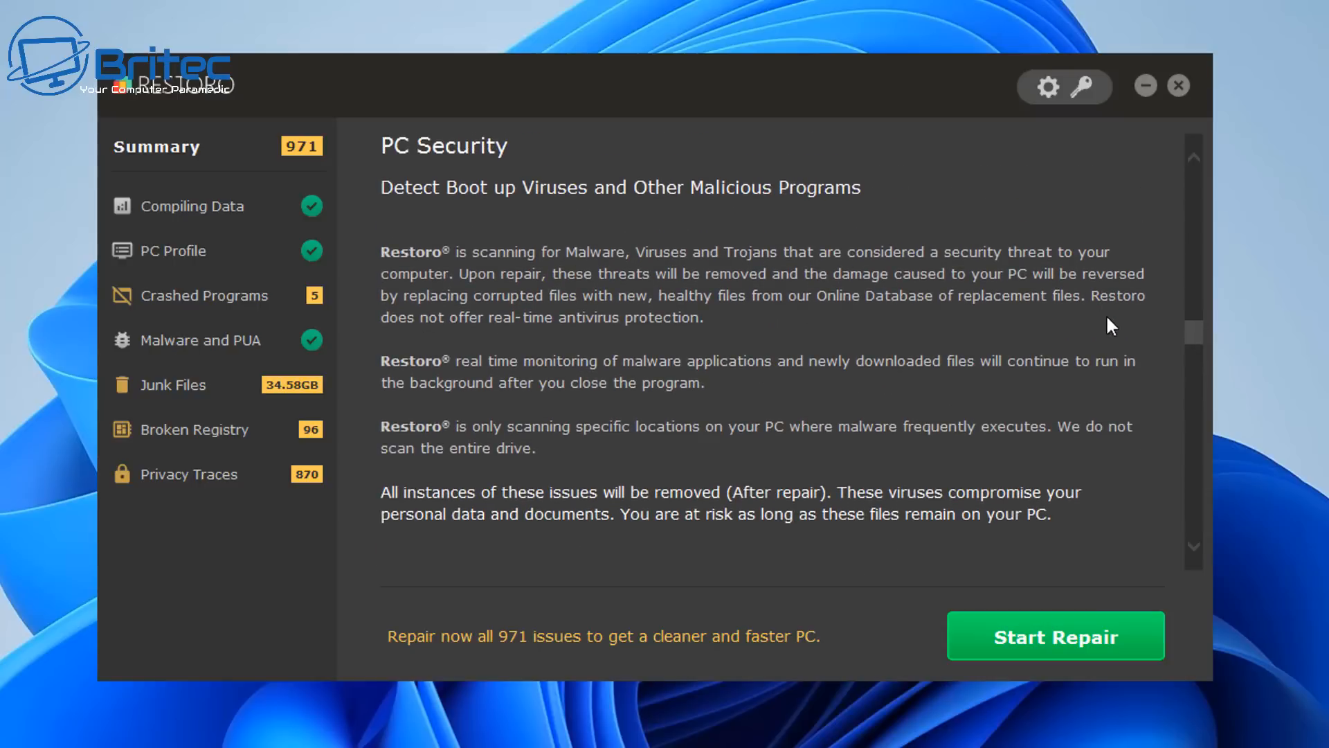
mouse_move(1090, 424)
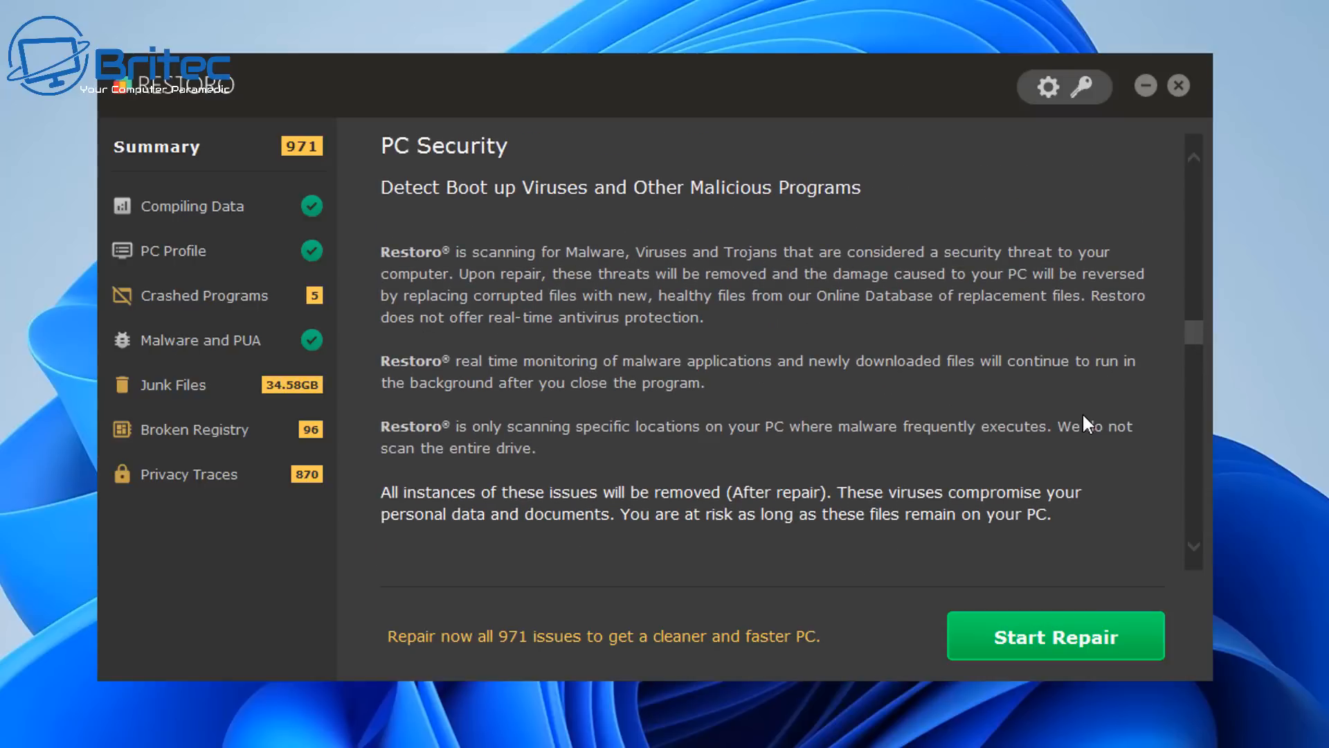
scroll("down", 3)
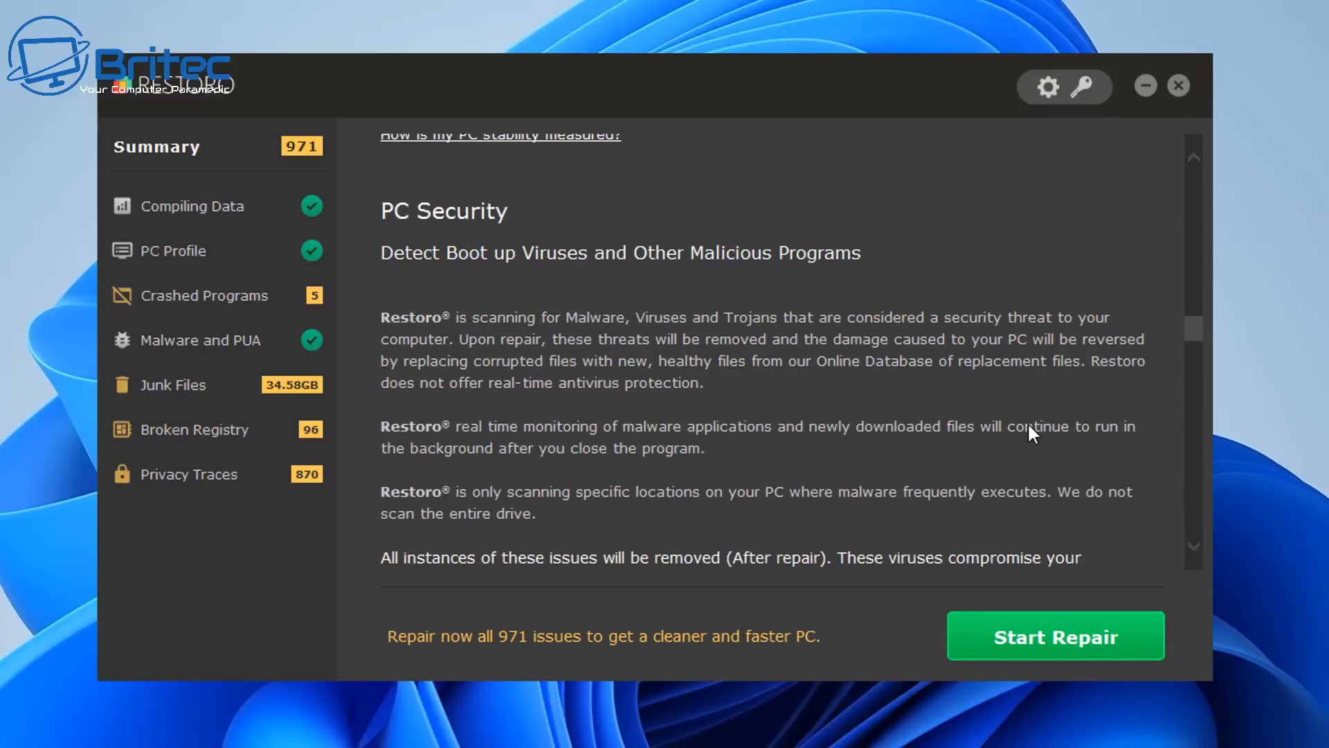
scroll("down", 3)
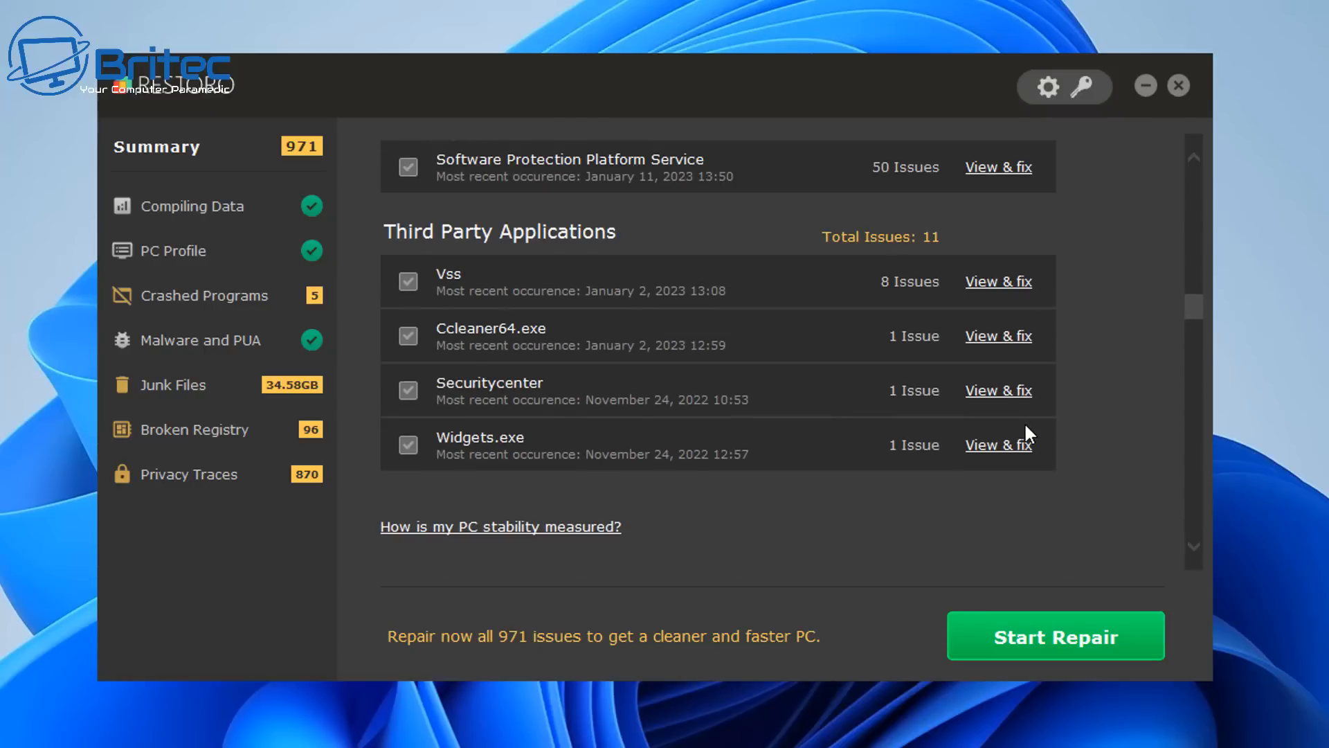
mouse_move(530, 432)
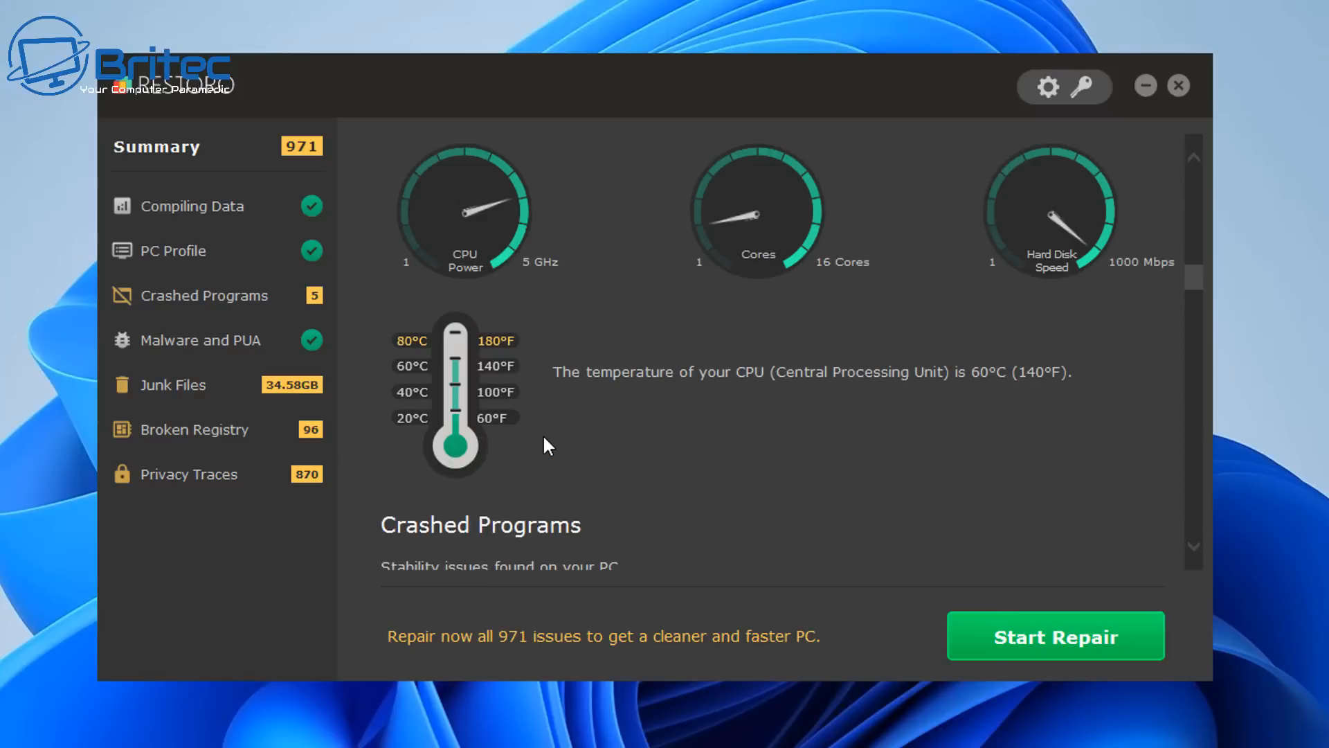
mouse_move(462, 352)
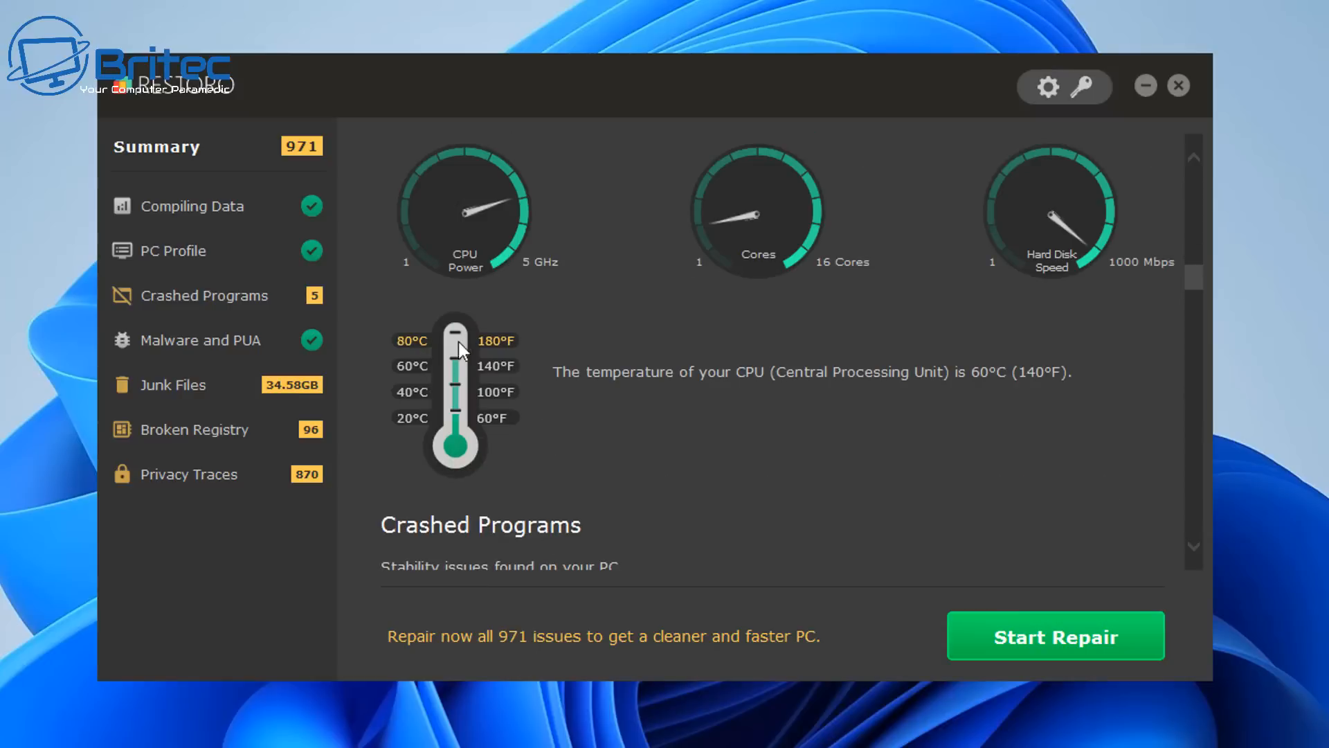
mouse_move(613, 414)
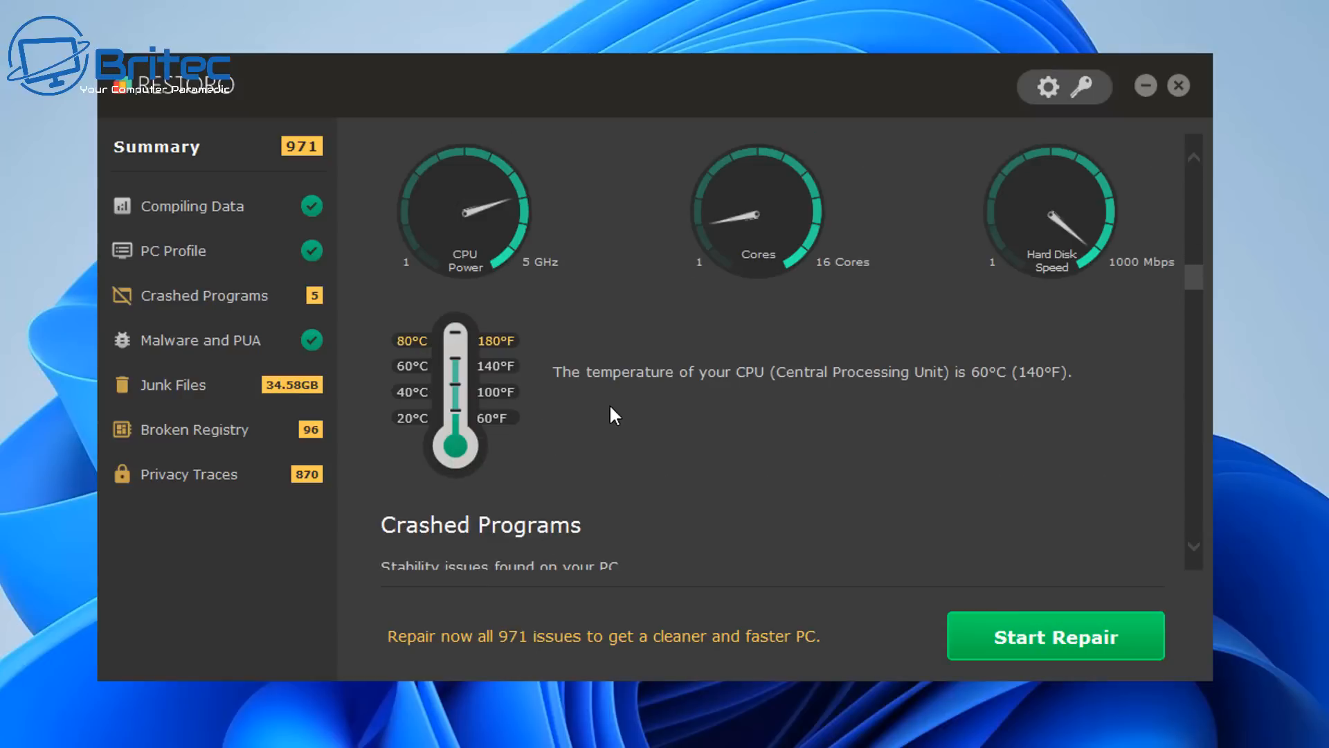
scroll("down", 3)
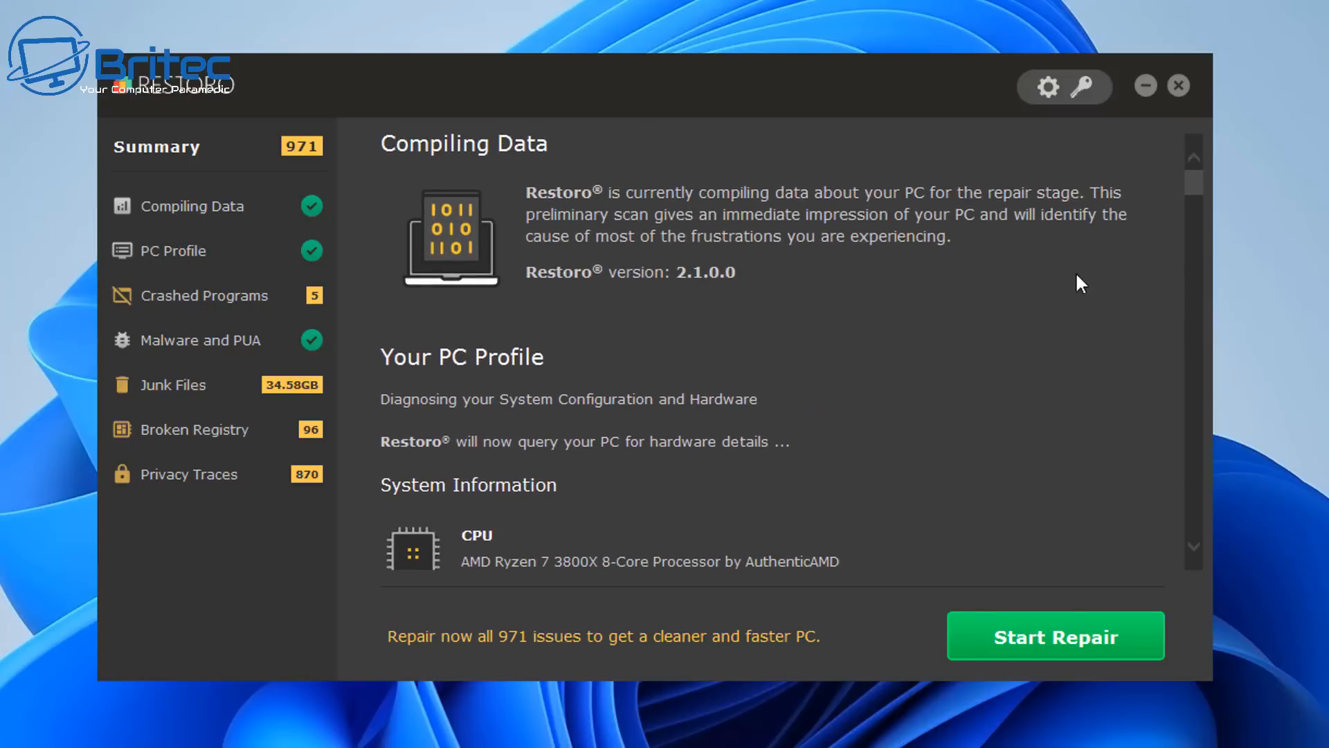
mouse_move(1176, 86)
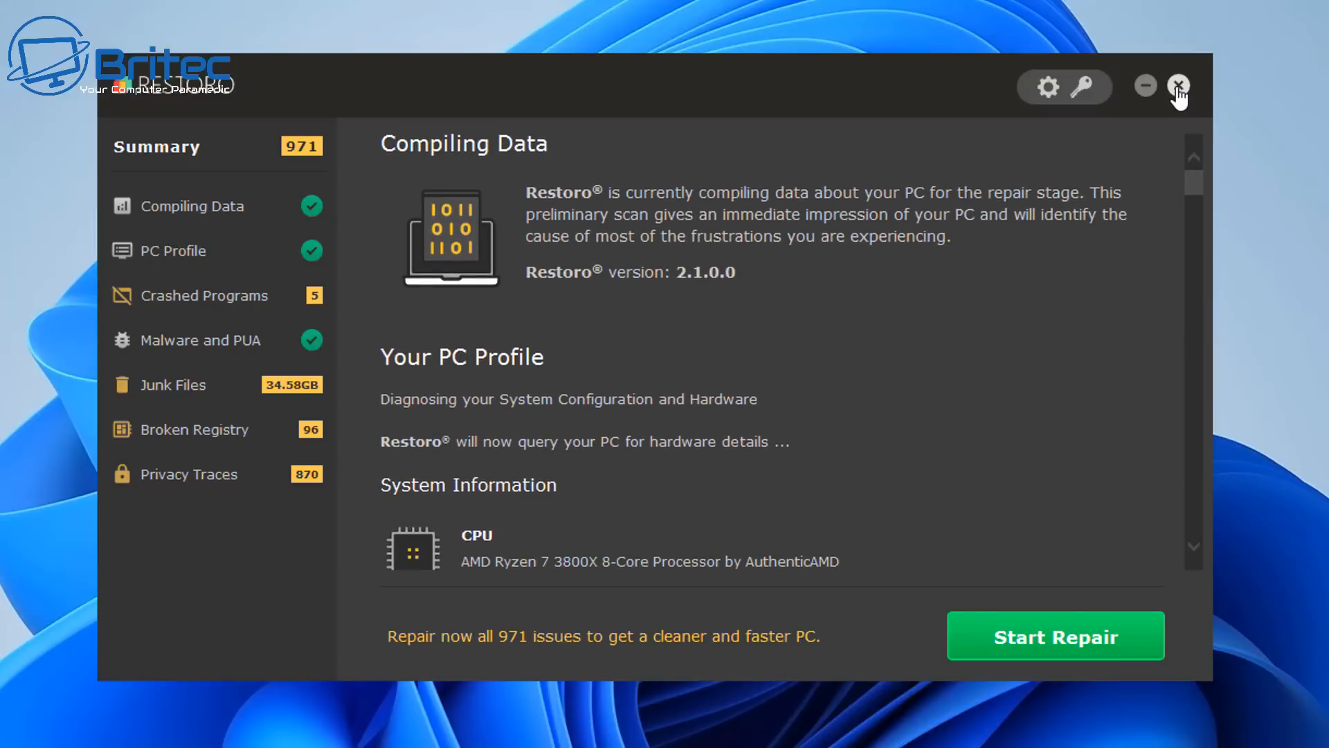
Exit Restoro, confirming Yes at the exit prompt.
left_click(1178, 85)
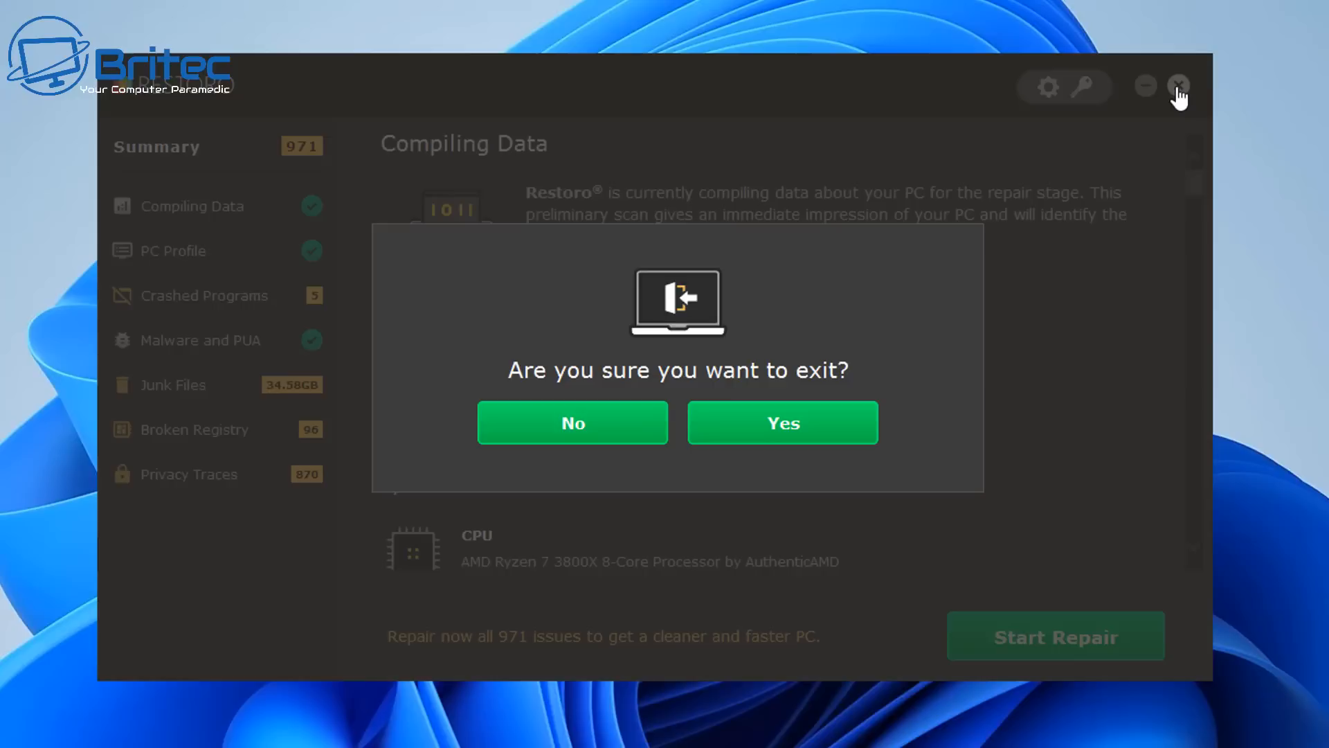
mouse_move(782, 441)
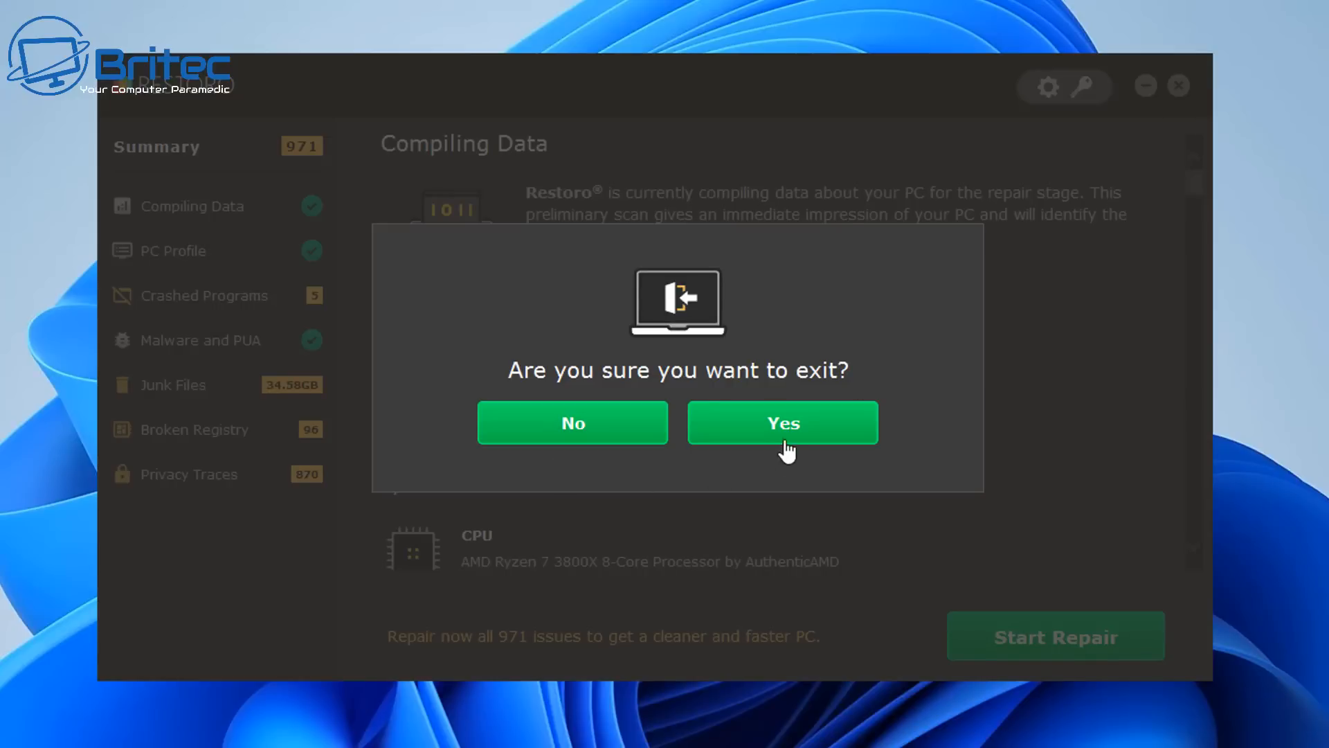
left_click(782, 422)
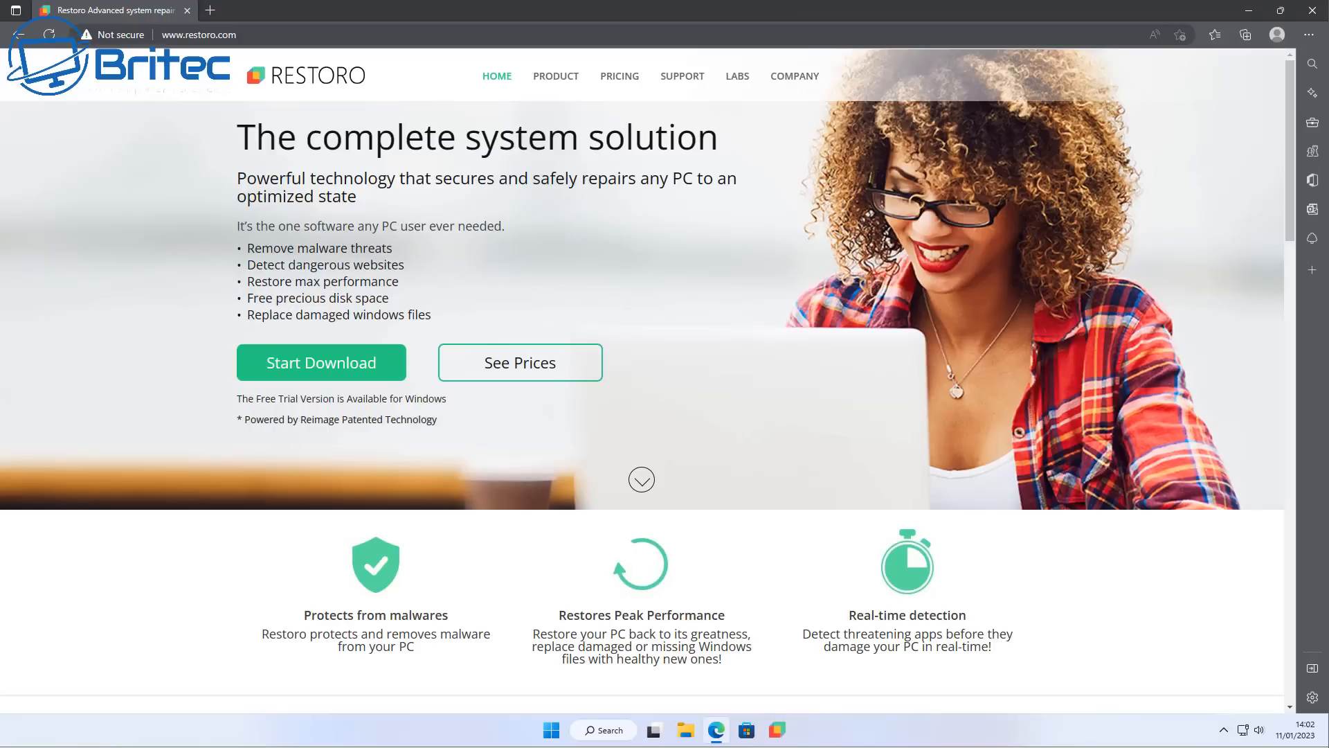
mouse_move(439, 179)
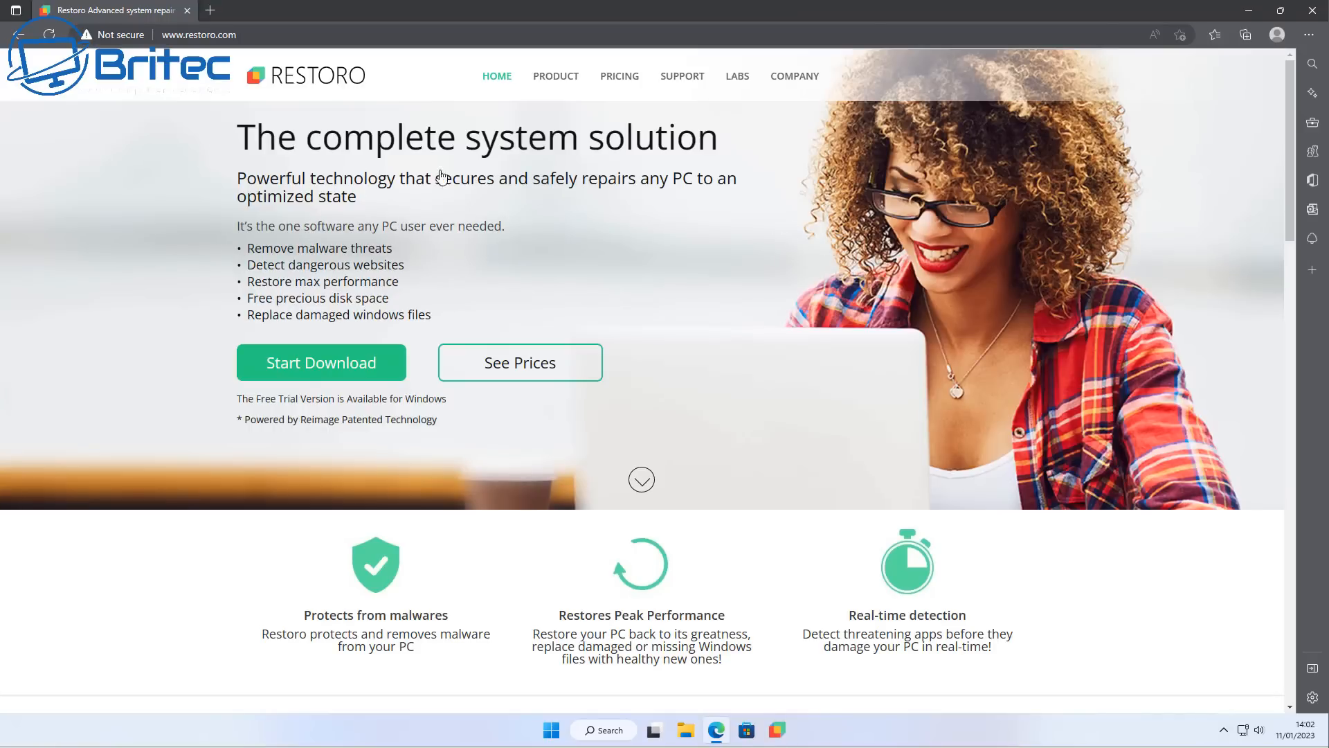
mouse_move(201, 309)
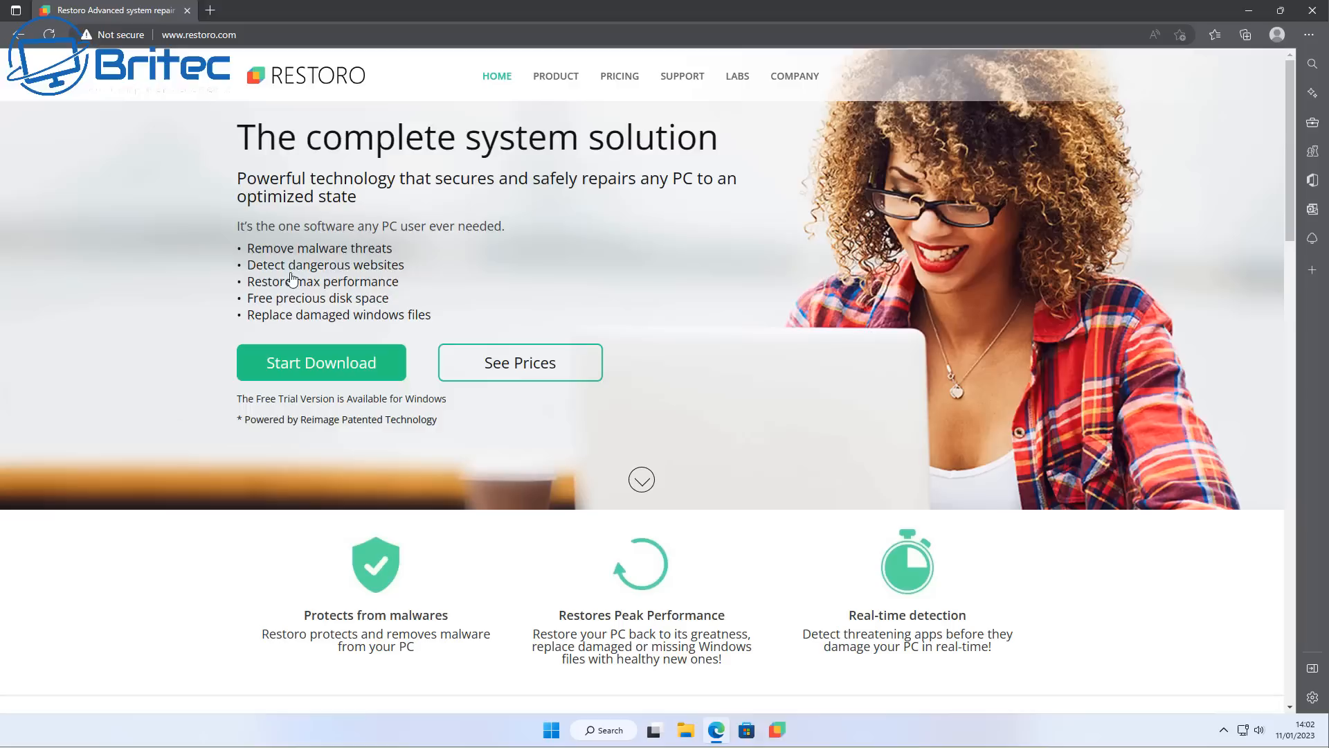
mouse_move(364, 347)
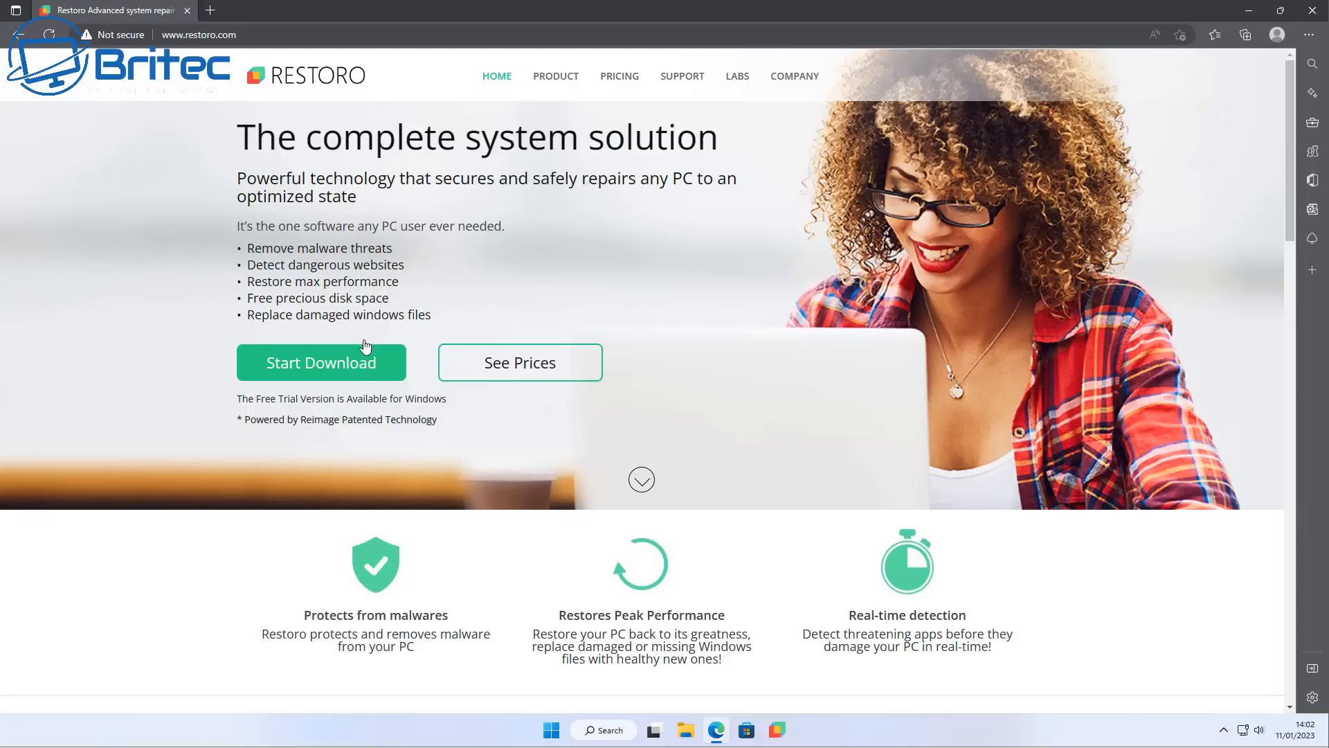
mouse_move(350, 375)
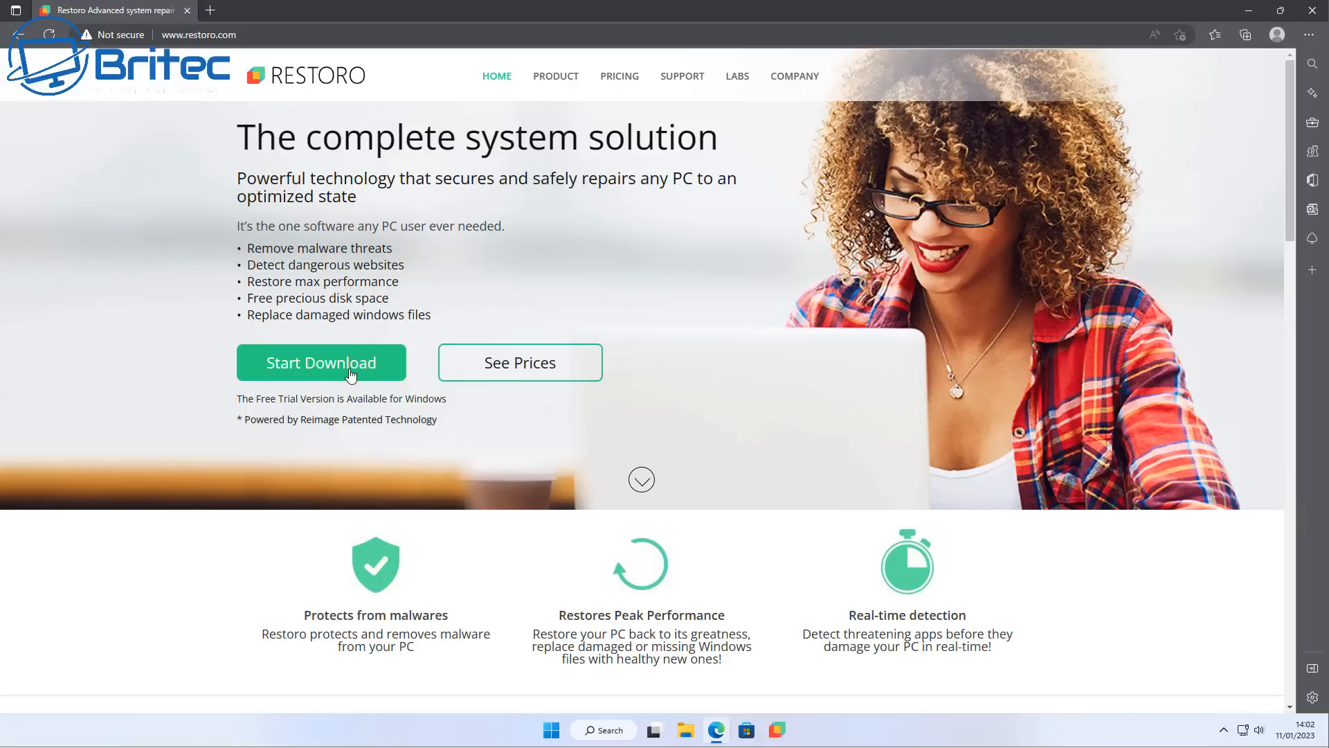
mouse_move(522, 407)
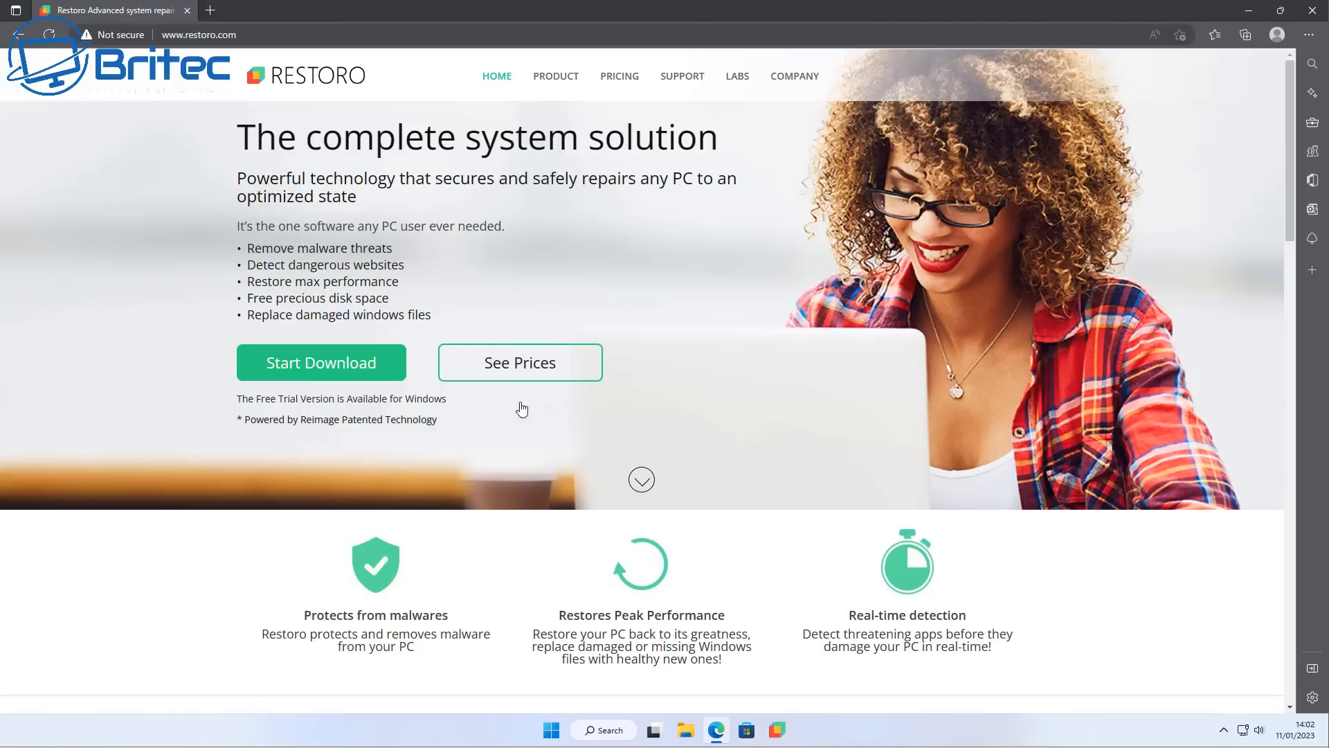
mouse_move(662, 473)
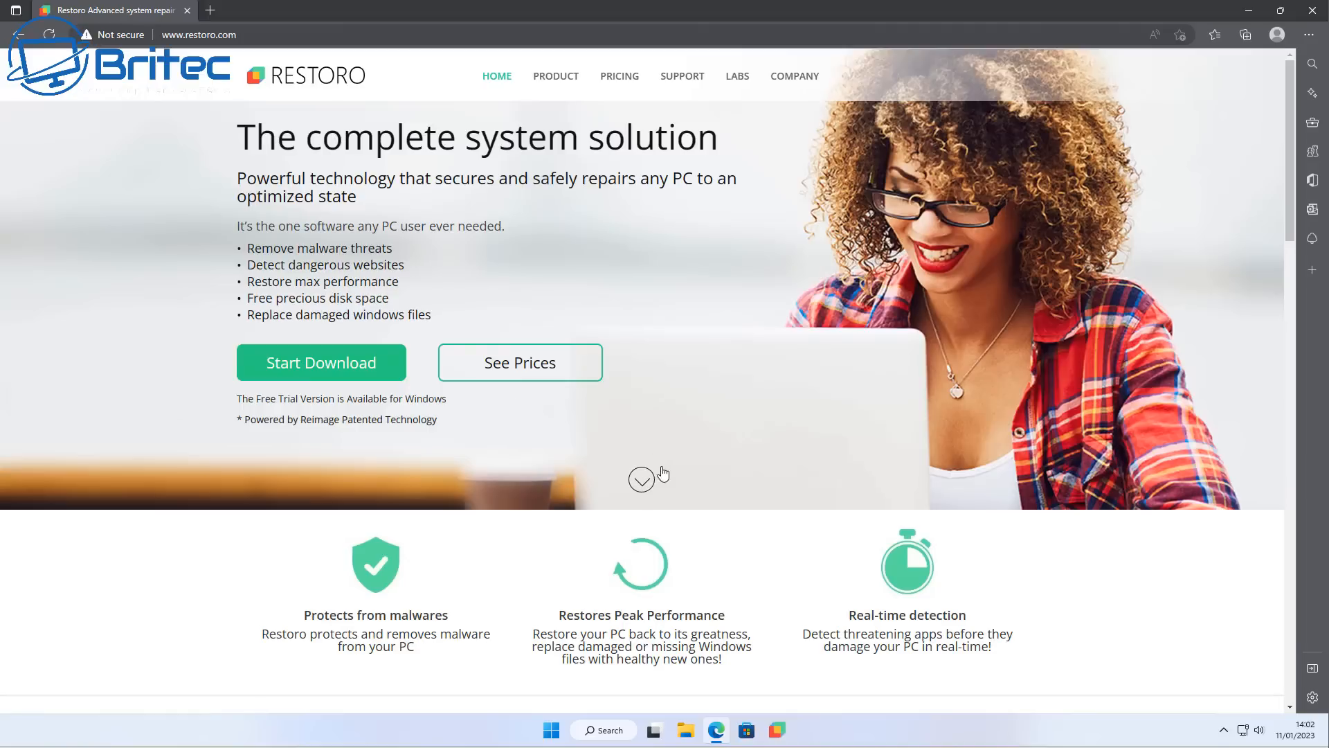
mouse_move(499, 688)
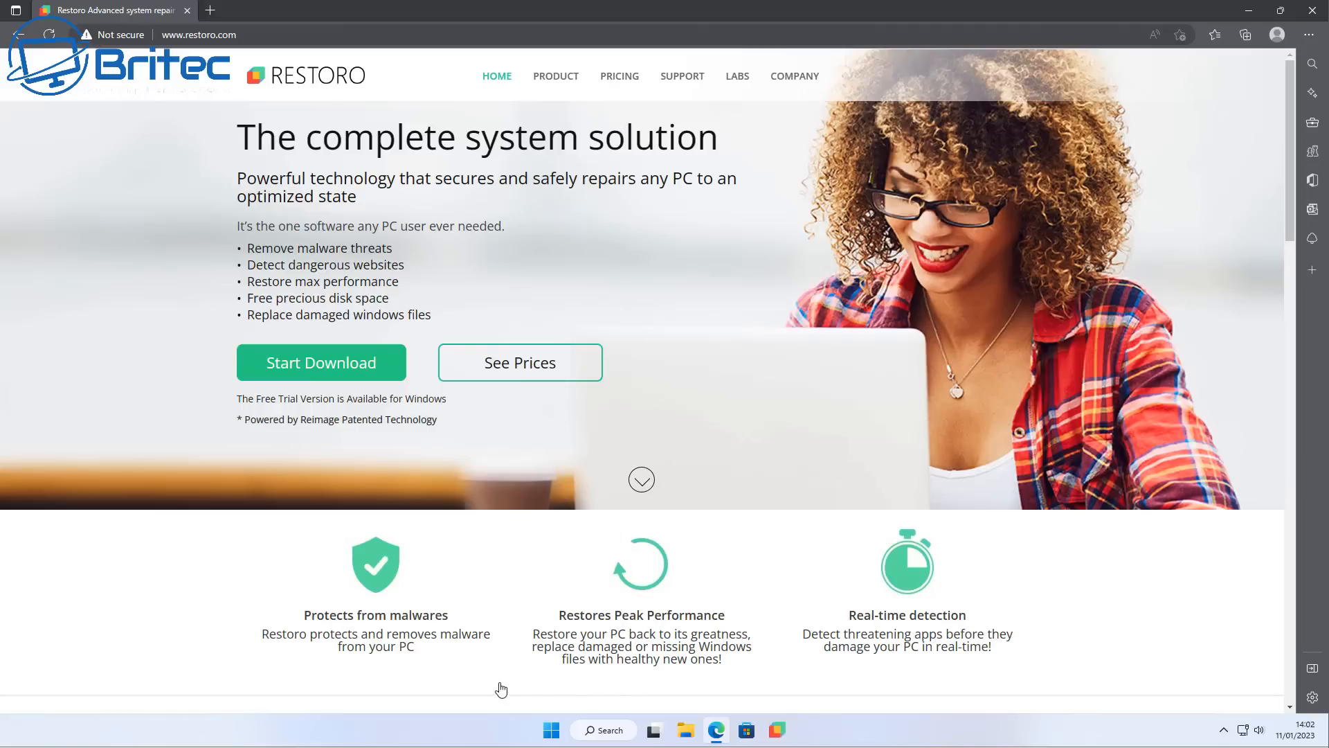
View Restoro's pricing plans (£21 Basic, £25 Premium, £35 Extended) and its Reviews.io panel.
left_click(519, 361)
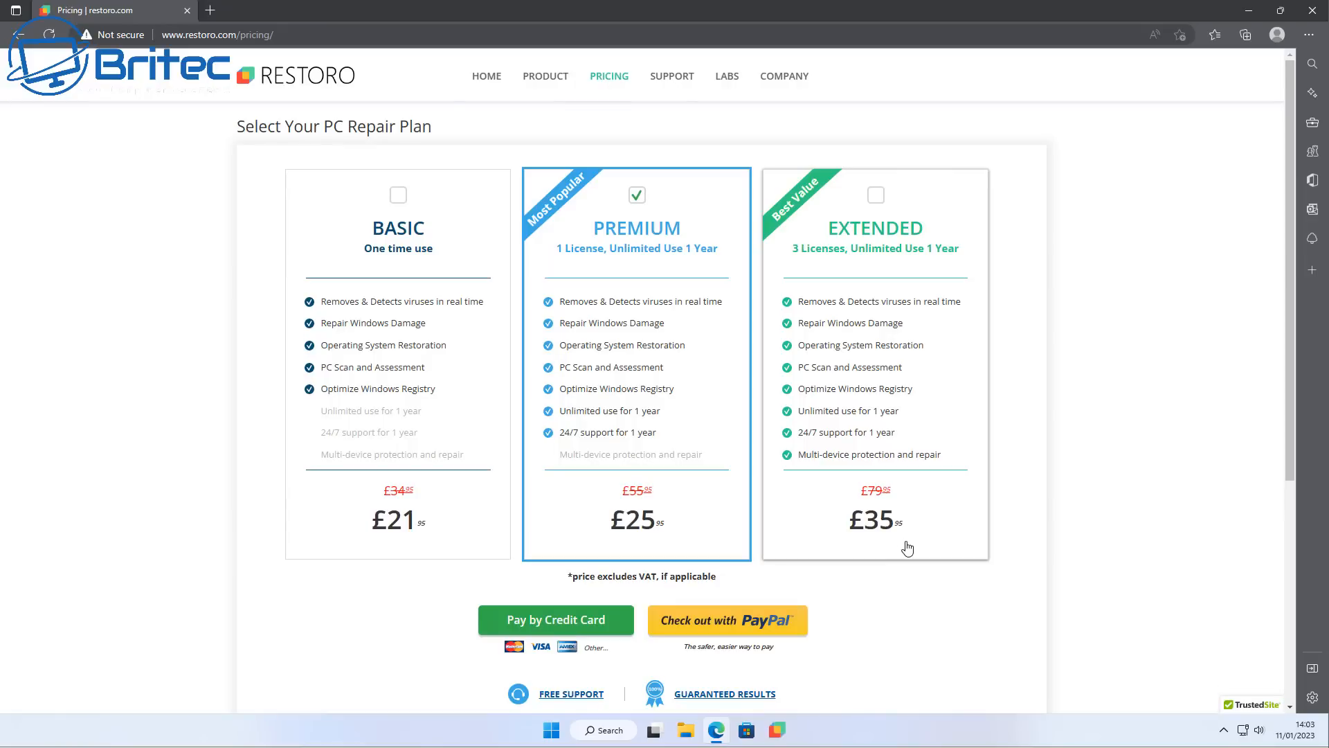
mouse_move(786, 549)
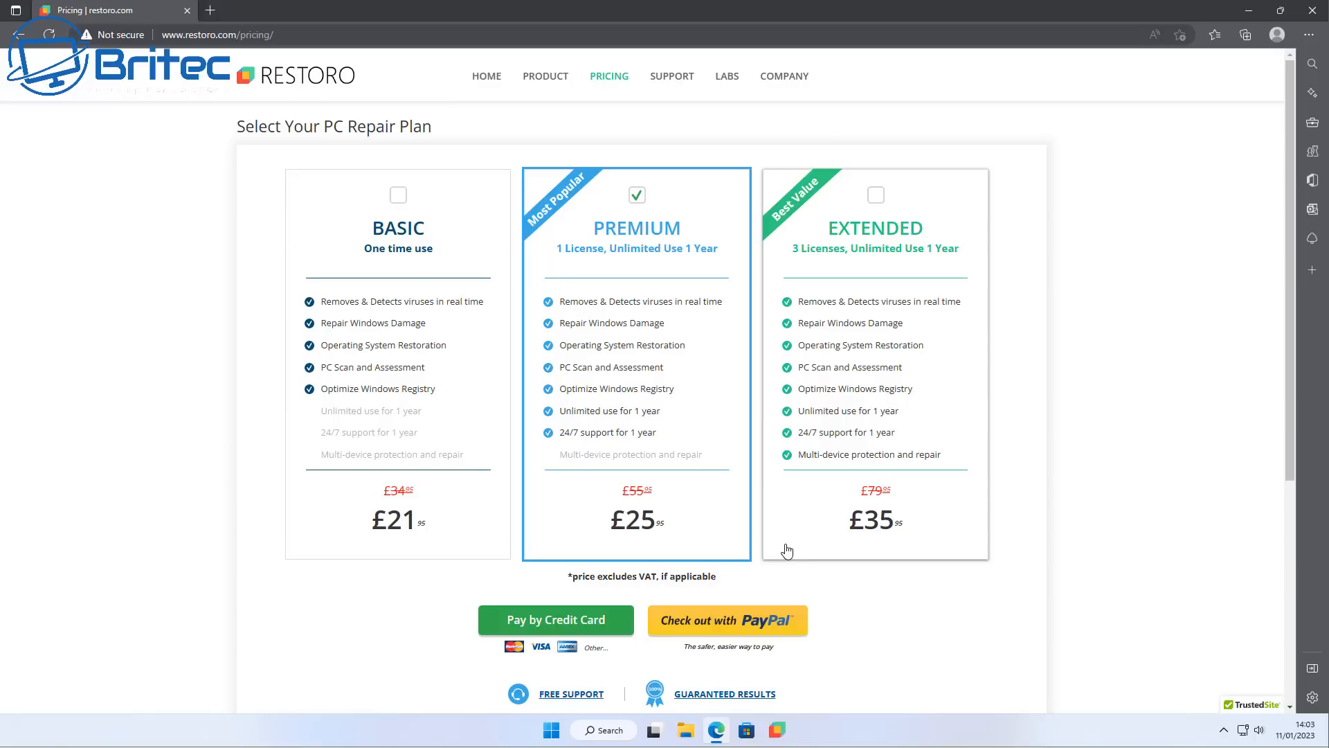
scroll("down", 3)
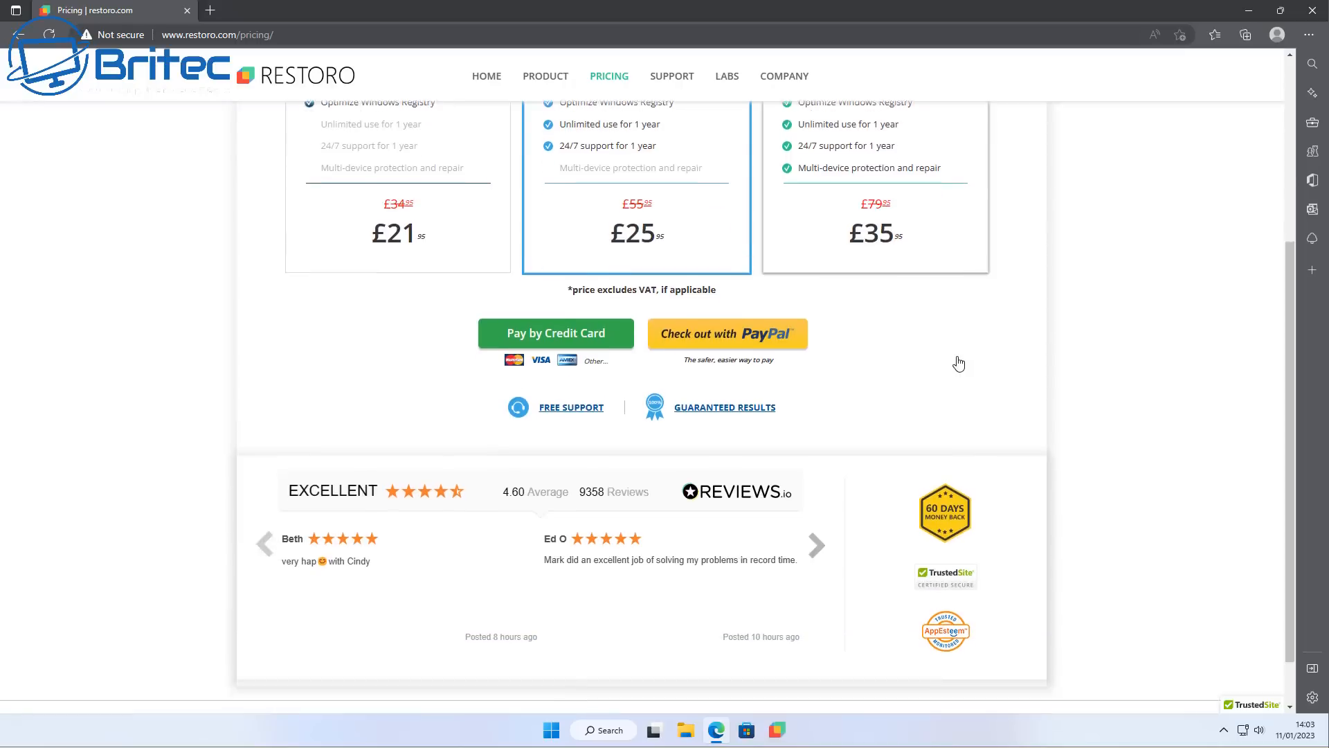
scroll("down", 3)
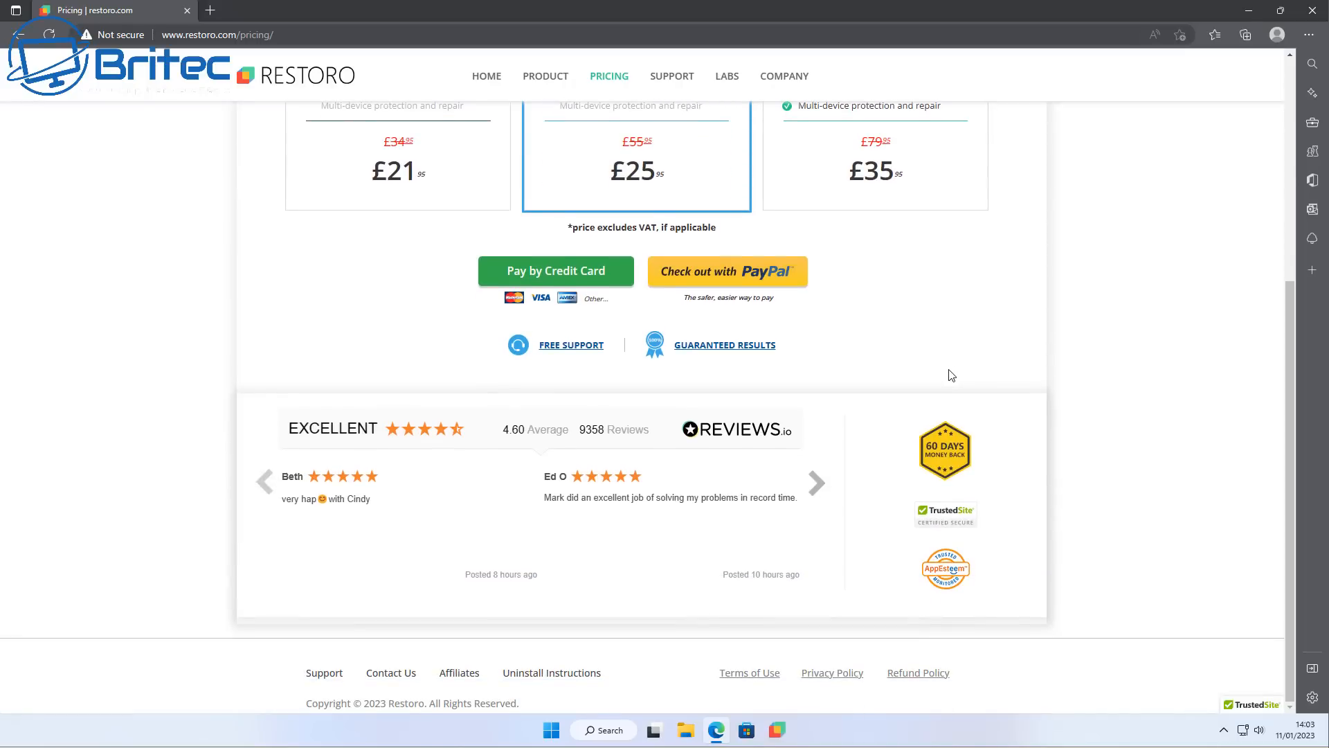
mouse_move(790, 551)
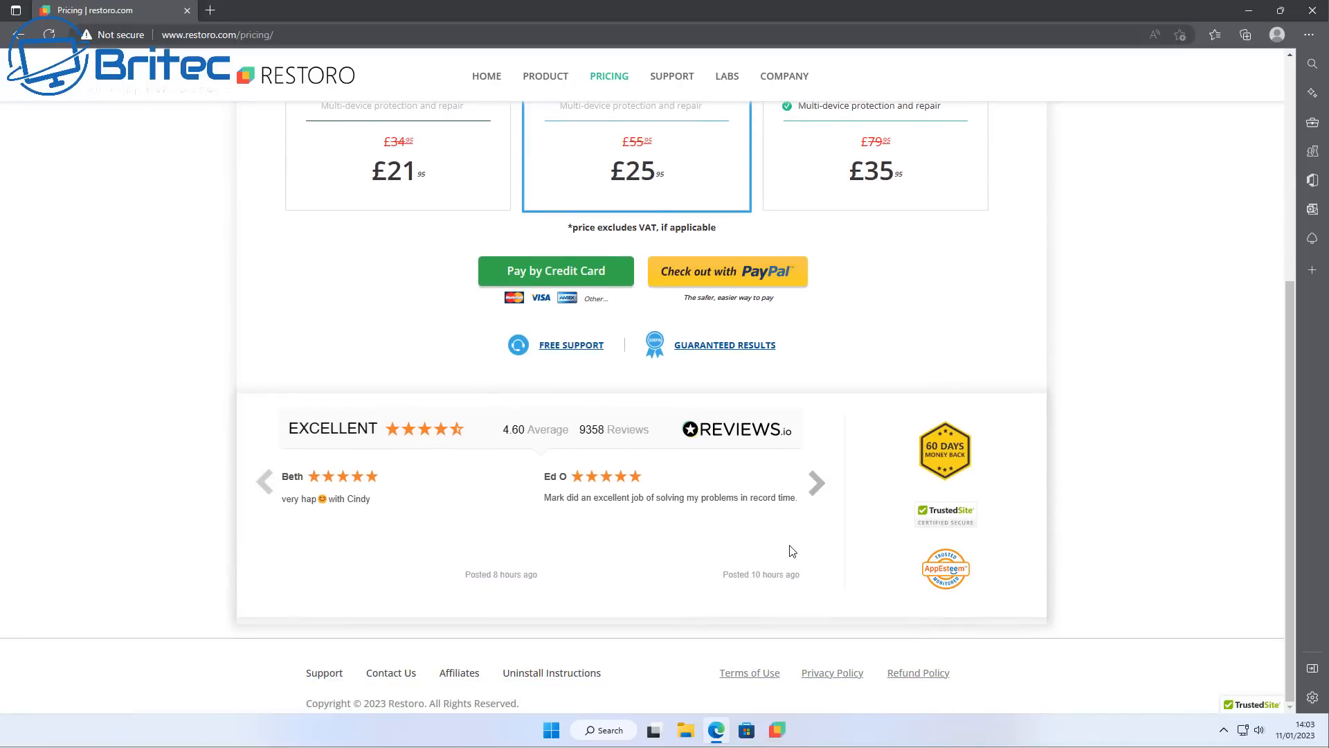
mouse_move(953, 550)
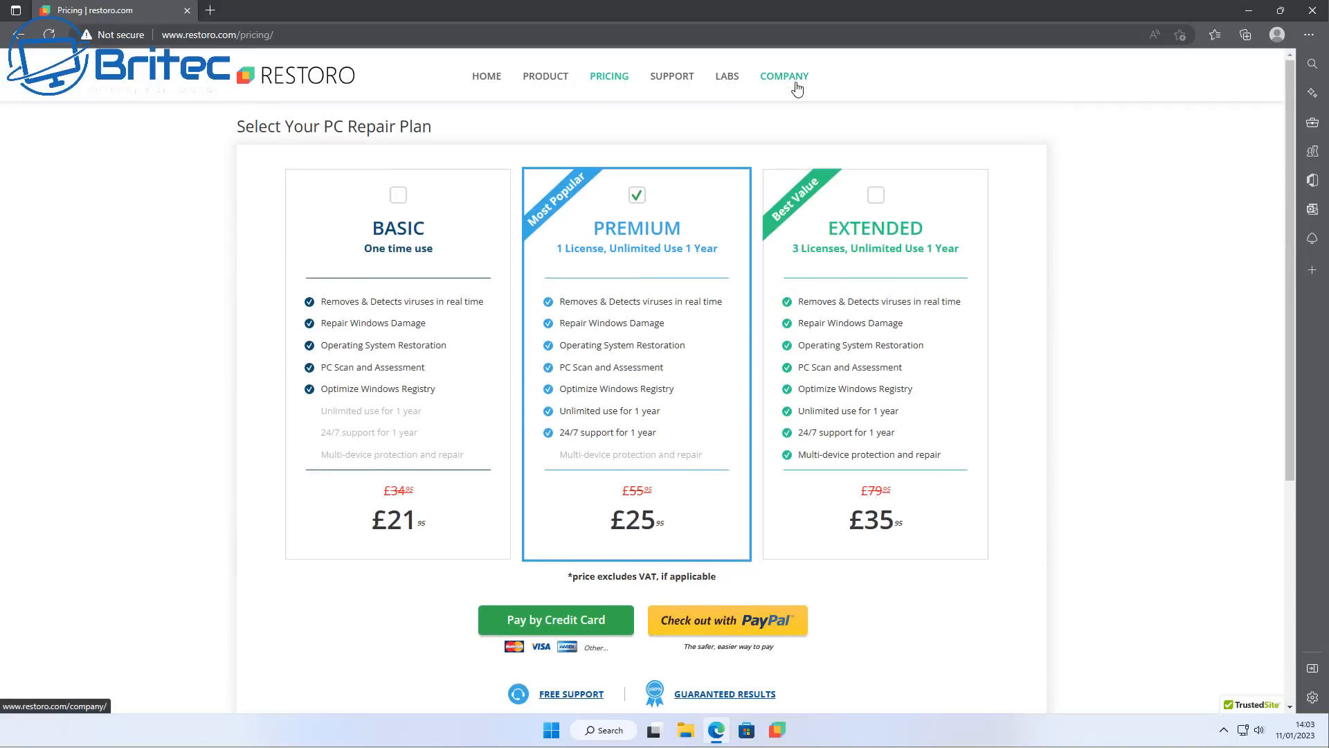
View Restoro's Company Overview page with About Us, Careers and Contact Us.
left_click(782, 74)
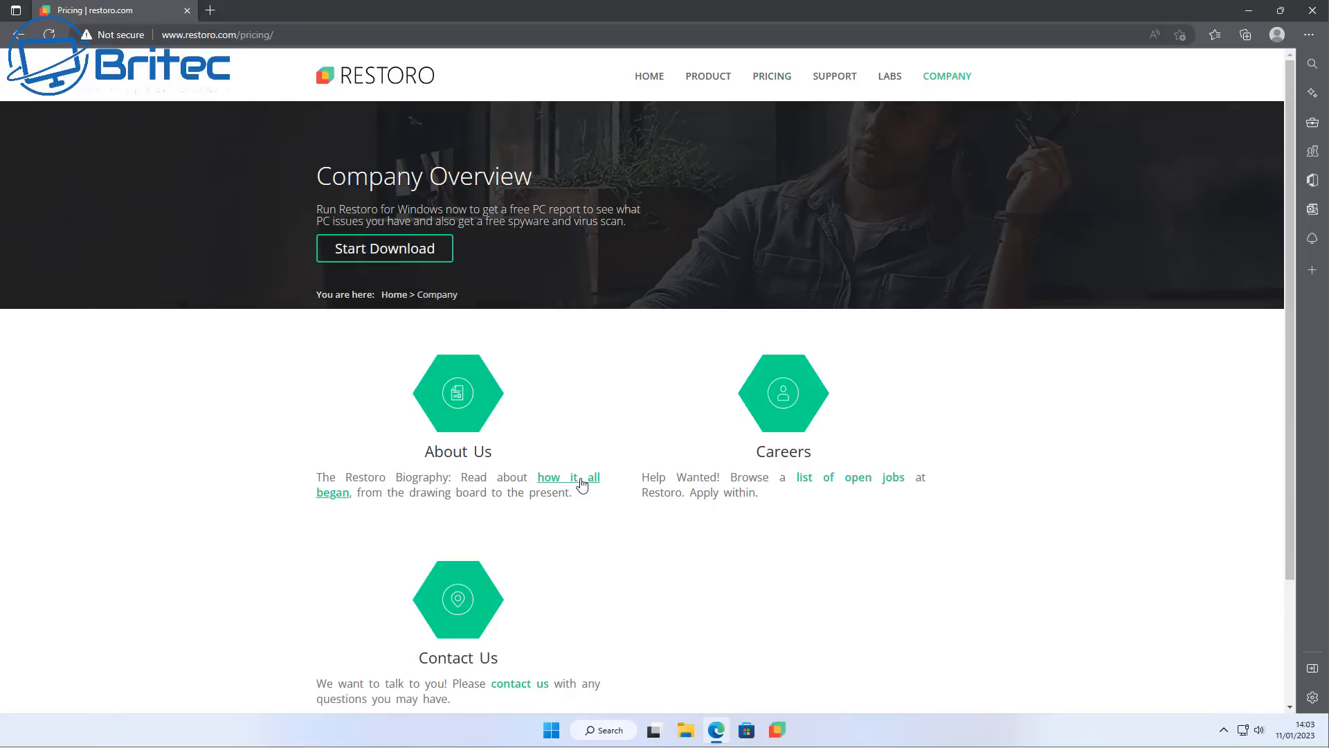
mouse_move(588, 512)
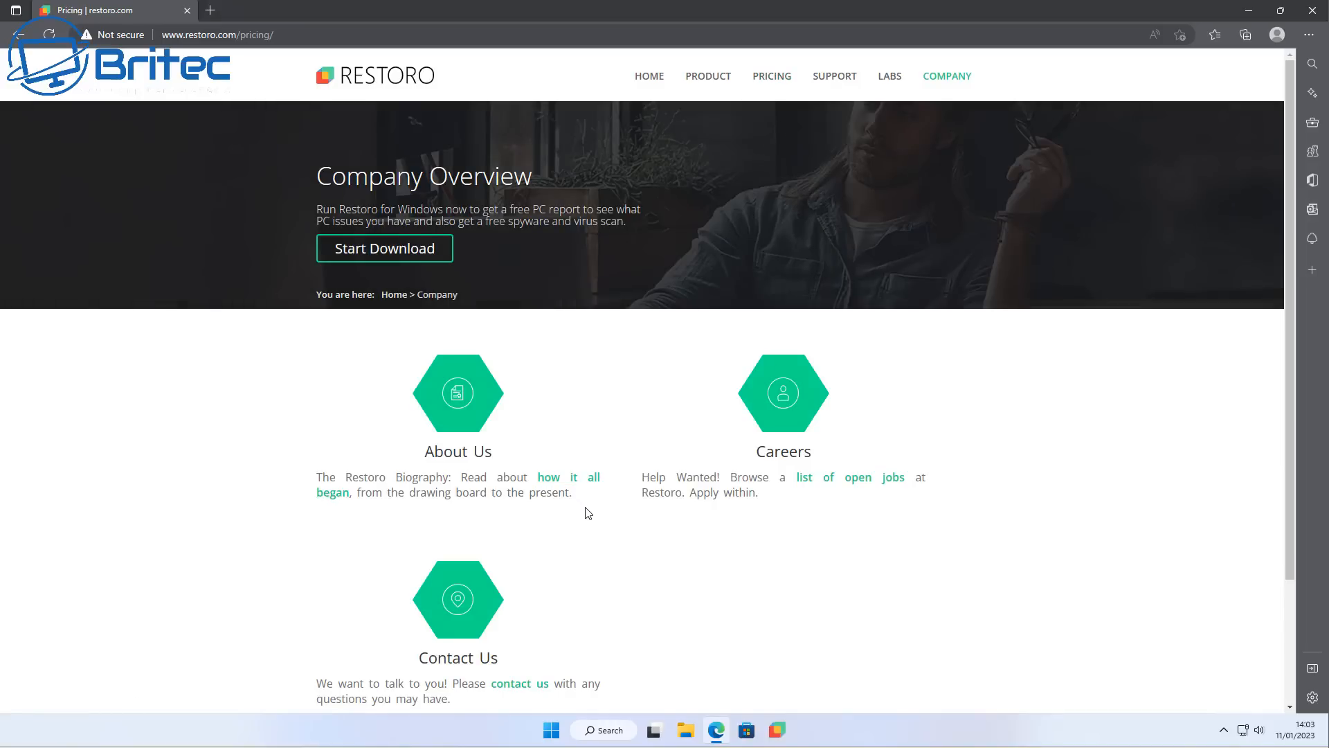
scroll("down", 3)
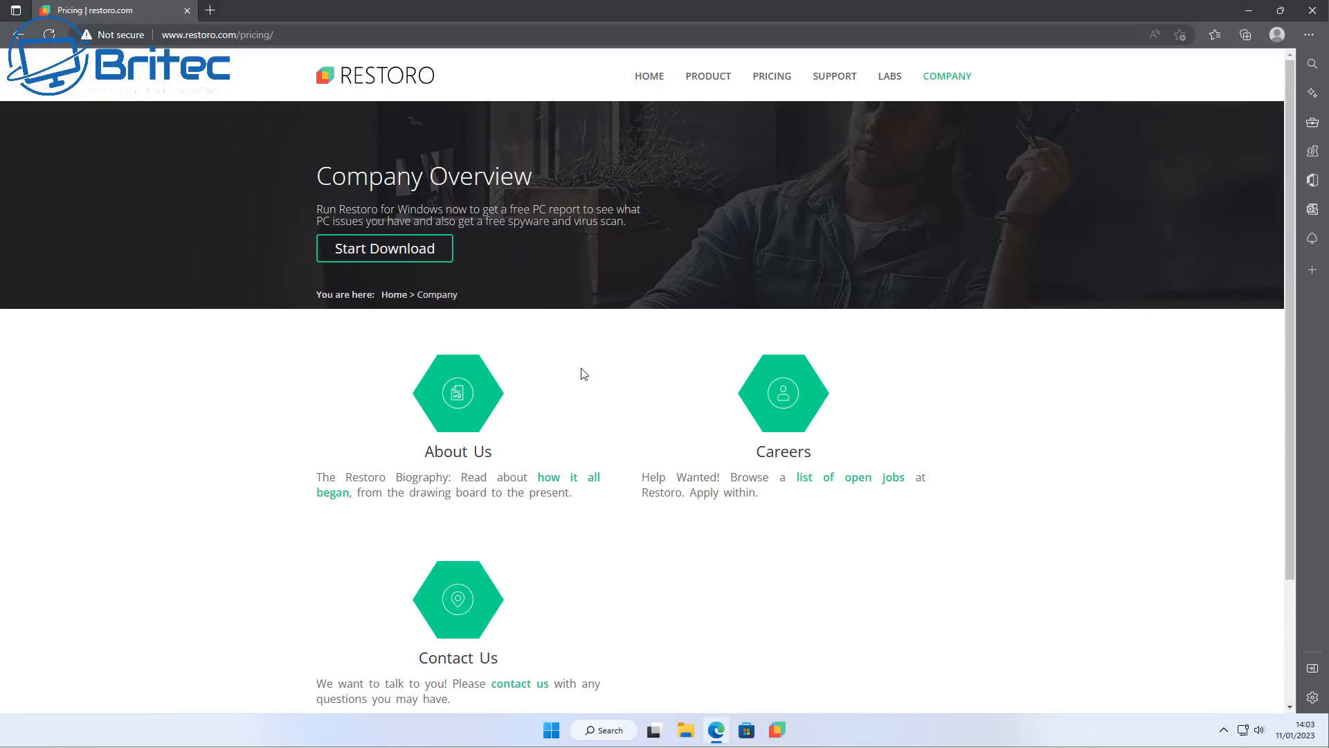
mouse_move(889, 75)
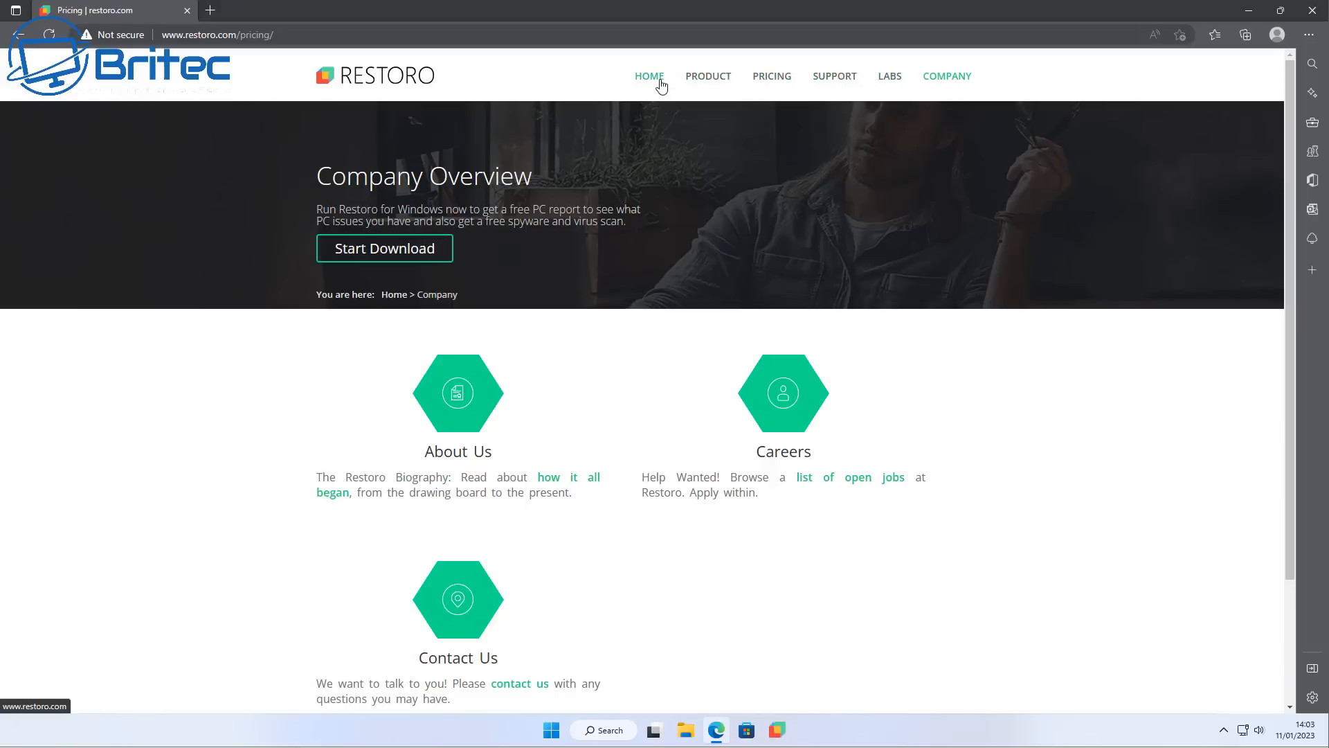
mouse_move(397, 111)
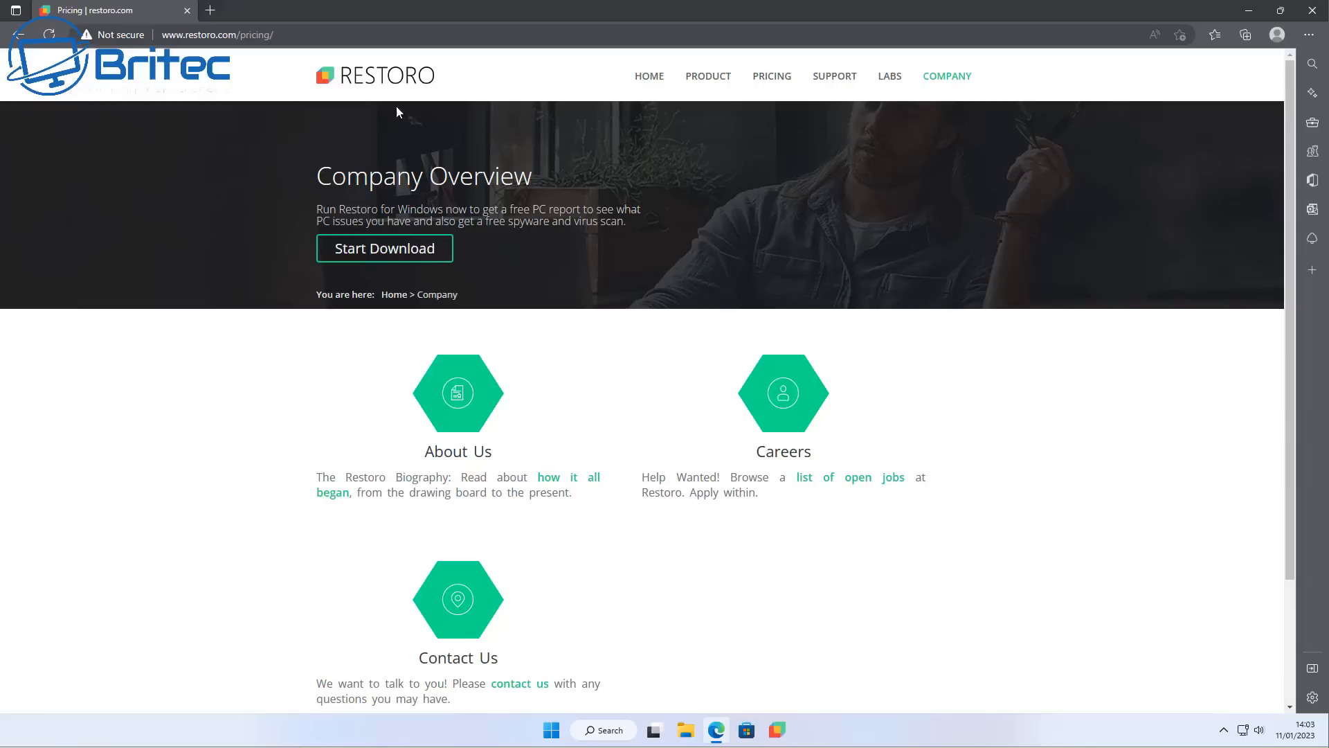
mouse_move(1270, 6)
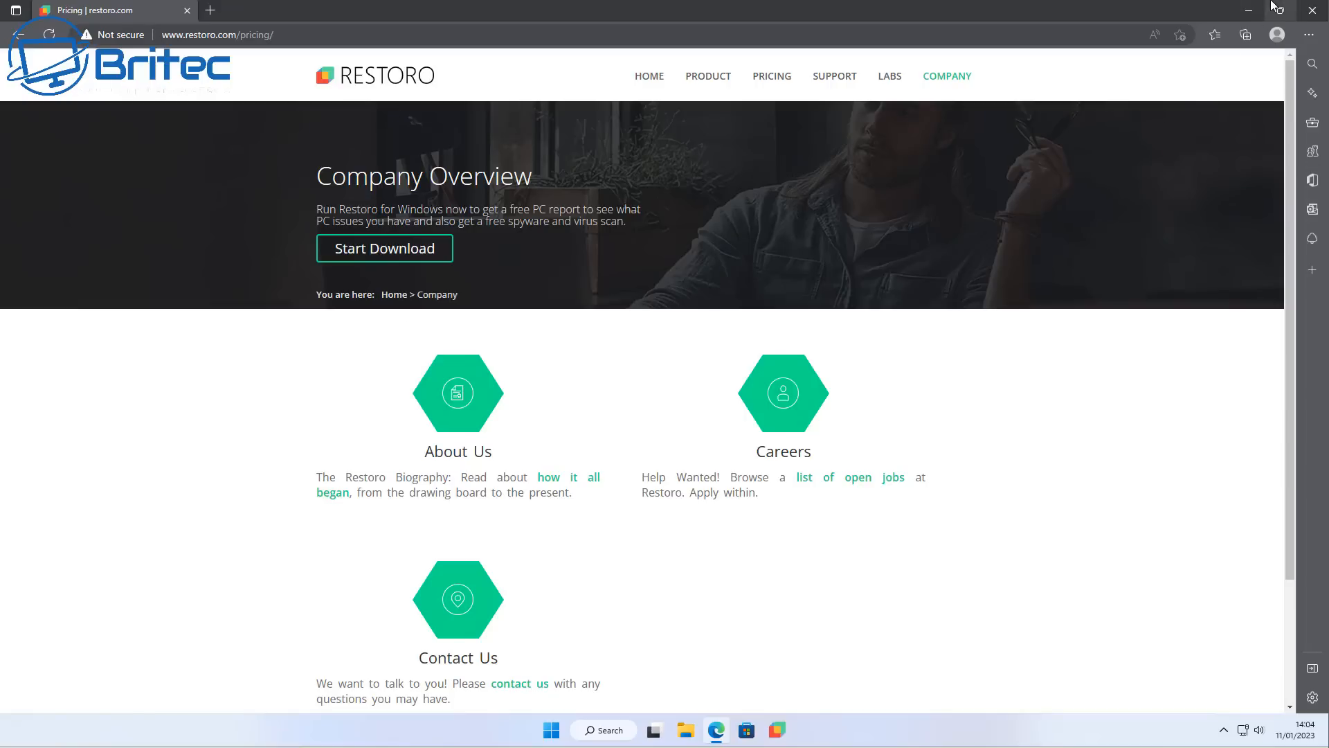
mouse_move(1315, 10)
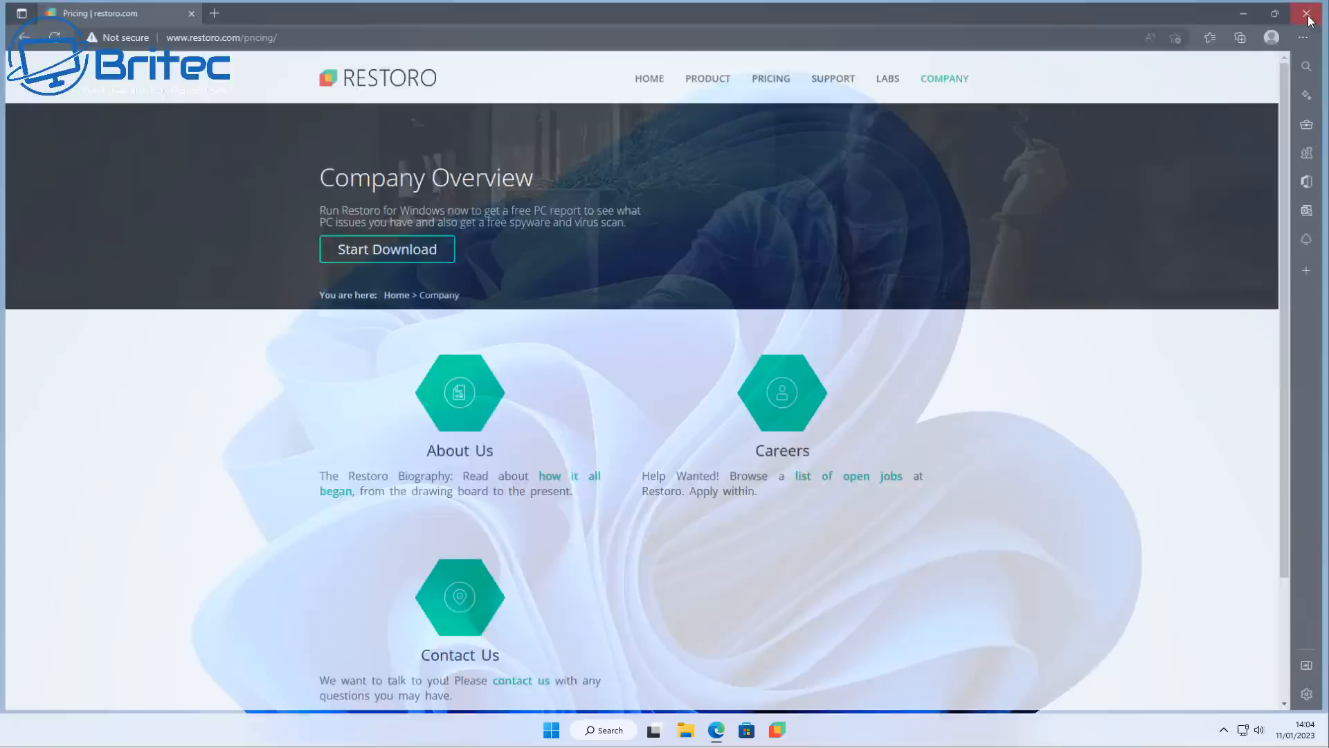
Close the Restoro site, read WindowsTechies' 'How to Fix restoro Errors' page, and return to Bing's restoro results.
left_click(1308, 14)
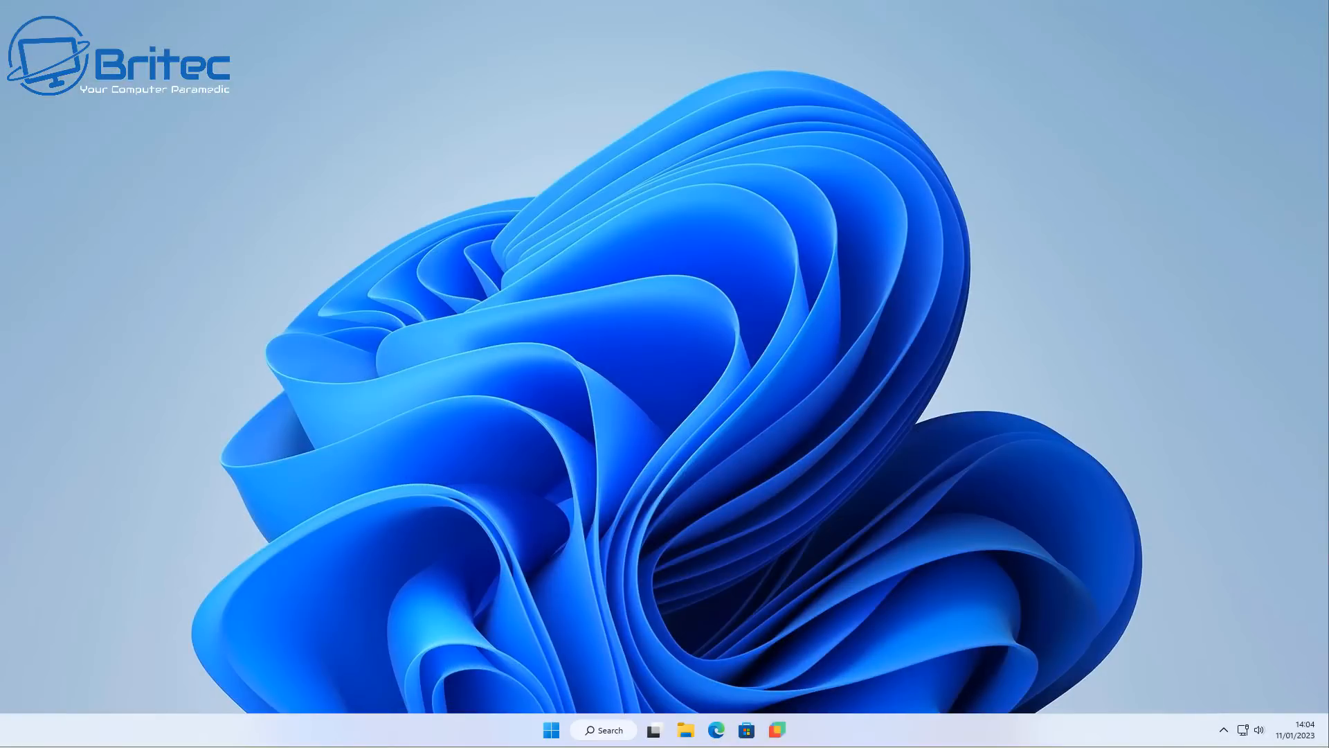
left_click(715, 729)
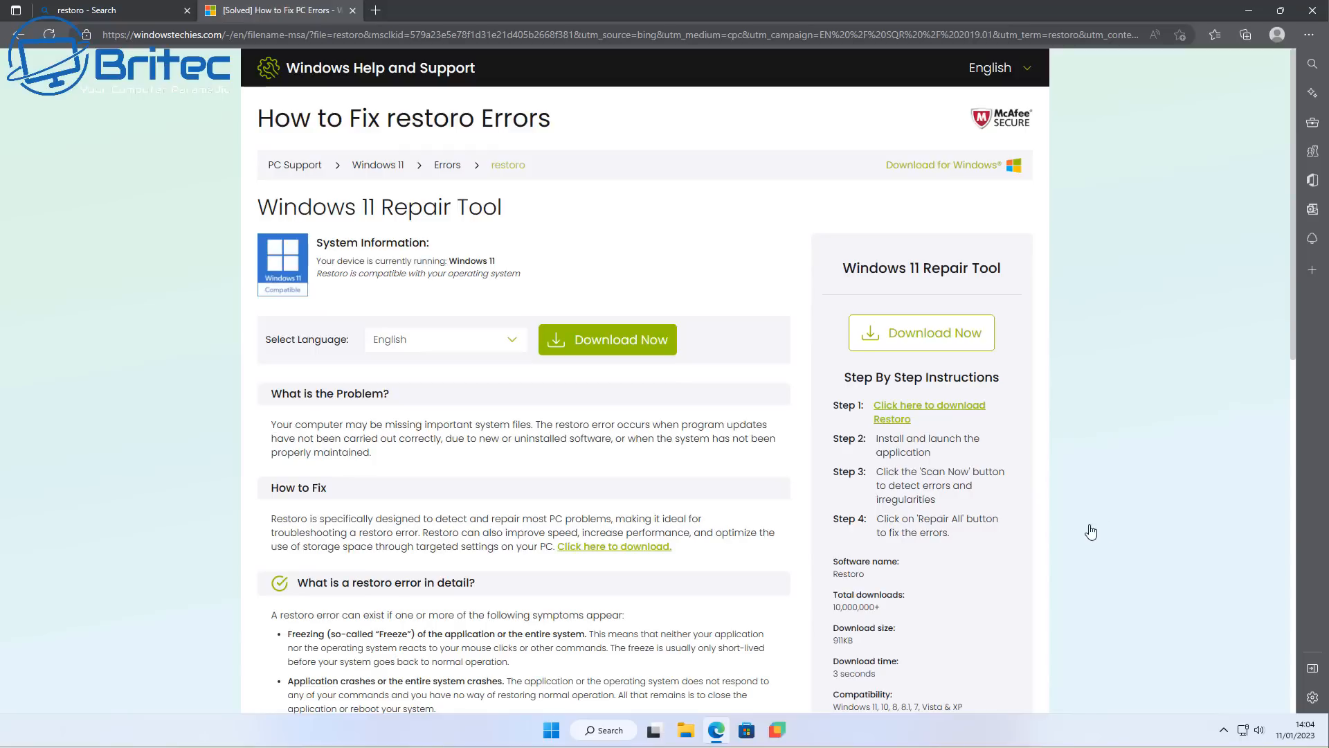
mouse_move(349, 211)
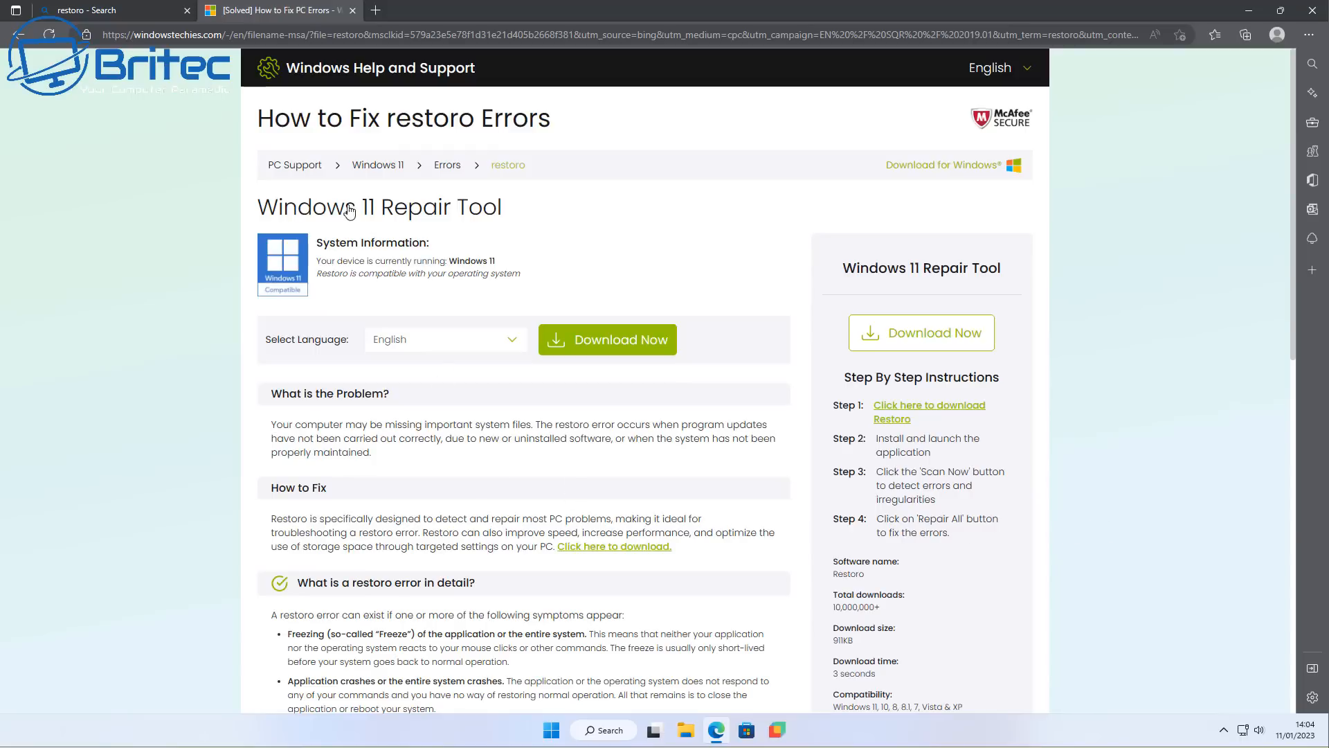
mouse_move(585, 436)
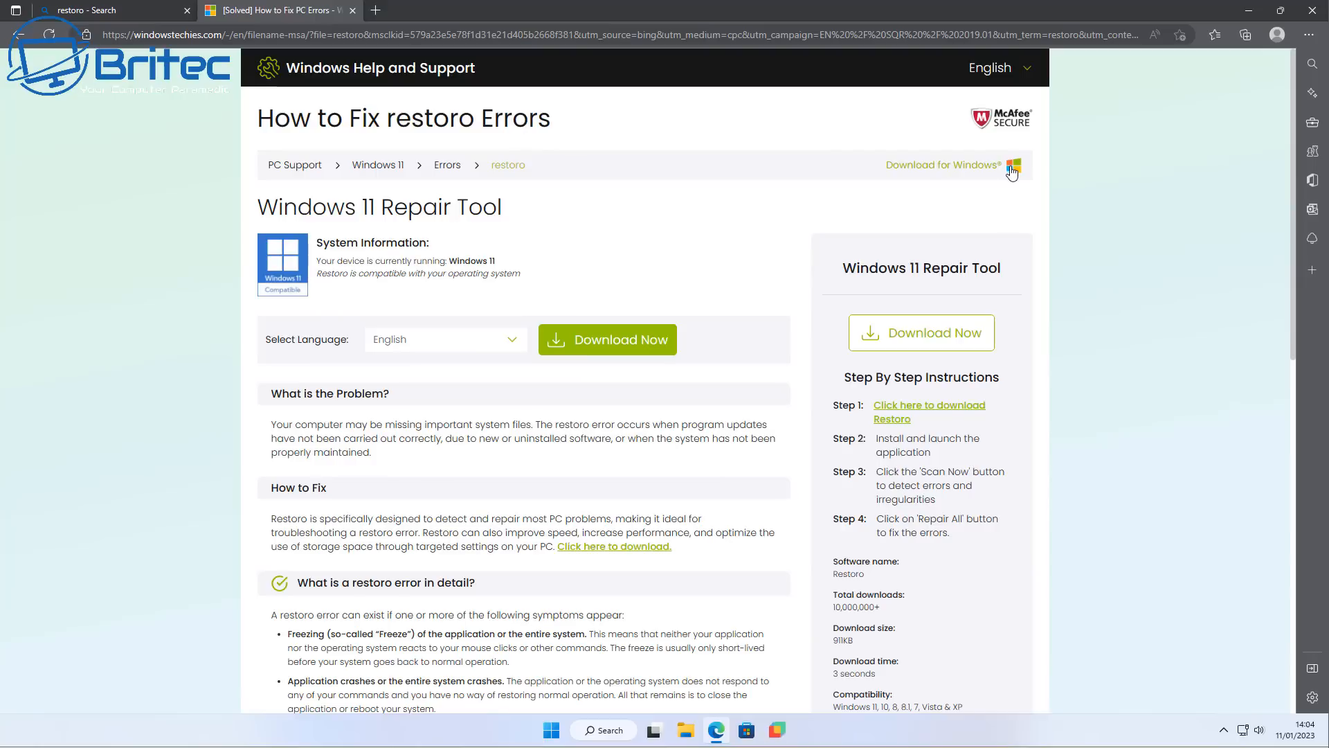
mouse_move(947, 448)
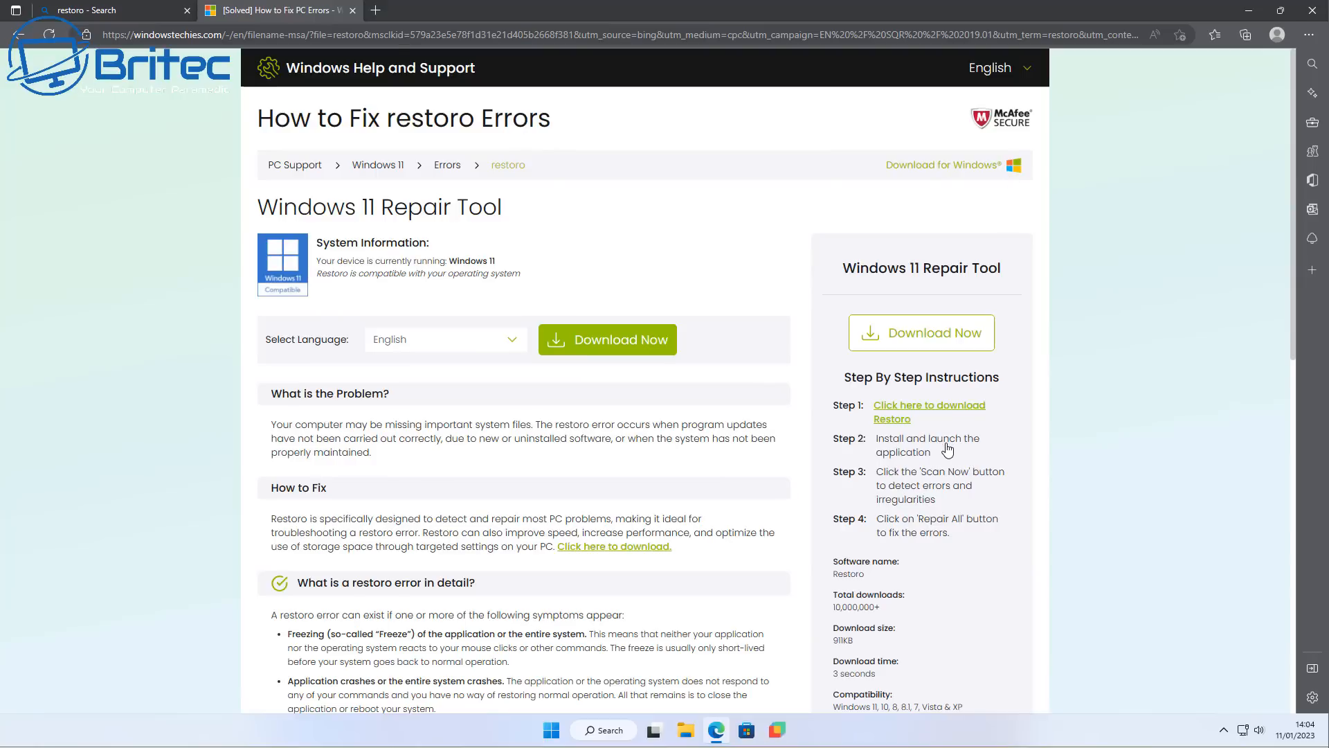
mouse_move(1147, 539)
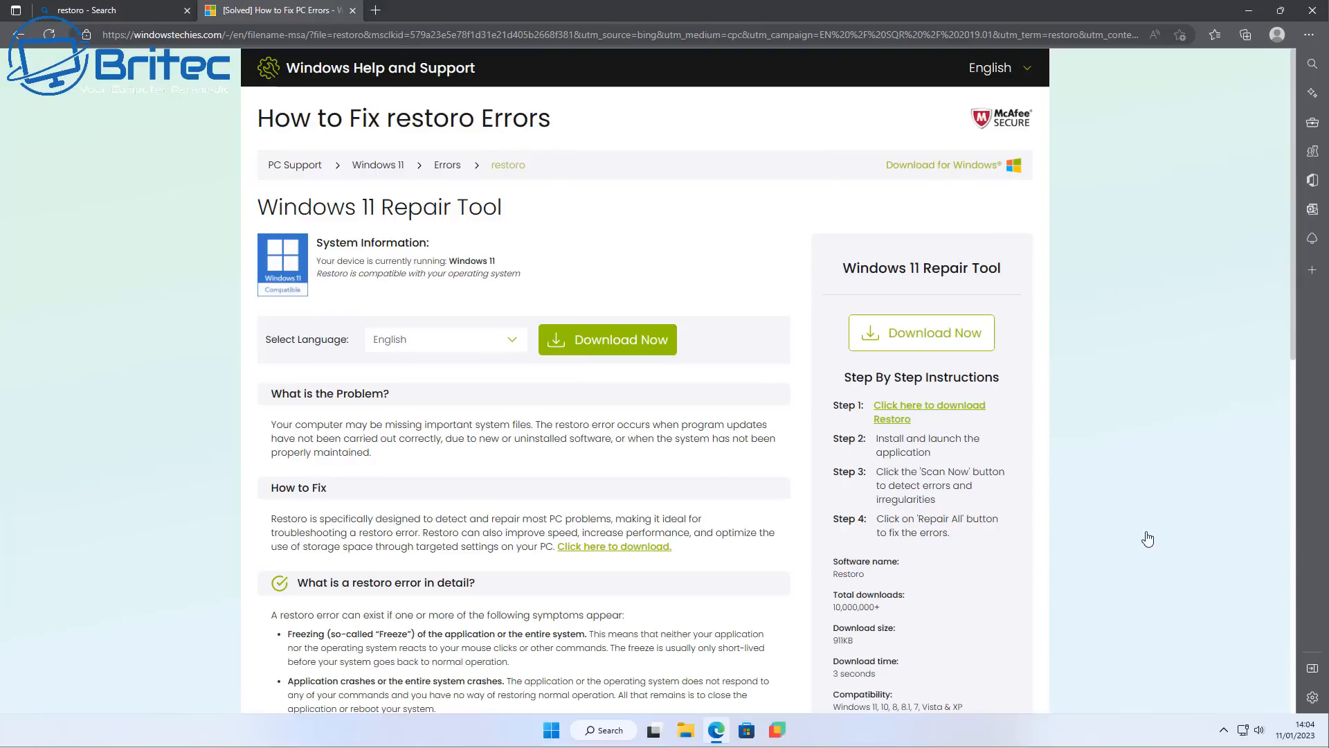
scroll("down", 3)
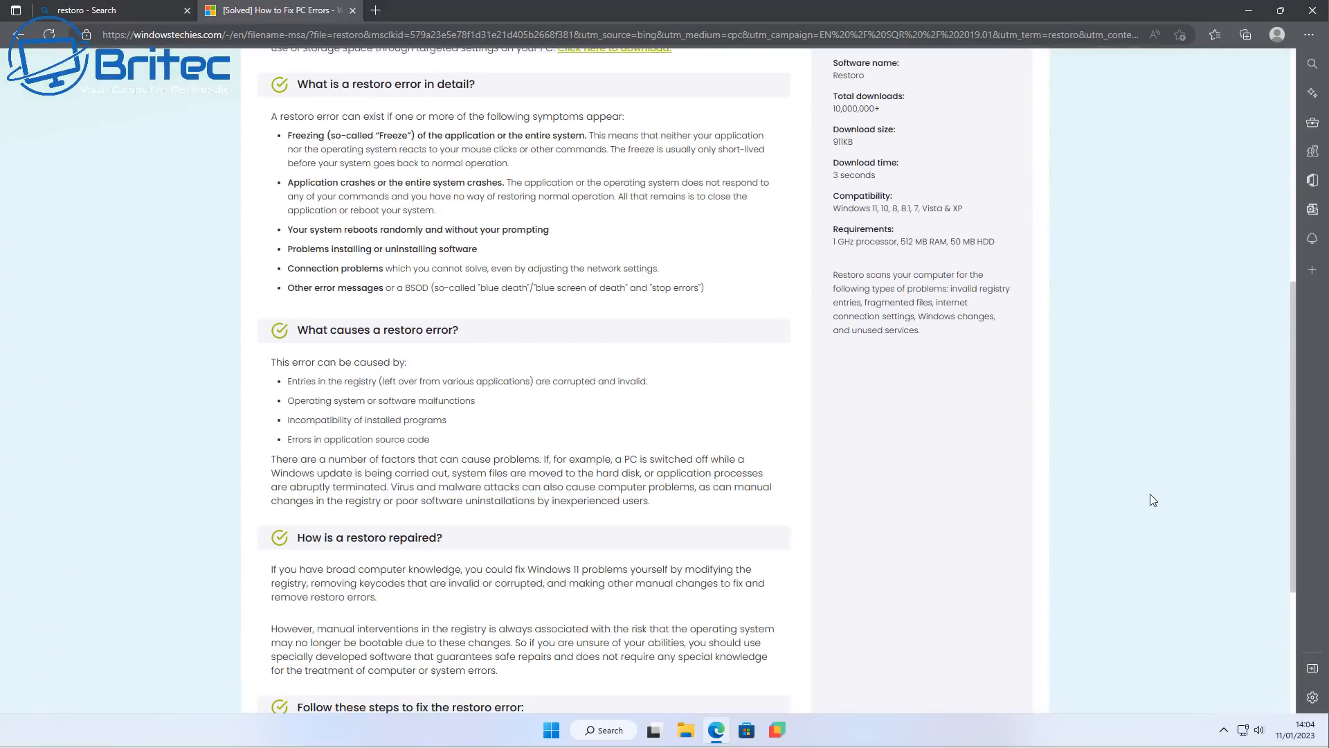
scroll("down", 3)
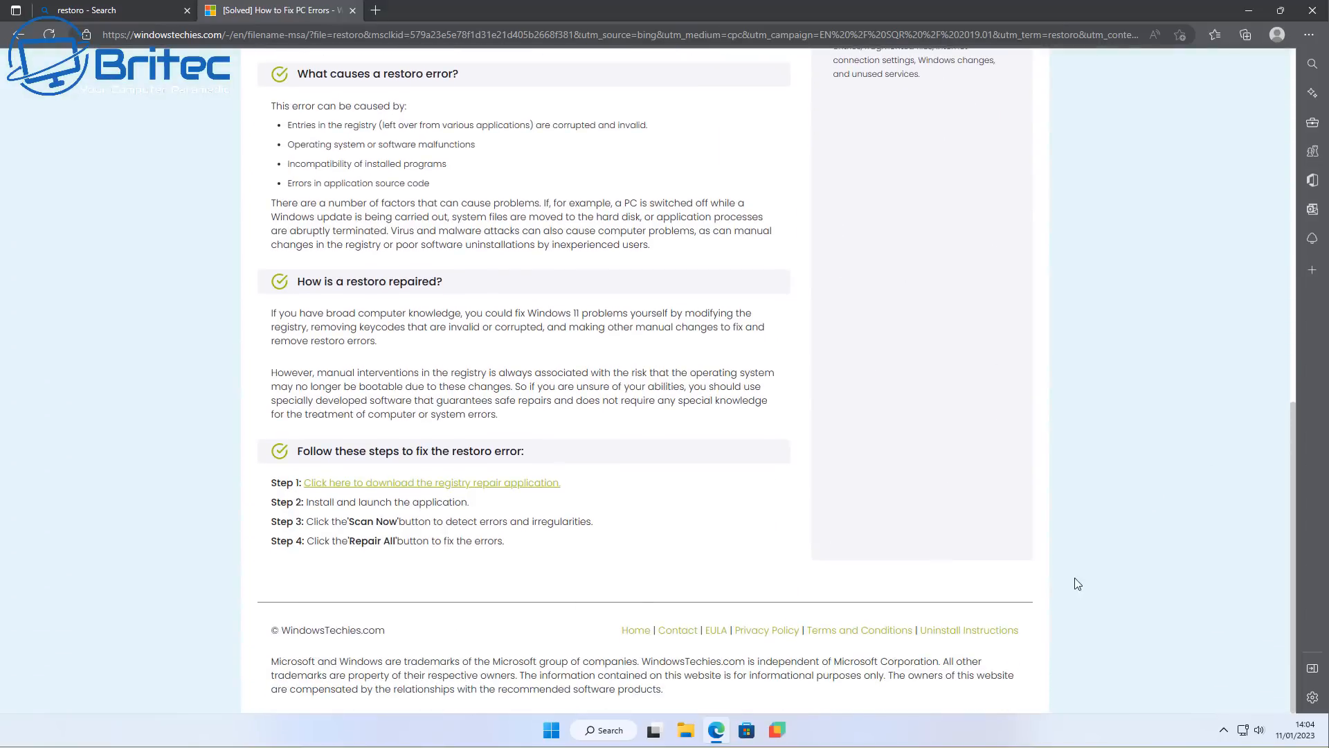
mouse_move(360, 632)
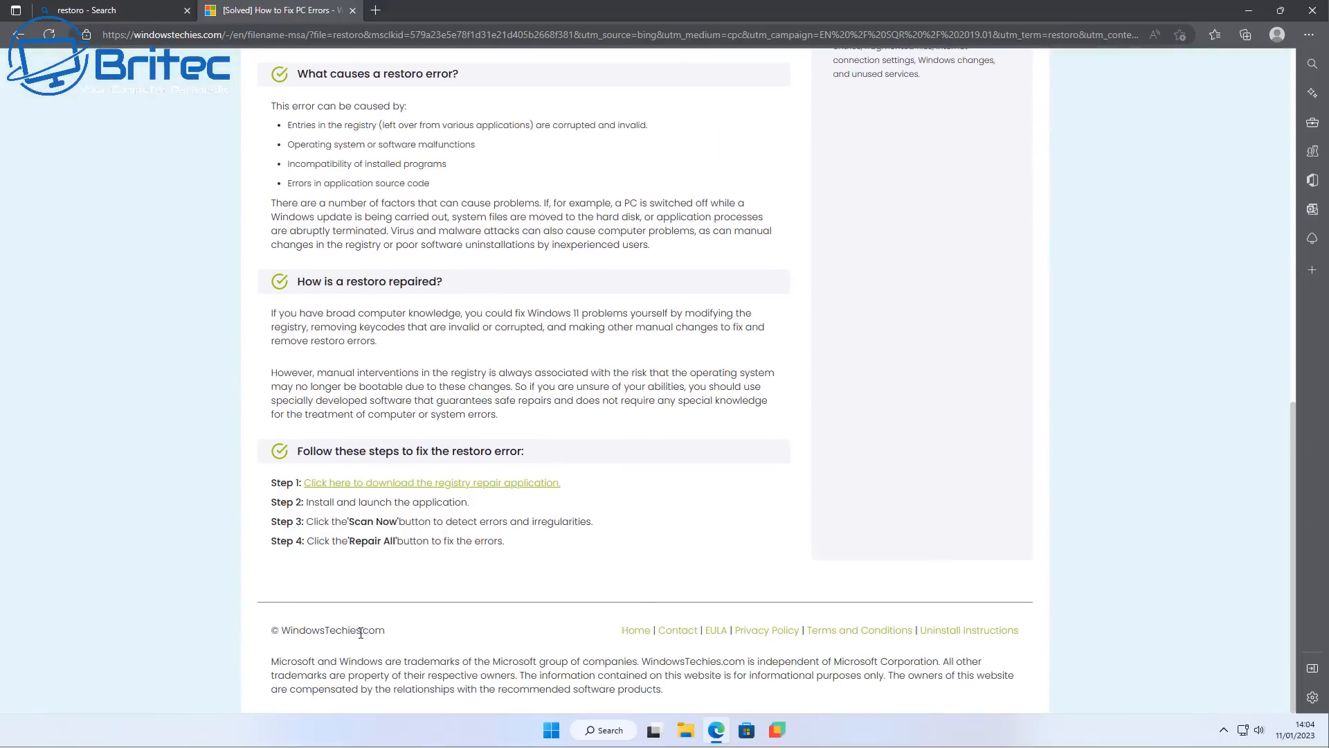
mouse_move(628, 687)
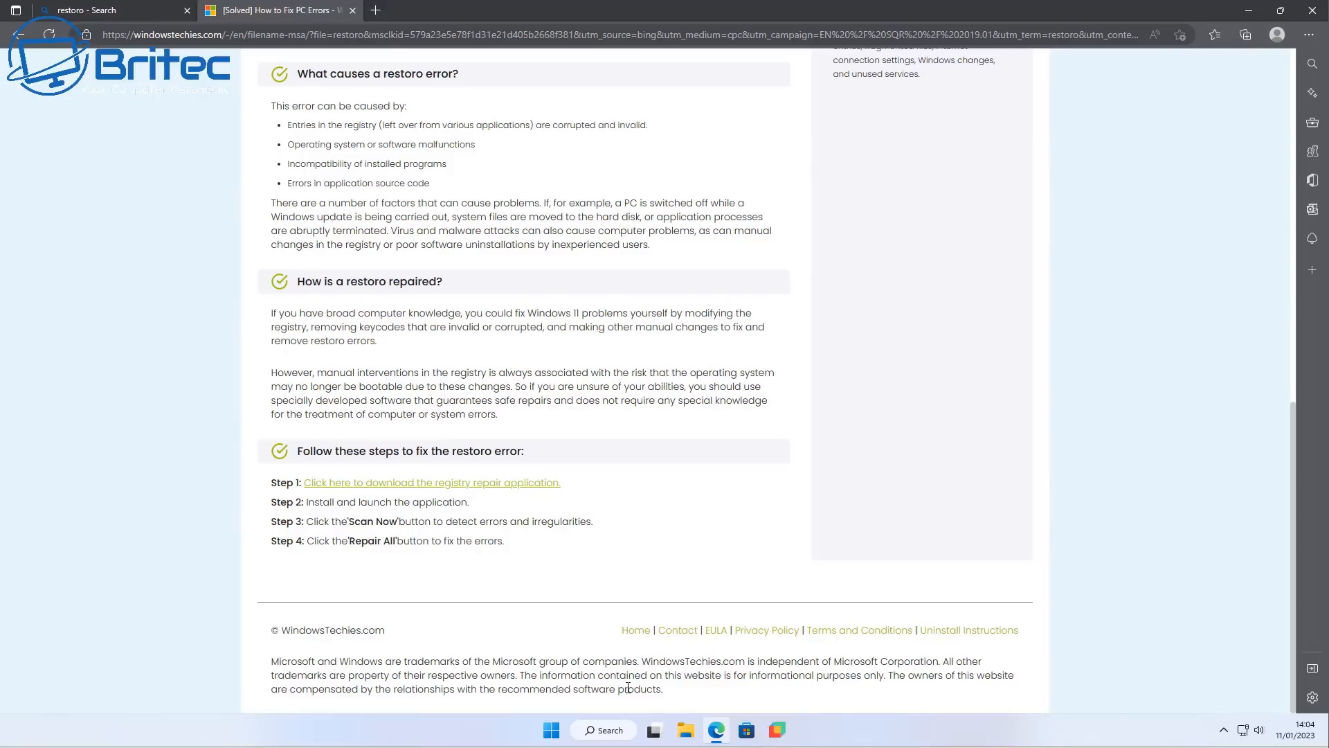
mouse_move(580, 639)
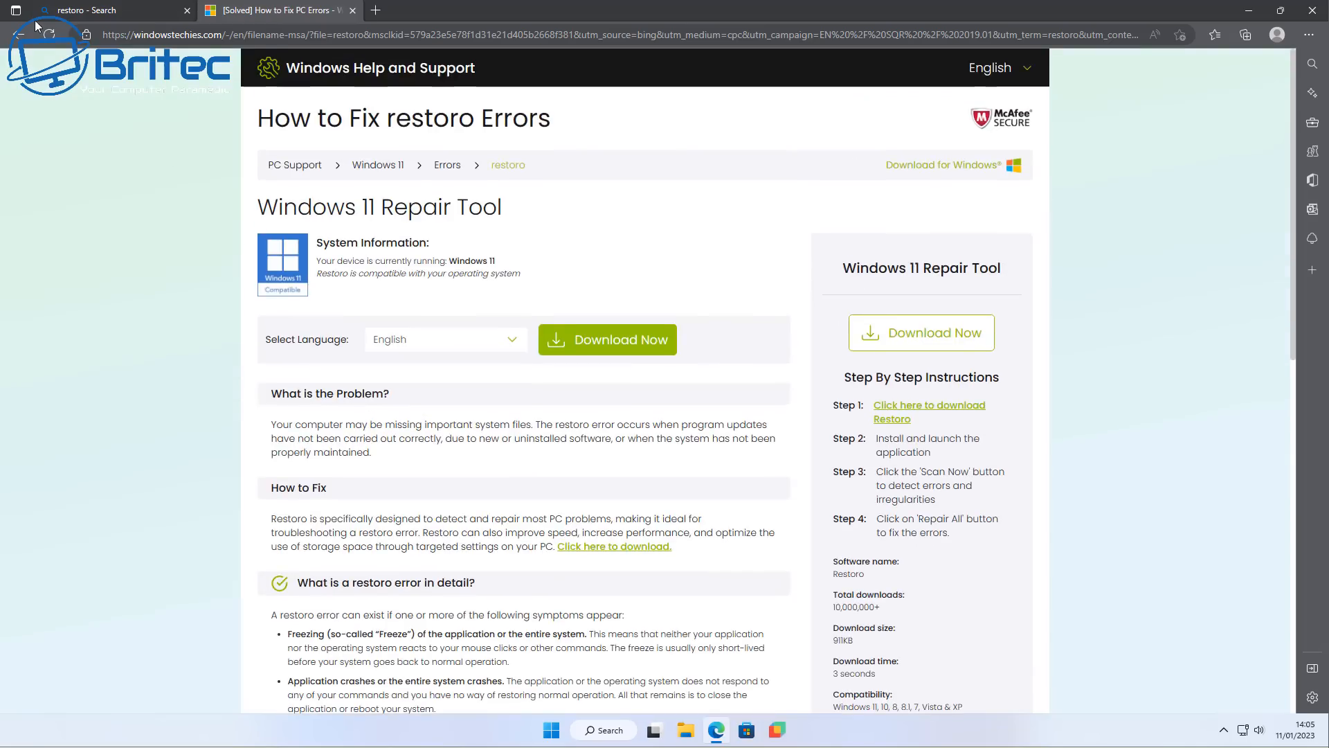
left_click(111, 10)
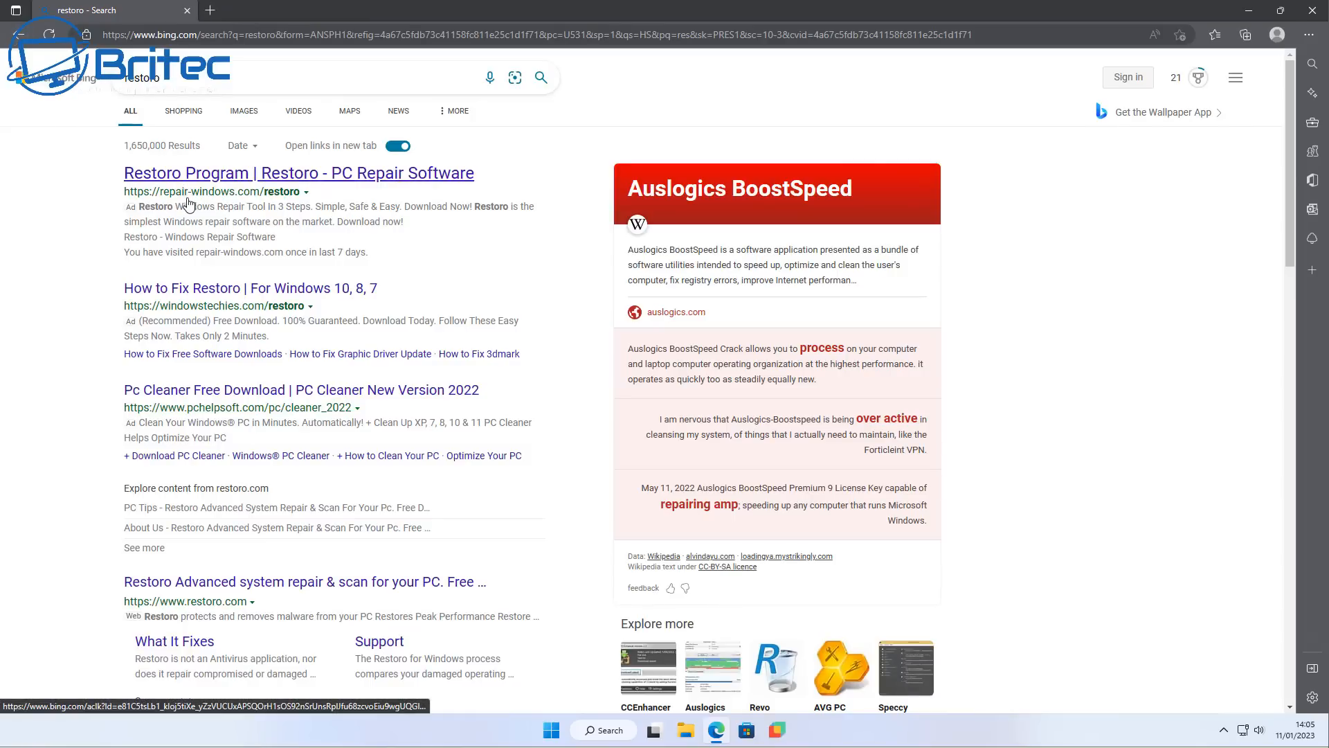
Revisit the repair-windows.com Restoro ad page to its footer, then return to Bing's results.
left_click(299, 173)
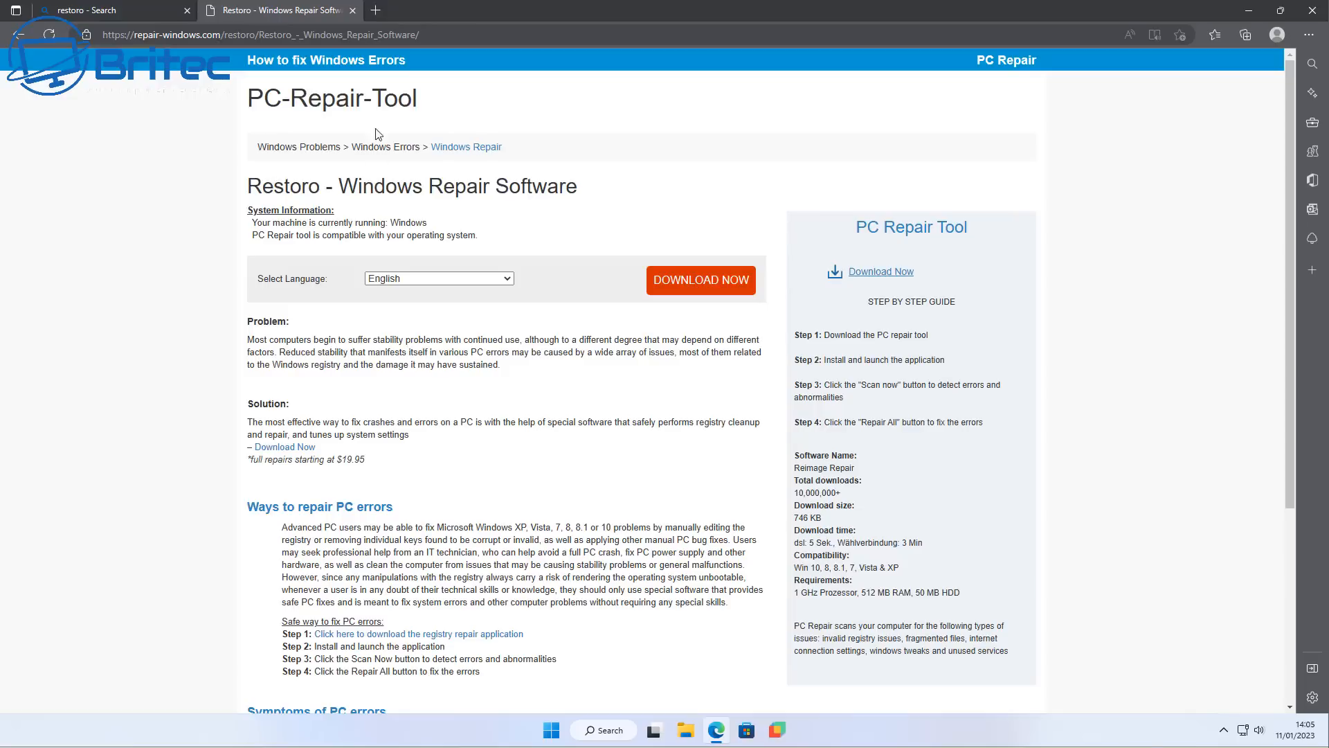
mouse_move(377, 493)
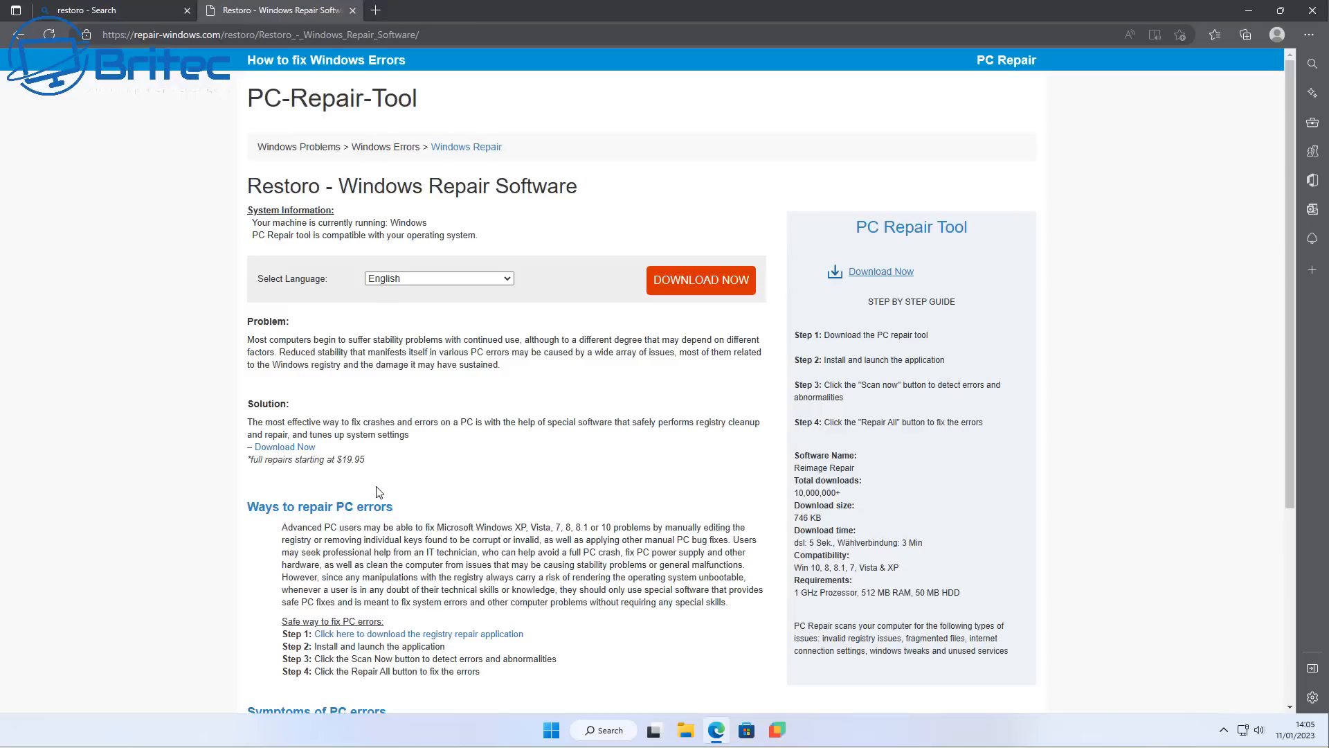
mouse_move(378, 504)
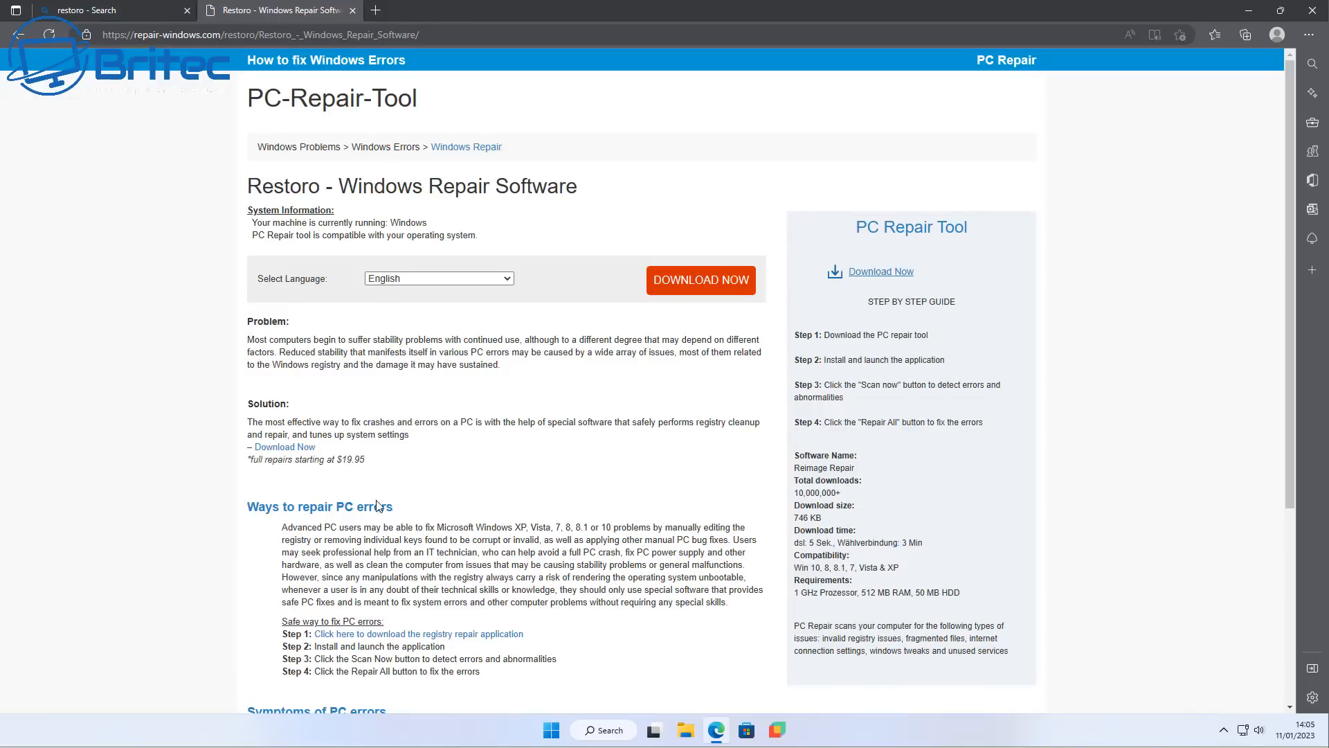
scroll("down", 3)
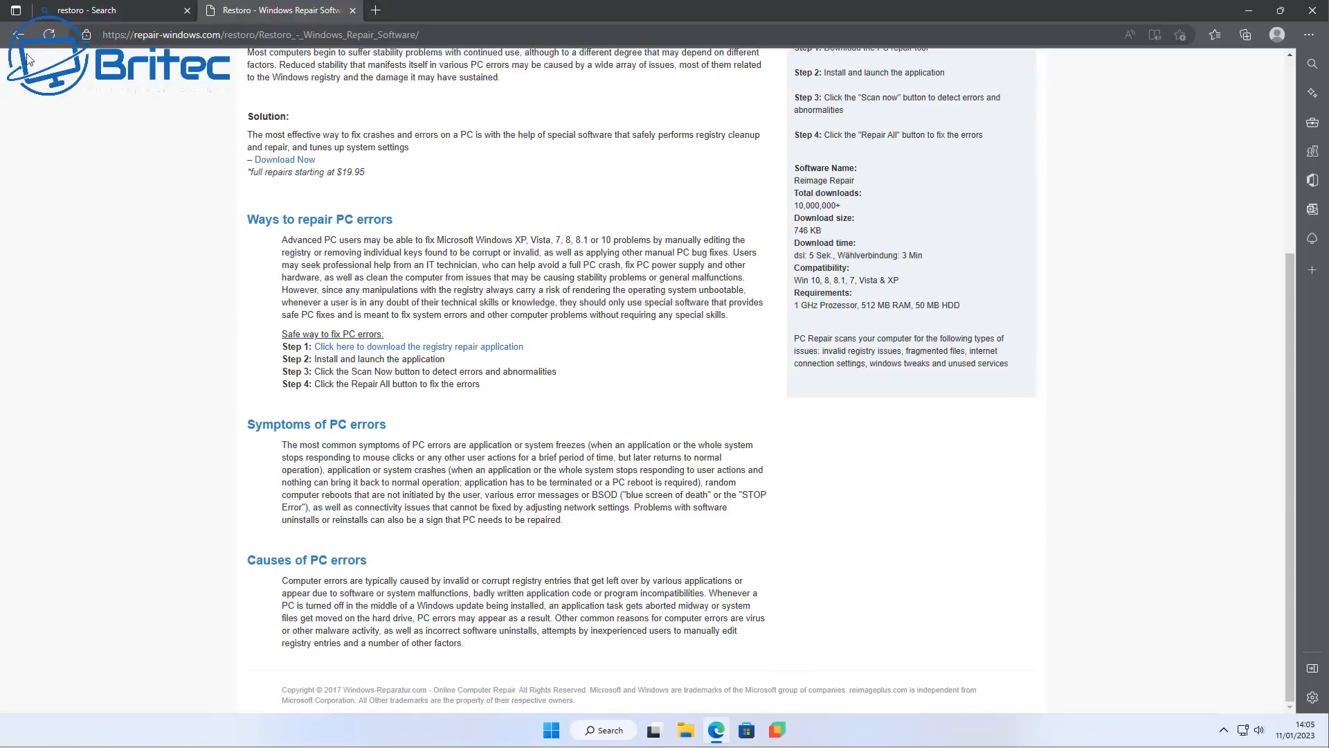
left_click(101, 10)
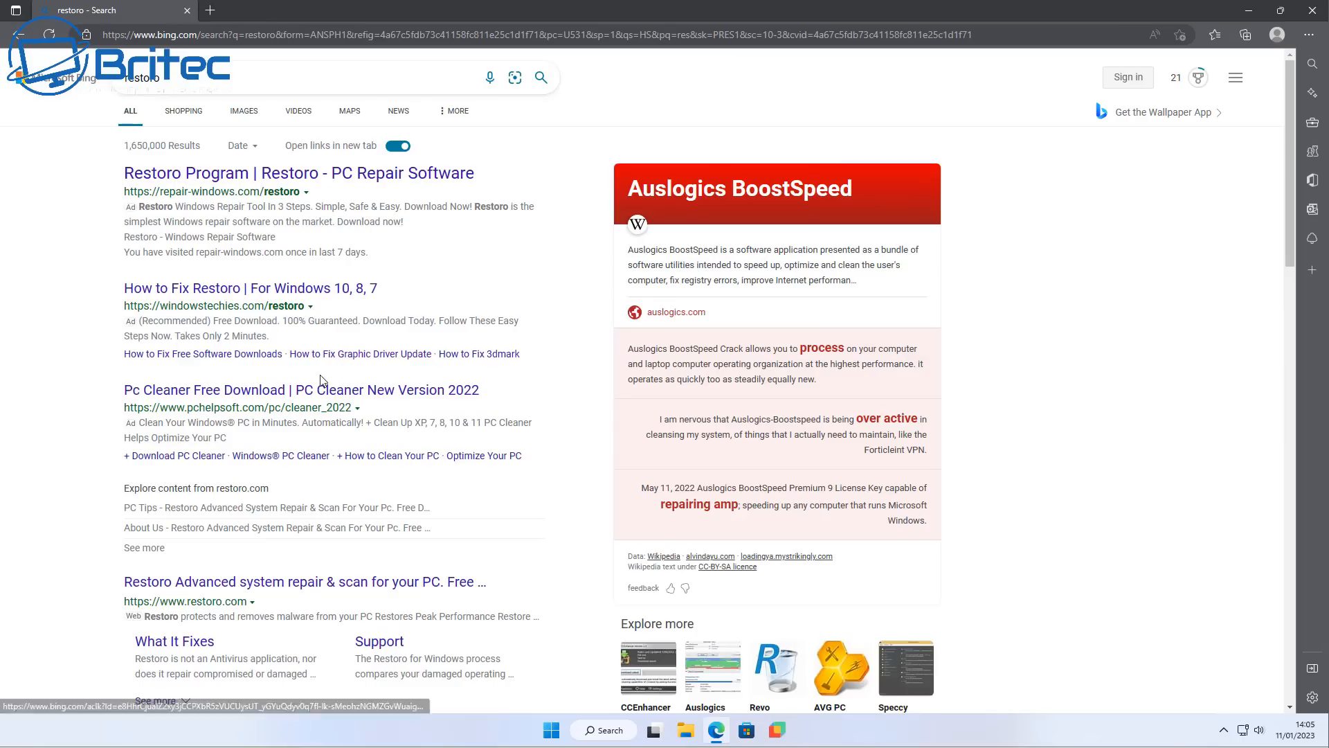
Browse the PC Cleaner ad's pchelpsoft.com download page down to its footer.
left_click(301, 389)
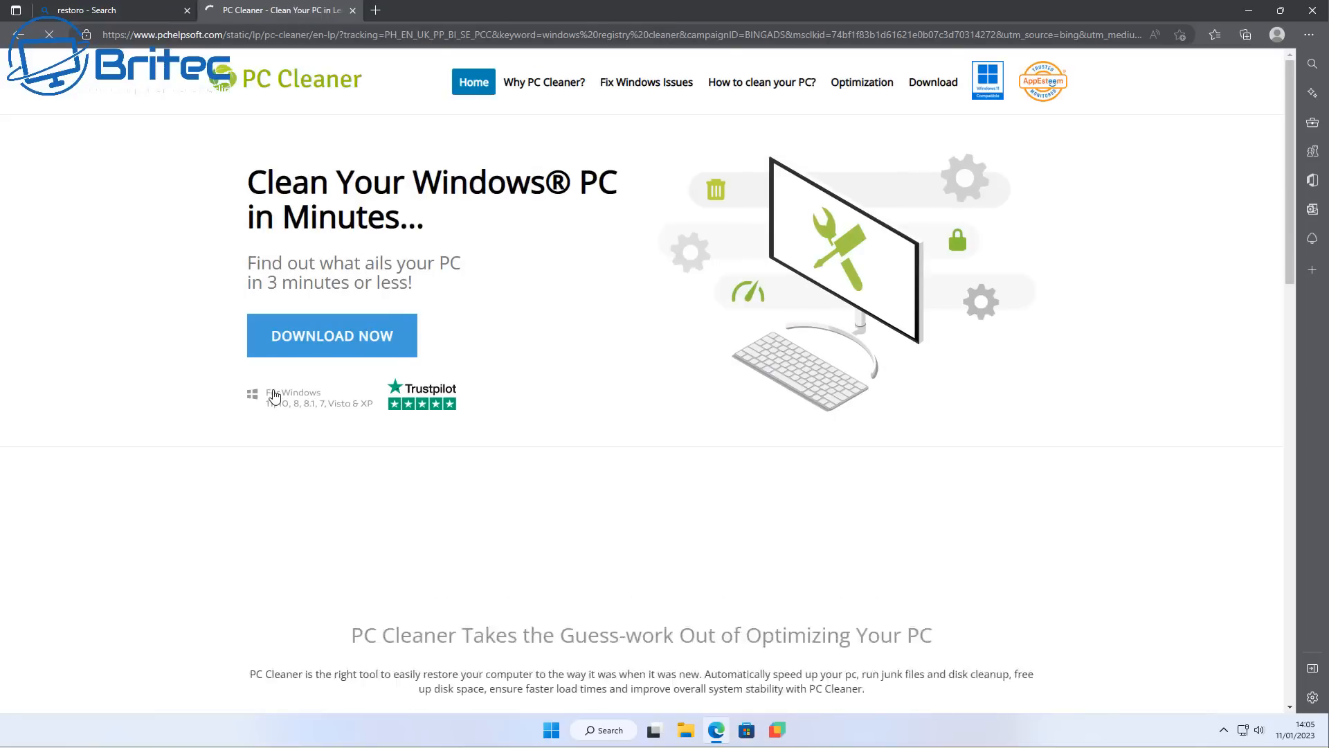
scroll("down", 3)
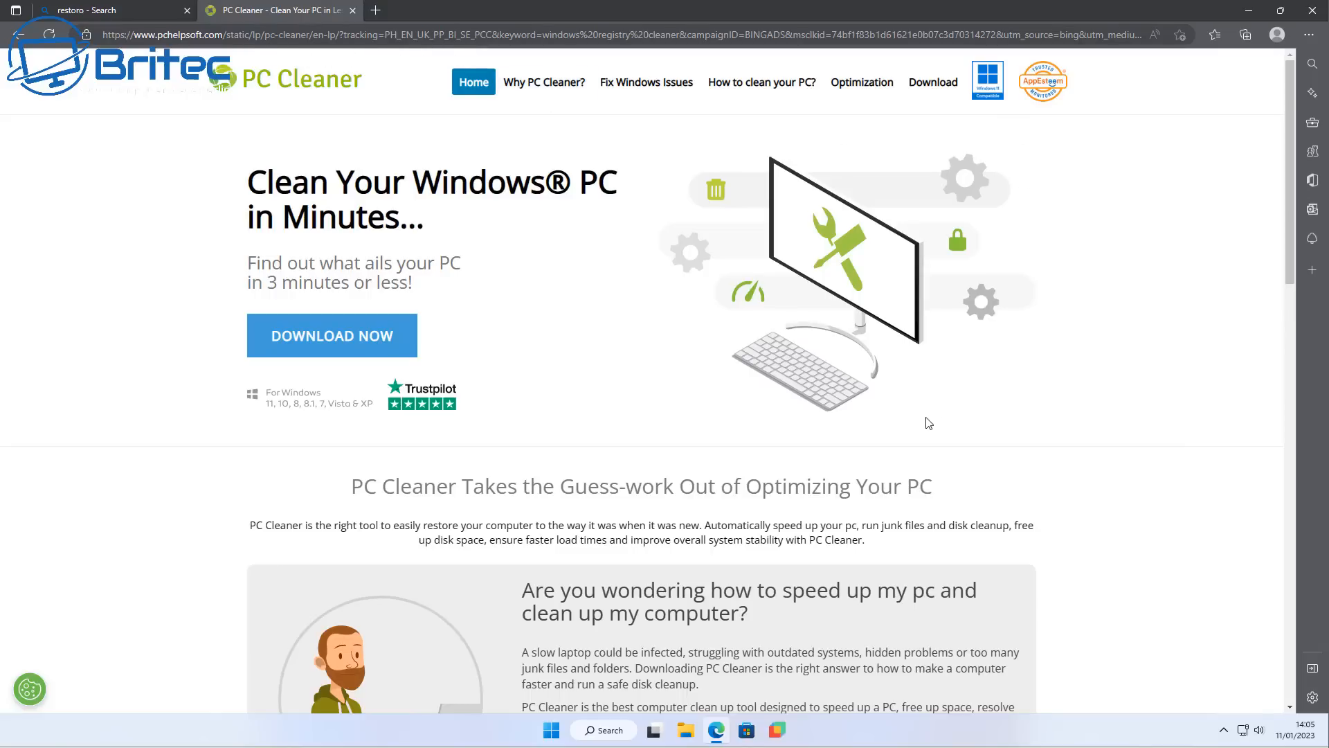
scroll("down", 3)
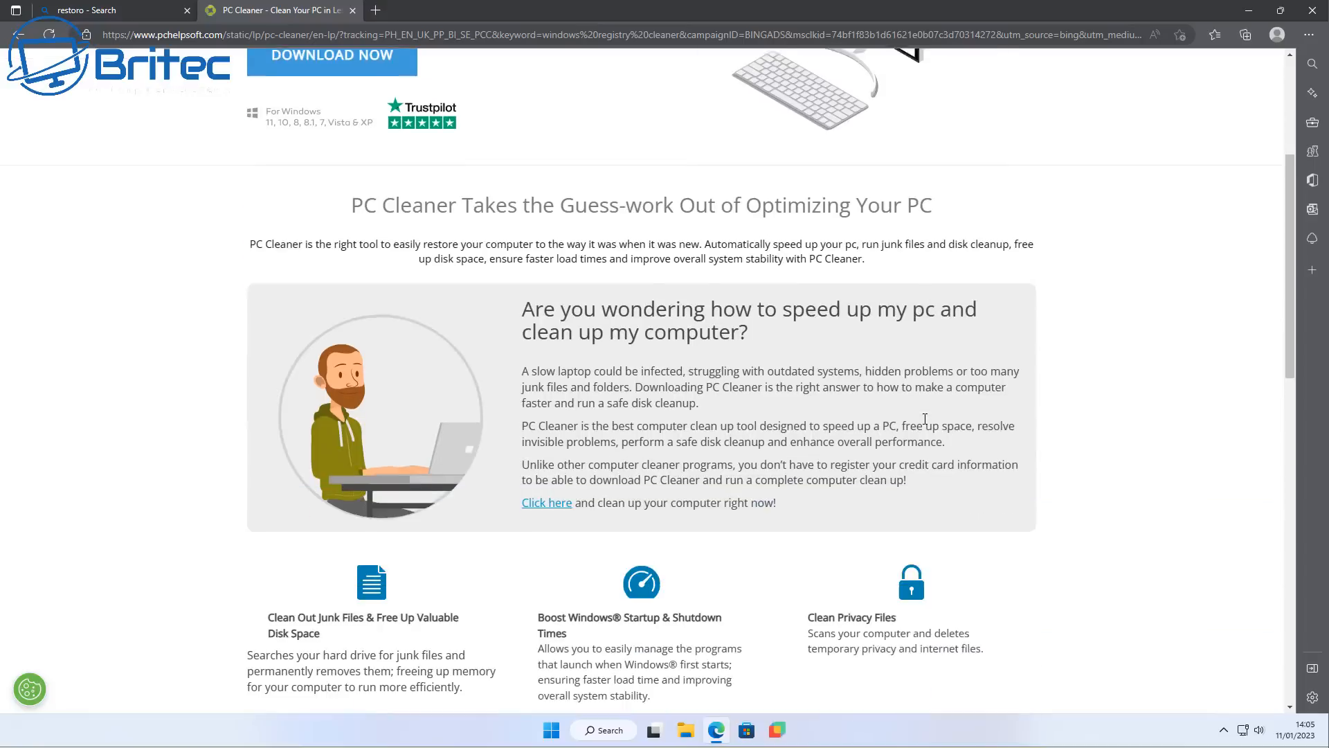
scroll("down", 3)
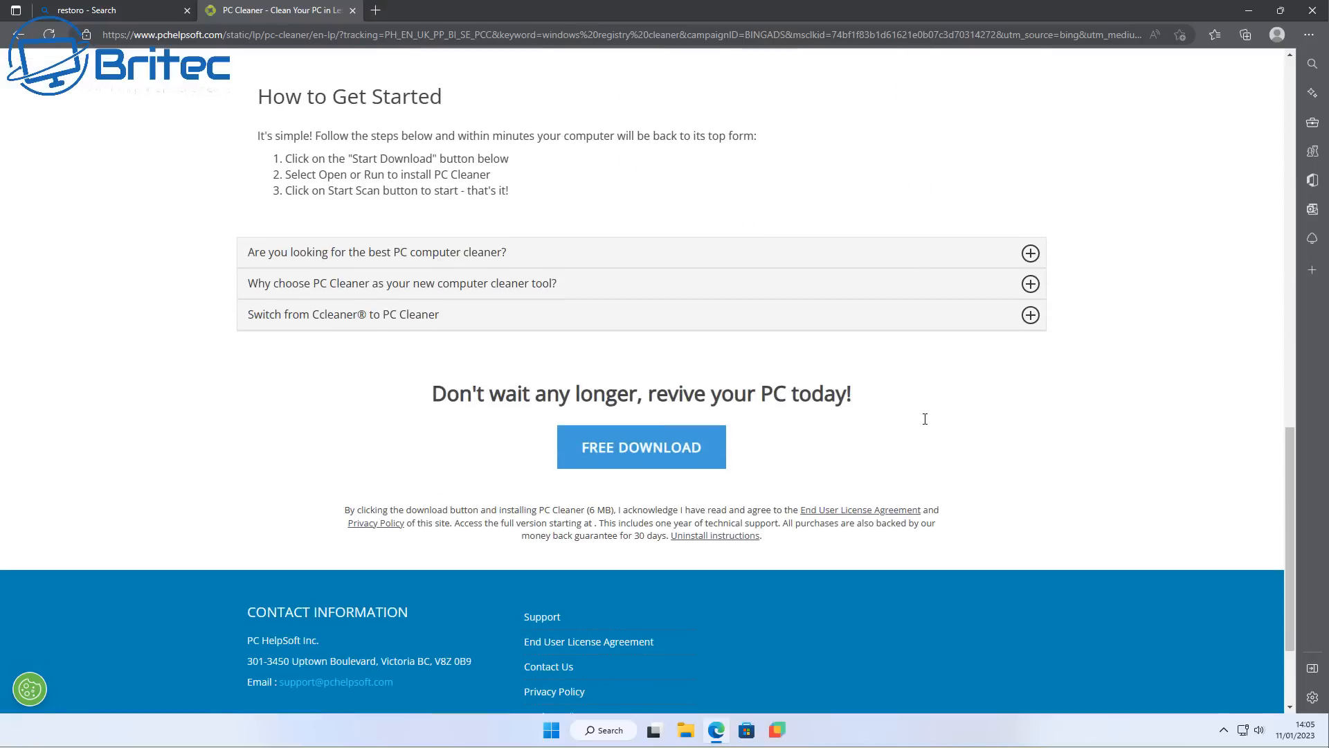
scroll("down", 3)
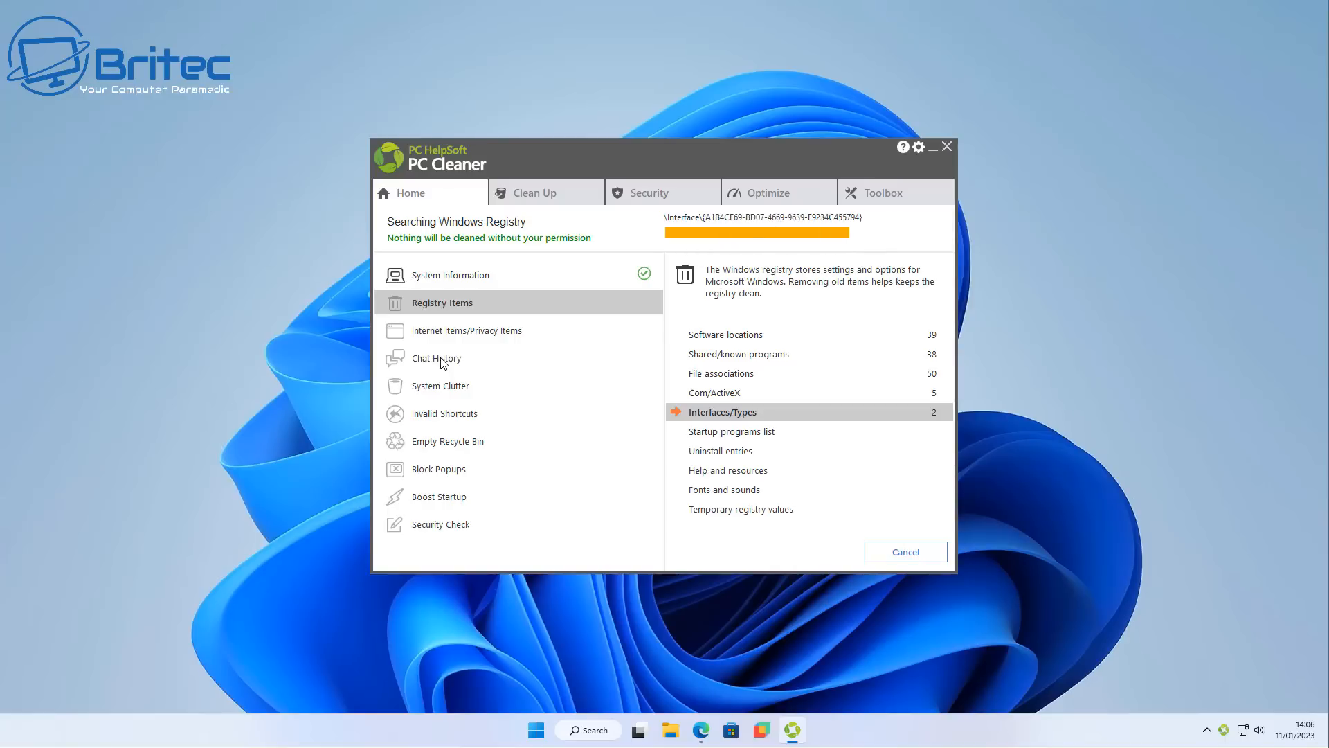
mouse_move(1117, 474)
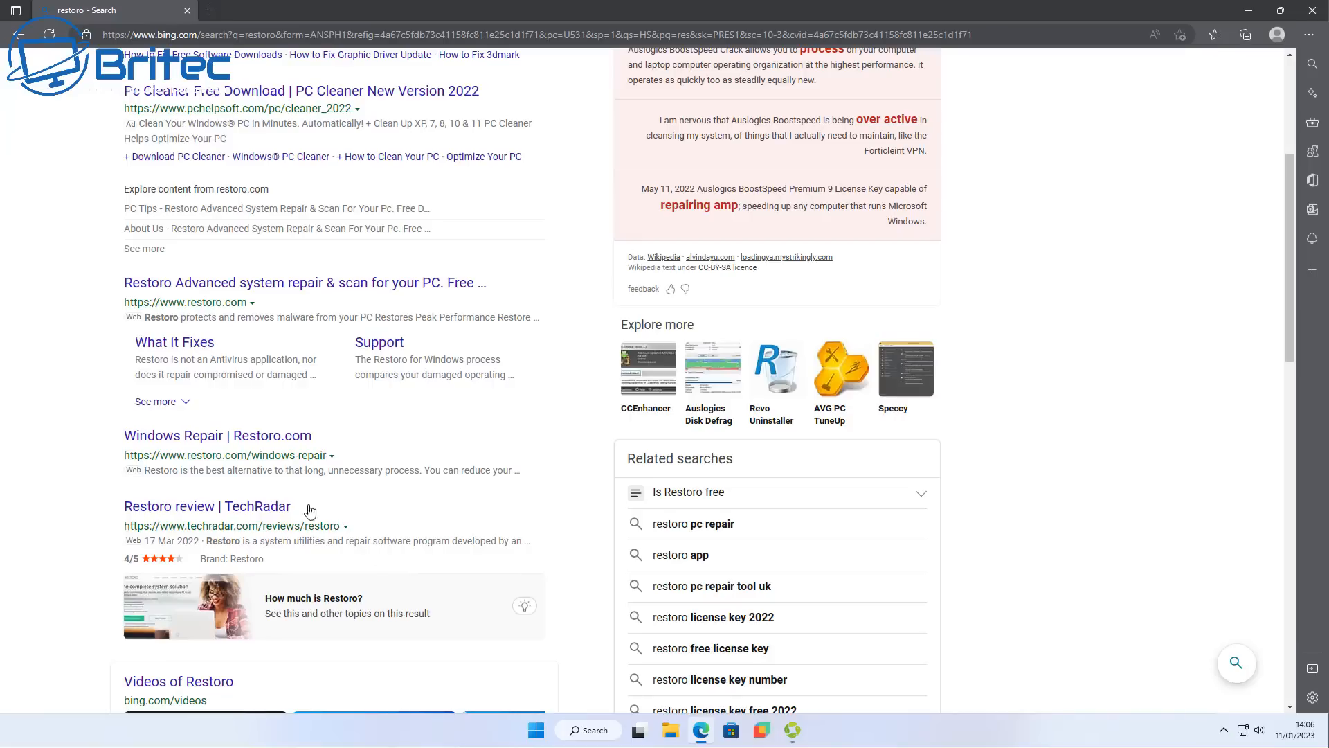
mouse_move(206, 507)
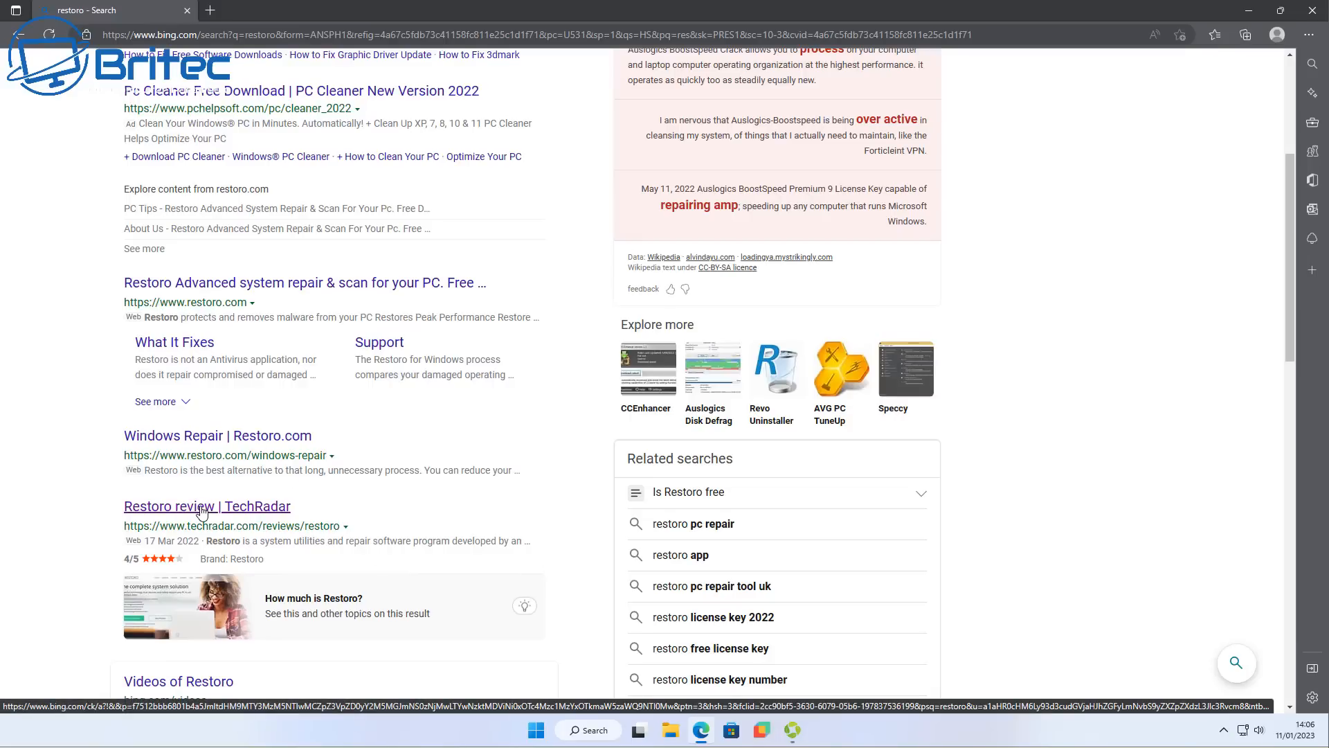
Read TechRadar's Restoro review through its deals and pricing.
left_click(206, 507)
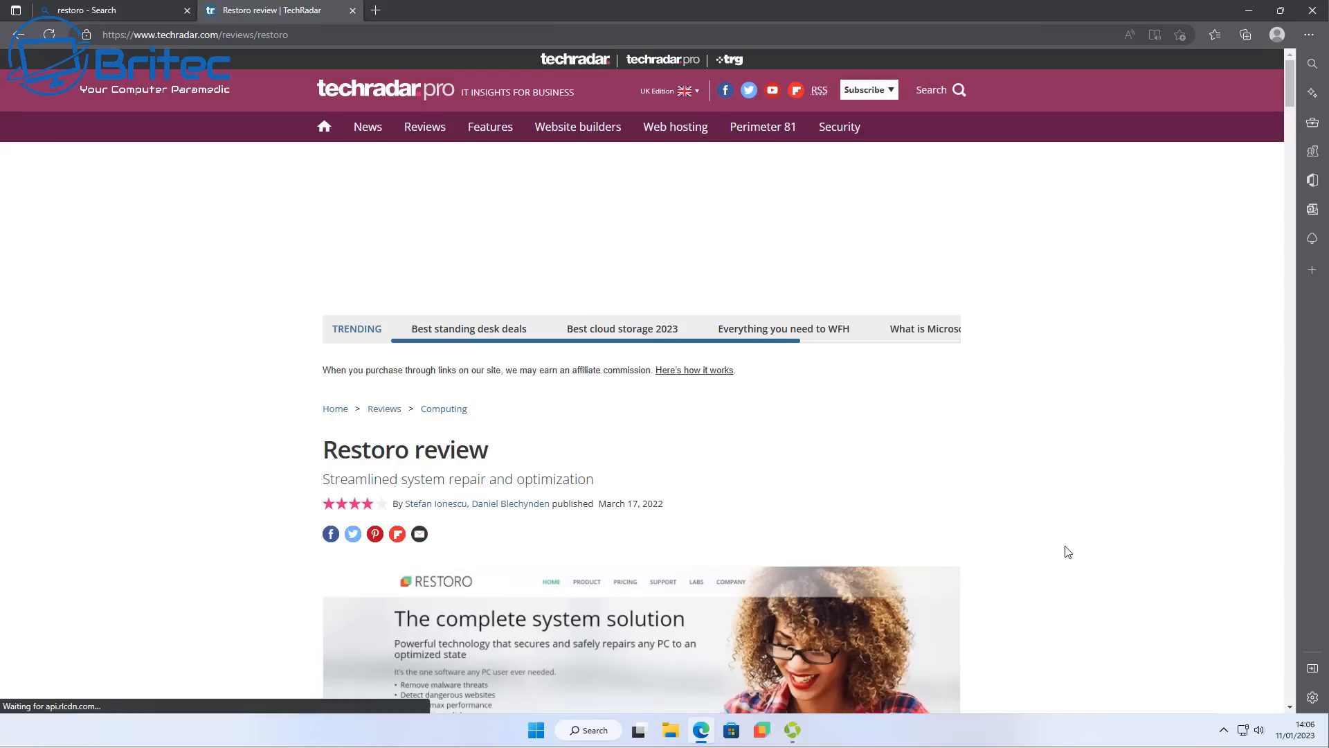
scroll("down", 3)
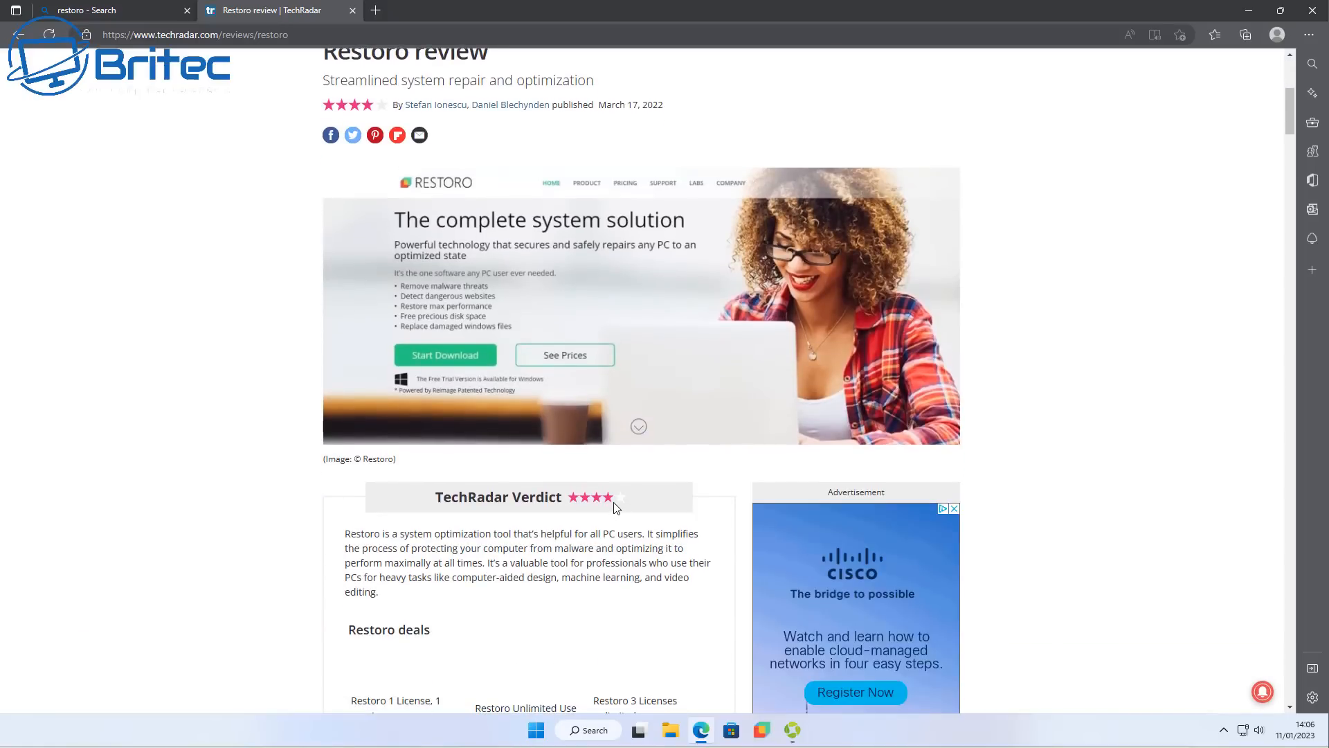
scroll("down", 3)
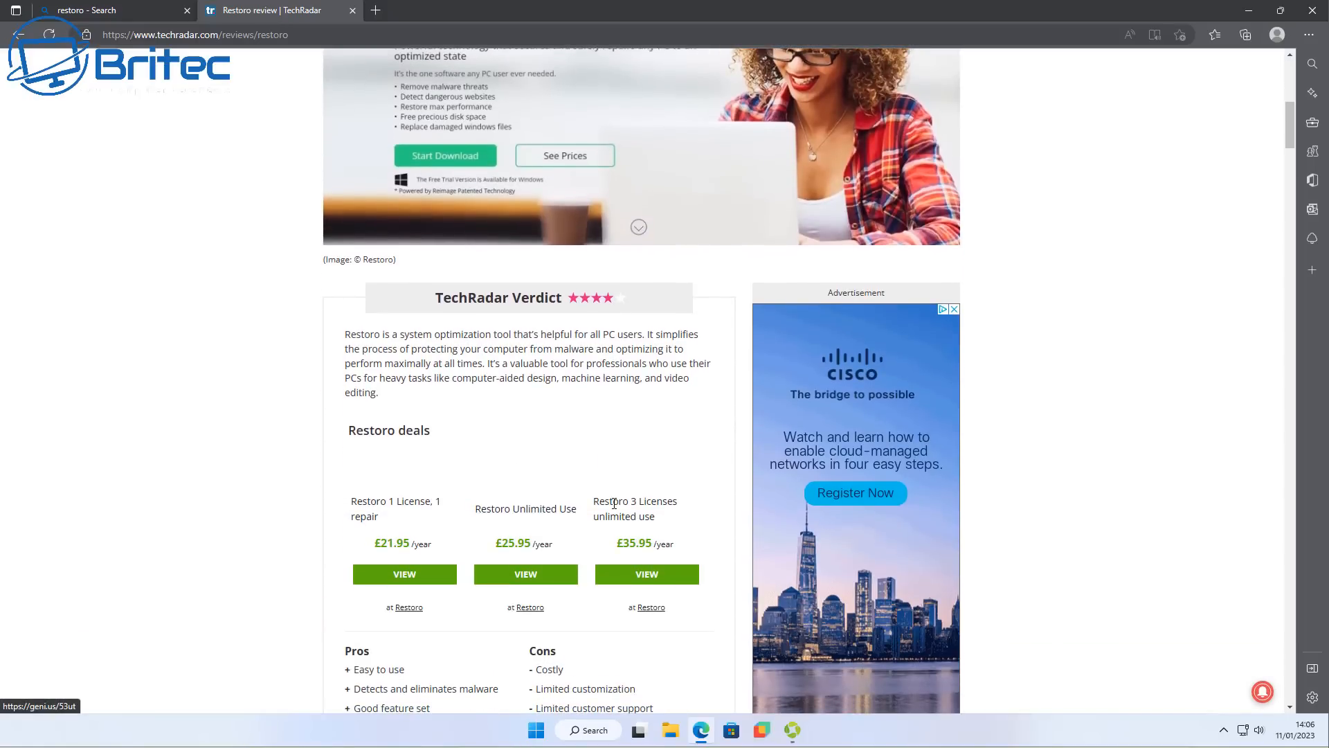
scroll("down", 3)
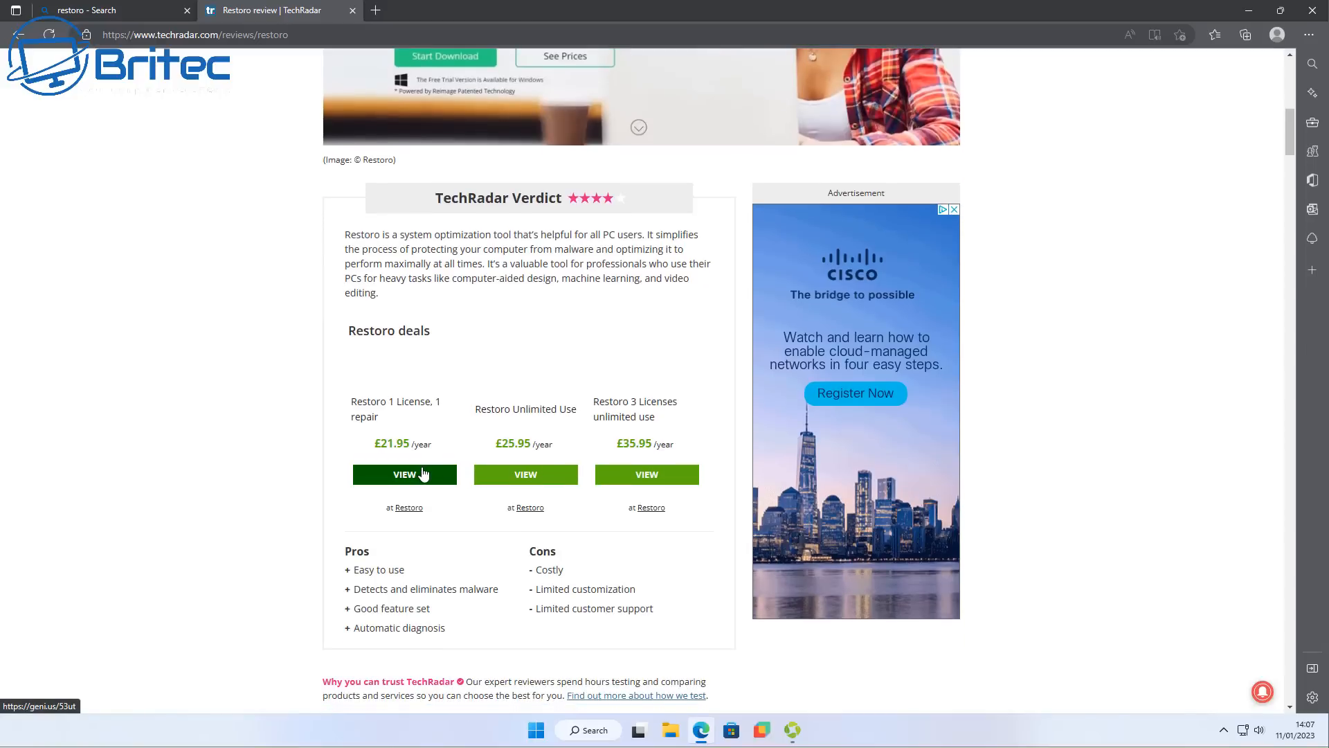
mouse_move(646, 474)
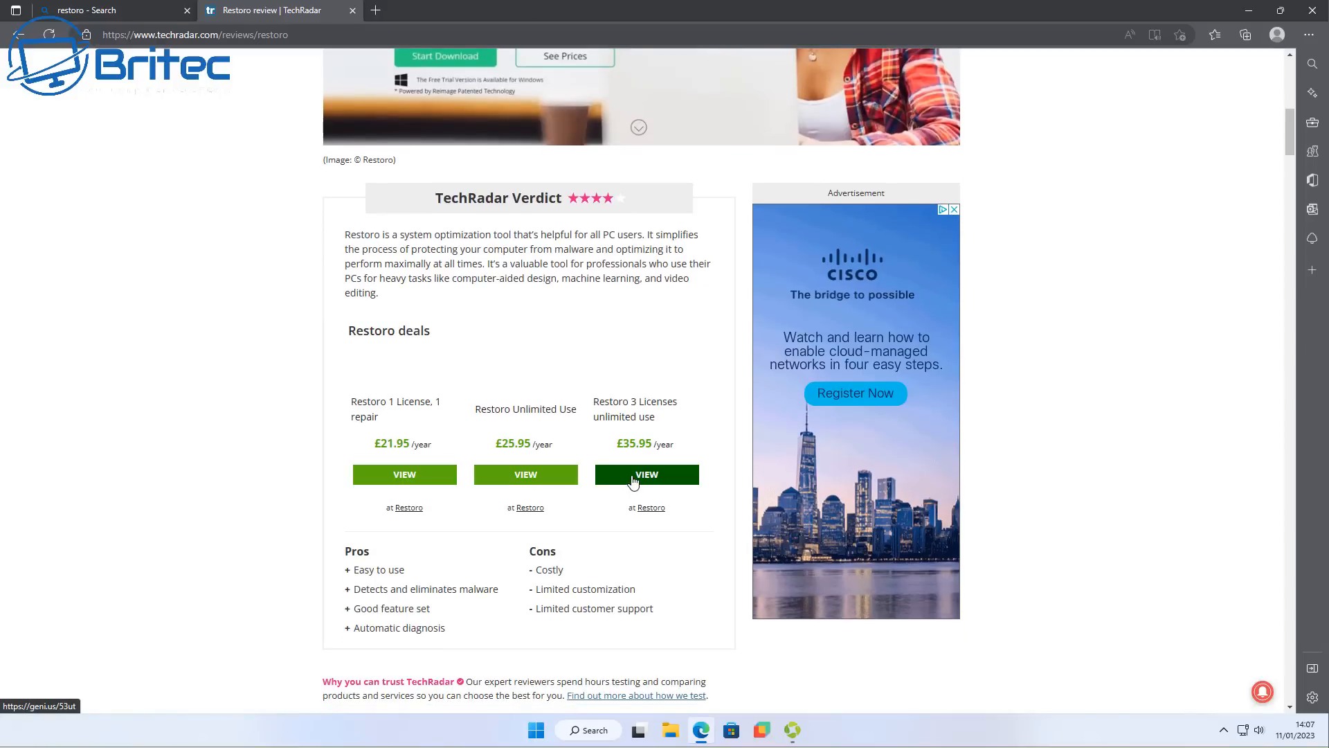
scroll("down", 3)
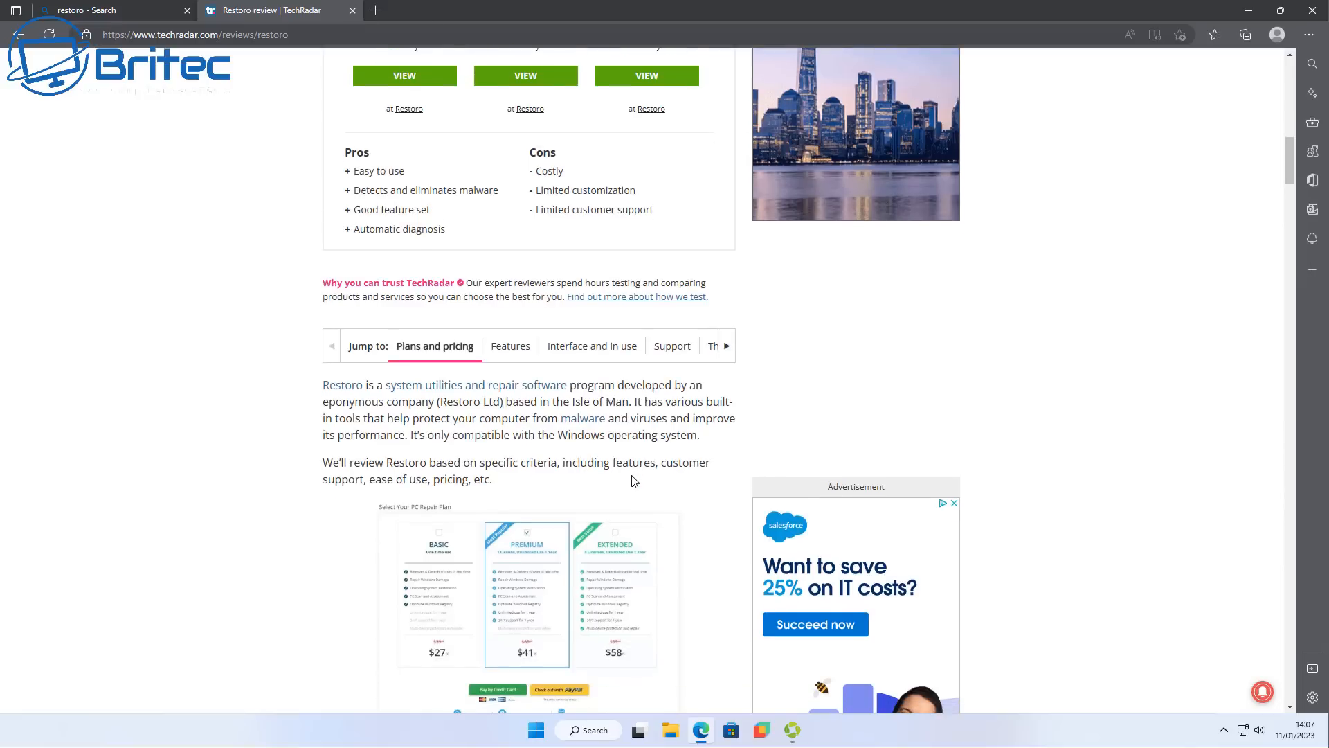
scroll("down", 3)
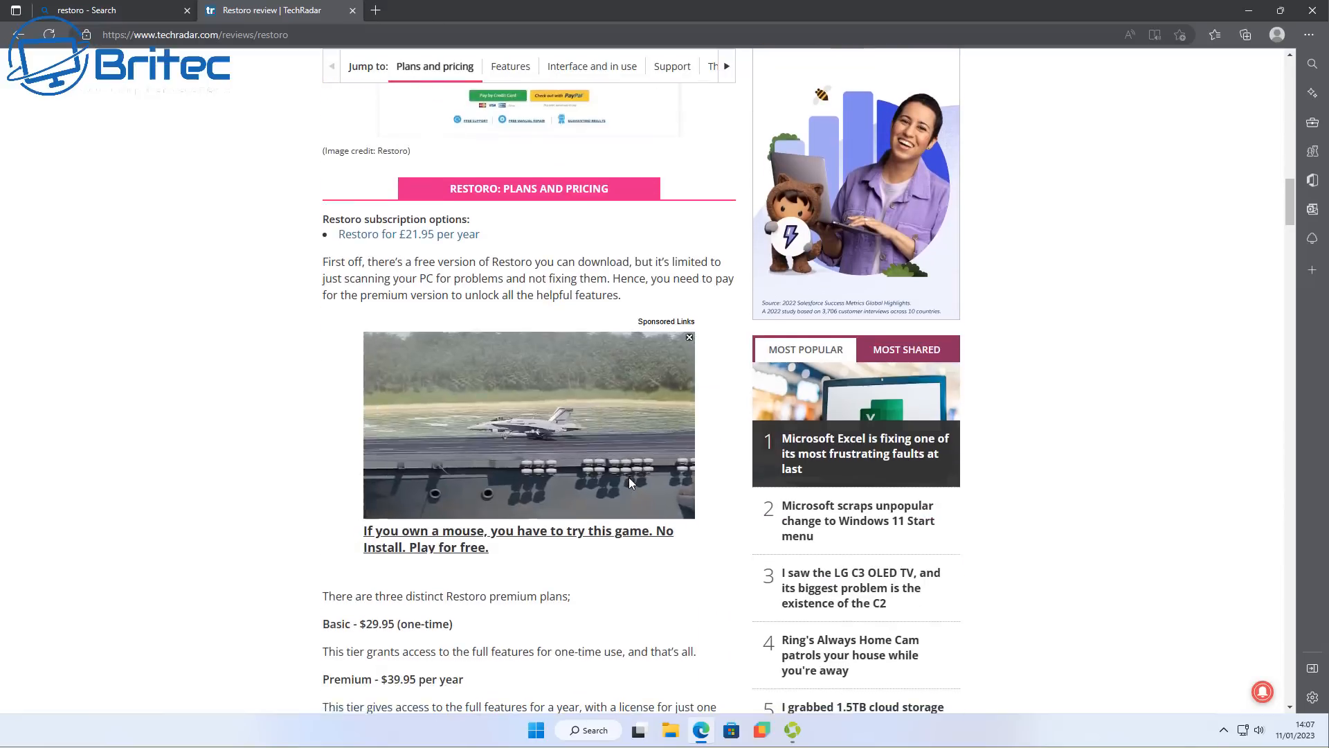
scroll("down", 3)
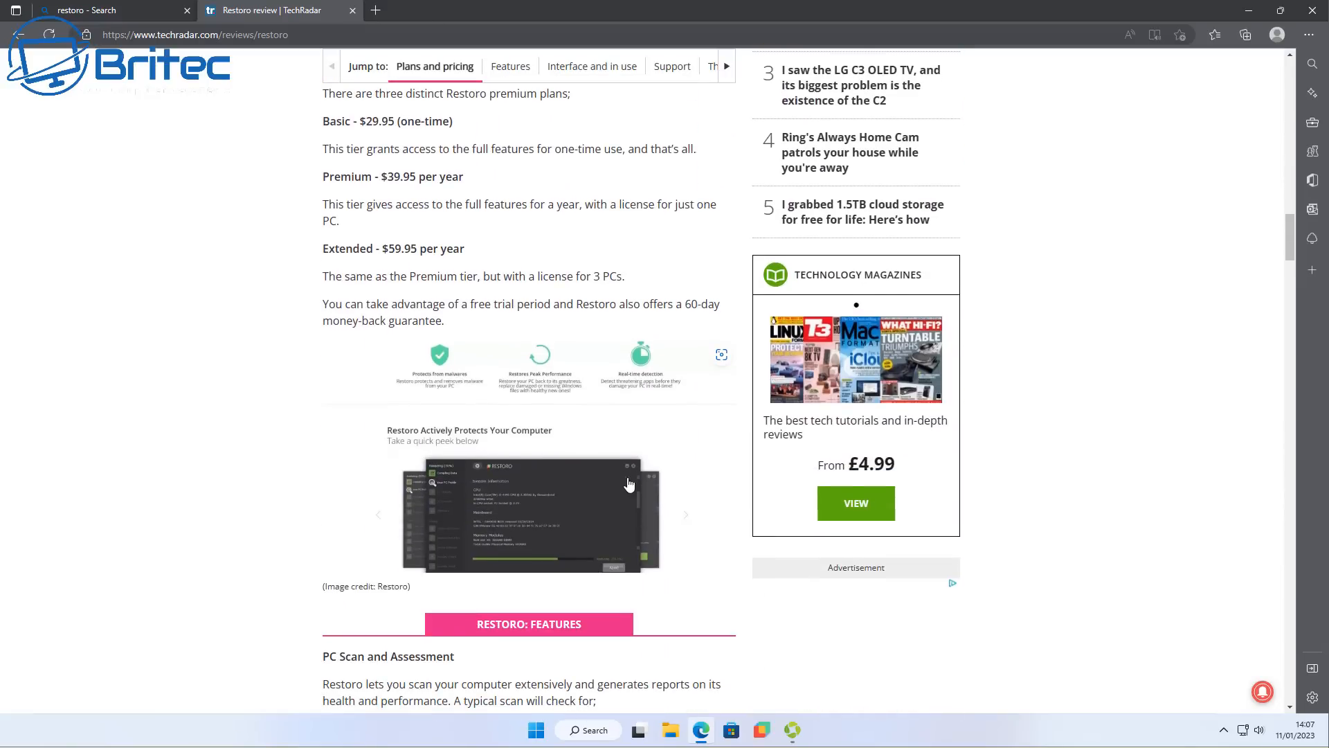
Continue through TechRadar's features section and further down Bing's restoro results.
scroll("down", 3)
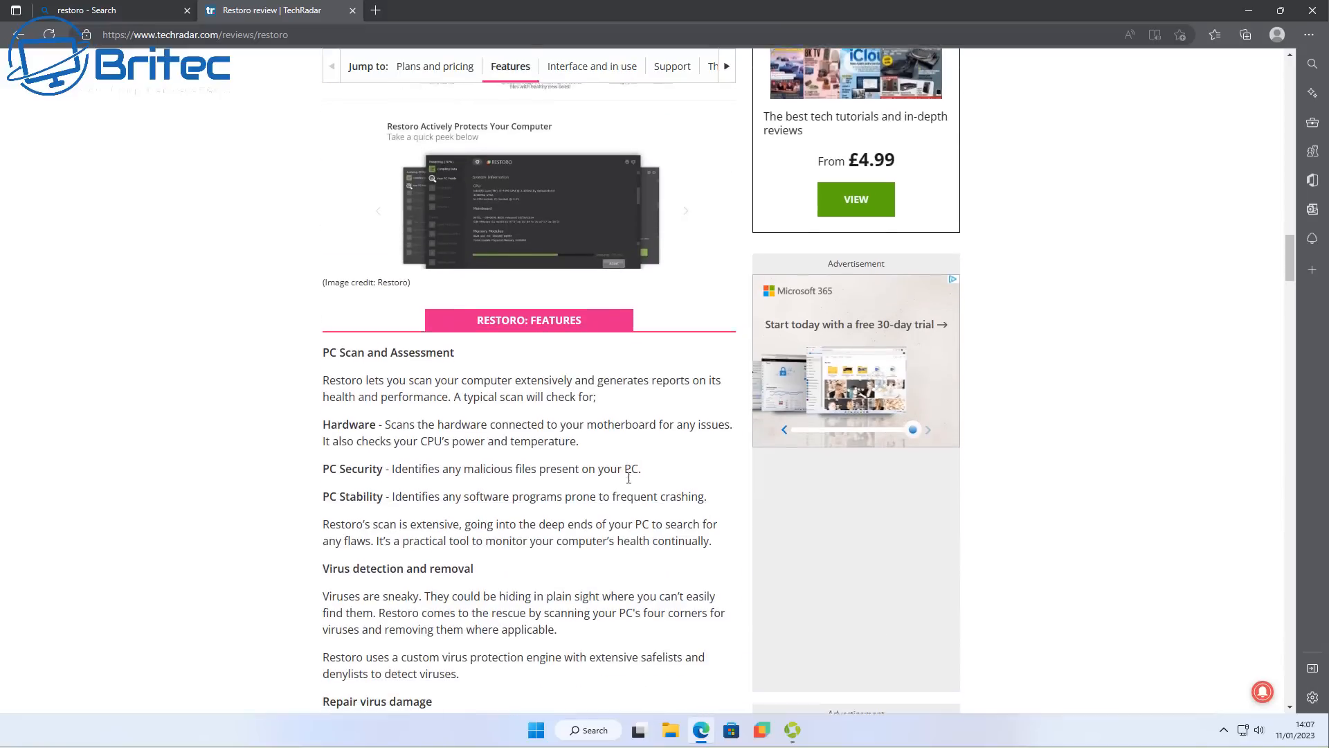
scroll("down", 3)
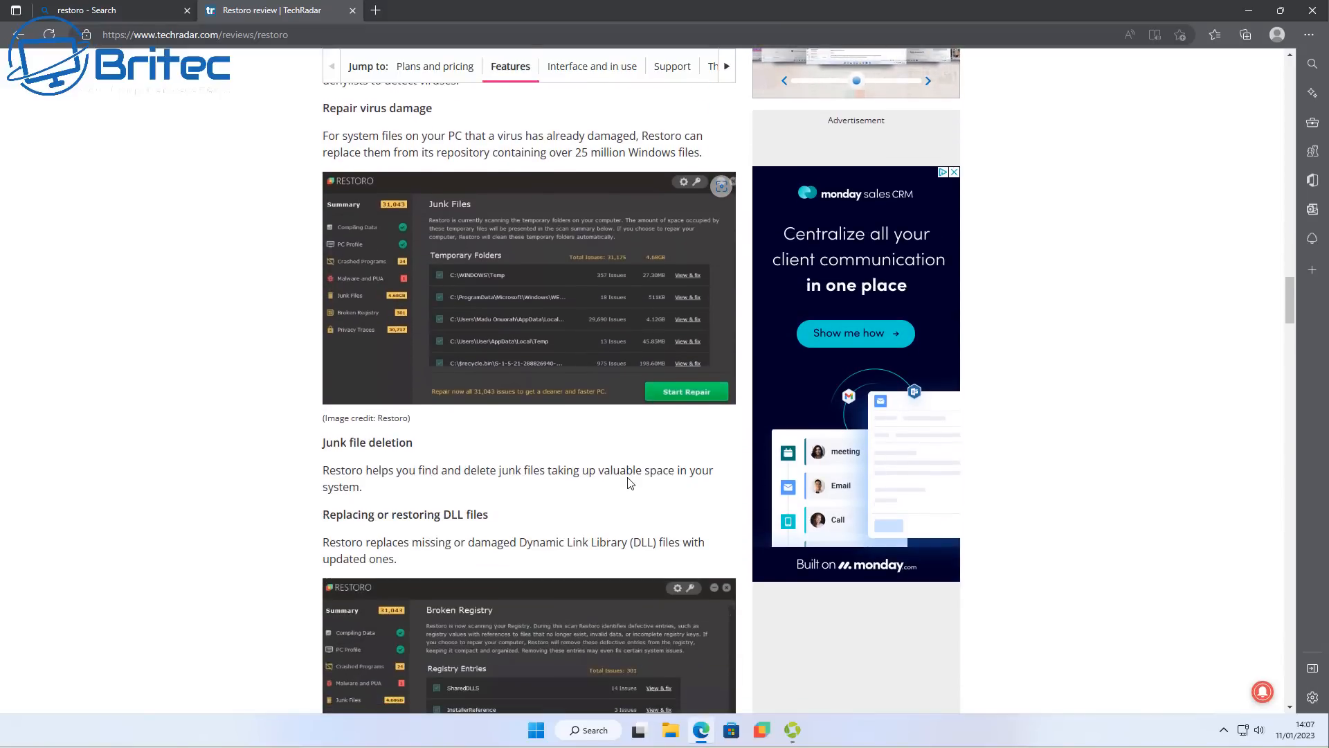
scroll("down", 3)
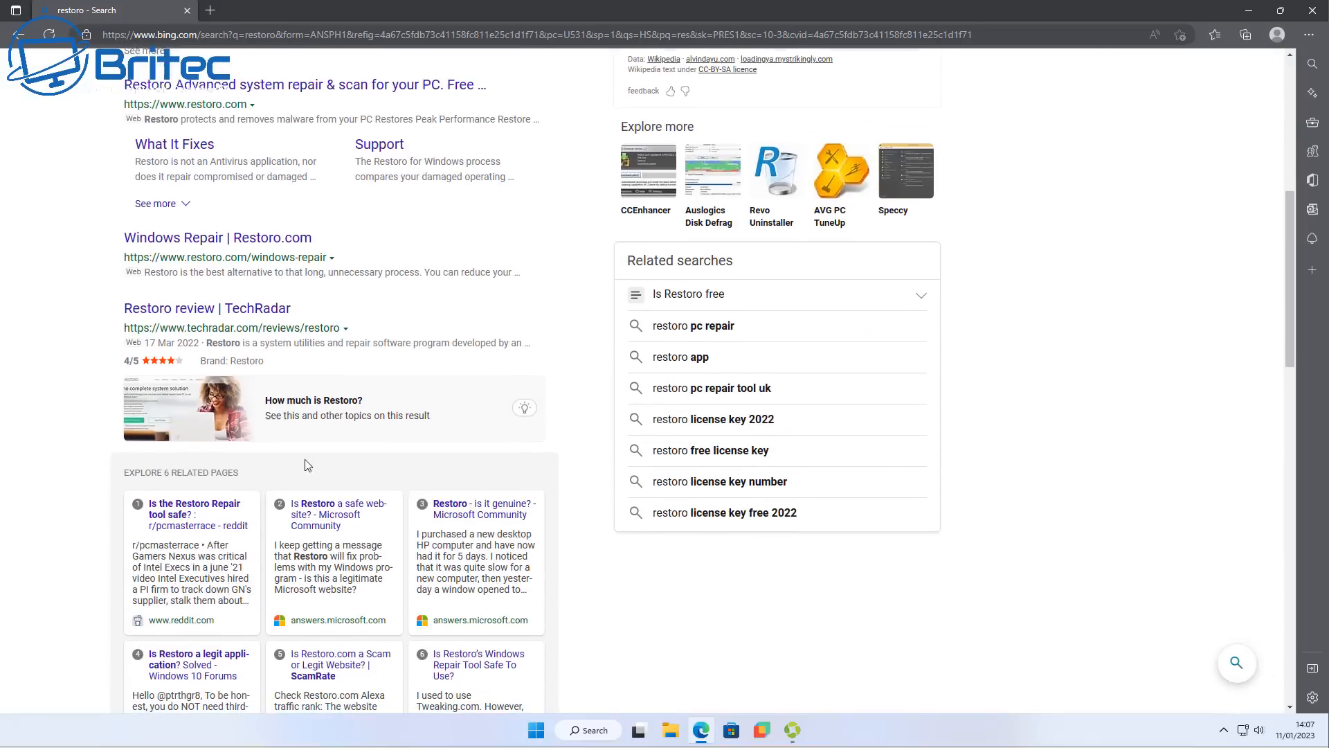
scroll("down", 3)
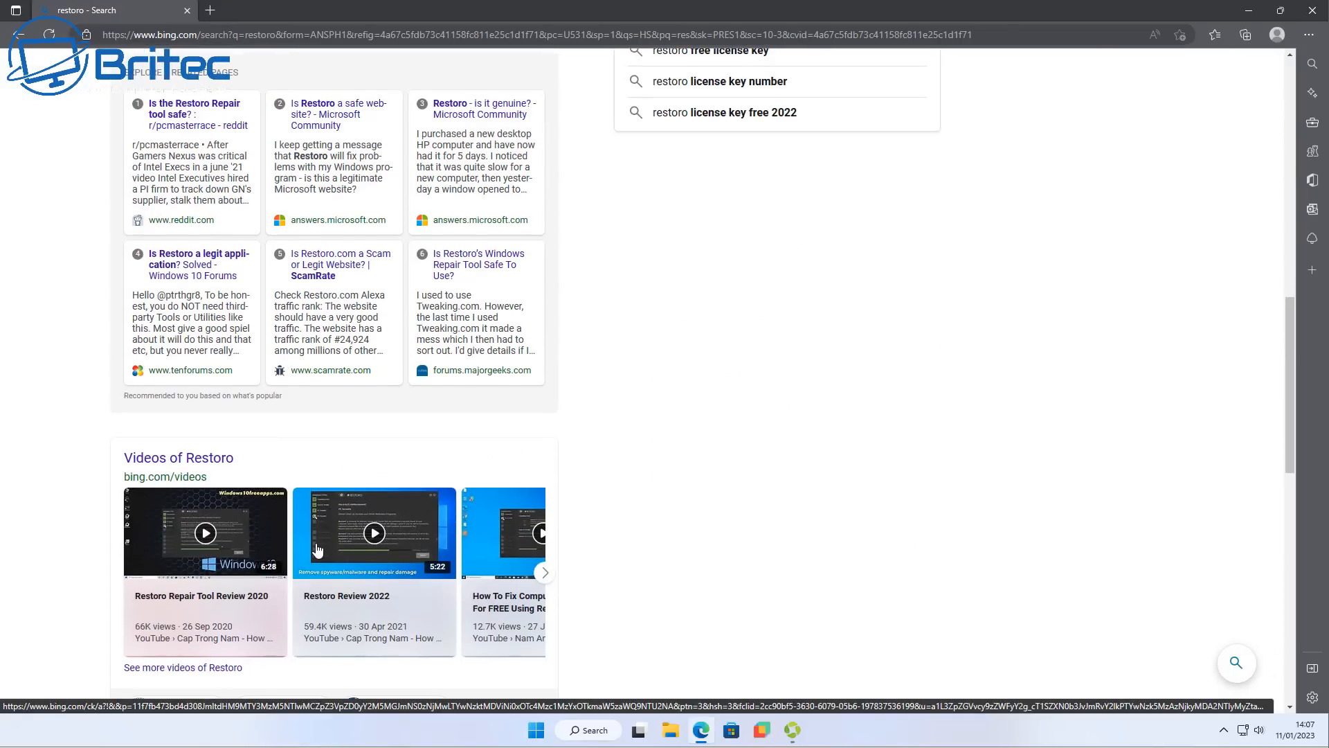
scroll("down", 3)
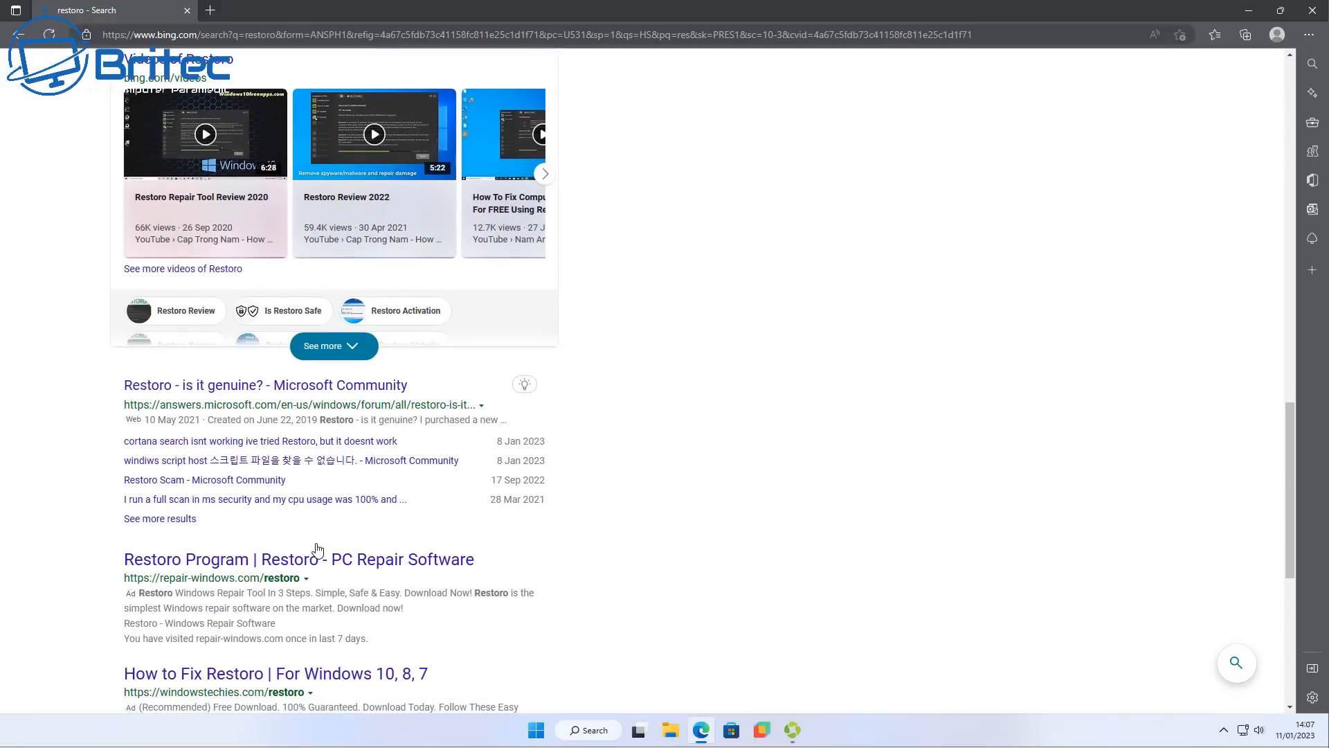
scroll("down", 3)
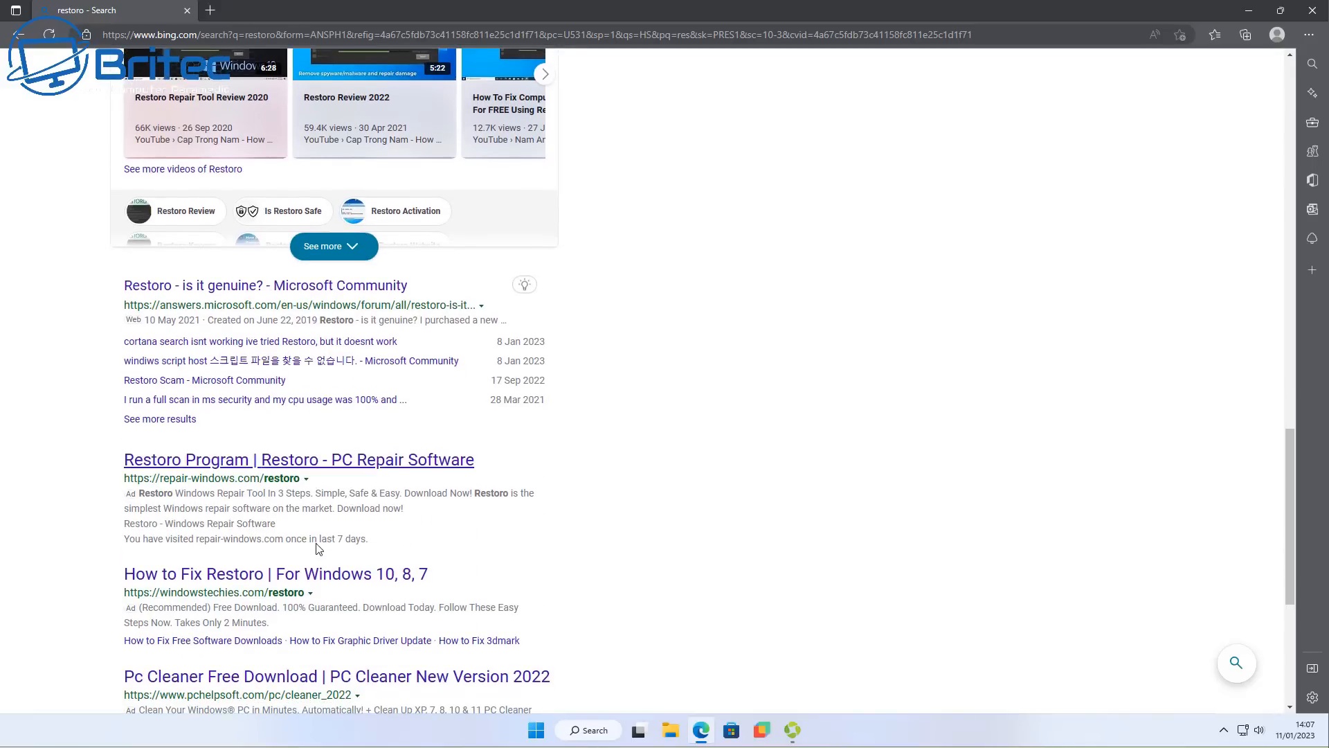
scroll("down", 3)
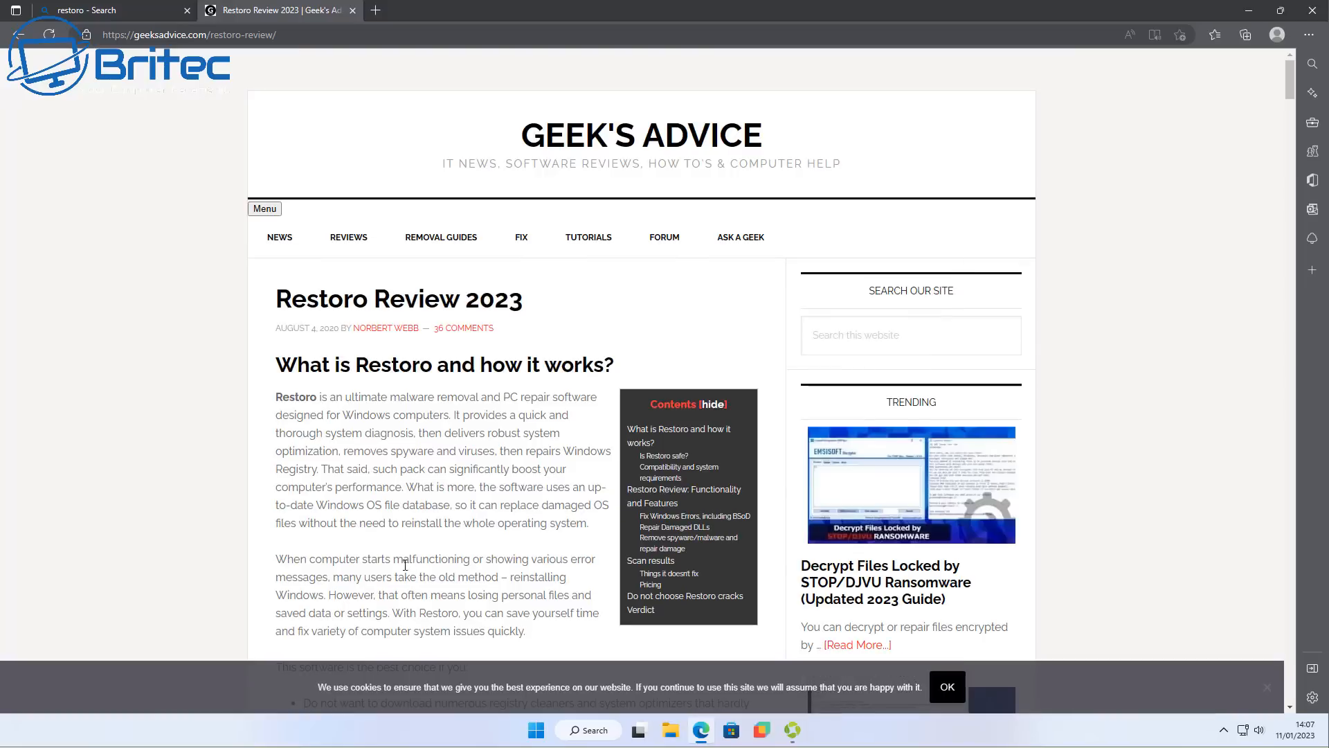
Read Geek's Advice's Restoro Review 2023 down to its Pricing section, then close it.
scroll("down", 3)
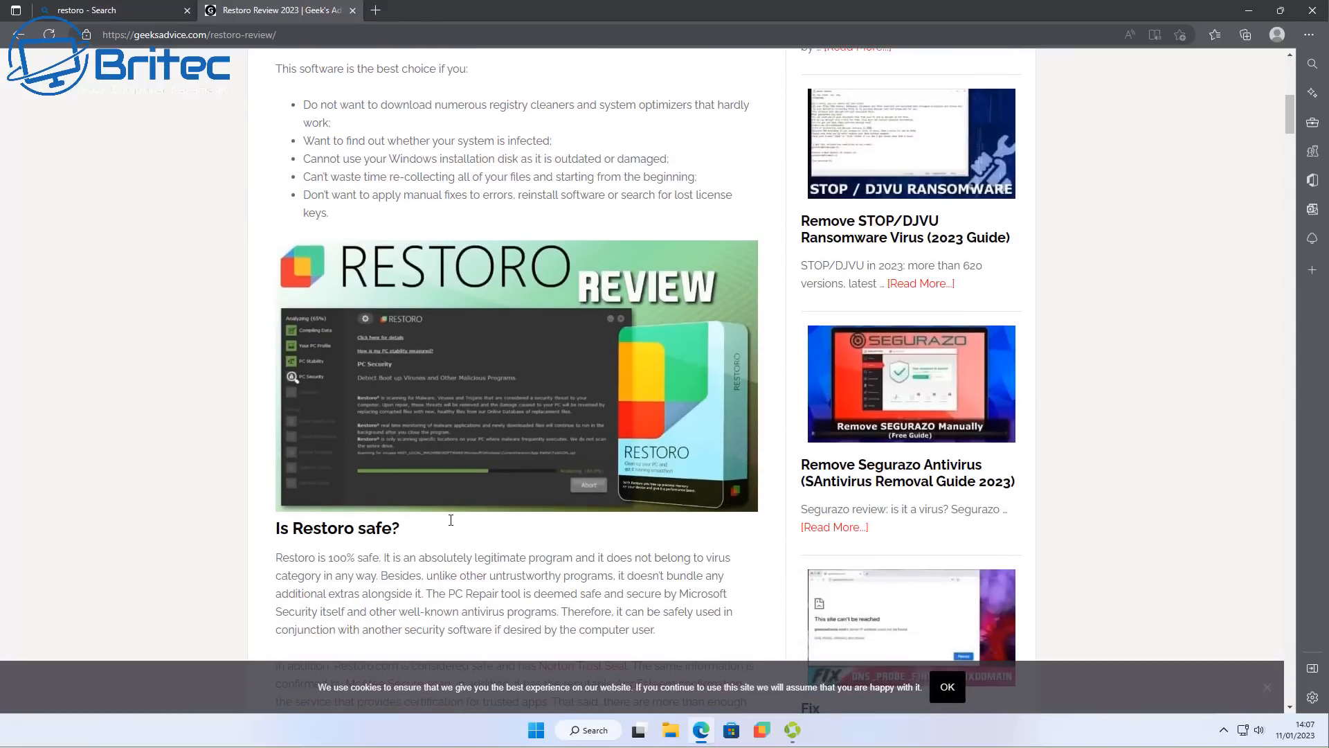
scroll("down", 3)
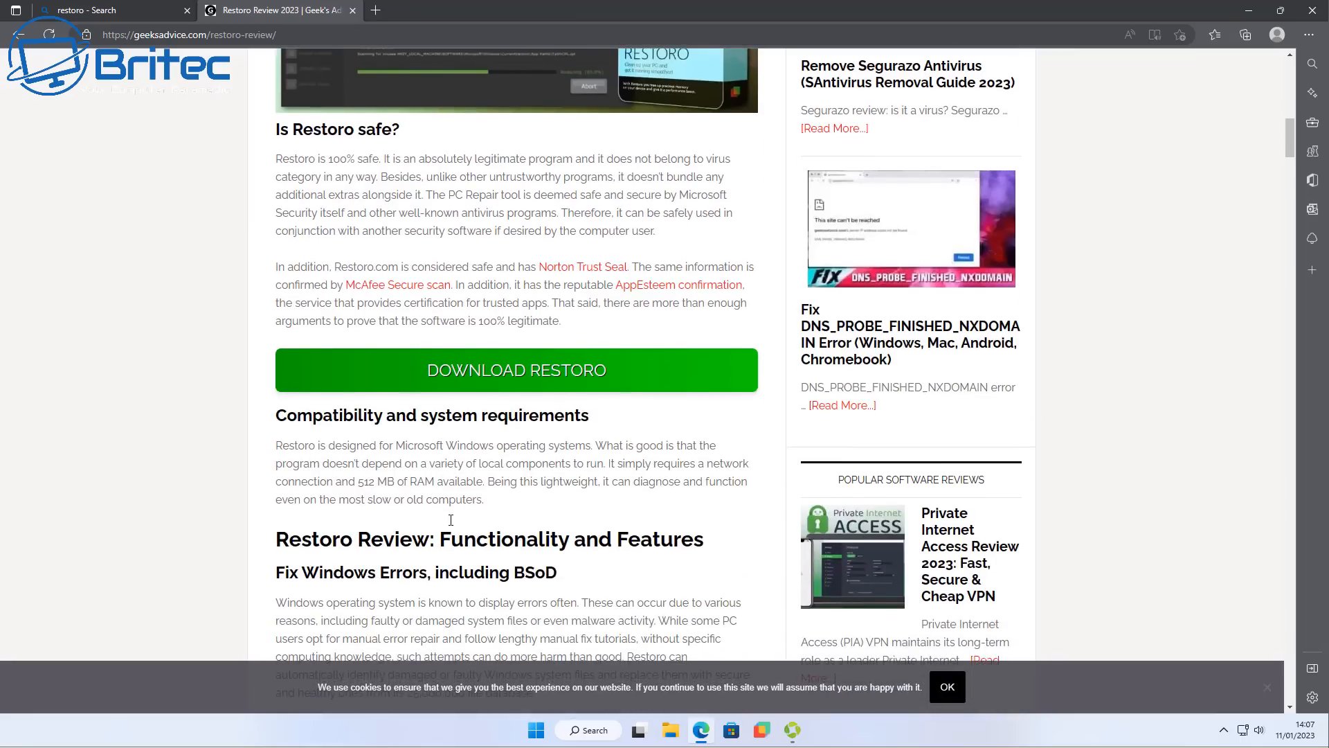
scroll("down", 3)
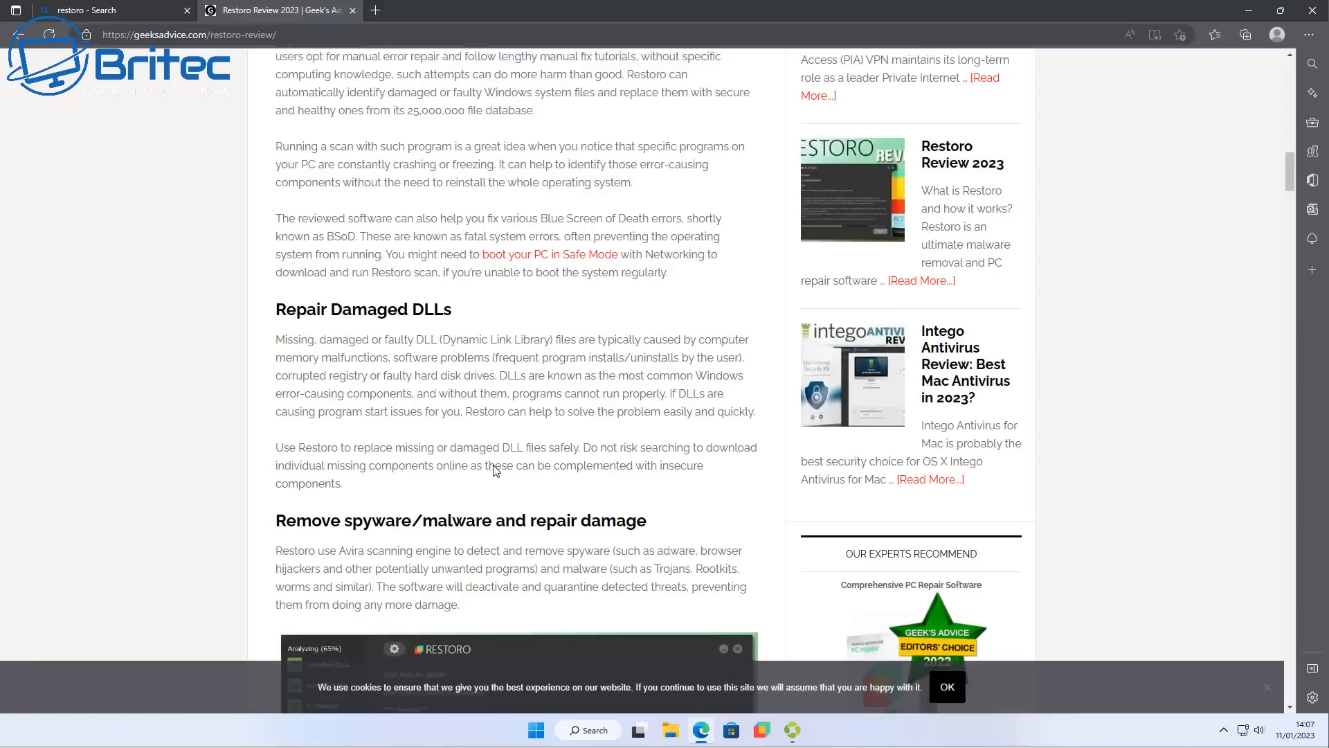
scroll("down", 3)
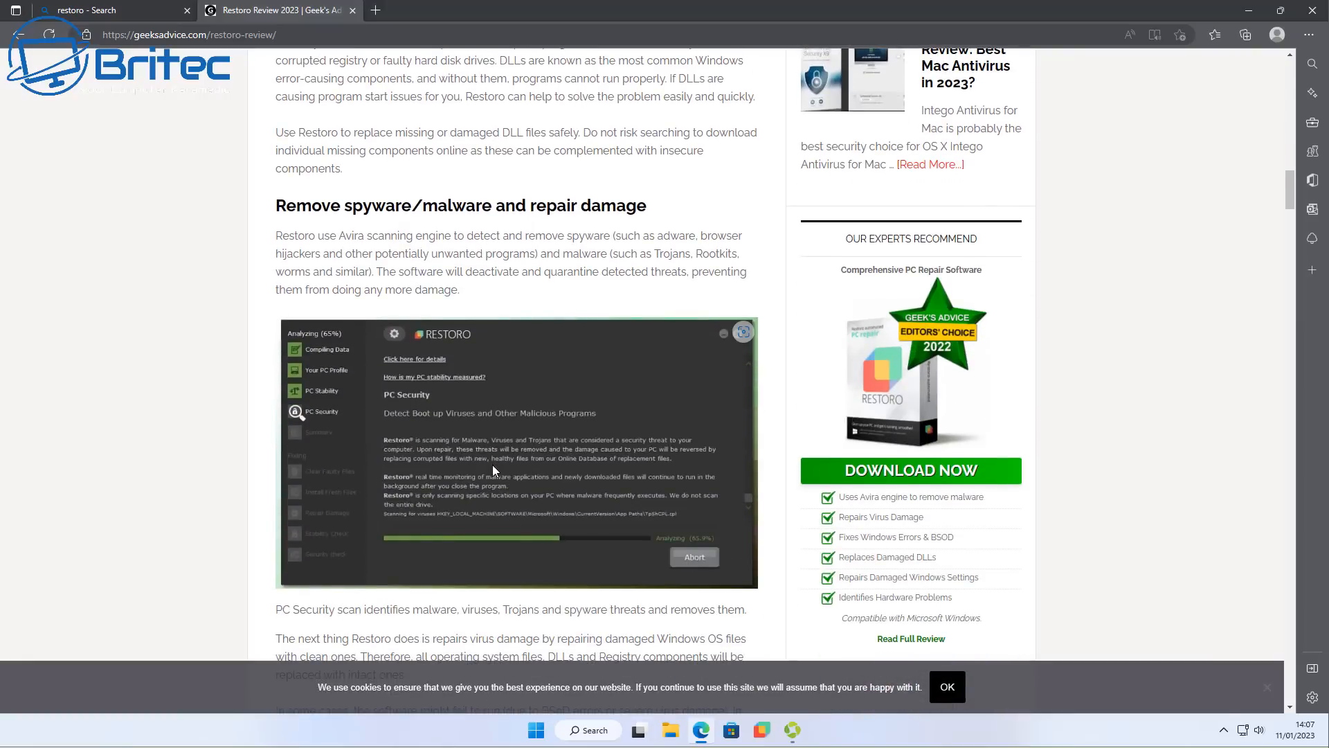
scroll("down", 3)
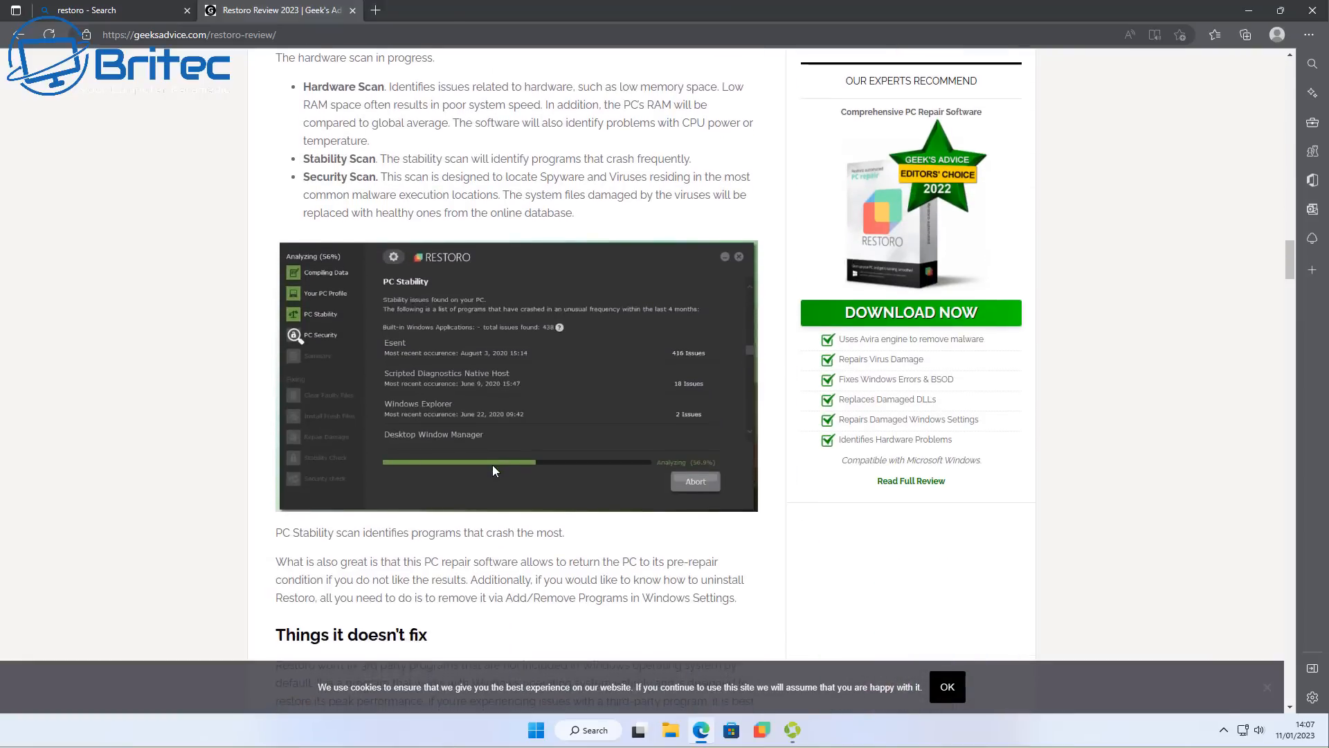
scroll("down", 3)
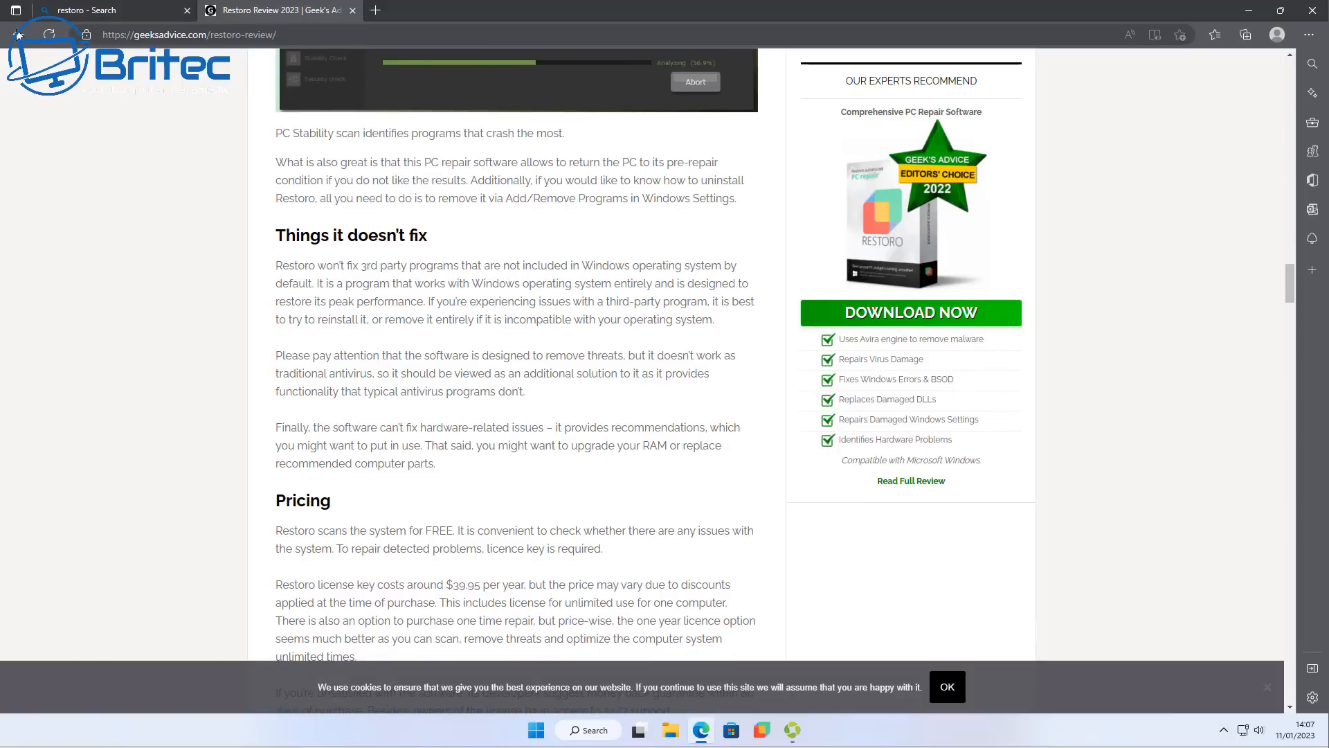
left_click(111, 10)
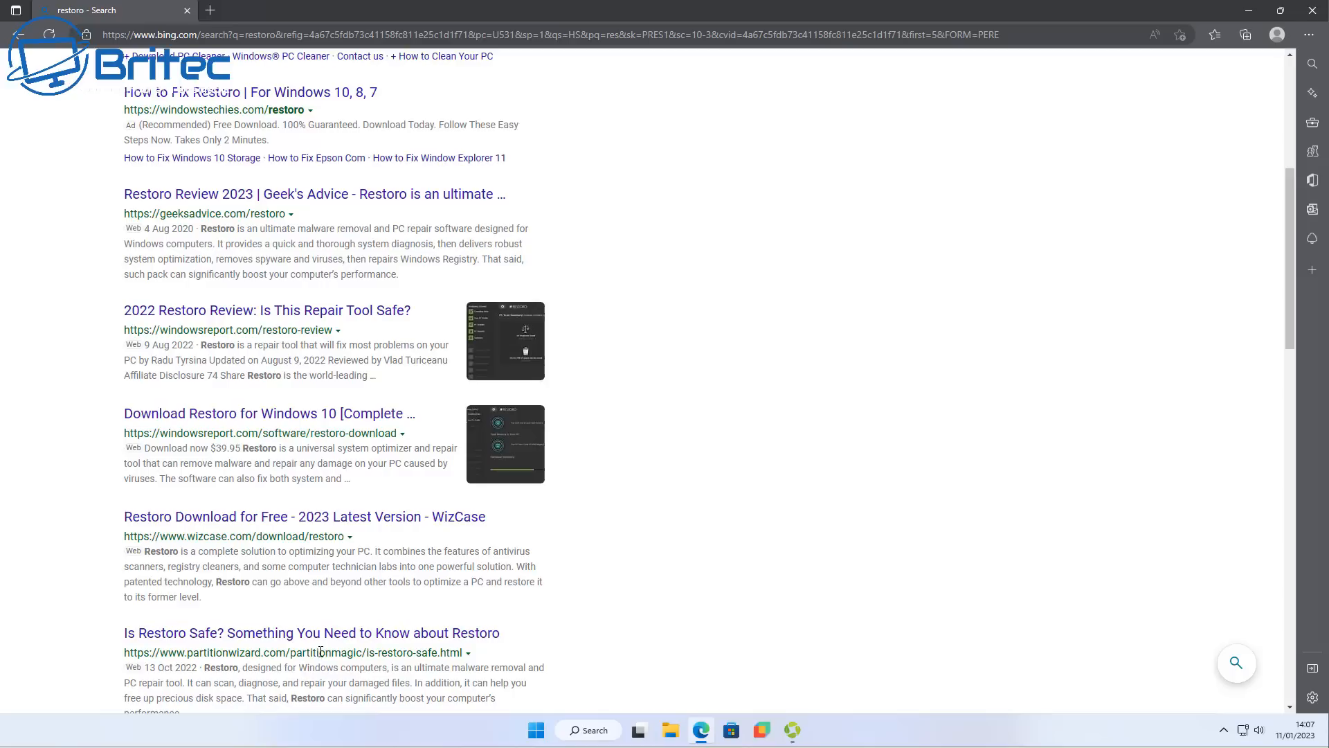
mouse_move(370, 647)
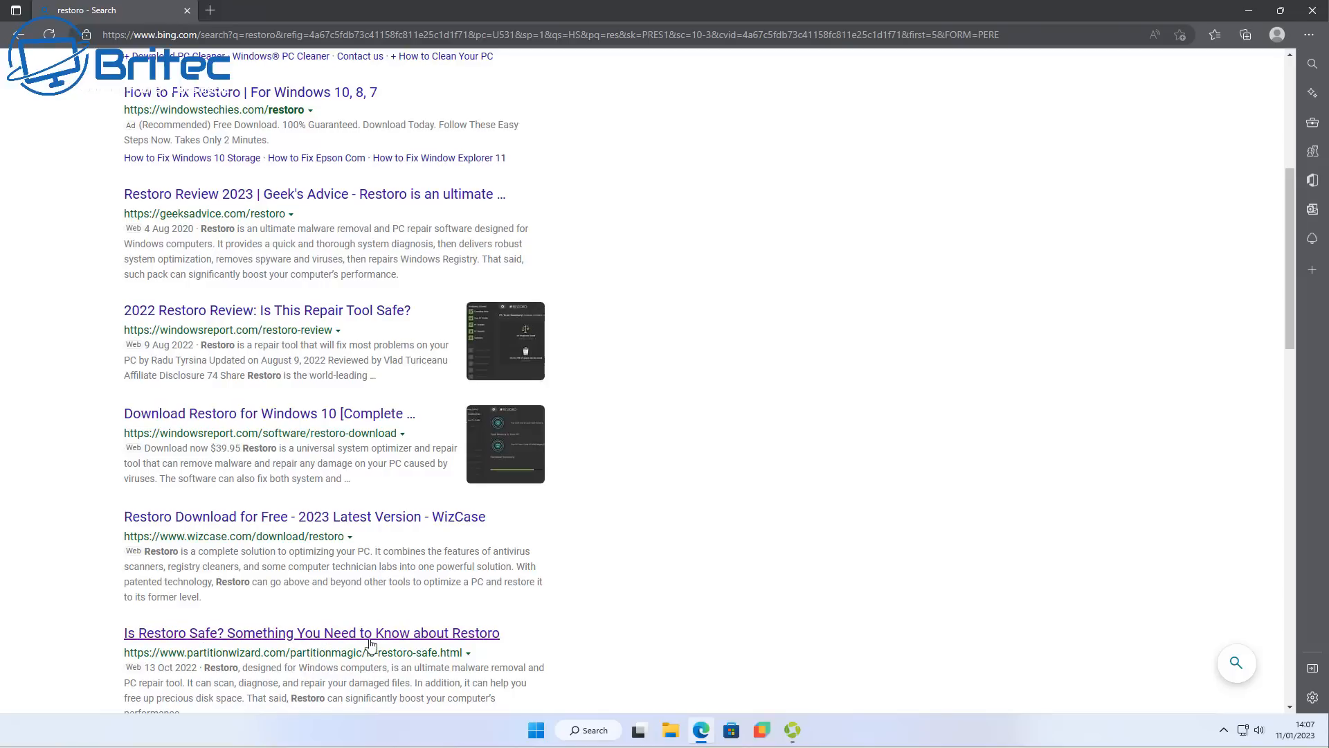
Find and open OutwitTrade's 'Restoro Review – Legit or BS?' further down Bing's results.
scroll("down", 3)
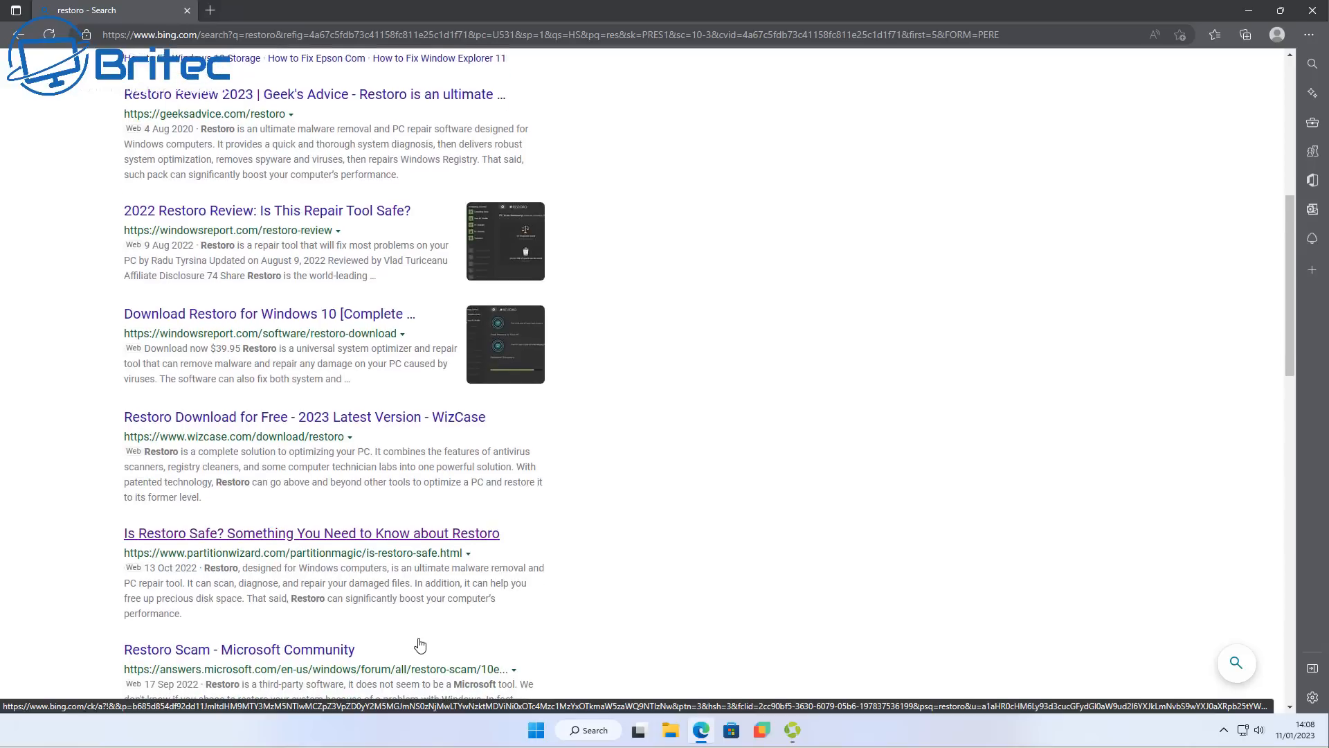
scroll("down", 3)
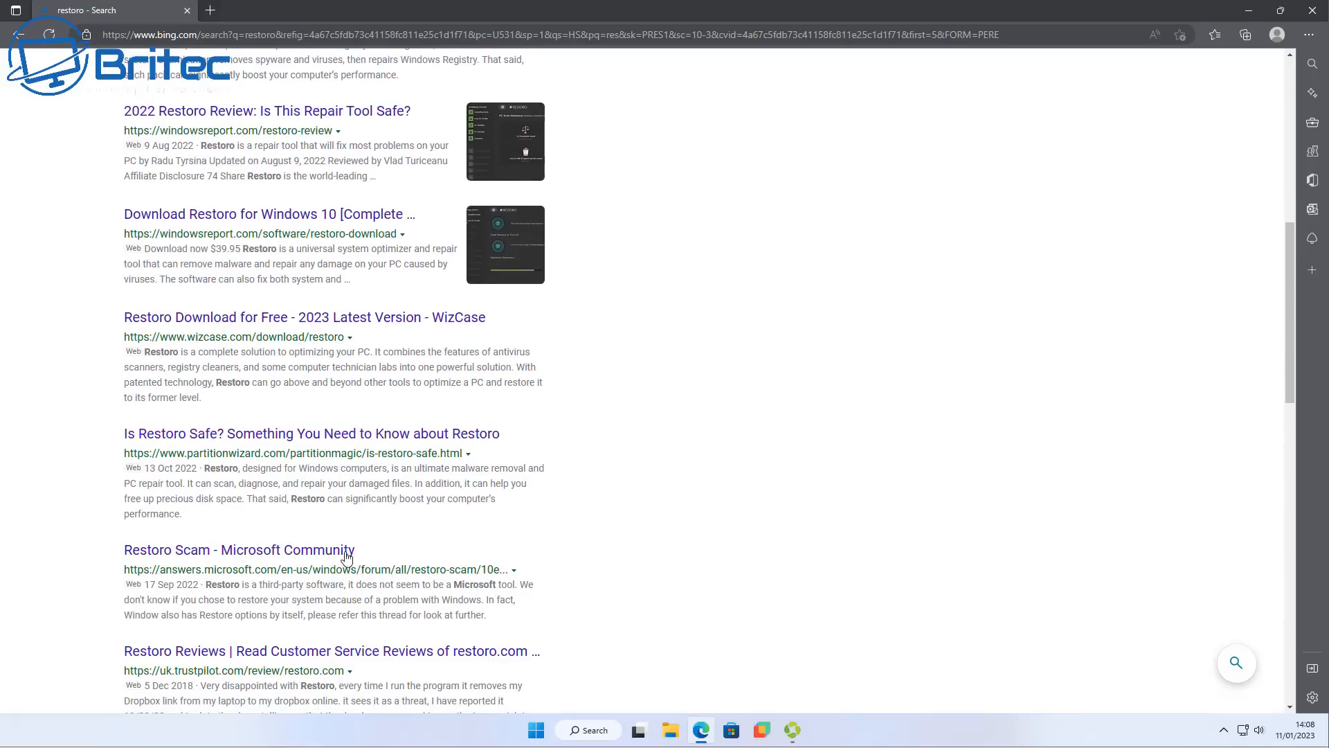
scroll("down", 3)
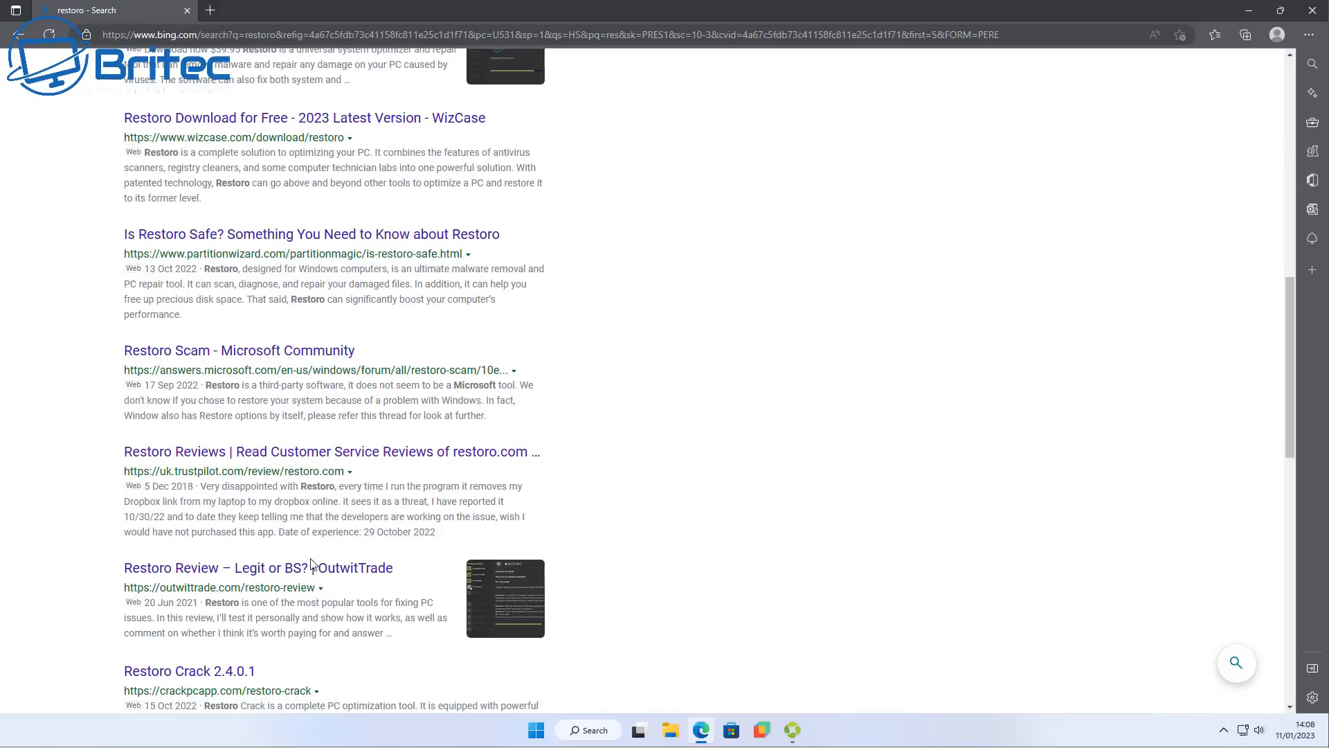
left_click(258, 568)
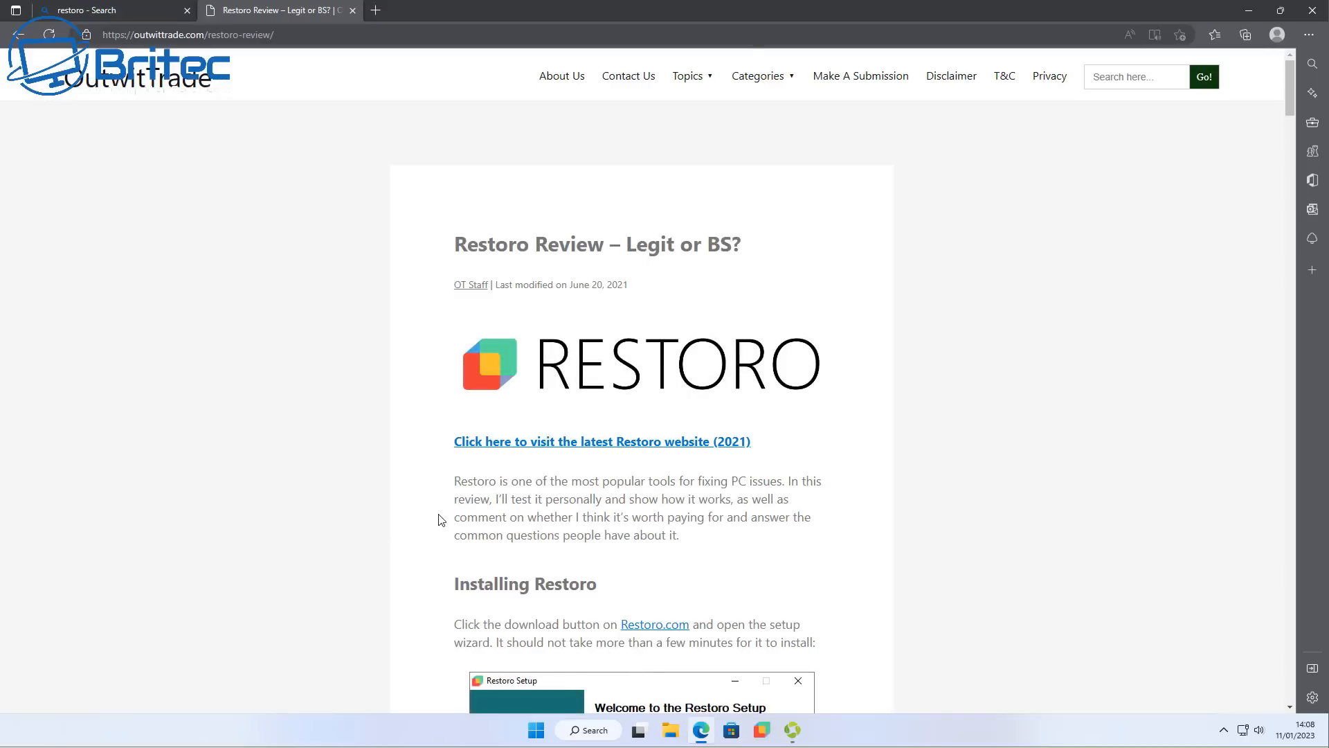
Read the OutwitTrade review down to its 4-star summary, then return to Bing's restoro results.
scroll("down", 3)
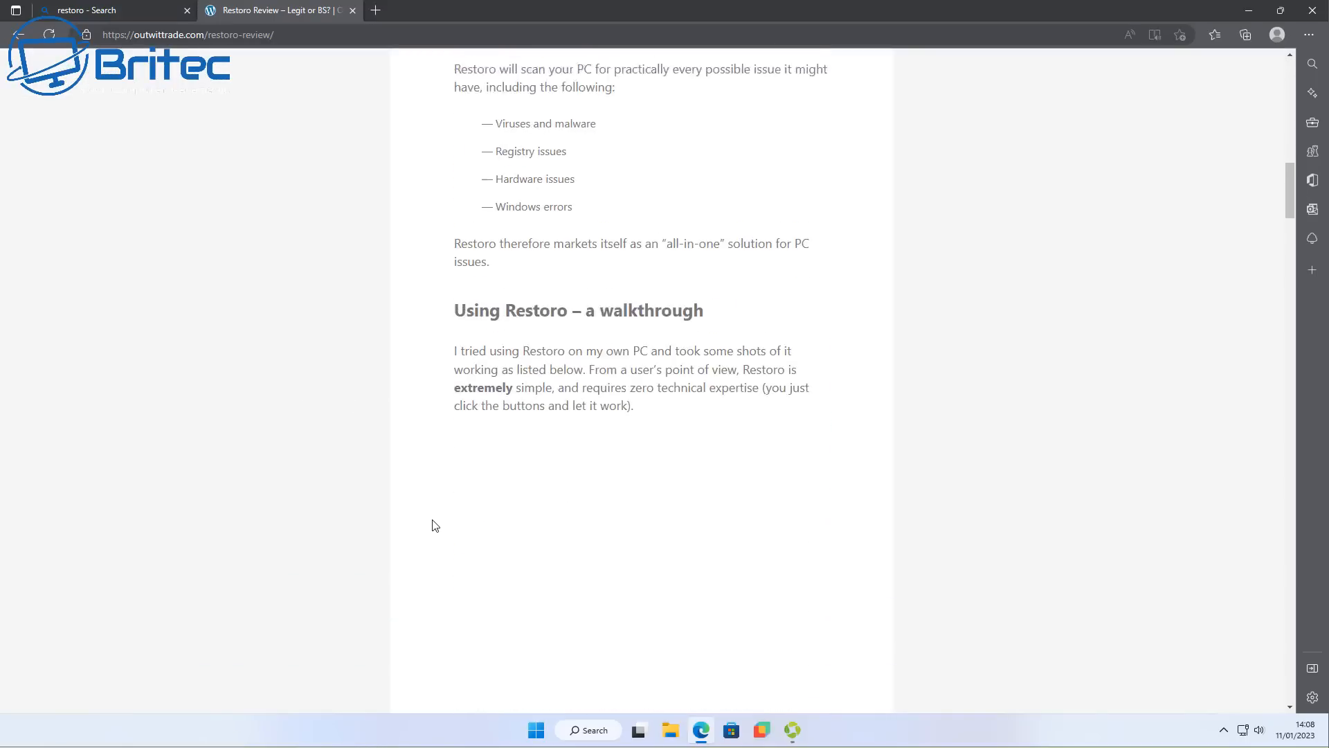
scroll("down", 3)
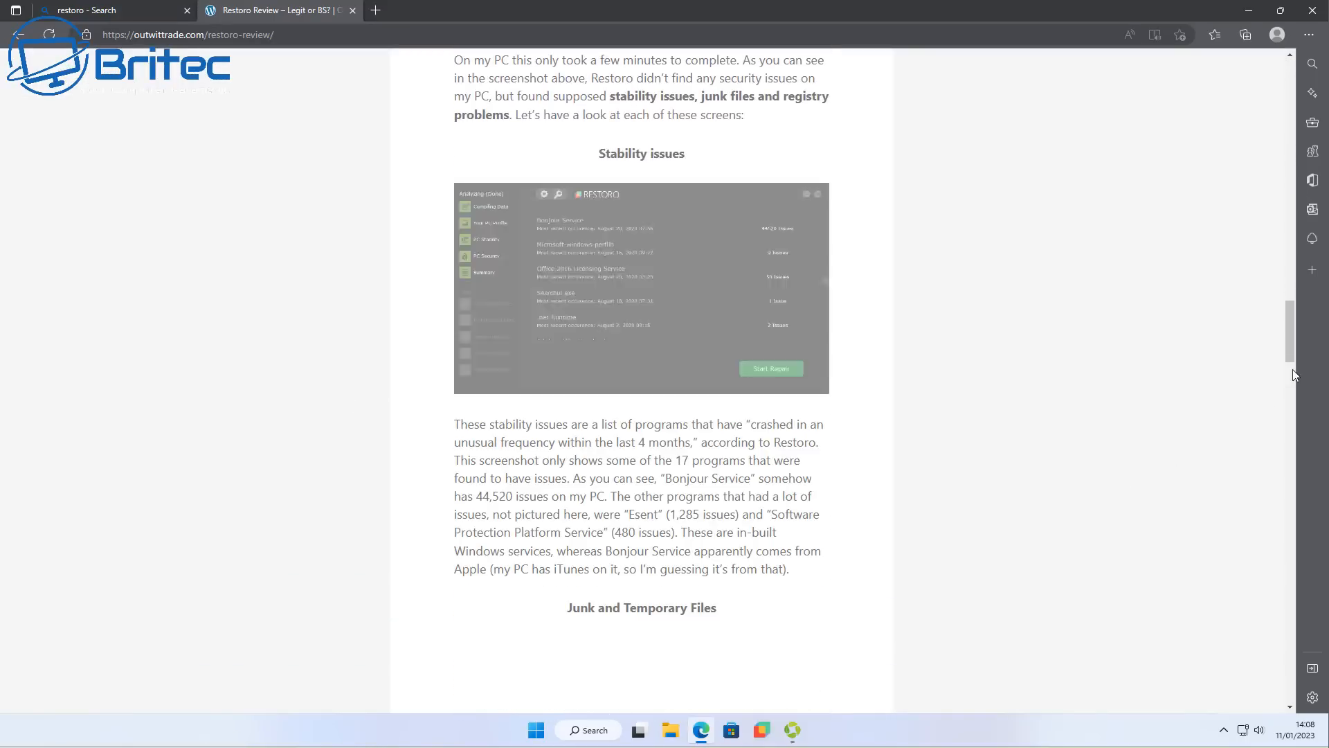
scroll("down", 3)
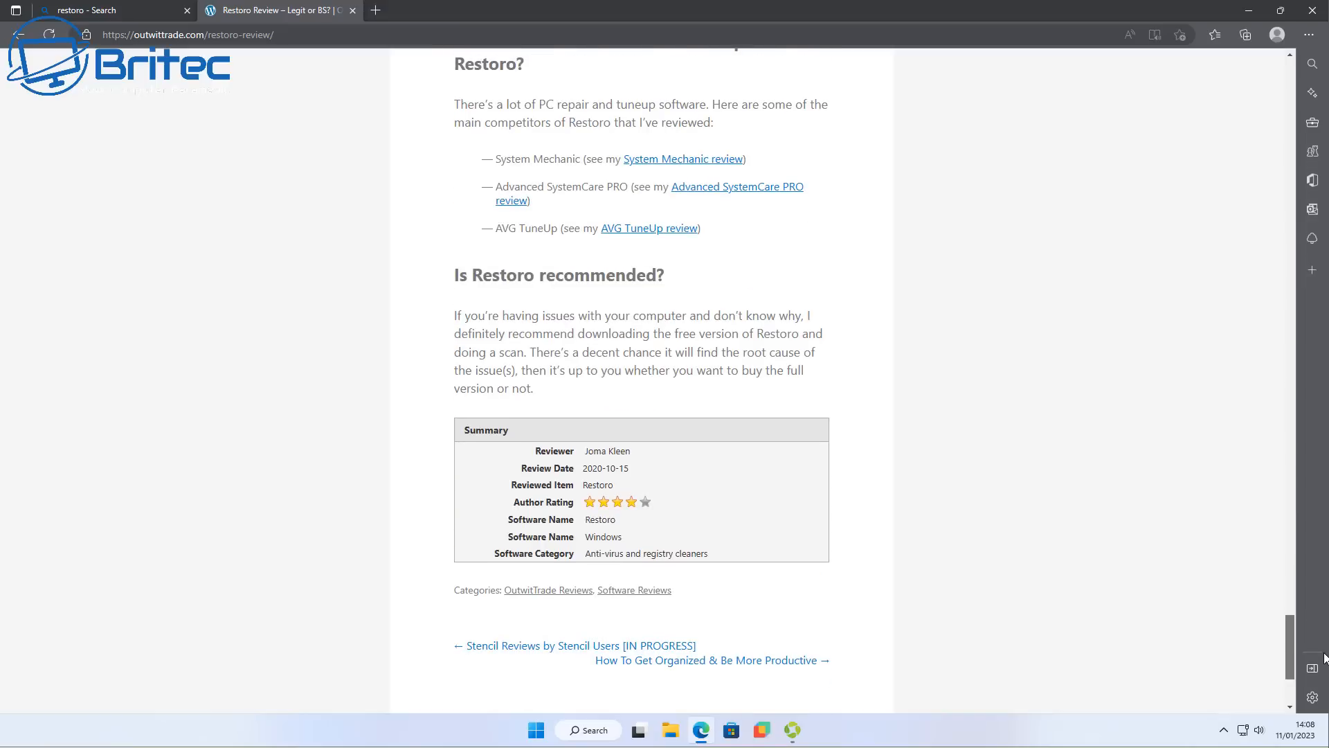
mouse_move(730, 327)
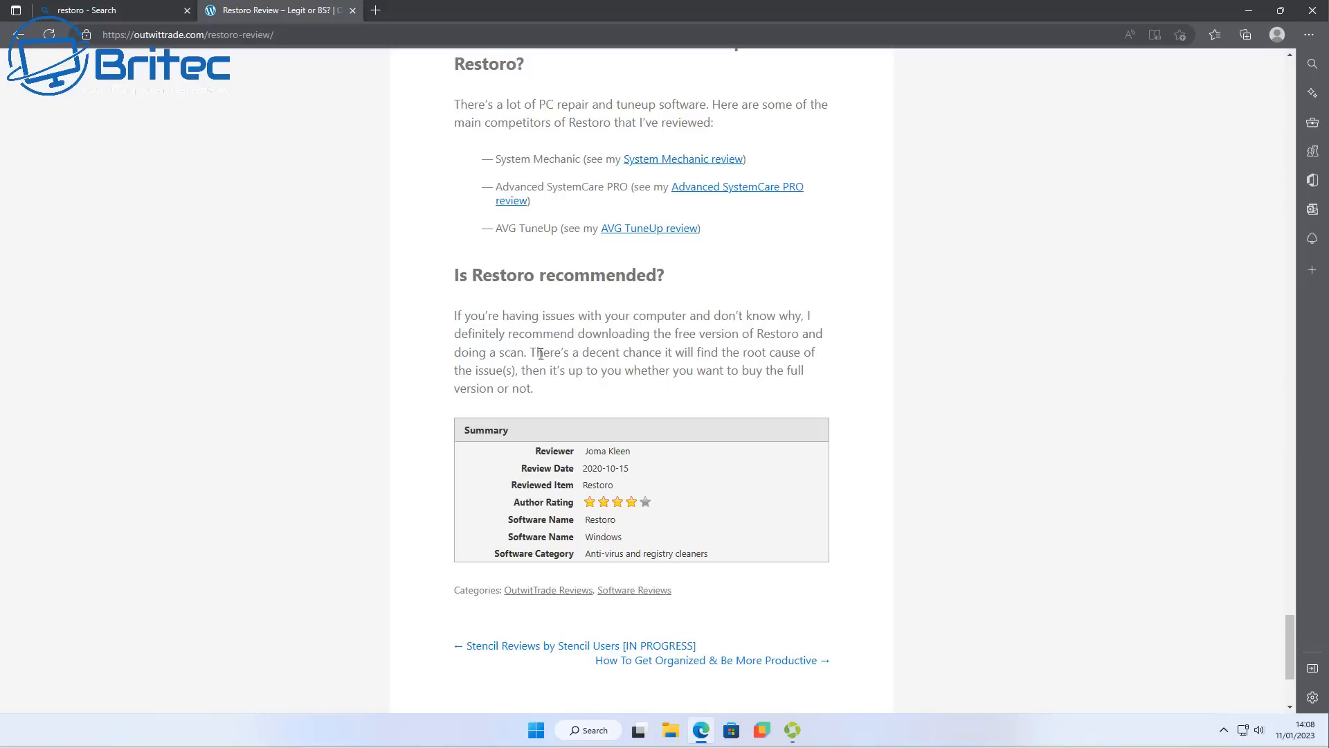
left_click(85, 9)
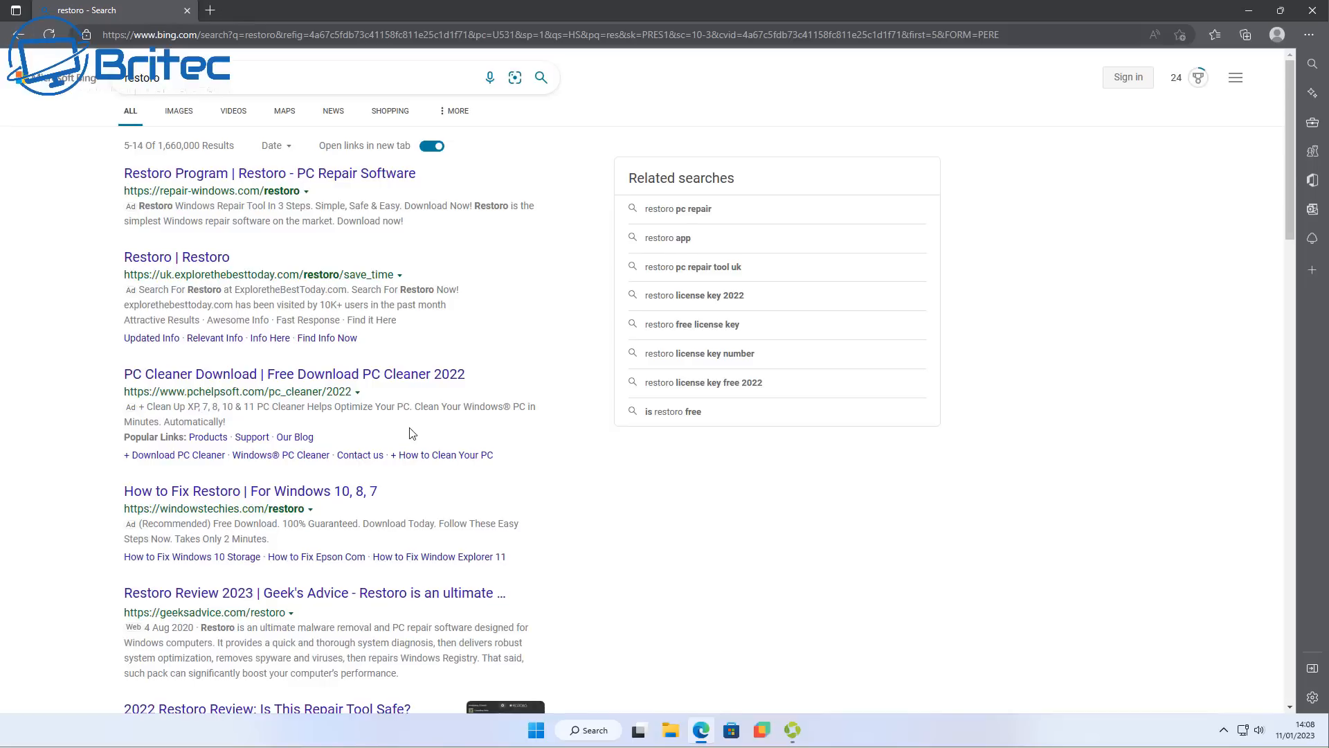
Browse the next page of restoro results and open Microsoft Community's 'Is Restoro safe?' thread.
scroll("down", 3)
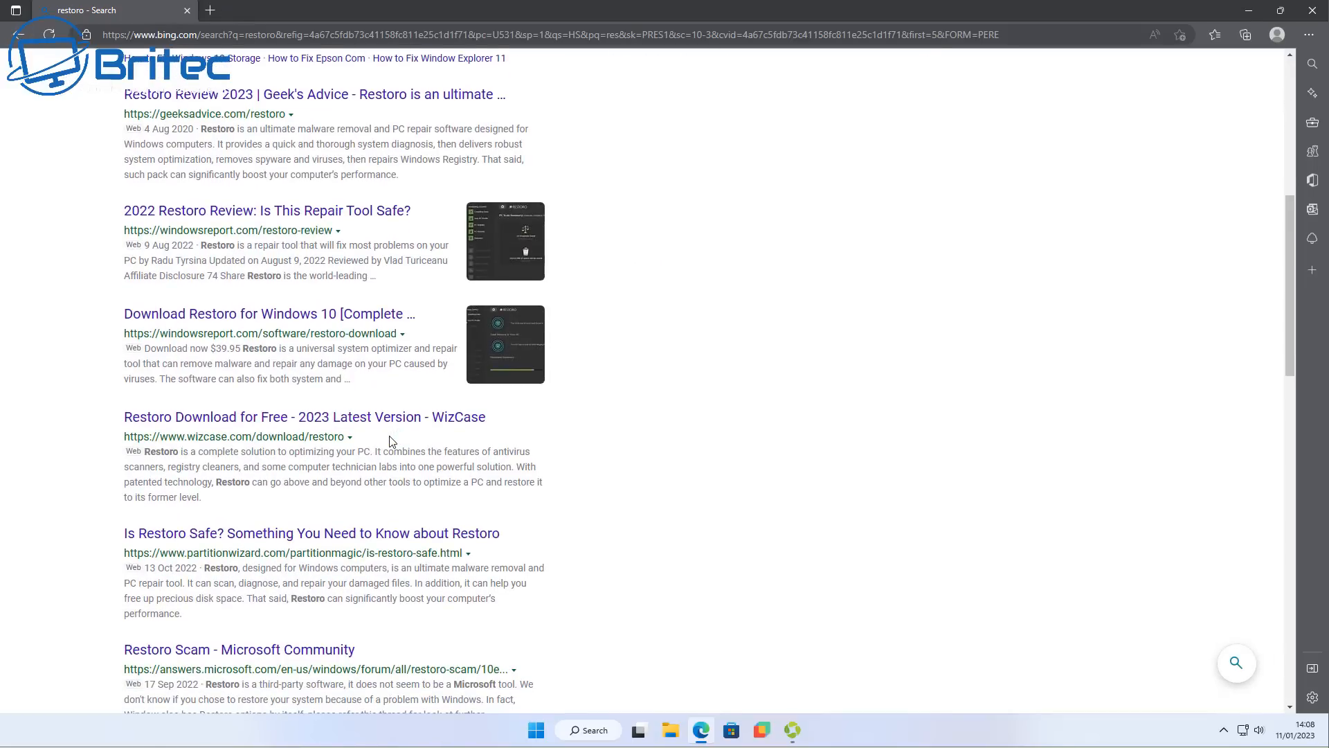
scroll("down", 3)
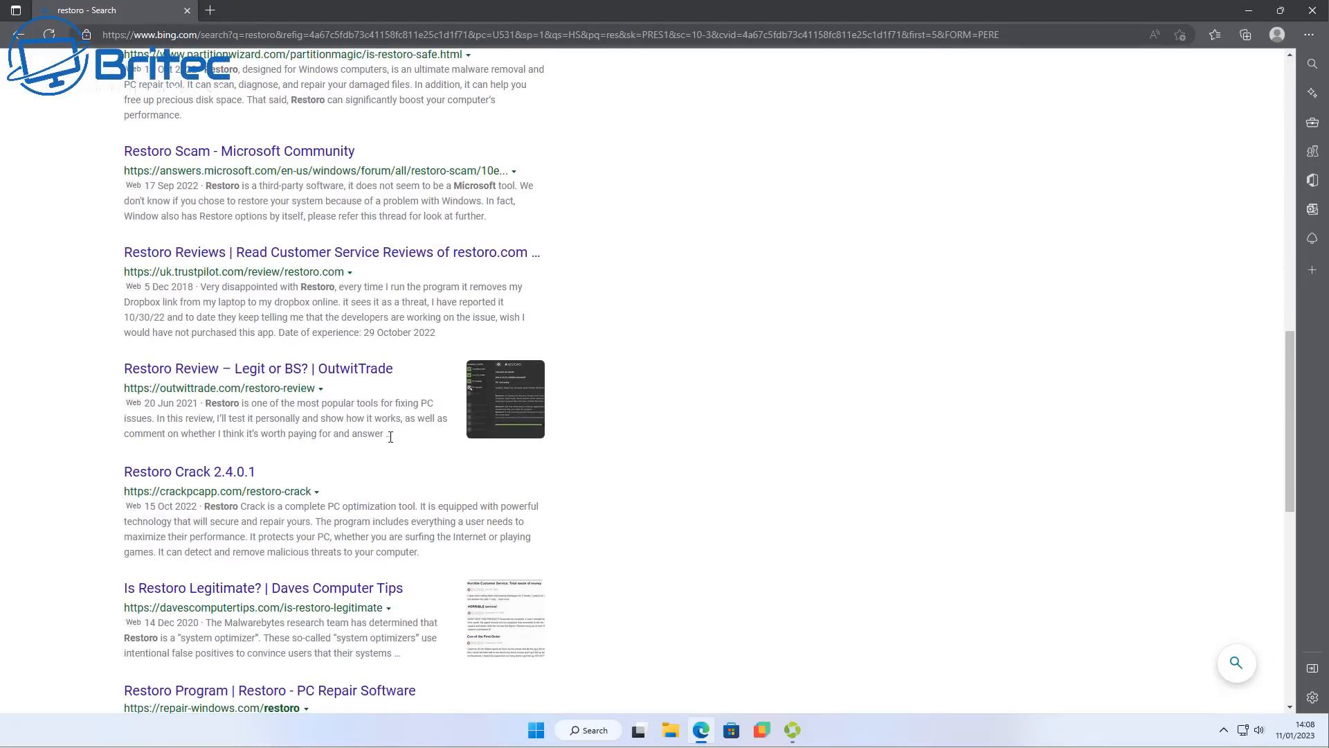
scroll("down", 3)
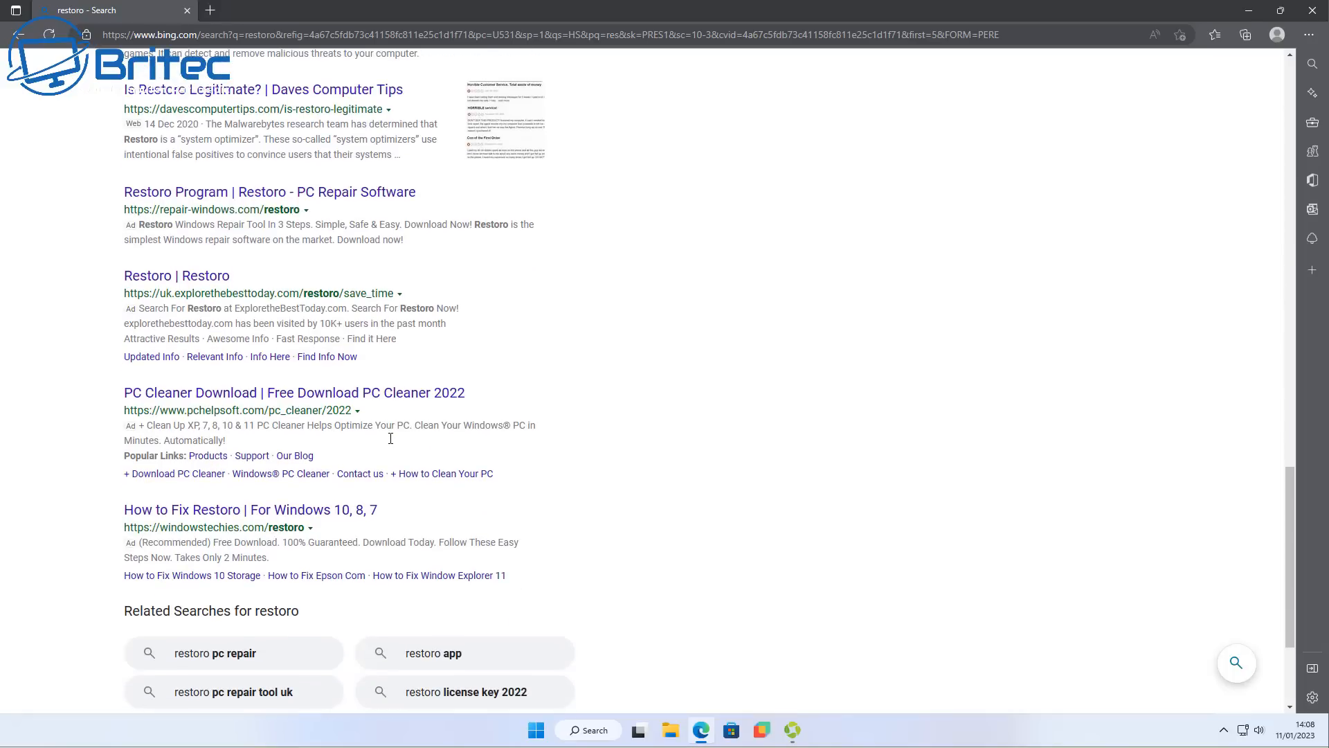
mouse_move(391, 445)
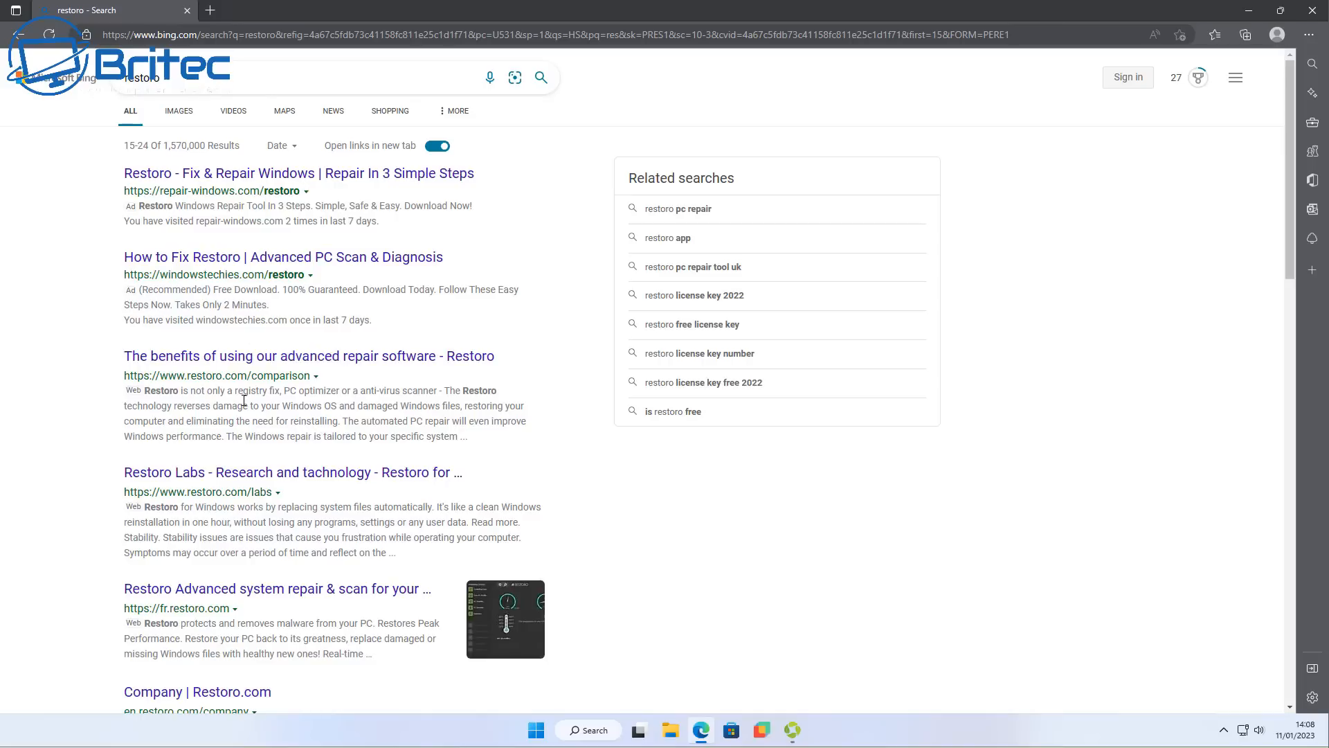
mouse_move(278, 556)
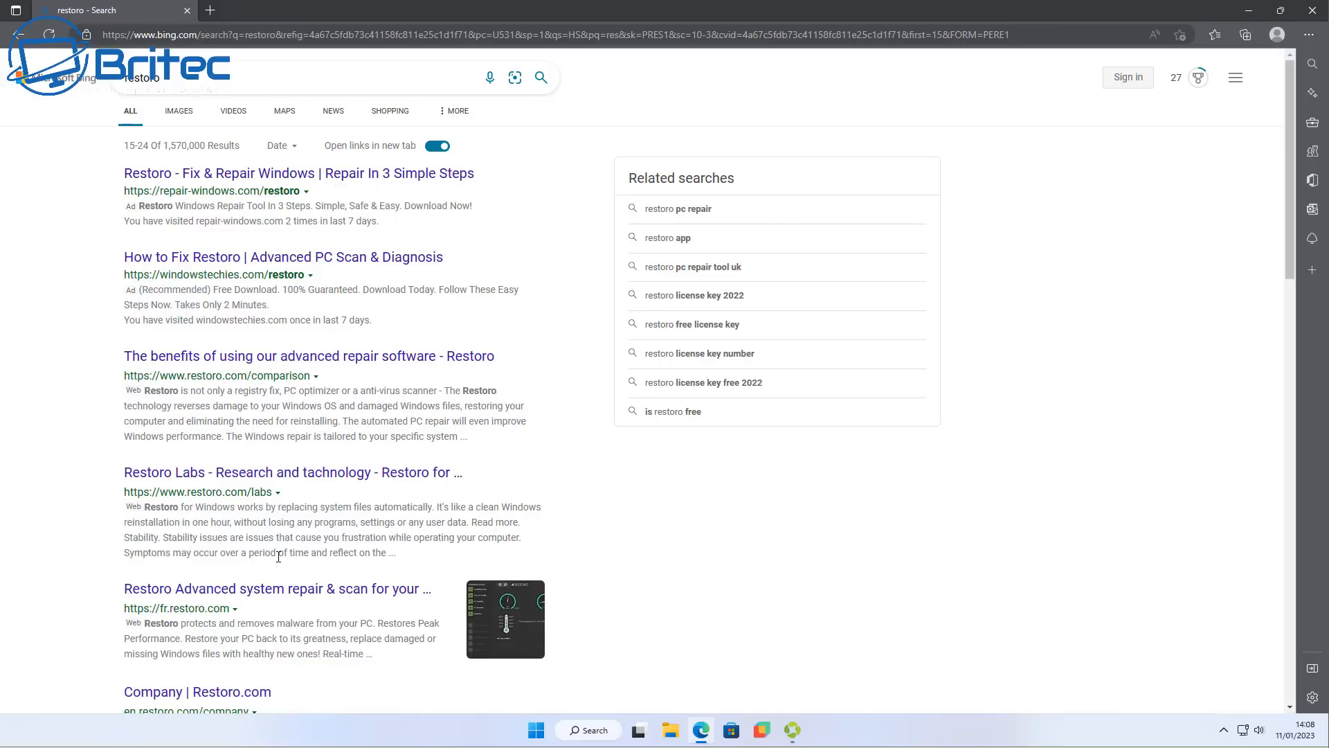
scroll("down", 3)
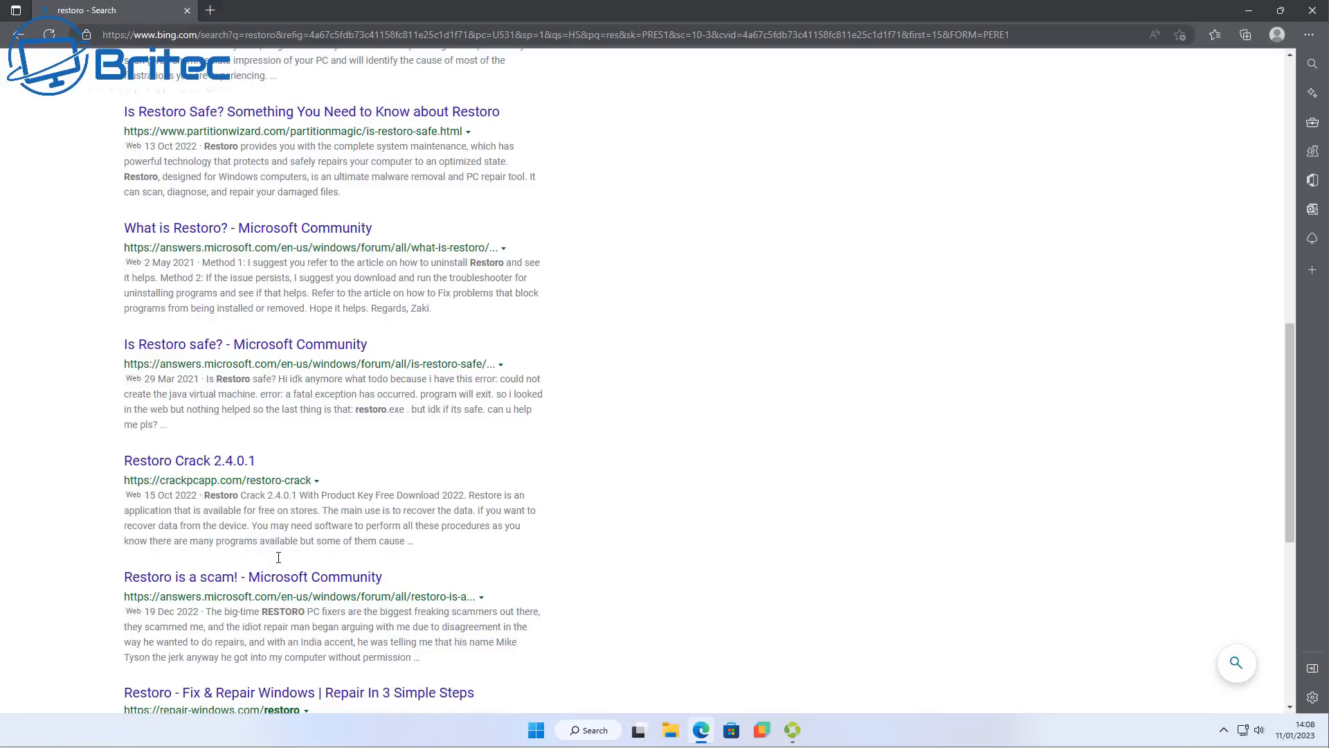
left_click(245, 345)
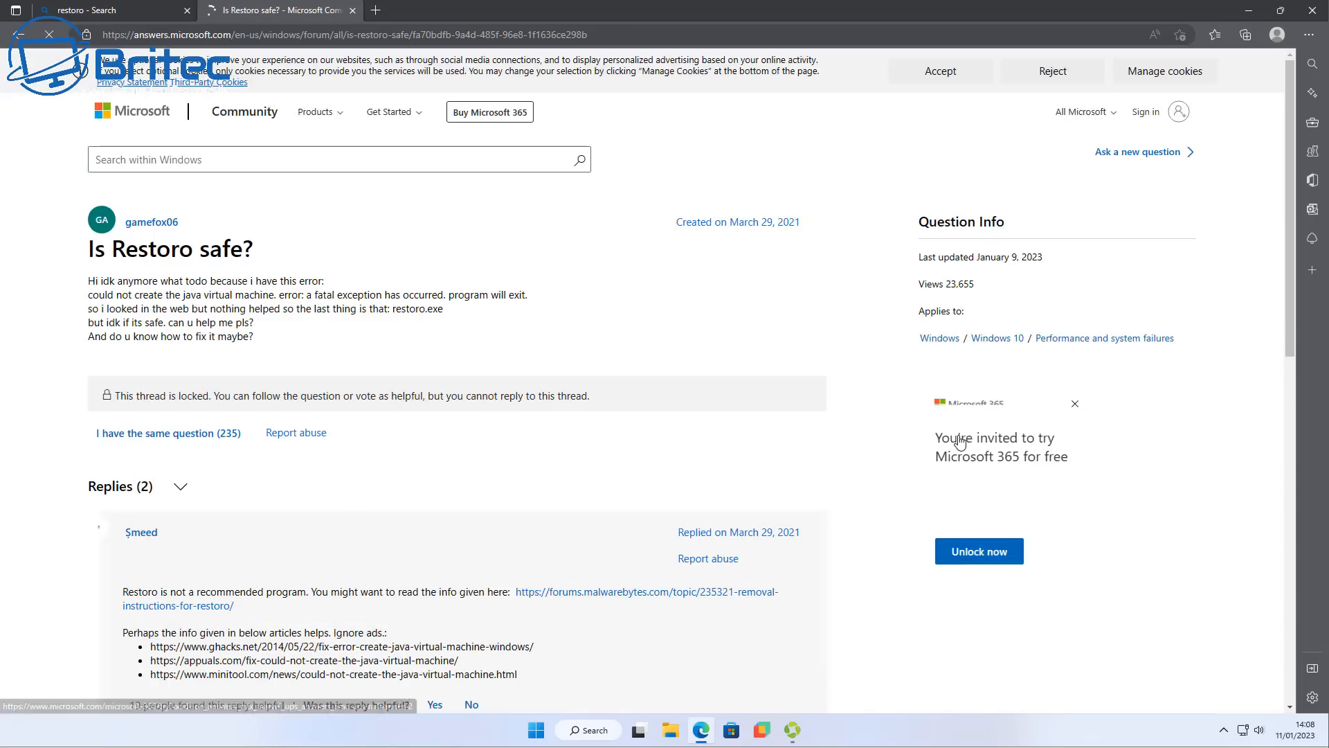
Read the Community replies and follow the forums.malwarebytes.com link to 'Removal instructions for Restoro'.
scroll("down", 3)
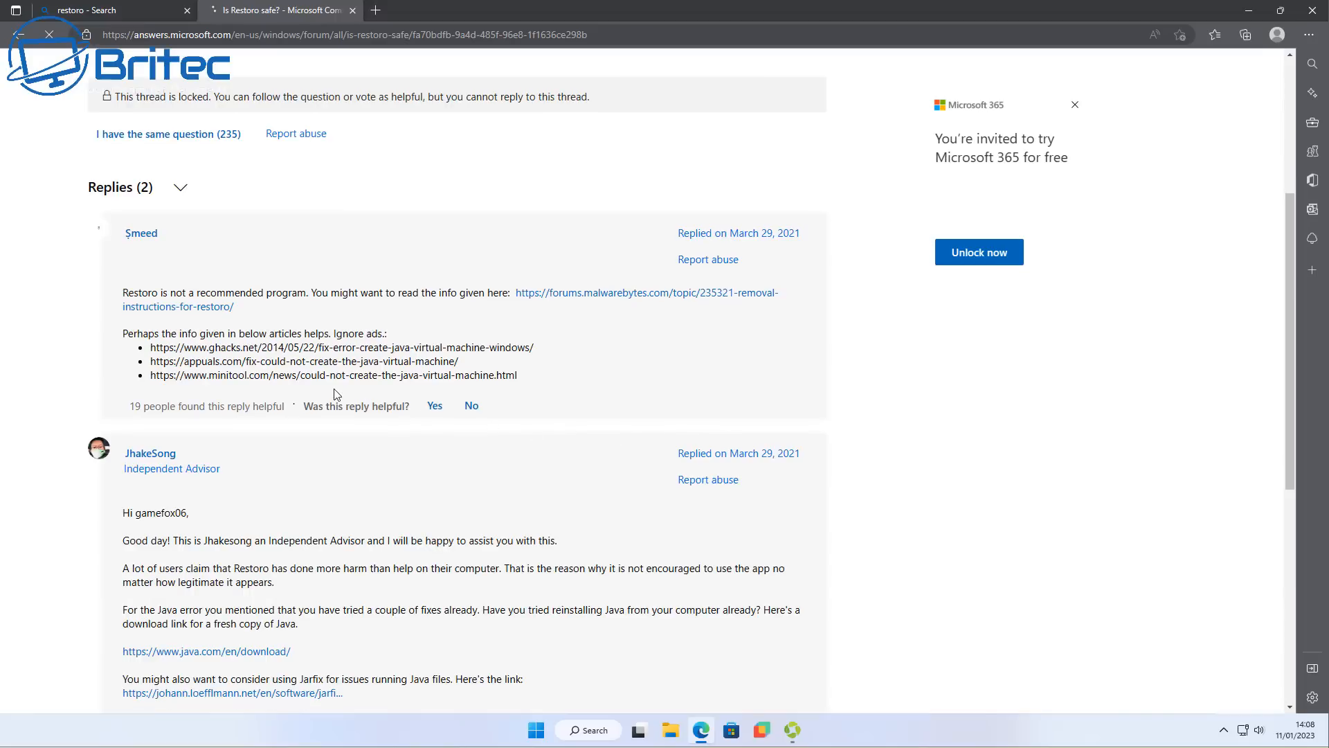
mouse_move(337, 304)
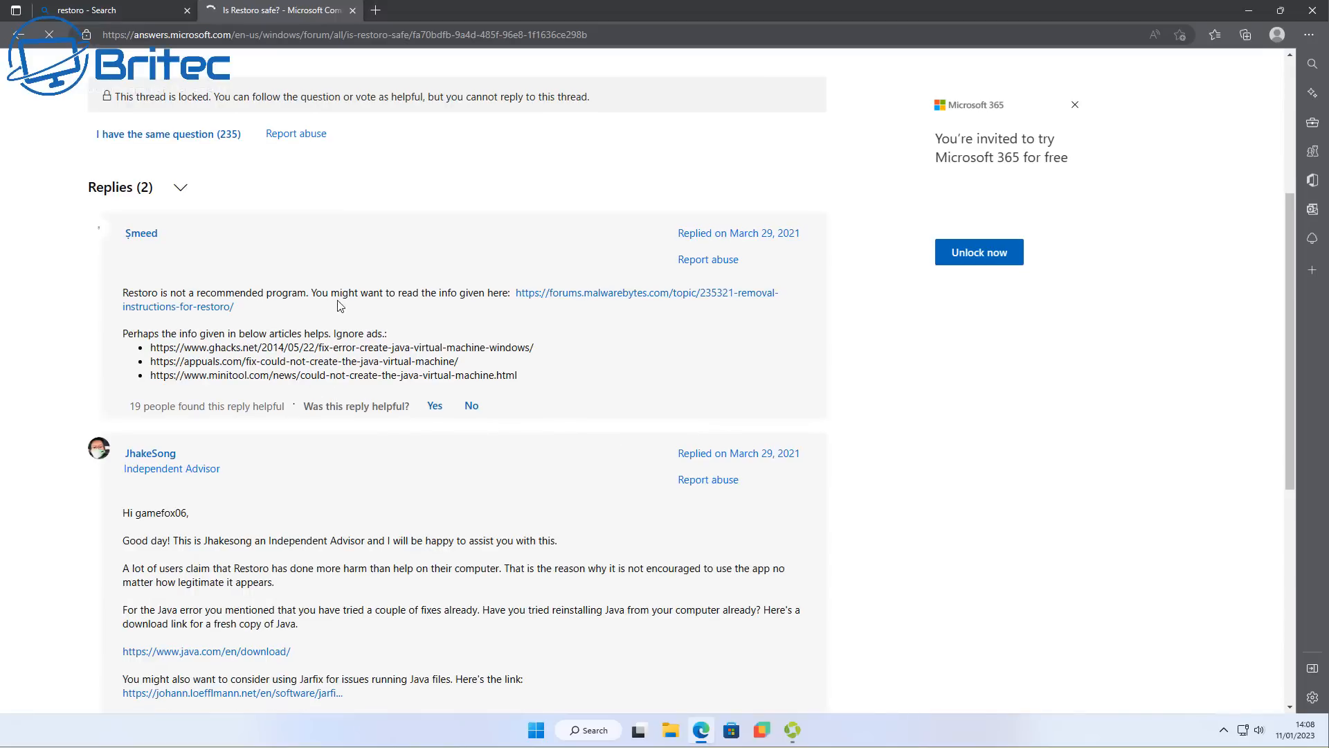
mouse_move(617, 297)
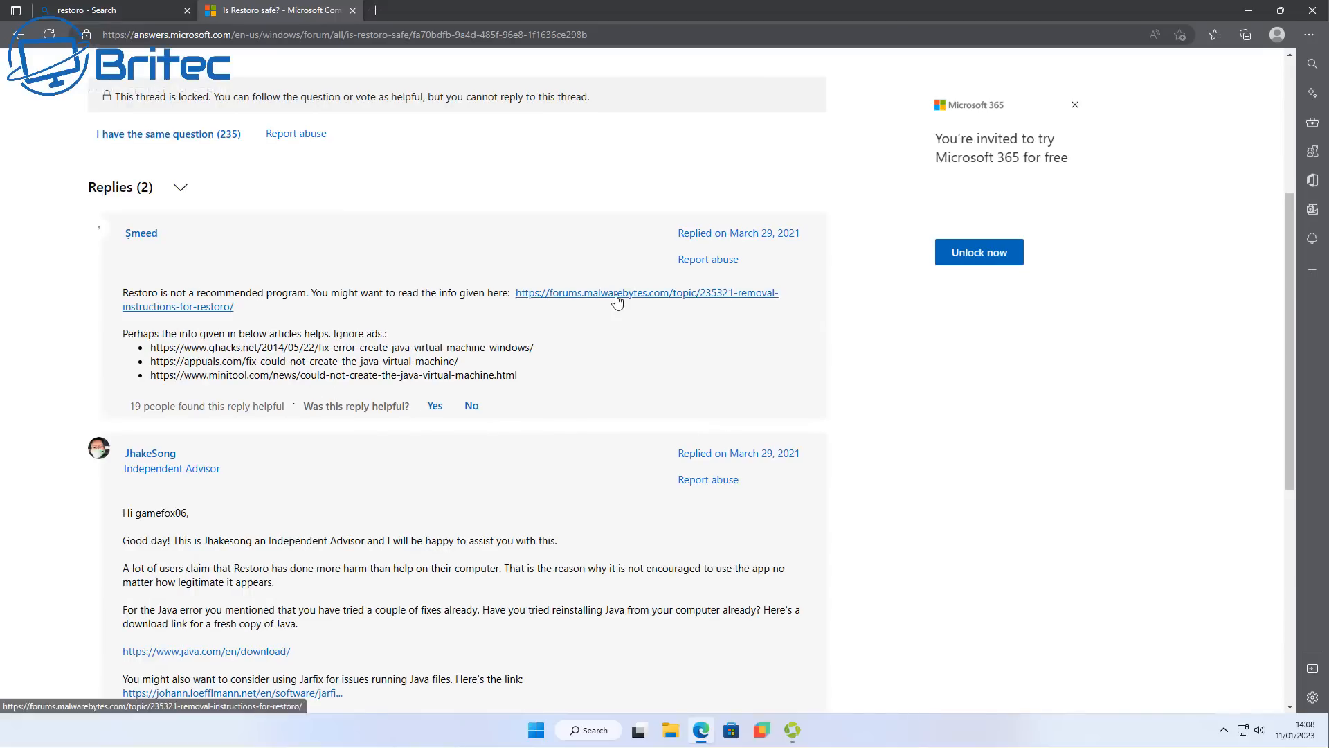
mouse_move(617, 296)
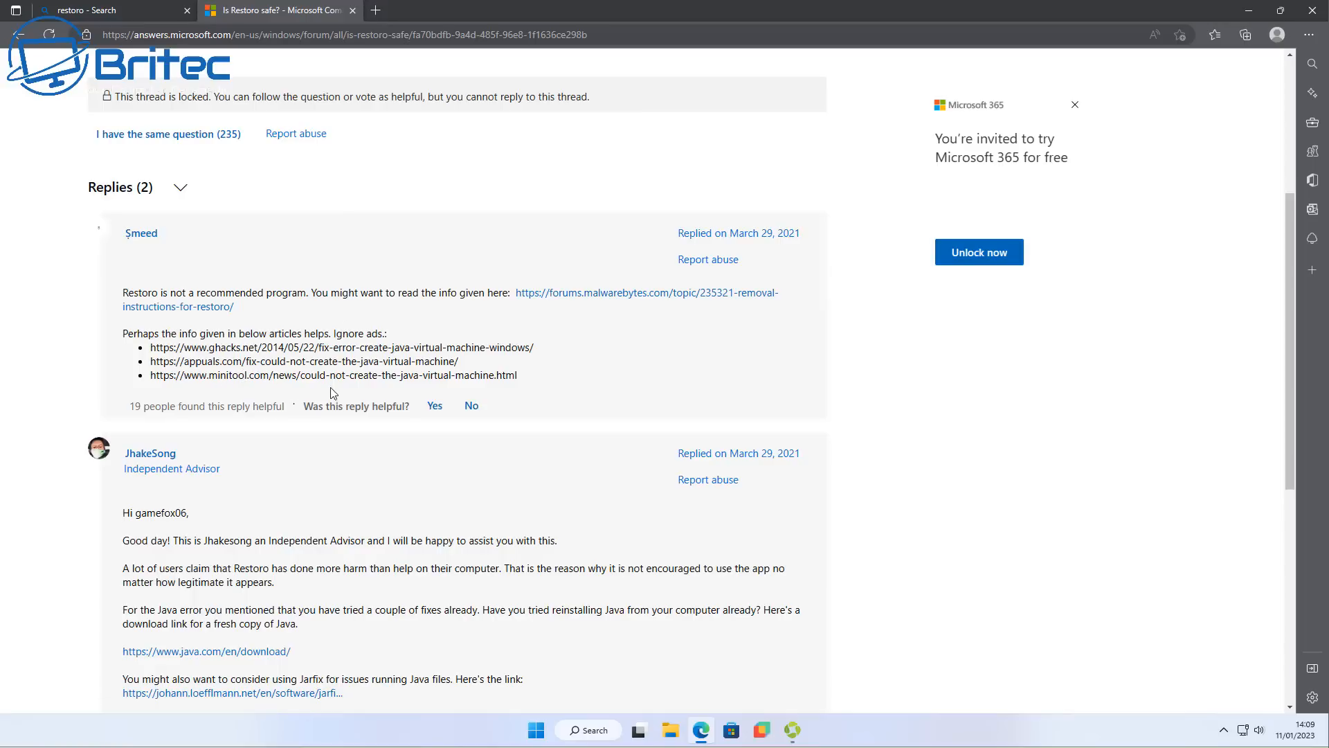
mouse_move(324, 402)
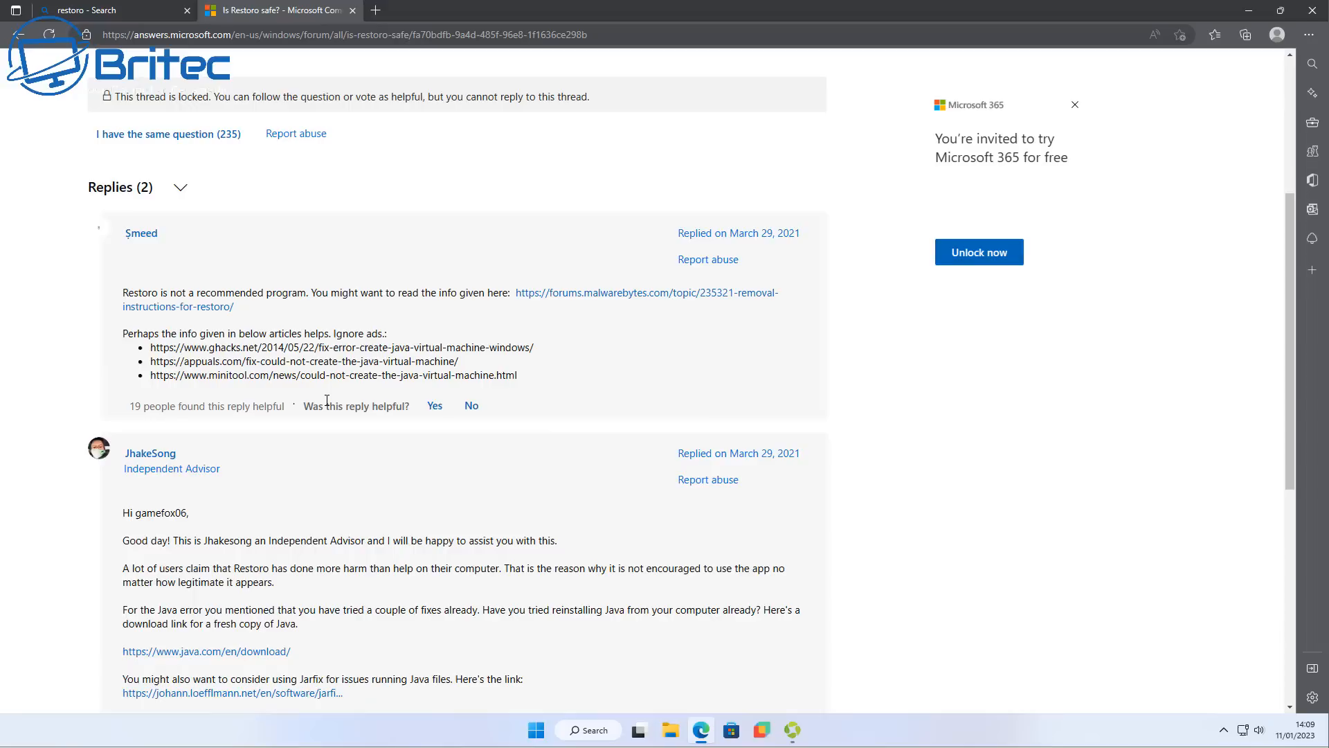
mouse_move(413, 379)
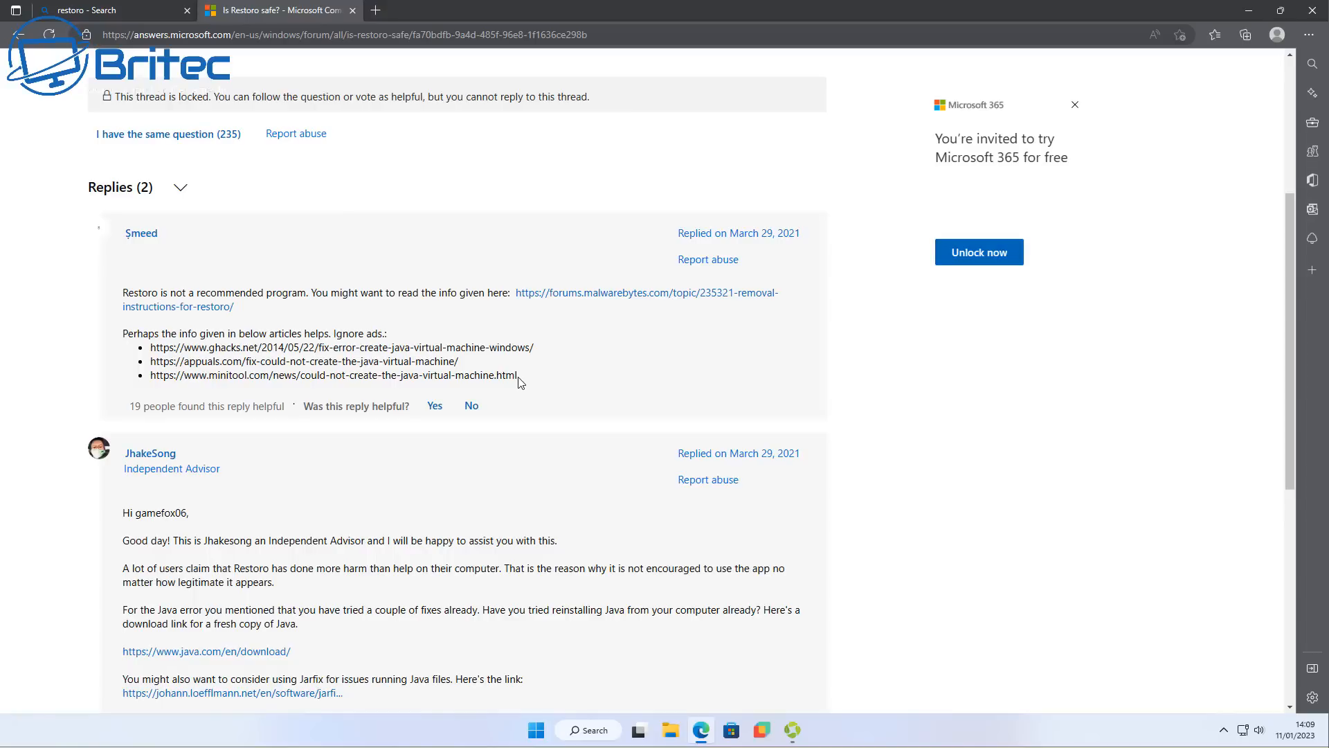
scroll("down", 3)
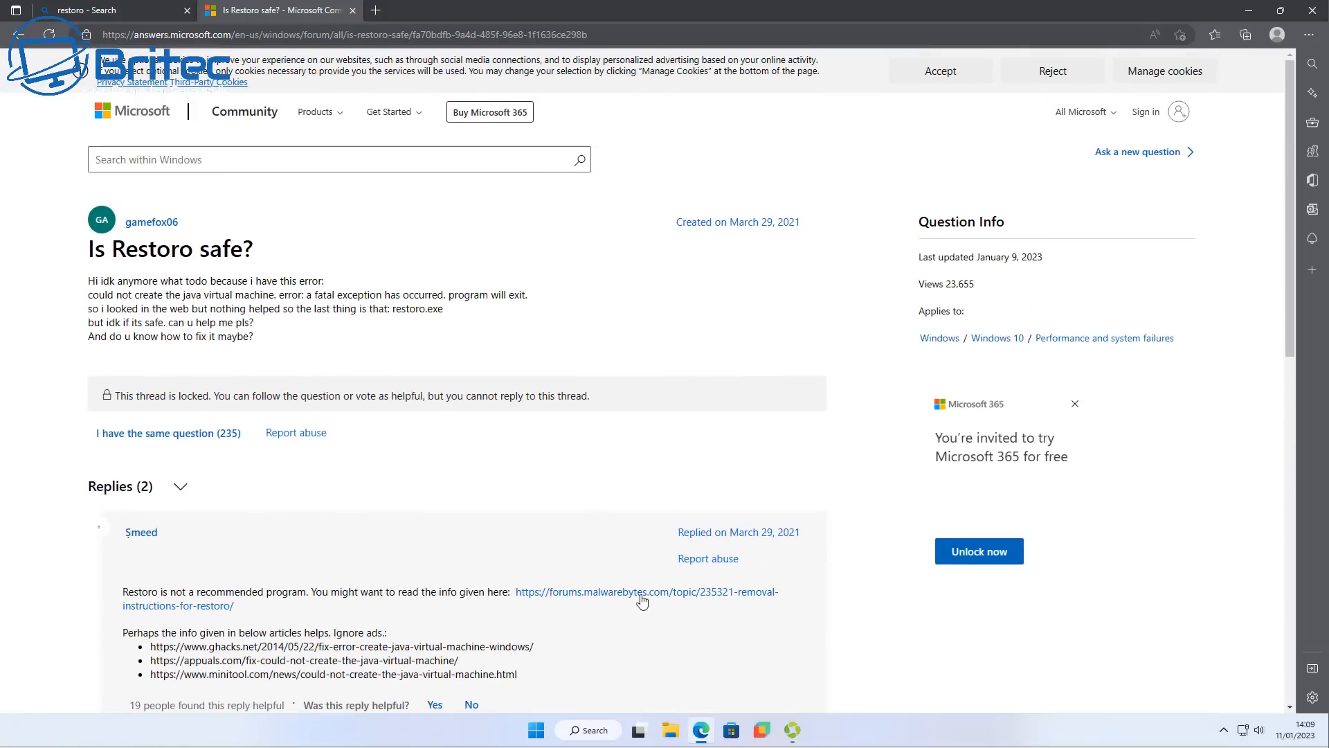
left_click(646, 591)
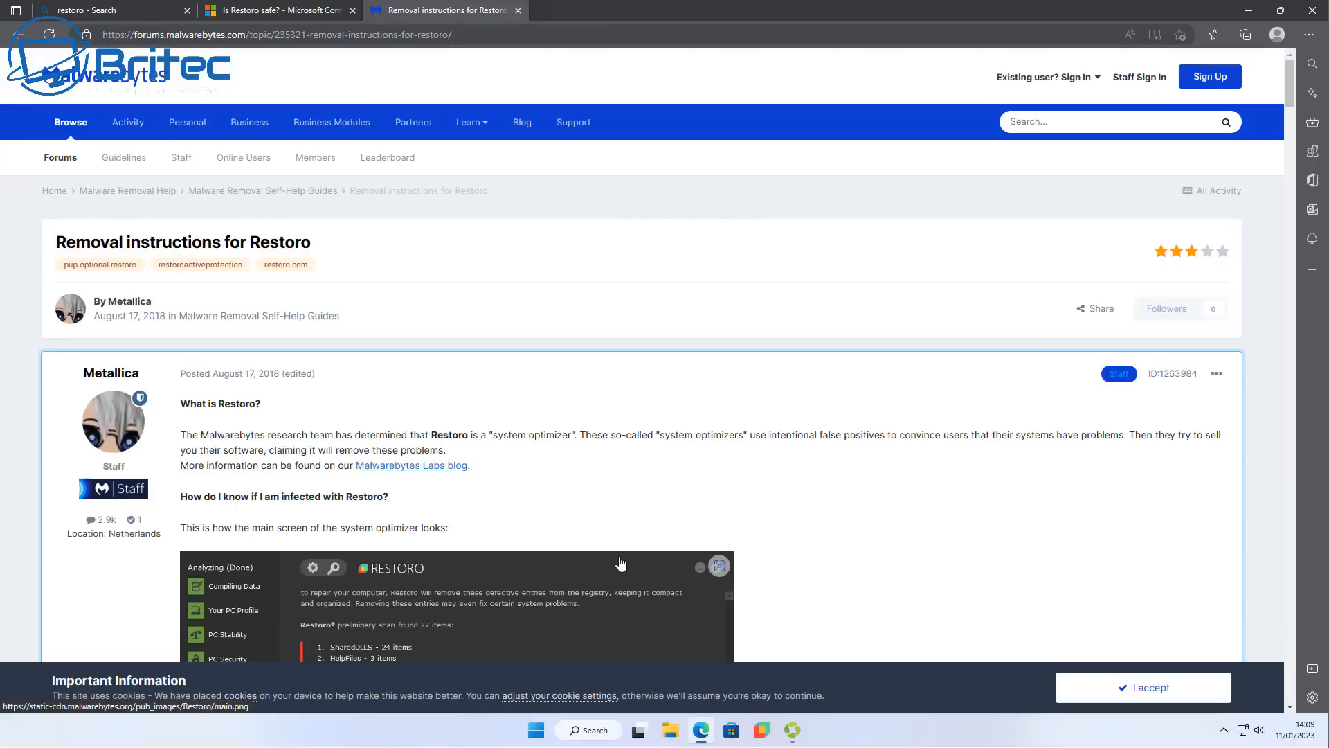
scroll("down", 3)
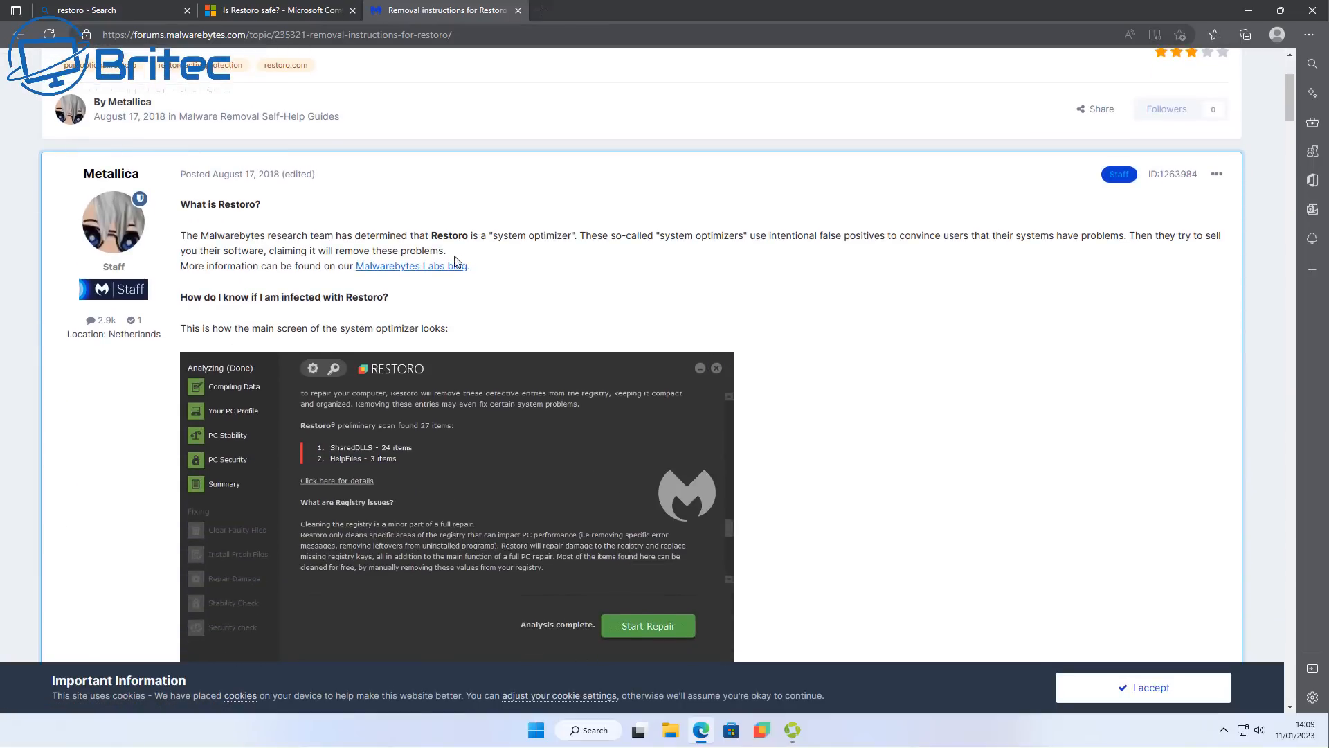
mouse_move(771, 345)
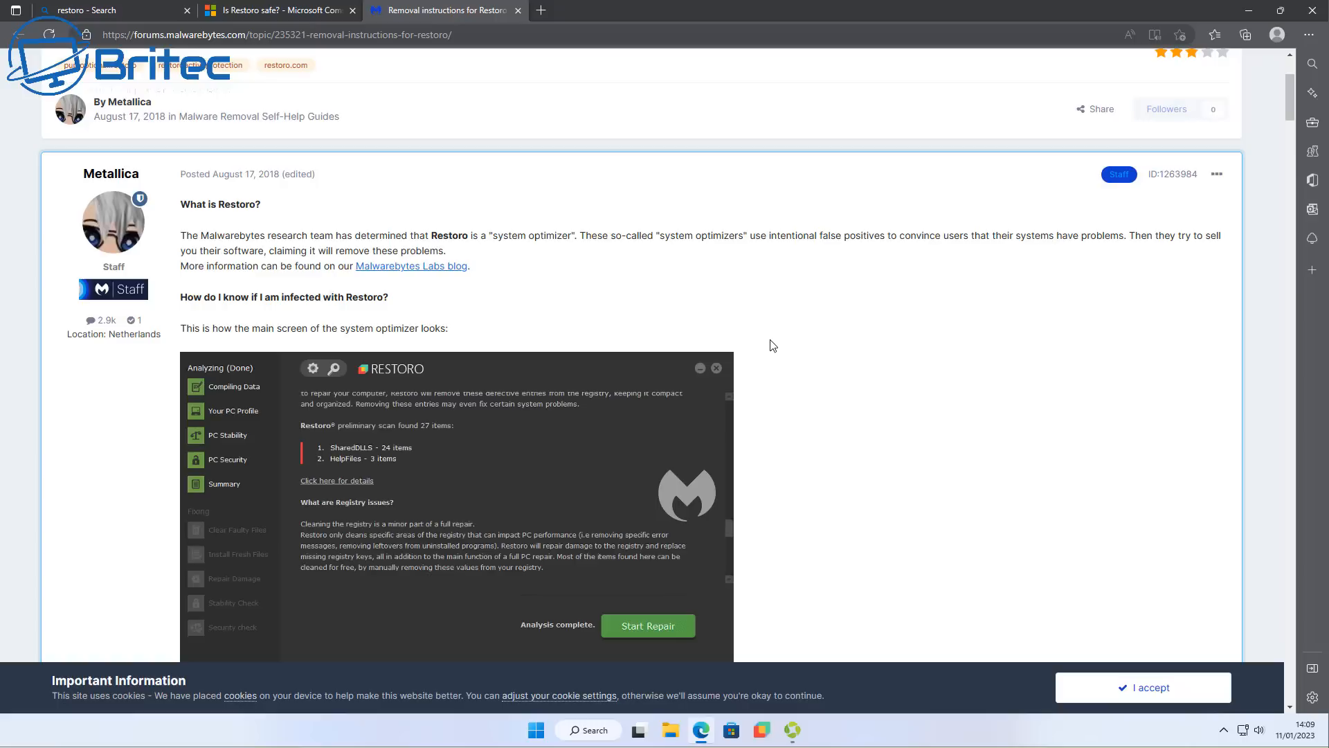
mouse_move(768, 368)
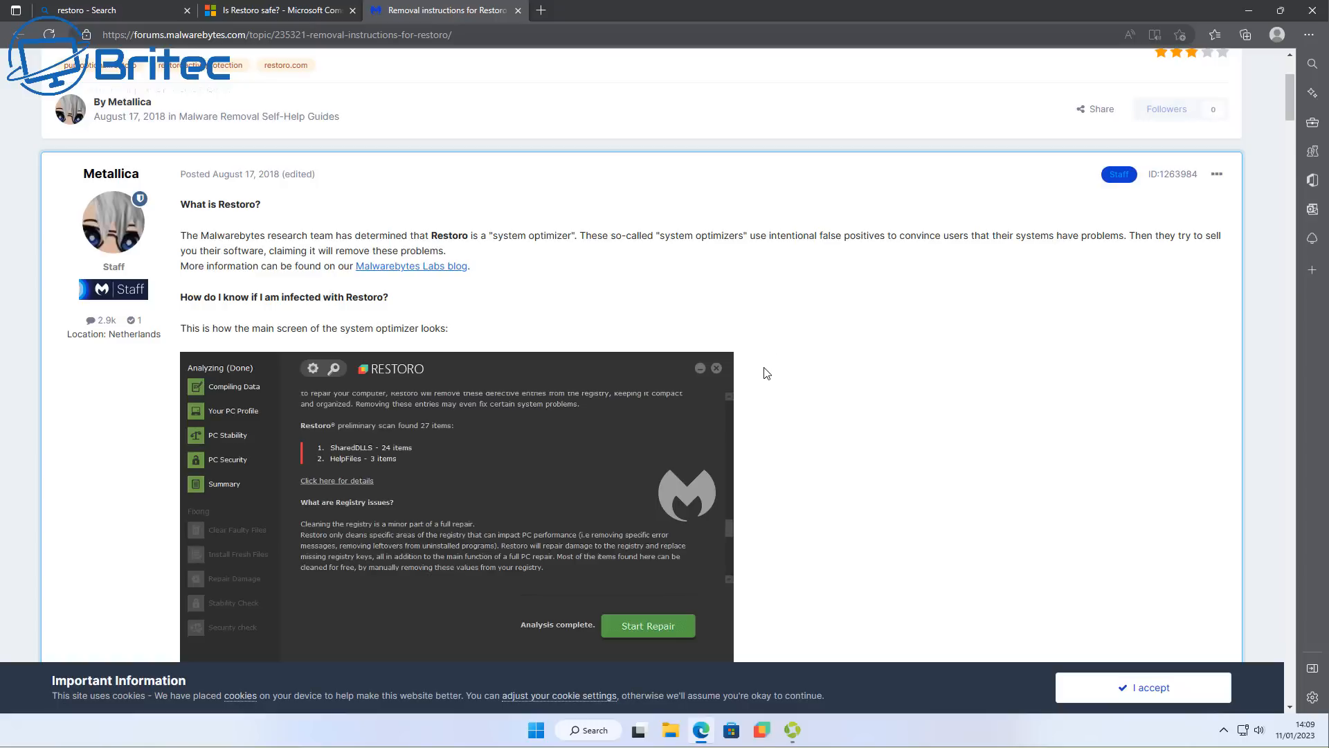
scroll("down", 3)
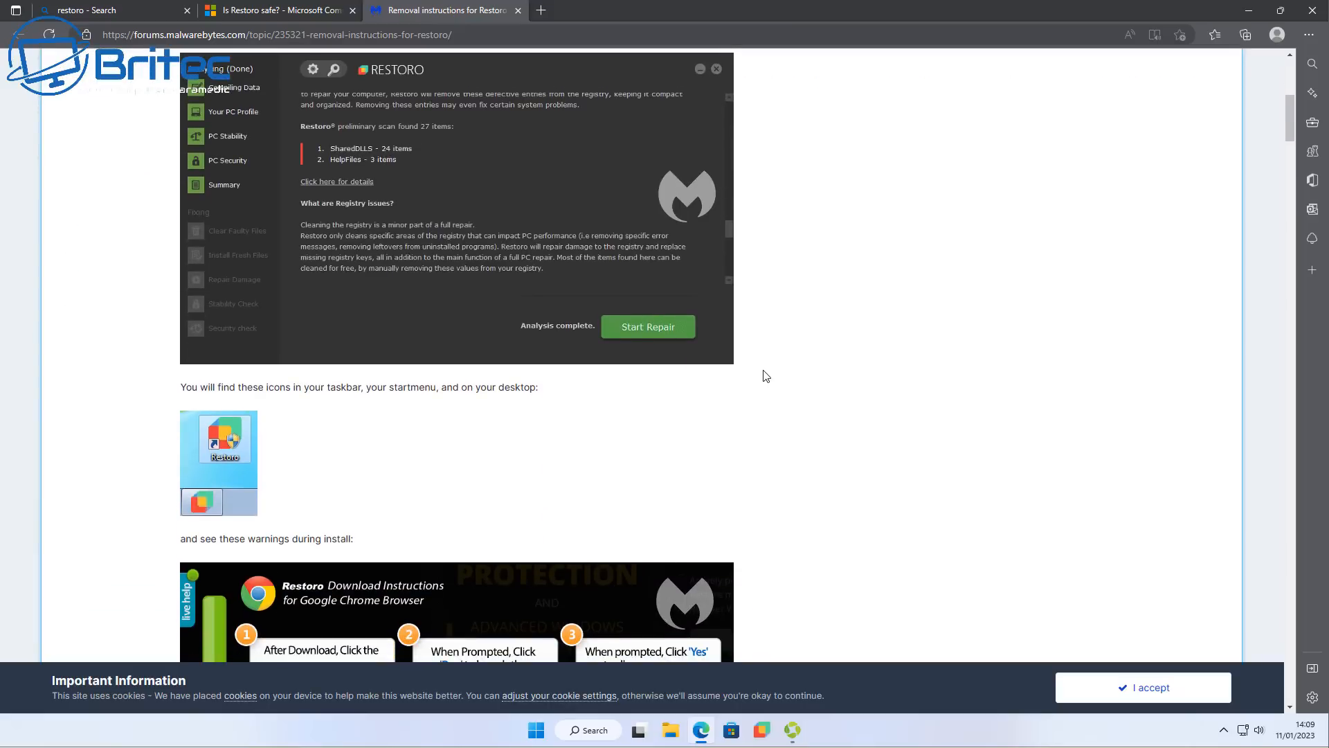